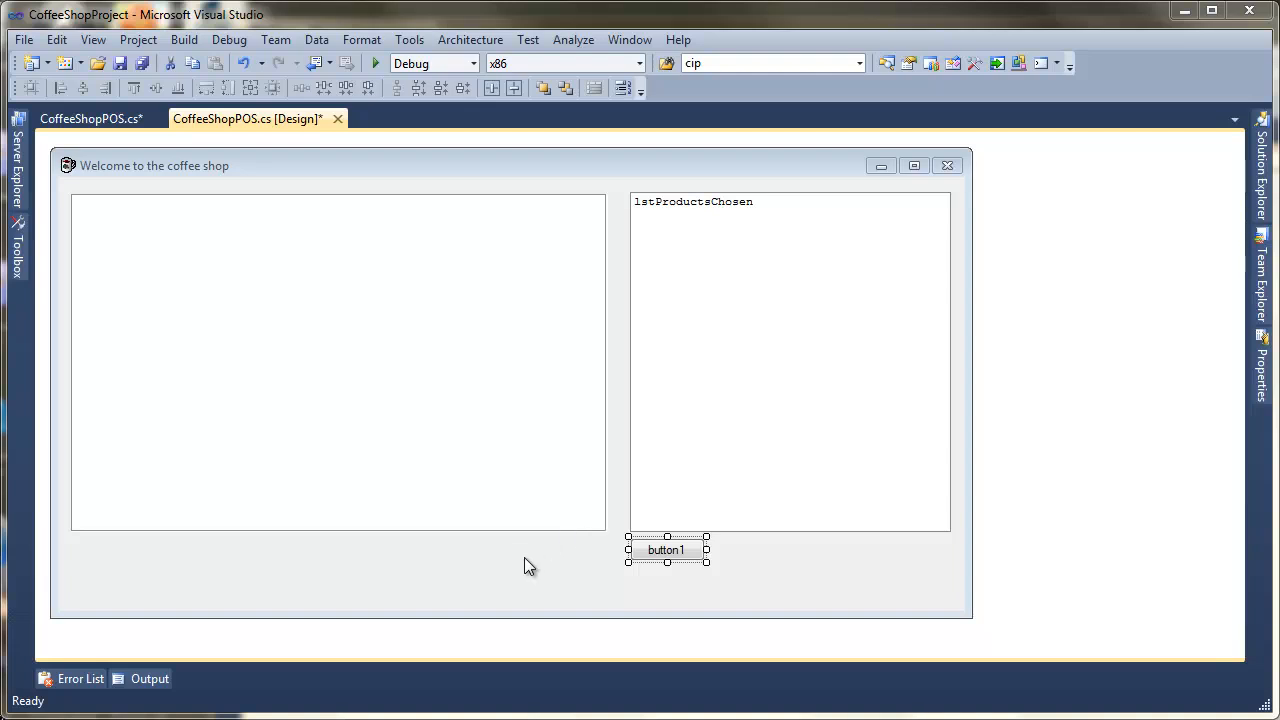
mouse_move(80, 223)
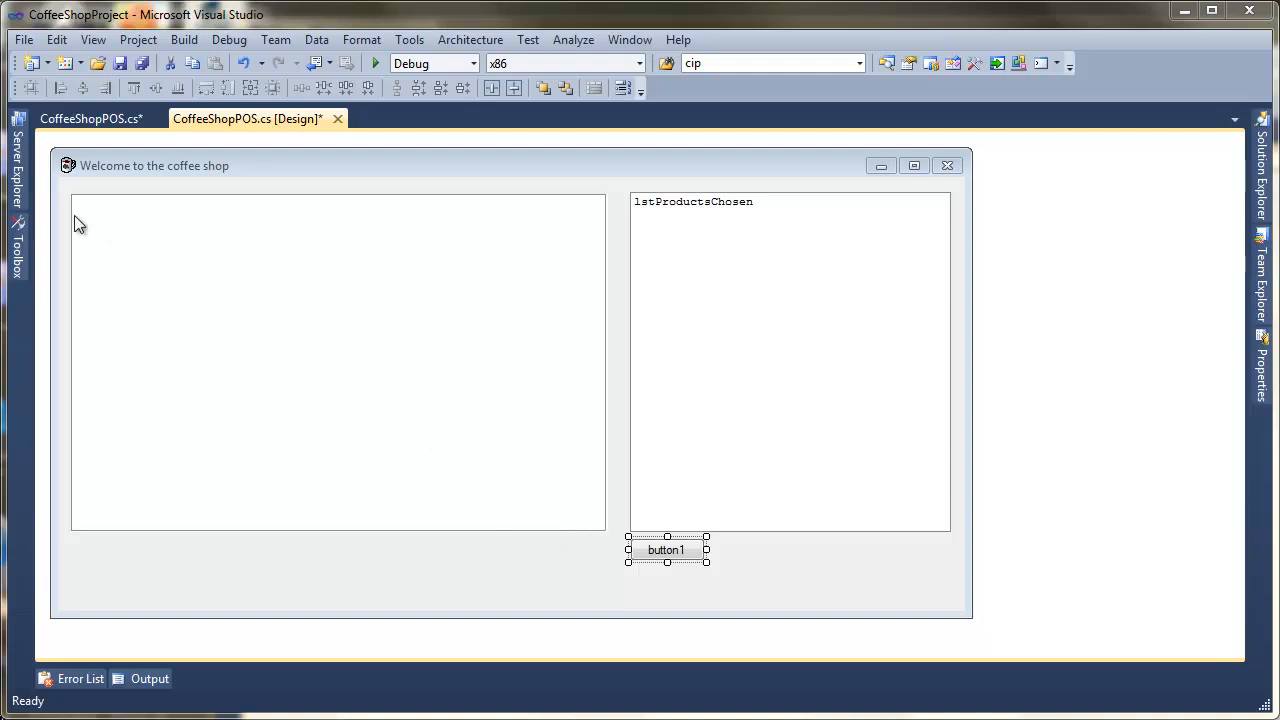
mouse_move(705, 284)
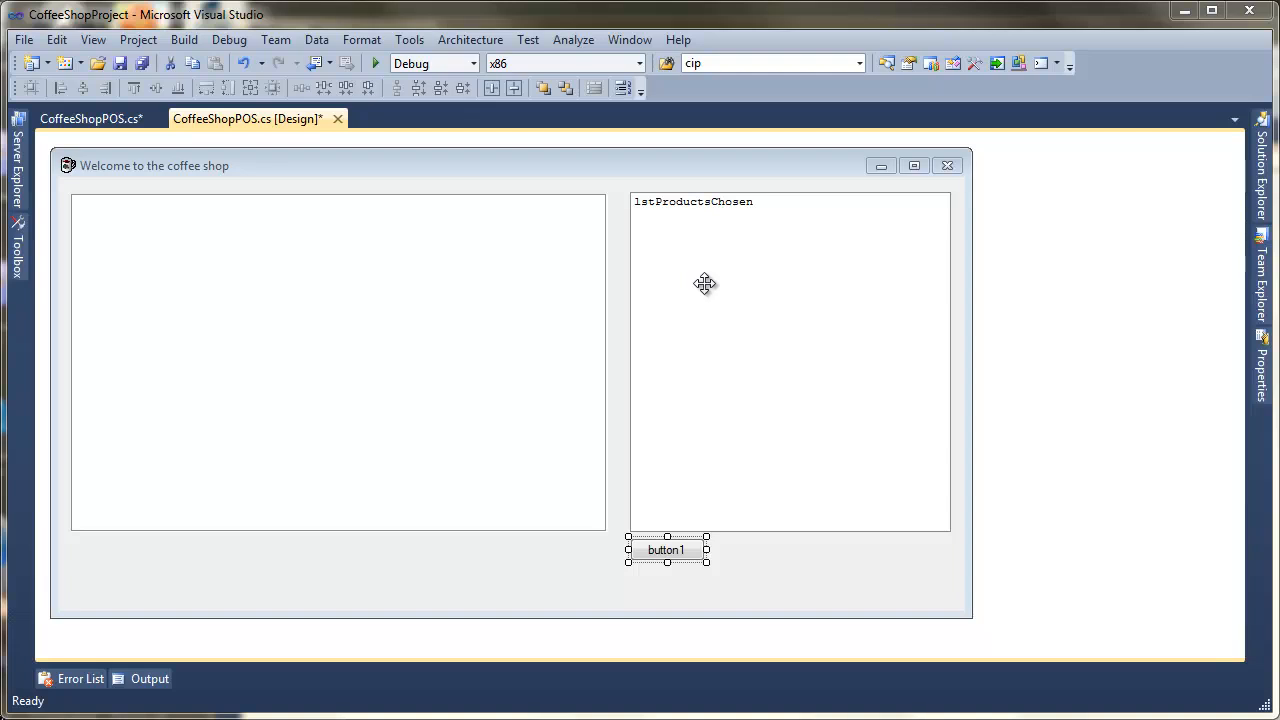
mouse_move(418, 176)
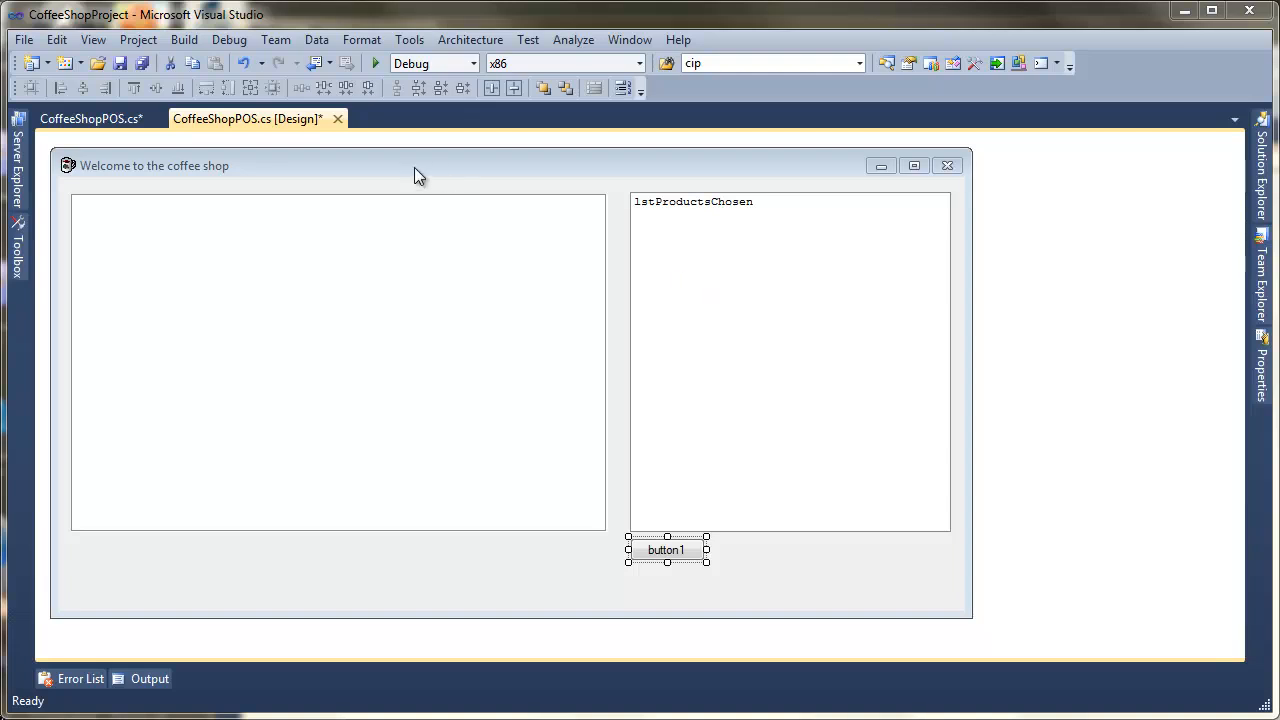
- Switch from the coffee shop form designer to the CoffeeShopPOS.cs code view
left_click(343, 204)
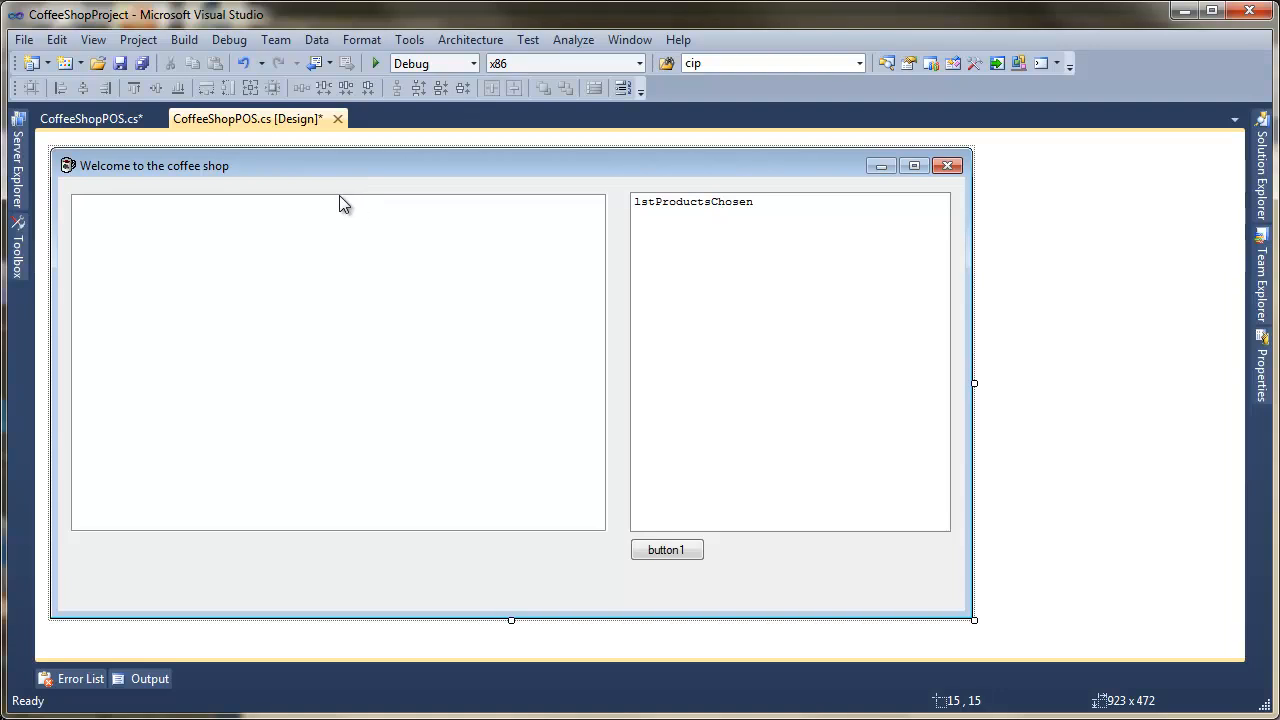
left_click(89, 118)
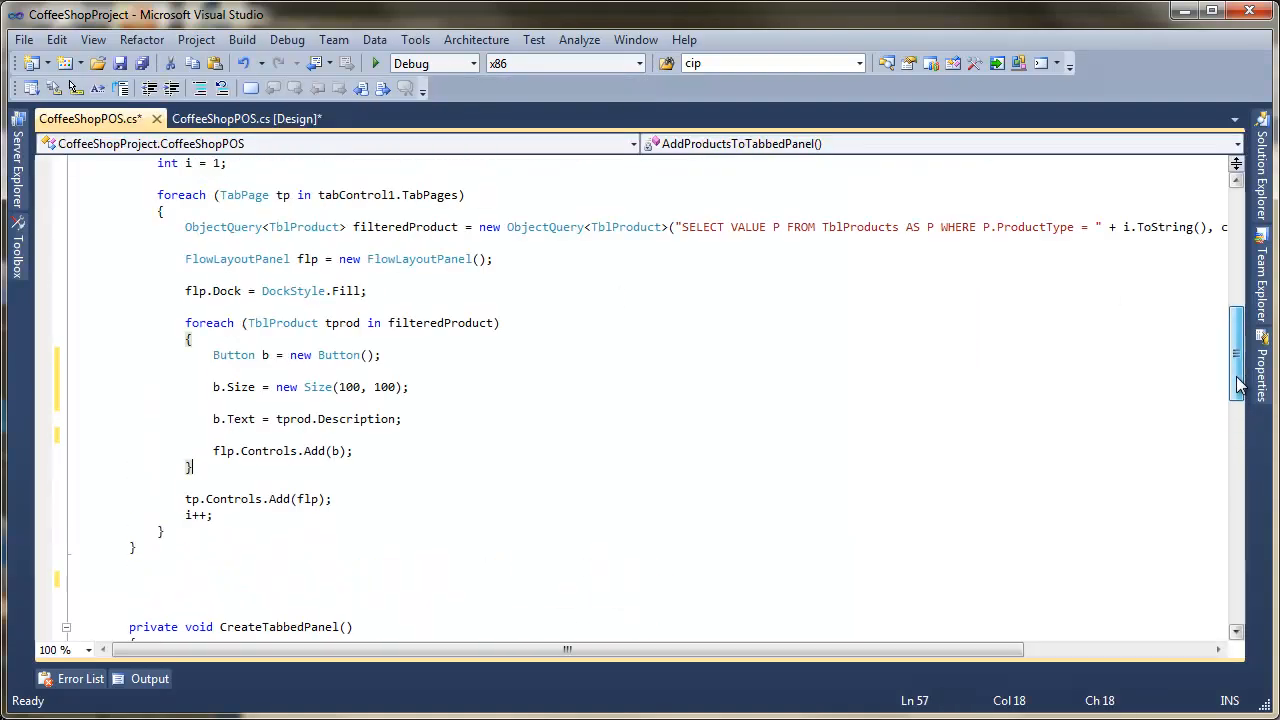
- Add b.Tag = tprod; after the button text assignment inside the foreach loop
scroll("up", 3)
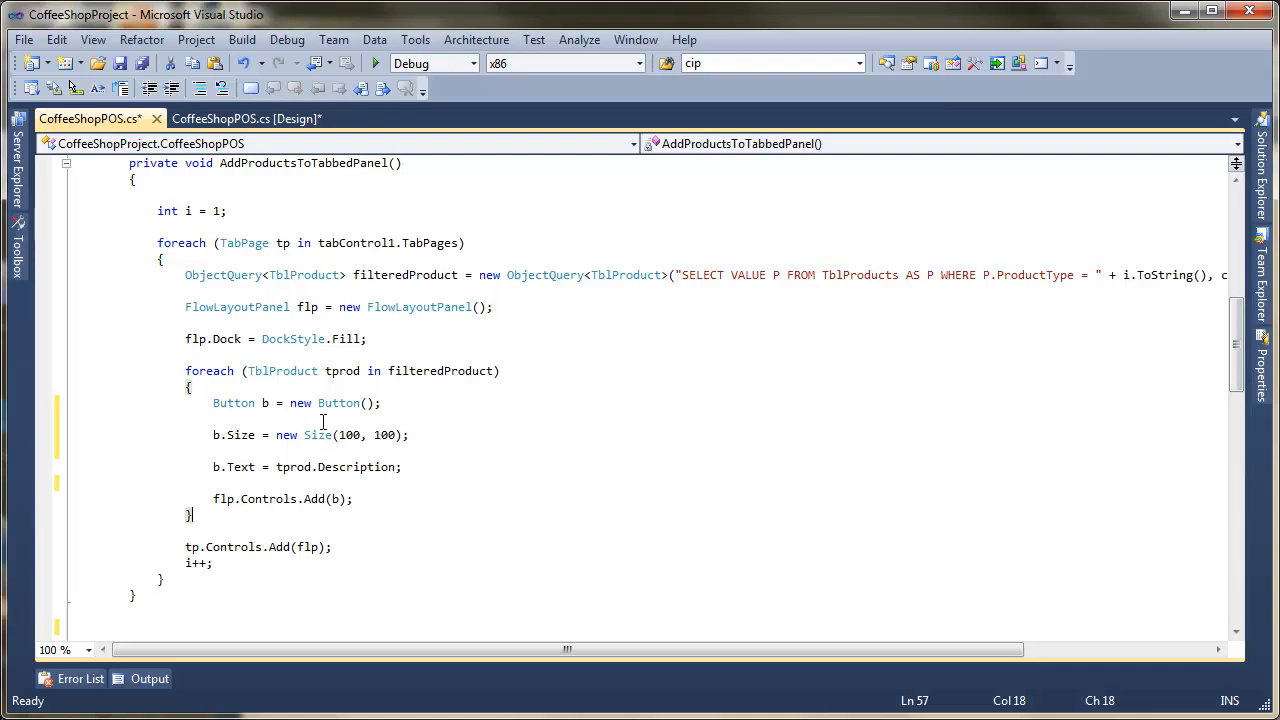
mouse_move(379, 507)
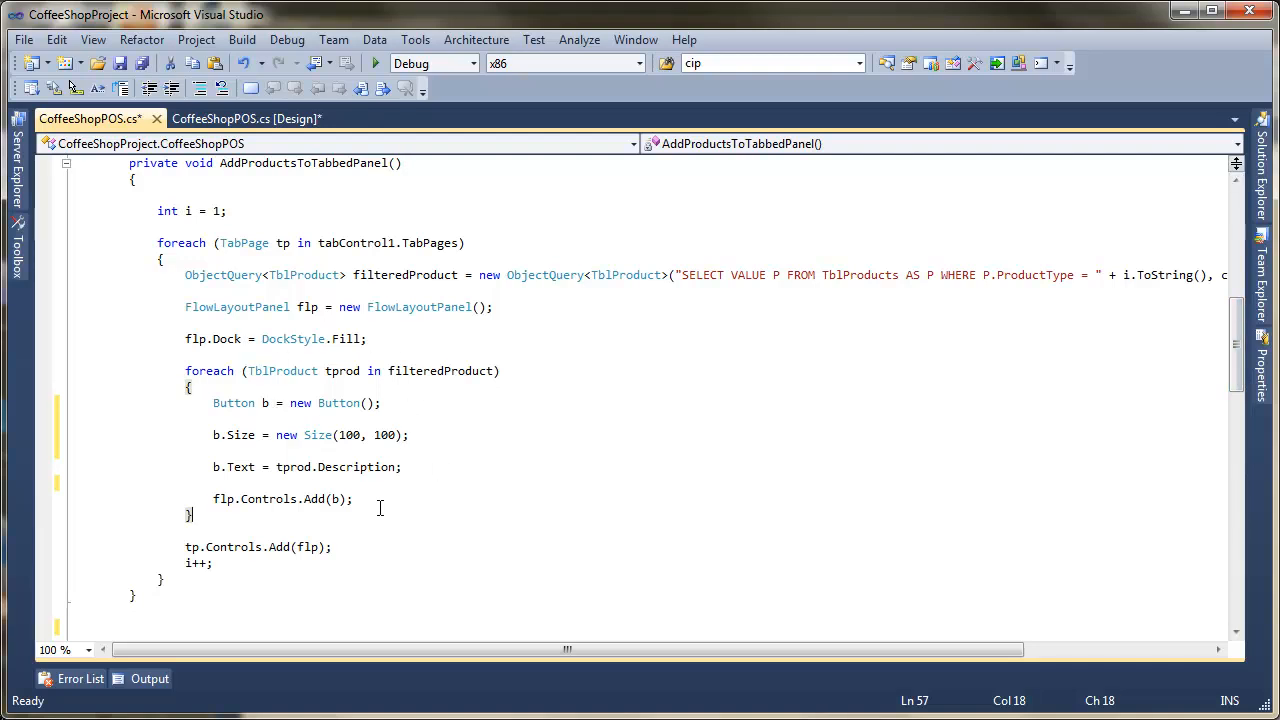
left_click(404, 467)
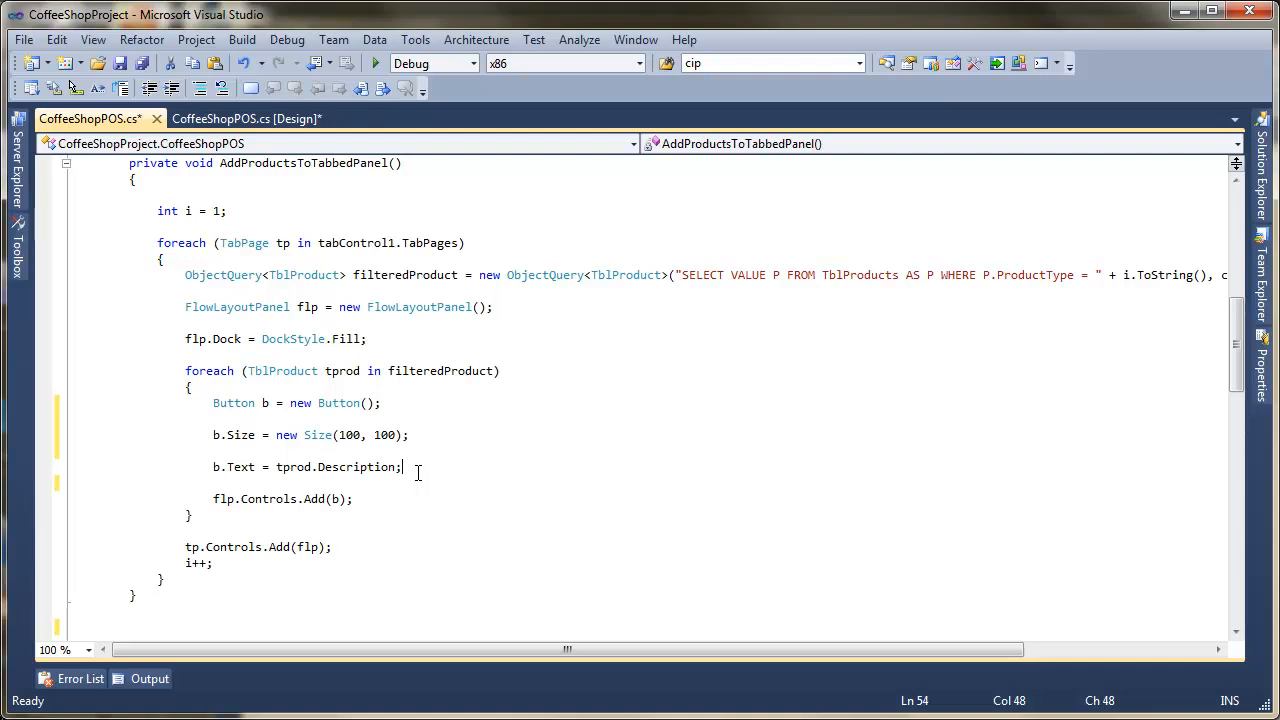
key("enter")
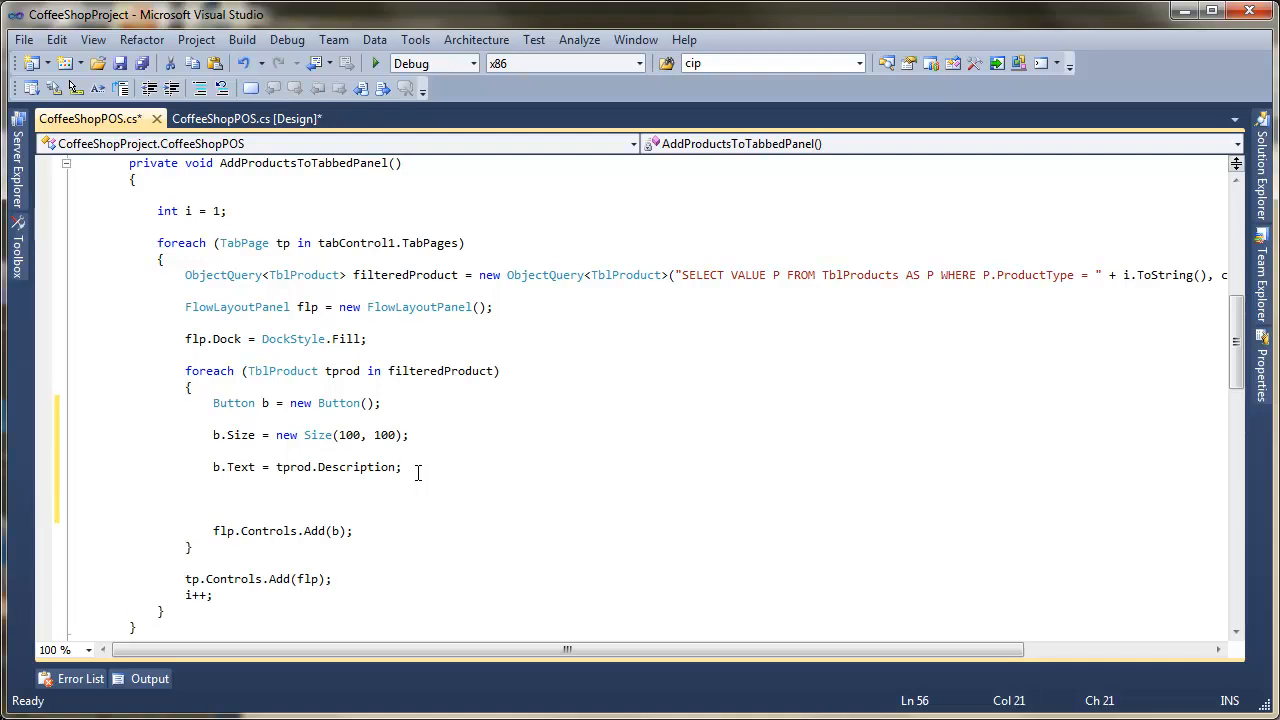
type("b")
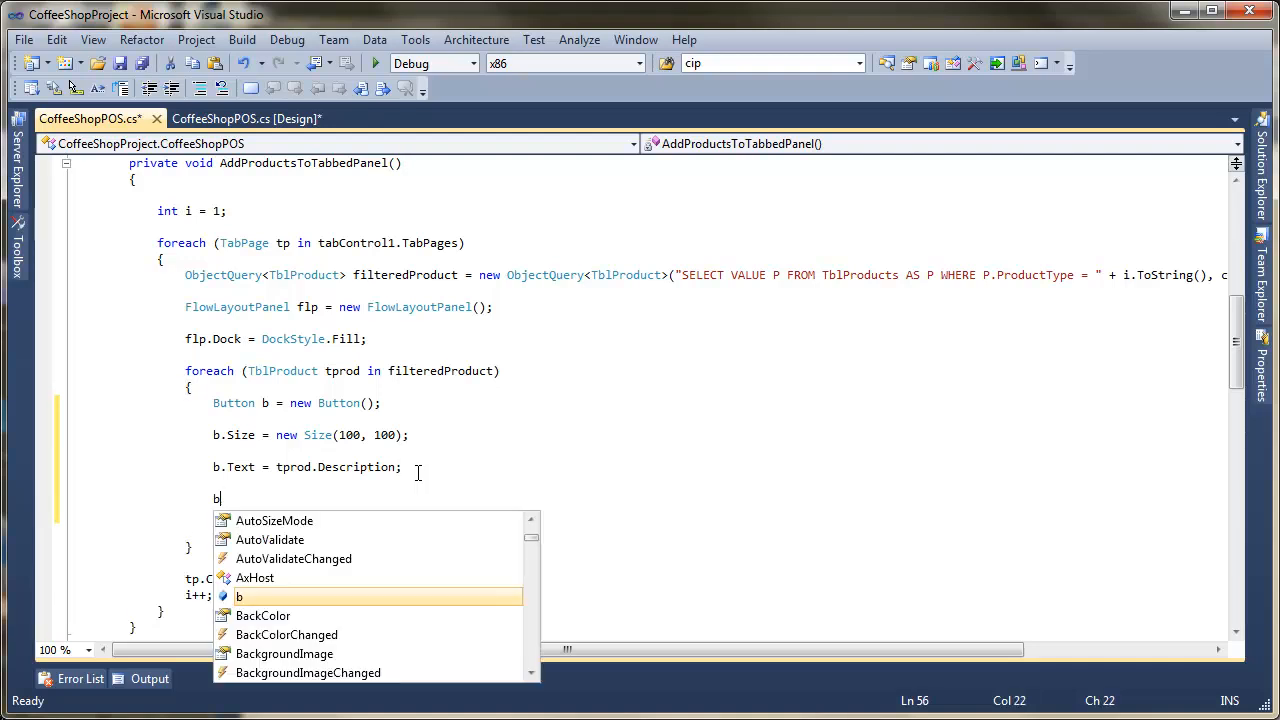
type("t")
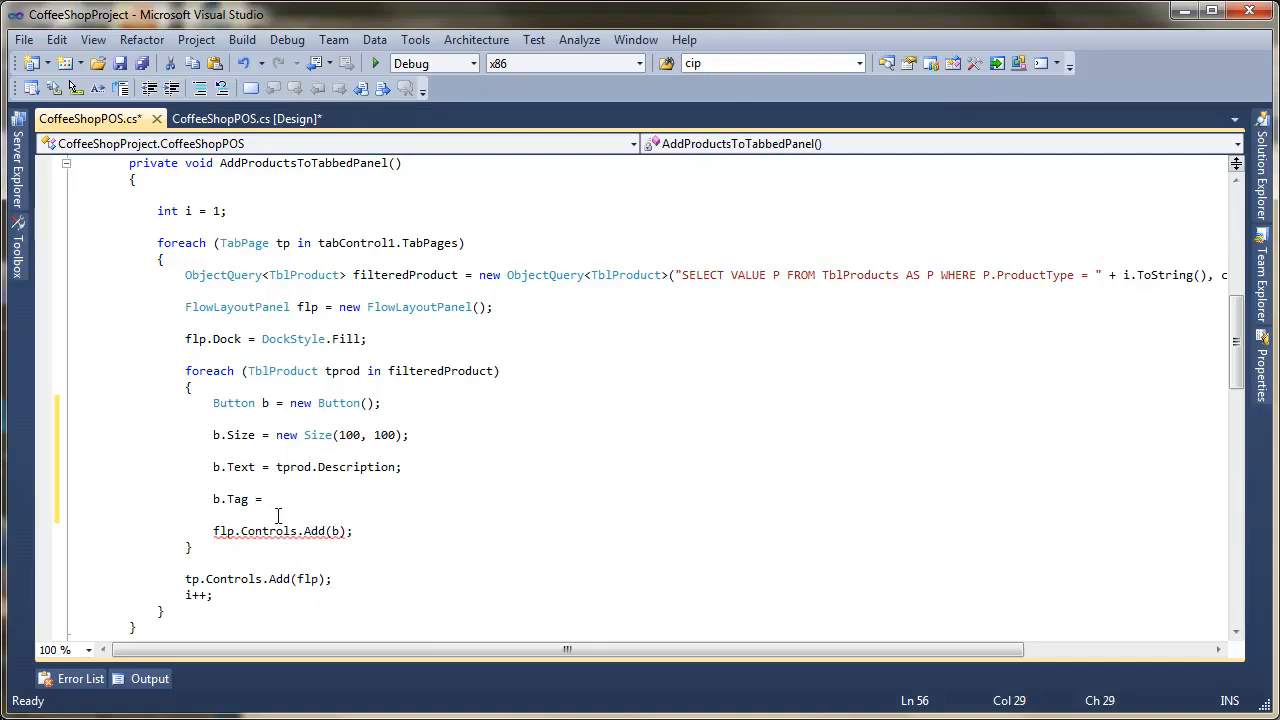
type("tprod;")
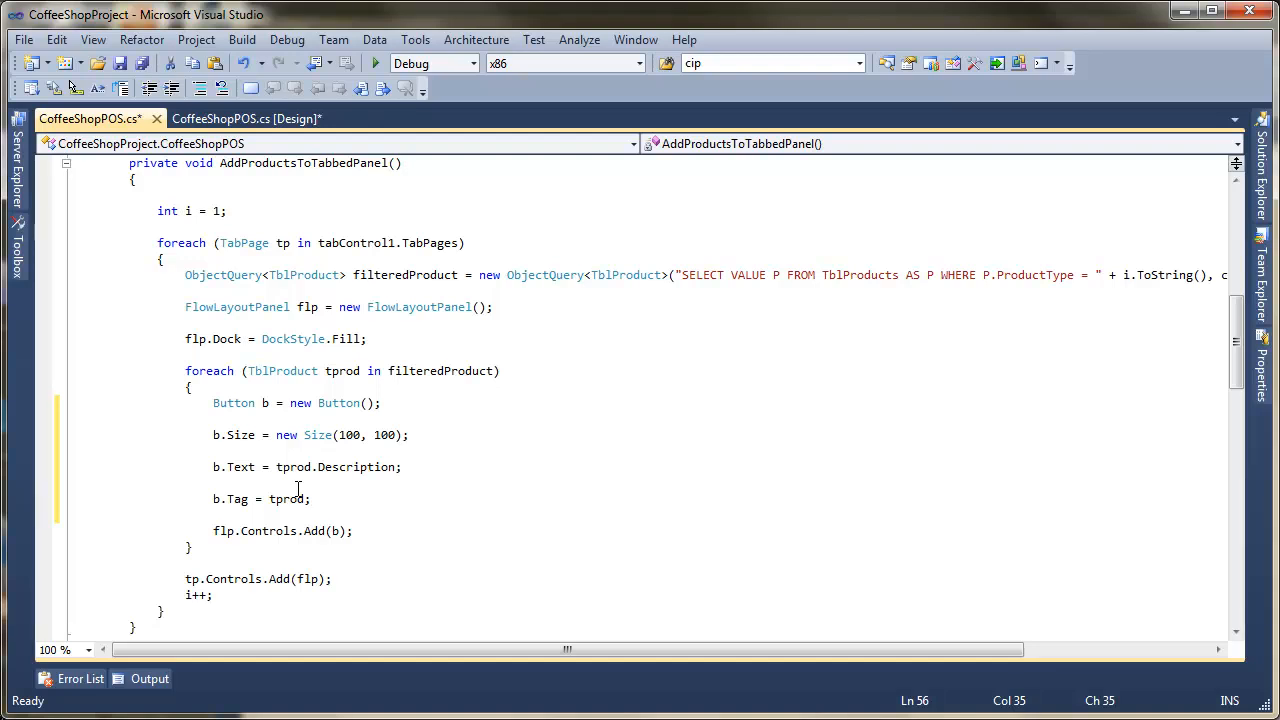
mouse_move(1050, 386)
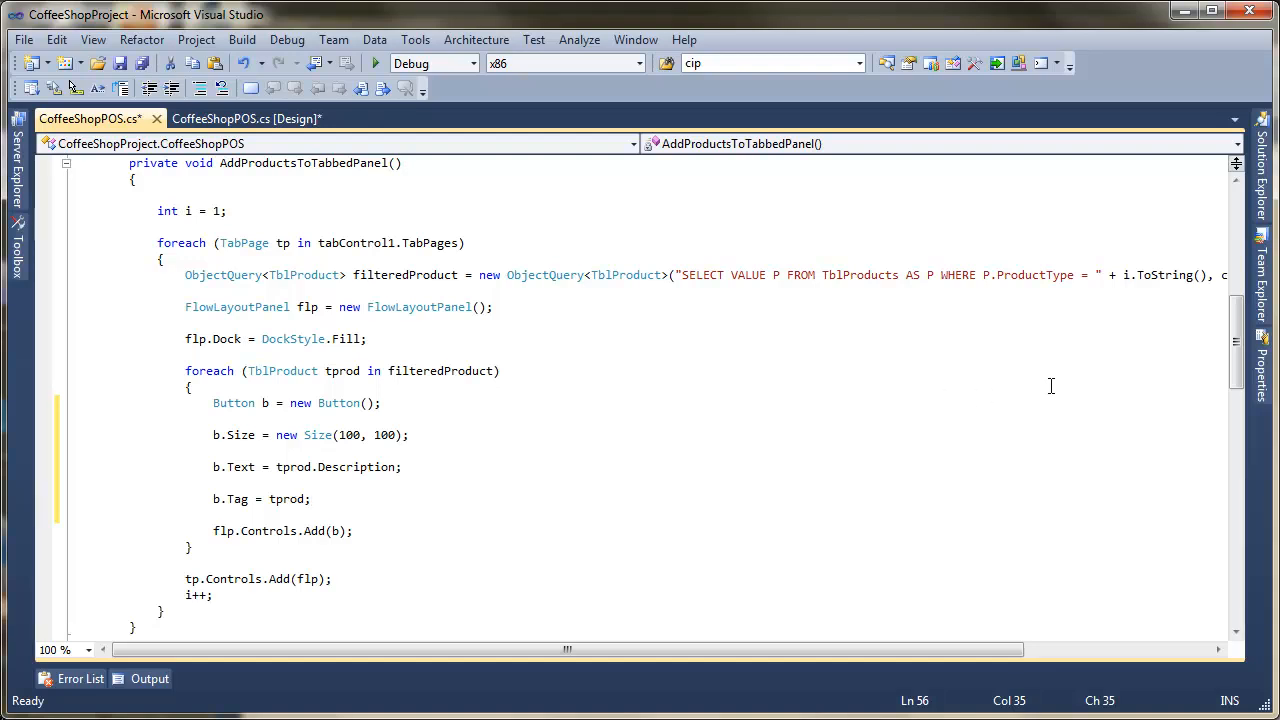
scroll("down", 3)
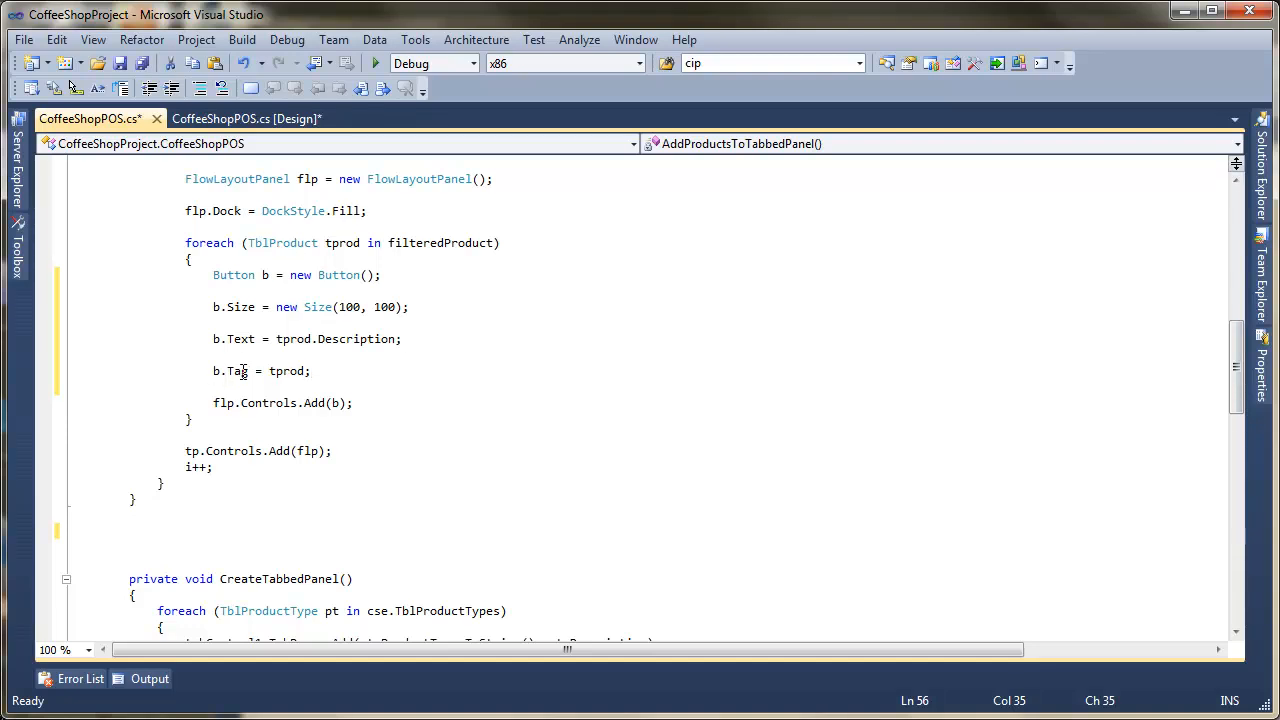
- Add b.Click += new EventHandler(b_Click) and generate the b_Click handler stub
key("enter")
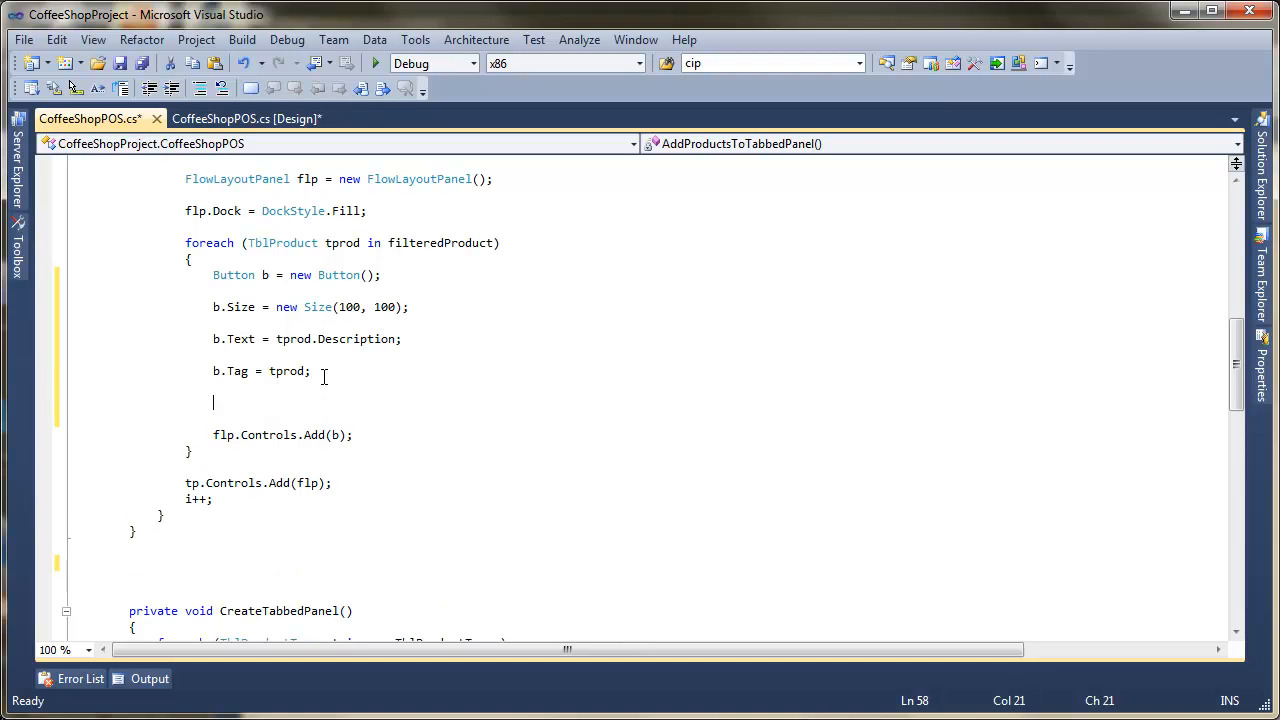
type(".")
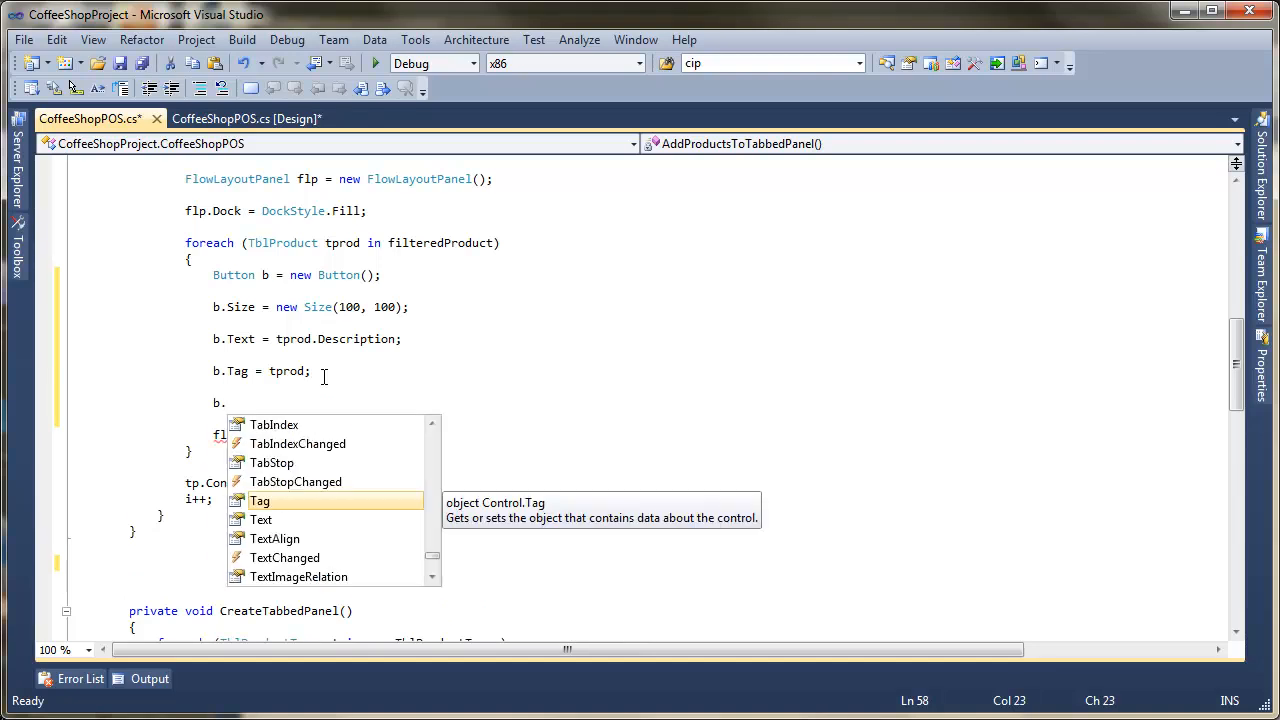
type("cl")
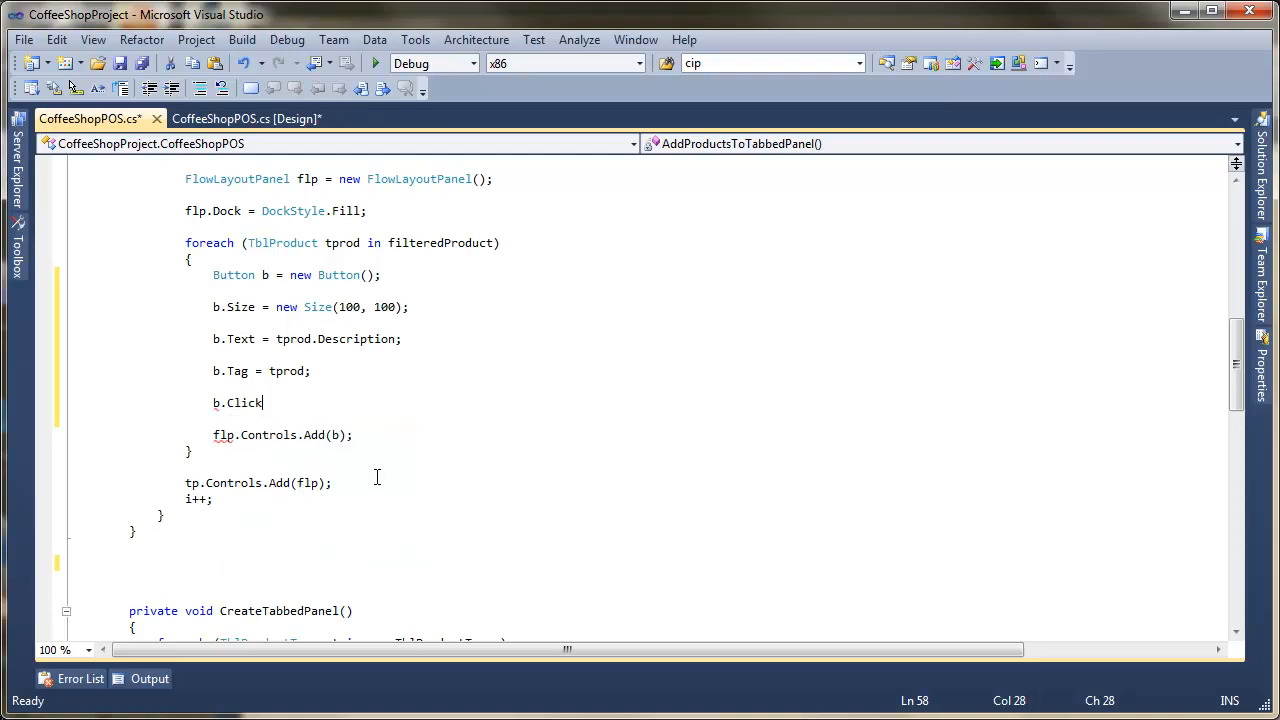
type("+")
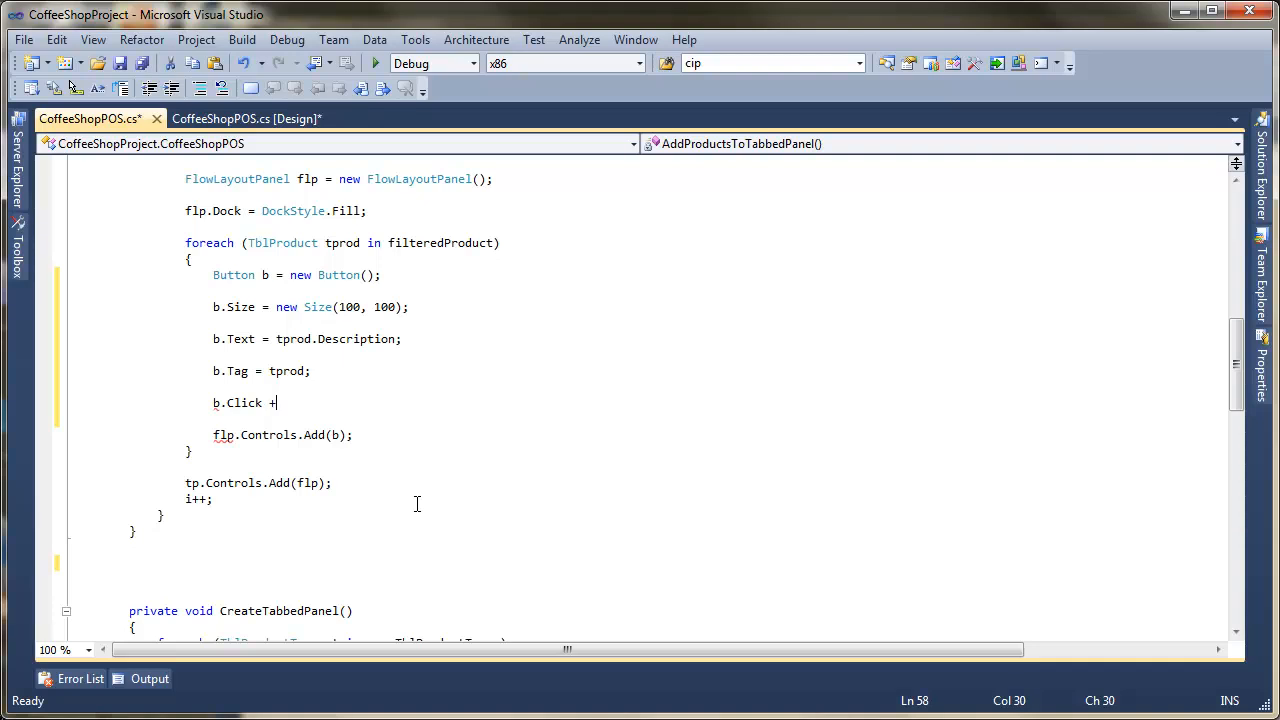
type("=")
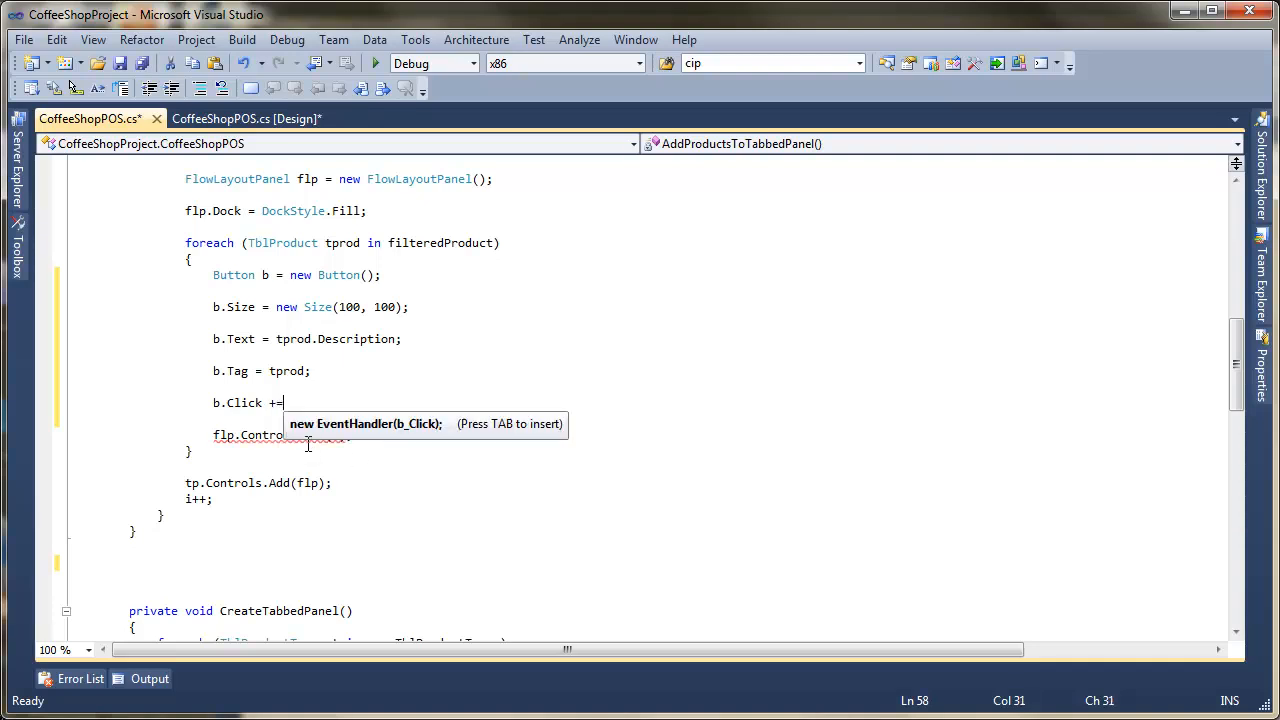
mouse_move(410, 428)
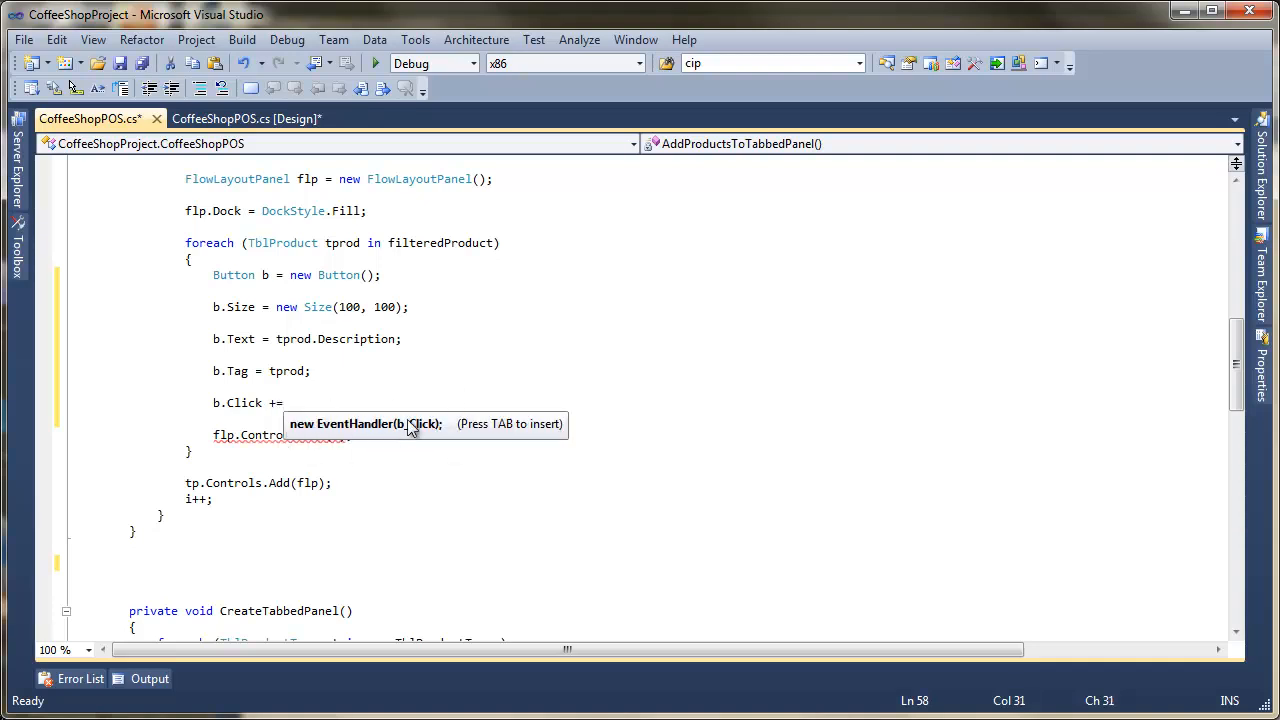
mouse_move(460, 440)
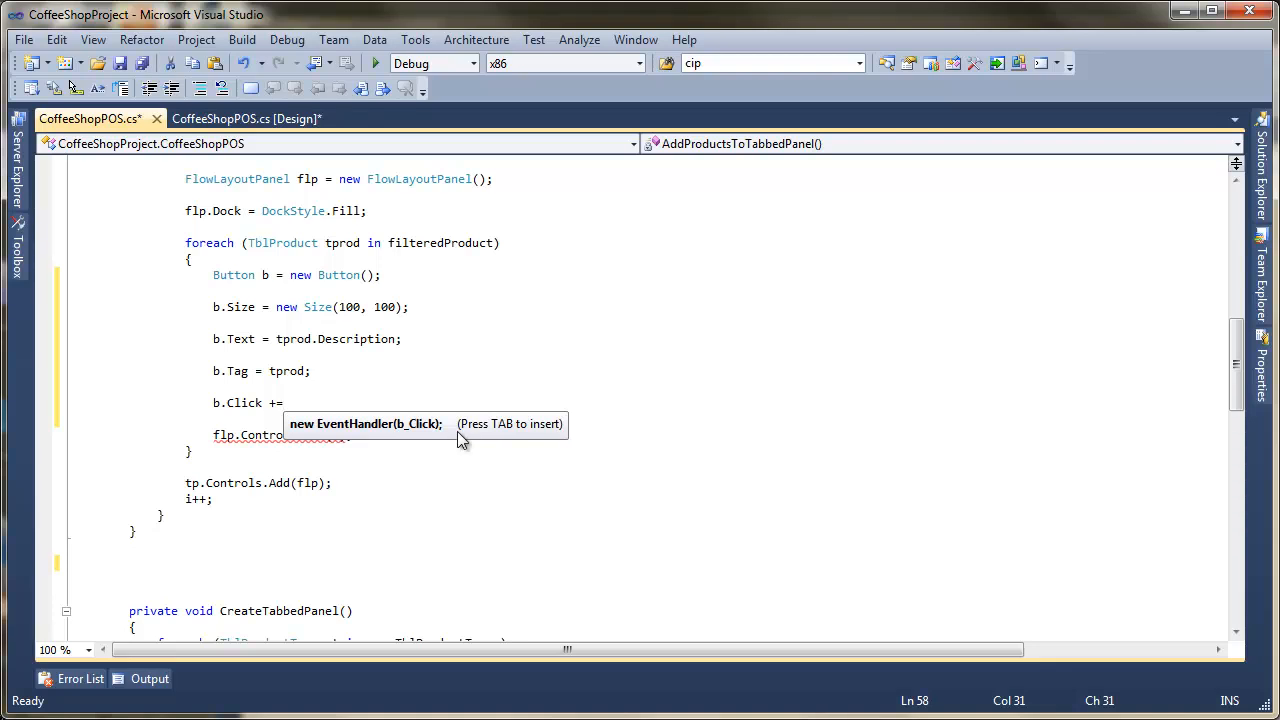
key("tab")
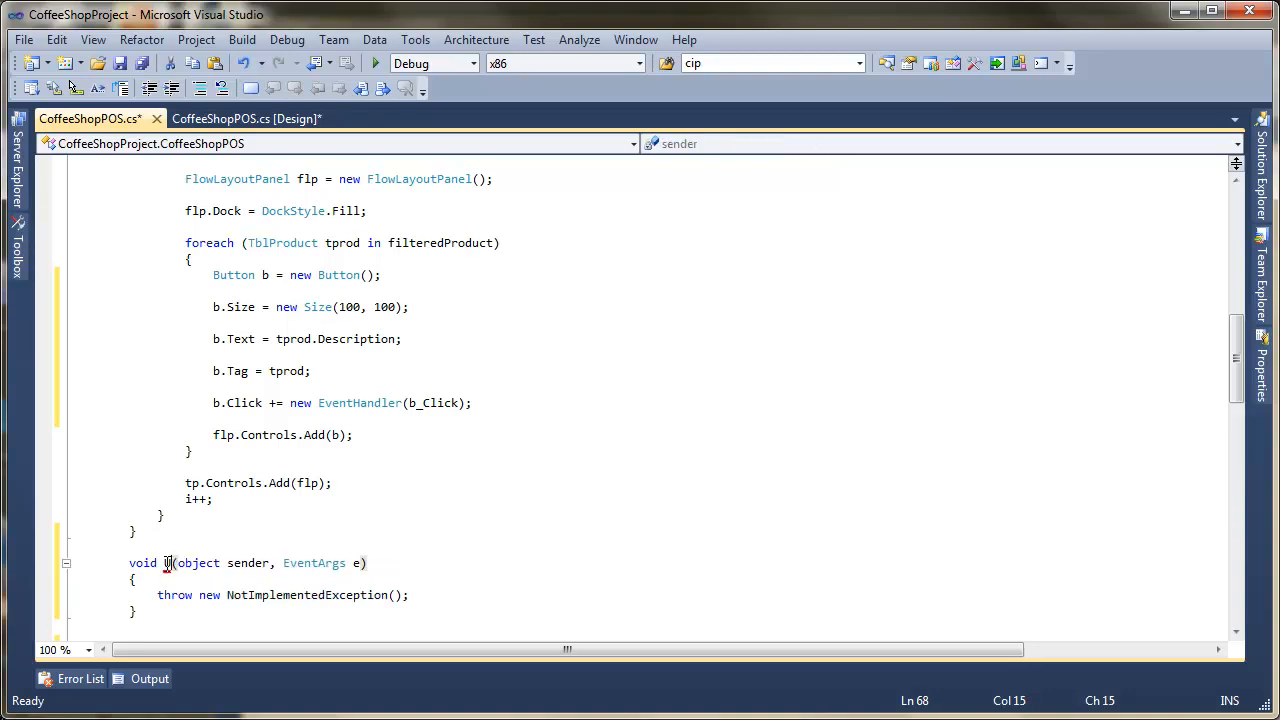
- Rename the generated b_Click handler stub to UpdateProductList
type("UpdateProductList")
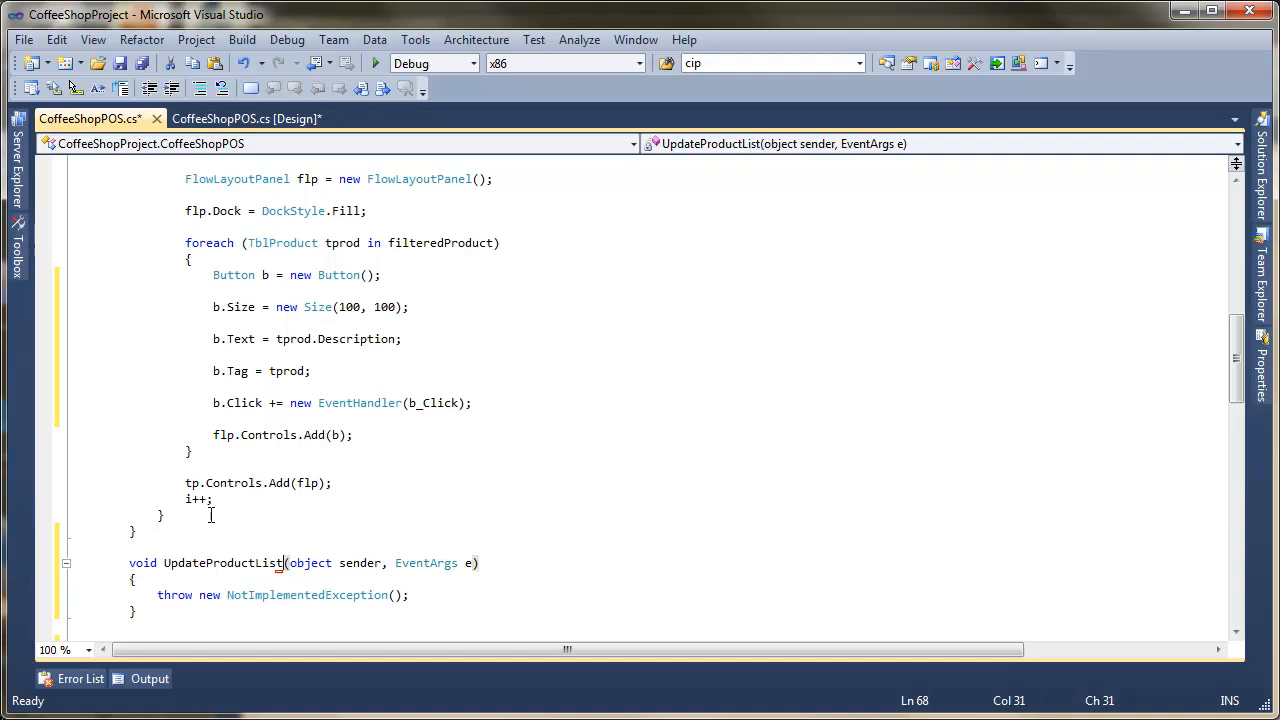
mouse_move(290, 582)
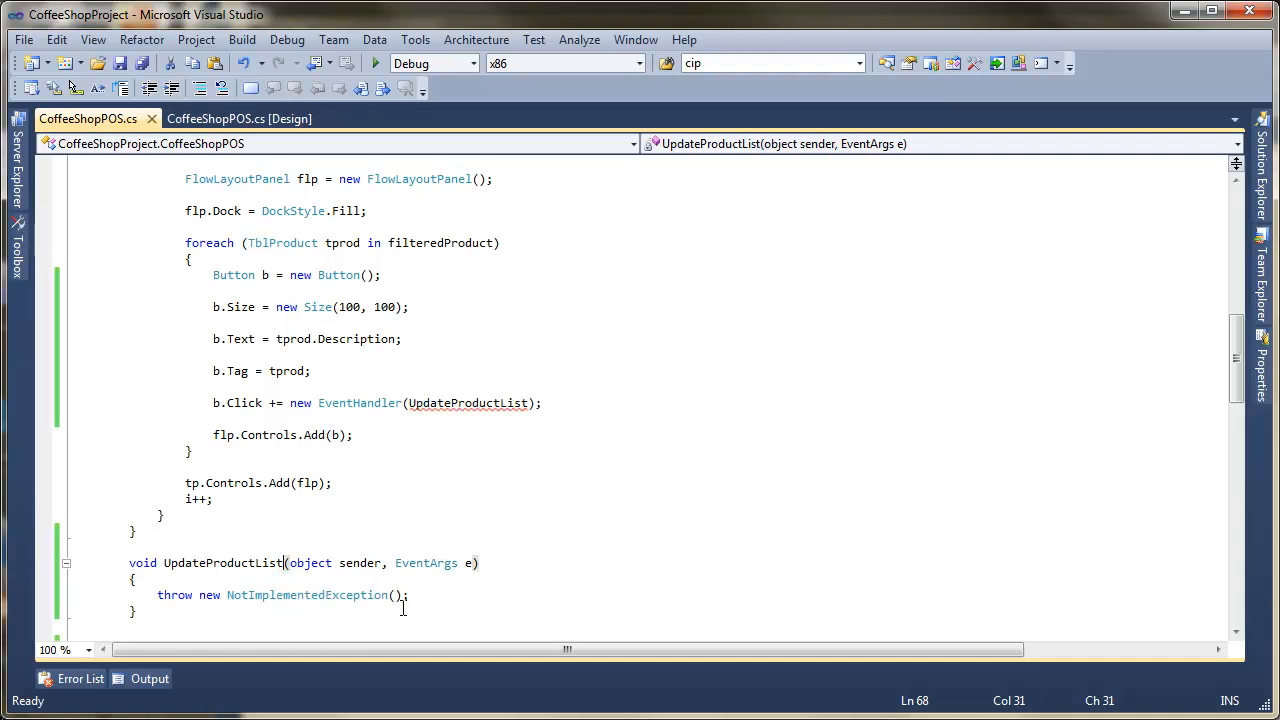
mouse_move(310, 562)
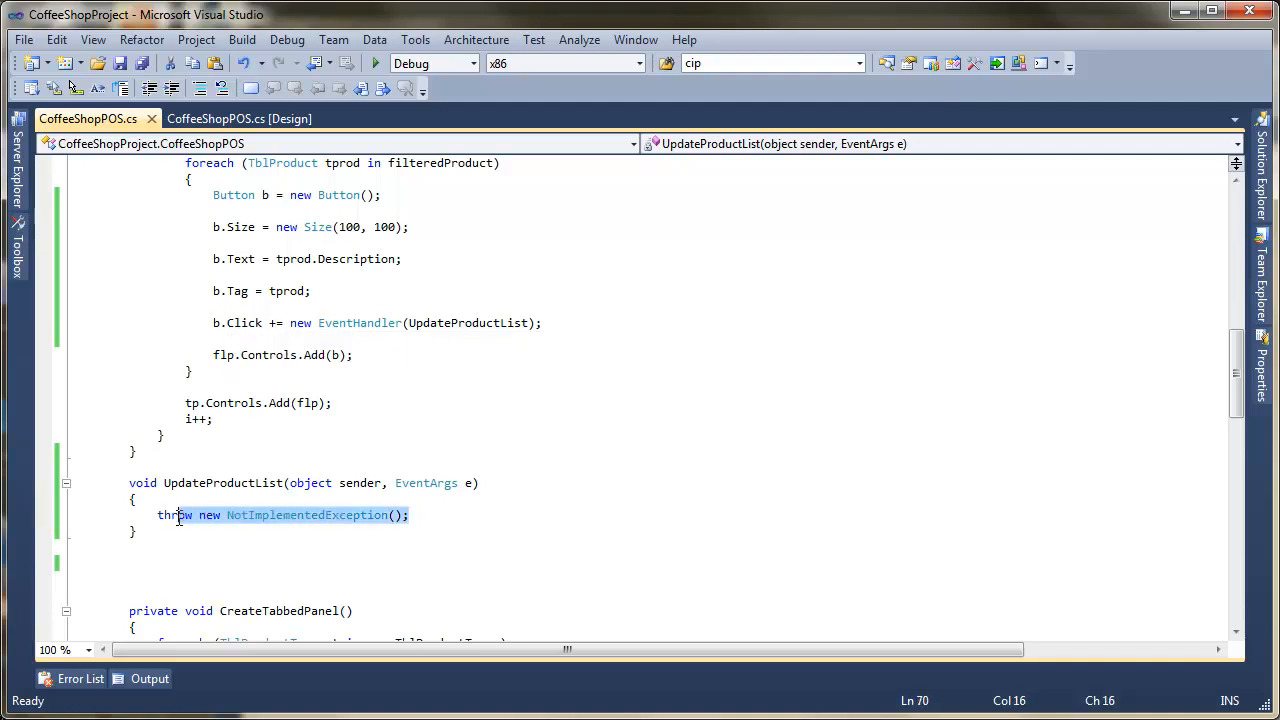
- Replace the placeholder exception with Button b = (Button)sender; in UpdateProductList
key("Delete")
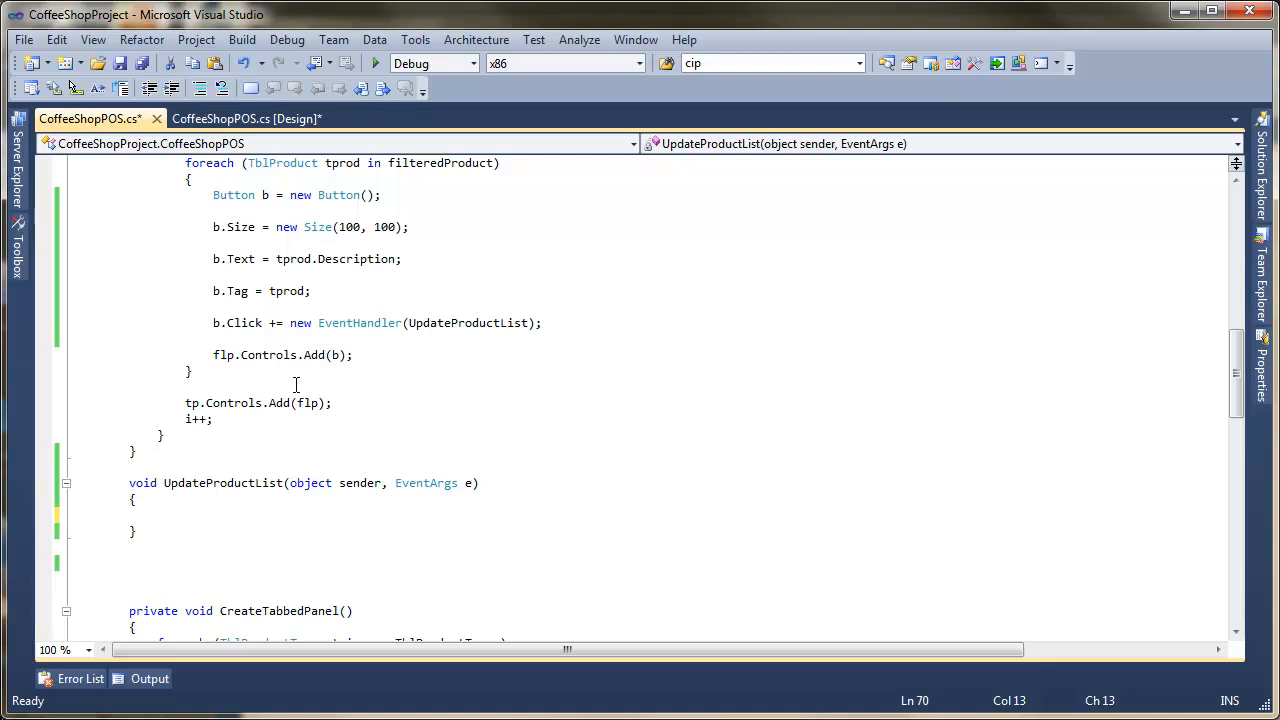
mouse_move(346, 509)
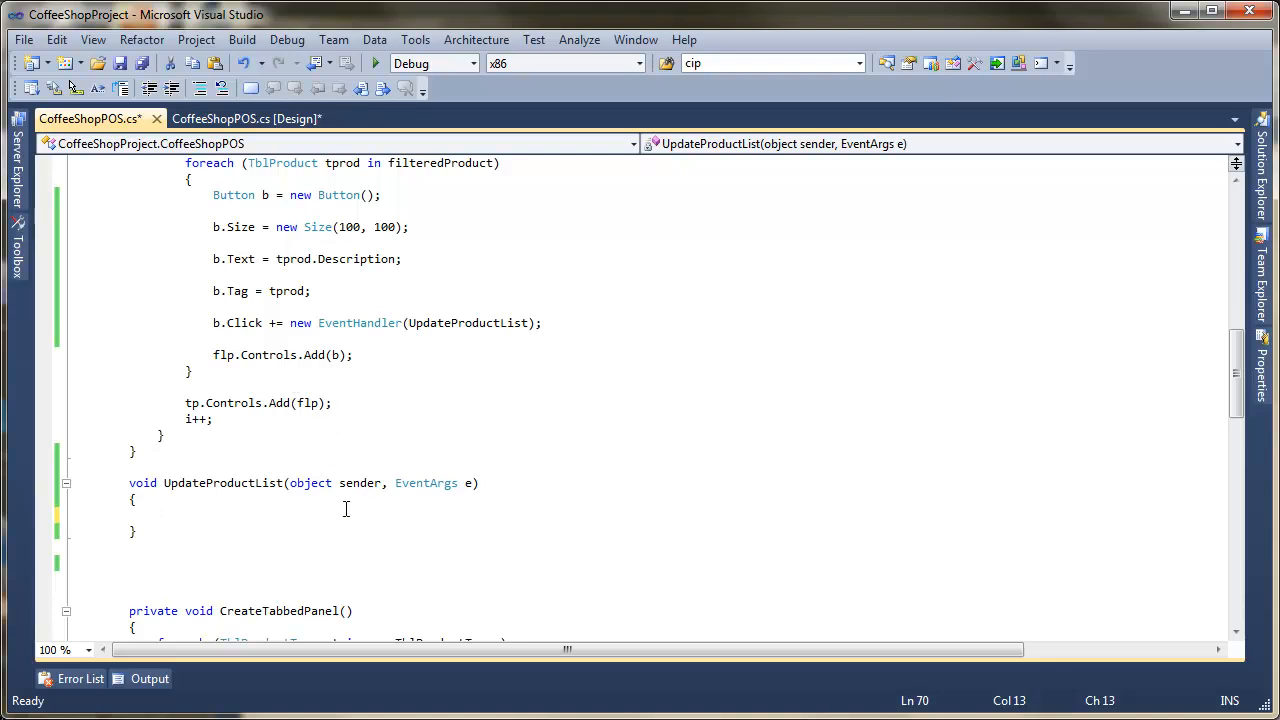
mouse_move(252, 503)
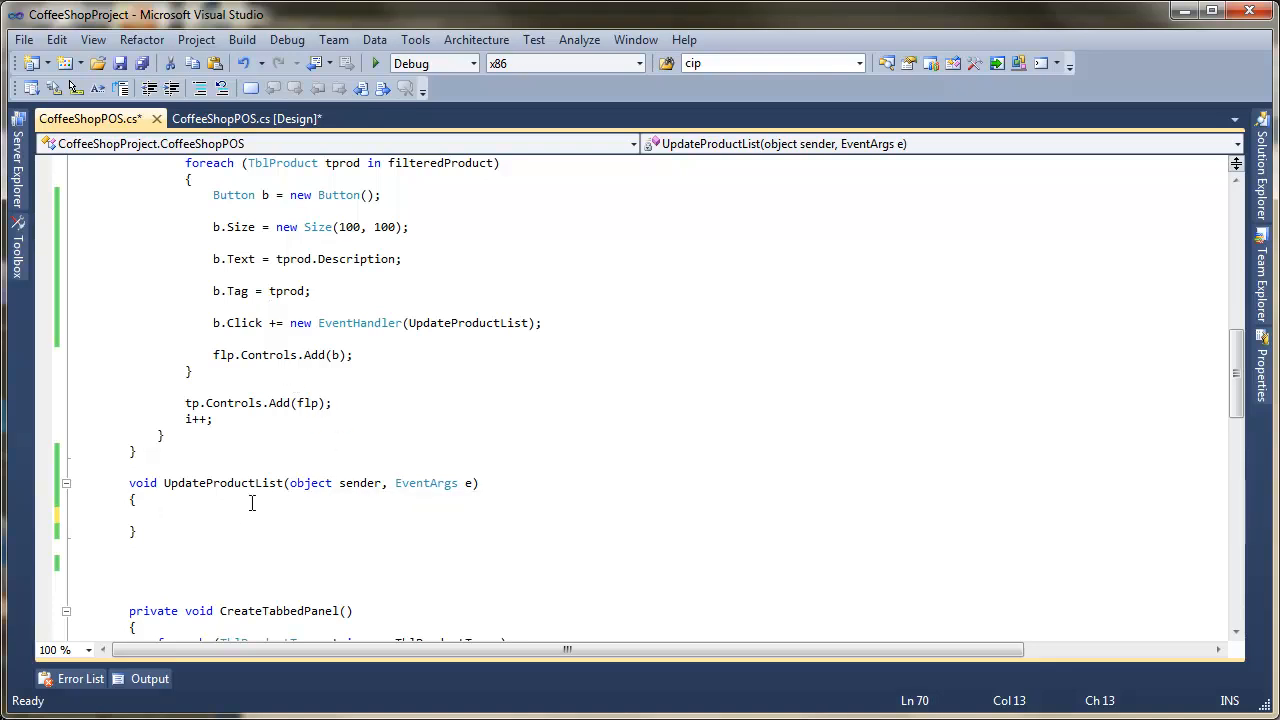
type("Button b (")
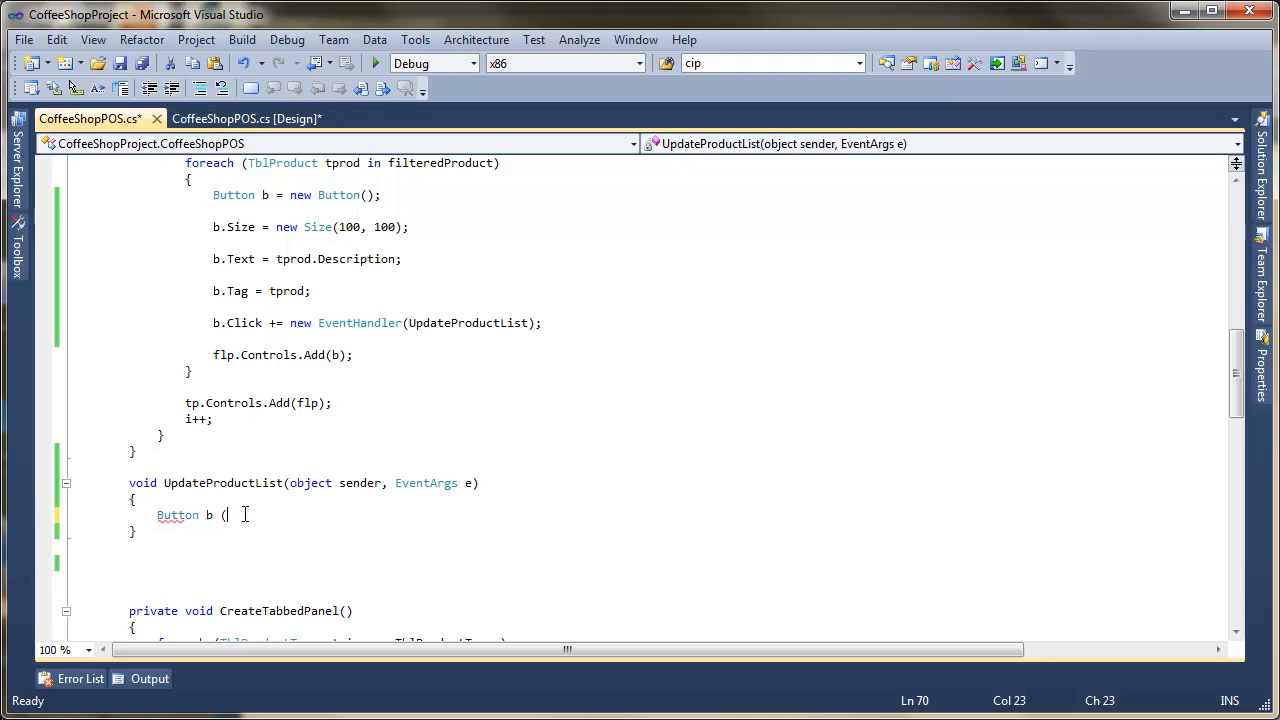
type("Button)")
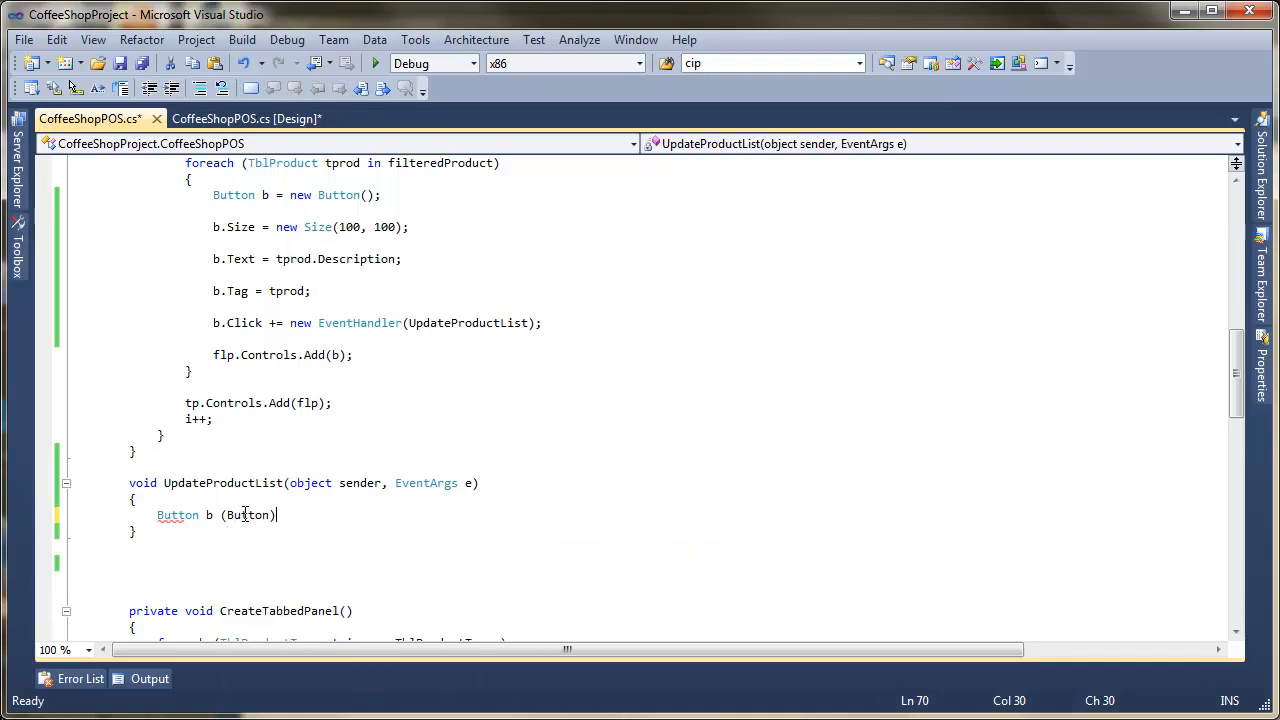
type("object")
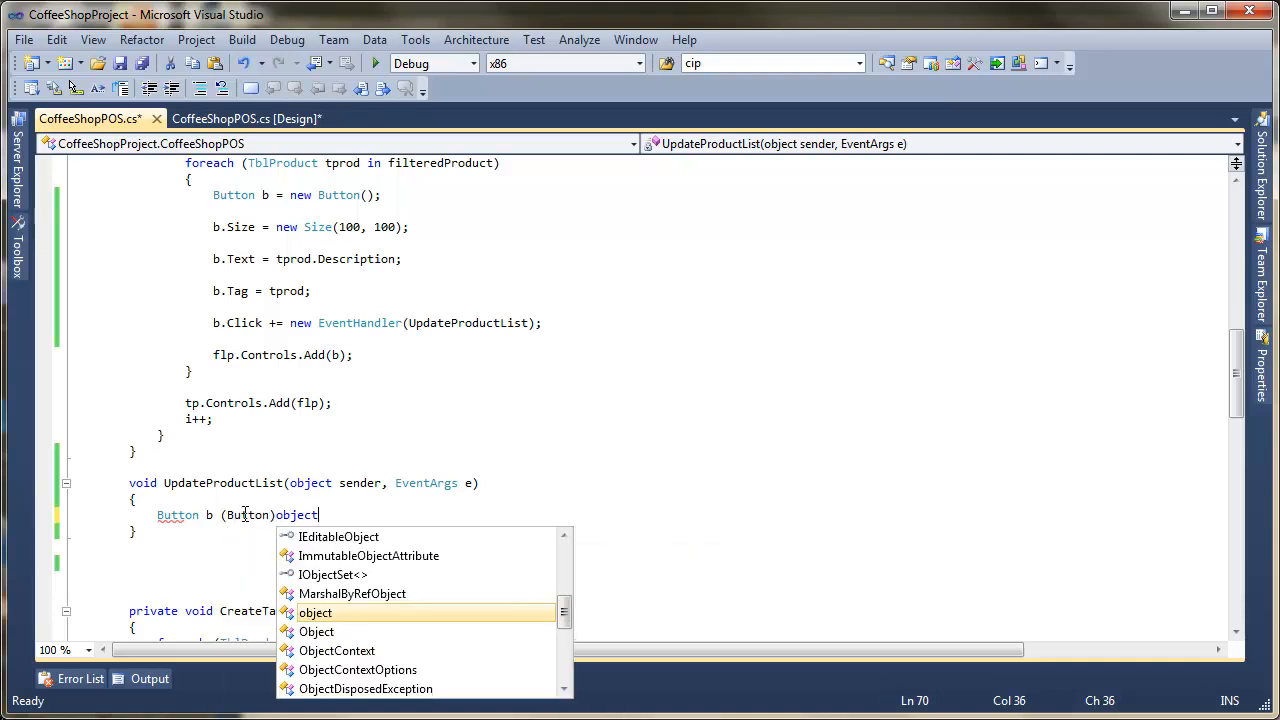
mouse_move(315, 612)
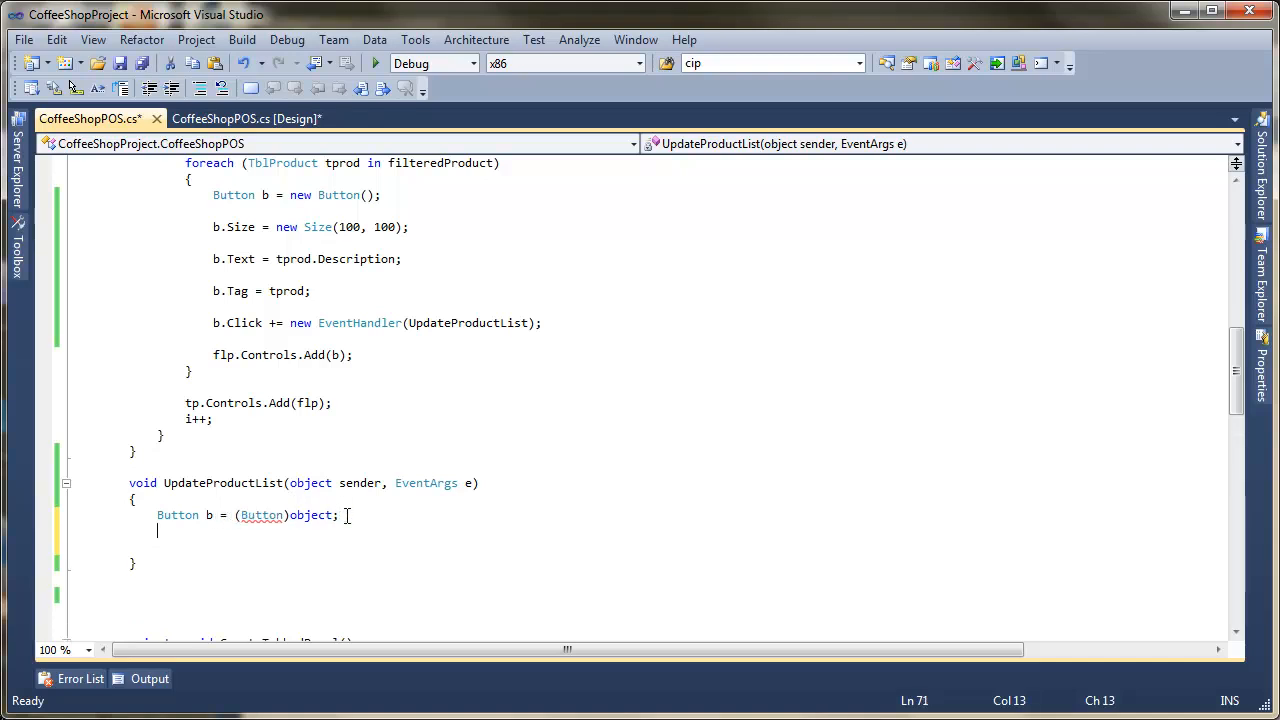
key("Return")
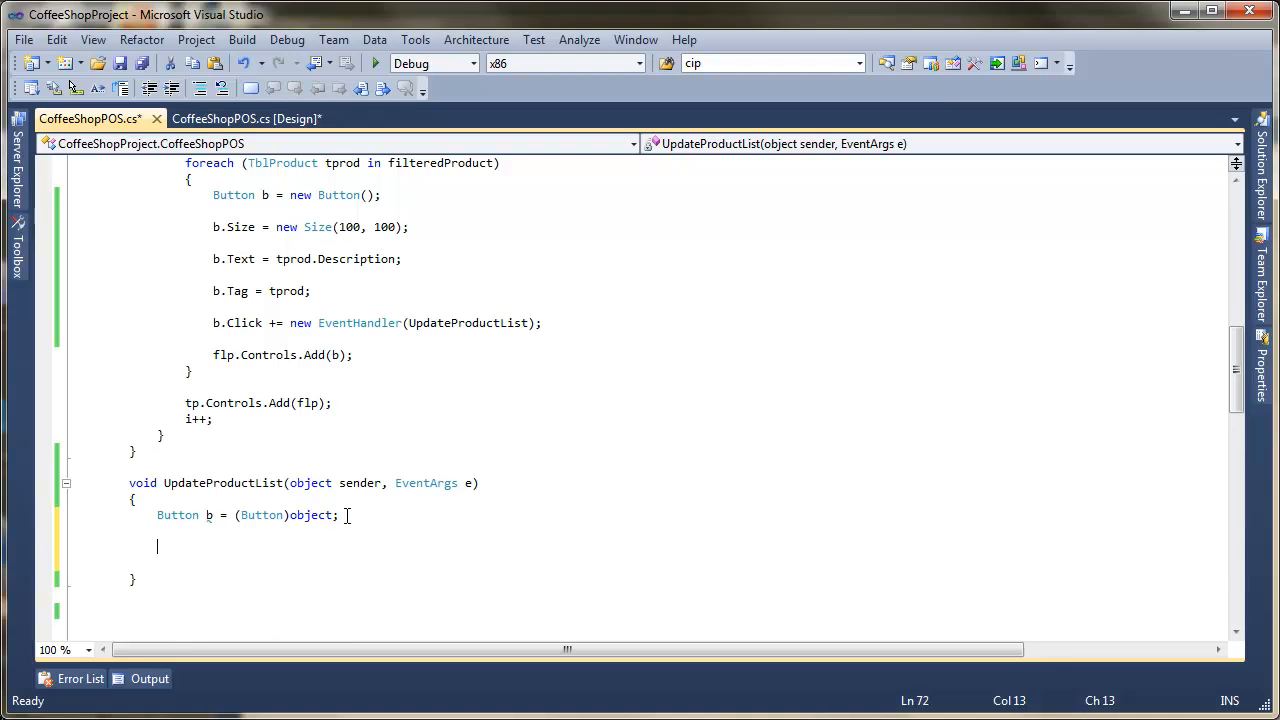
- Add TblProduct p = (TblProduct)b.Tag; reading the product from the button's Tag
type("TblProduct")
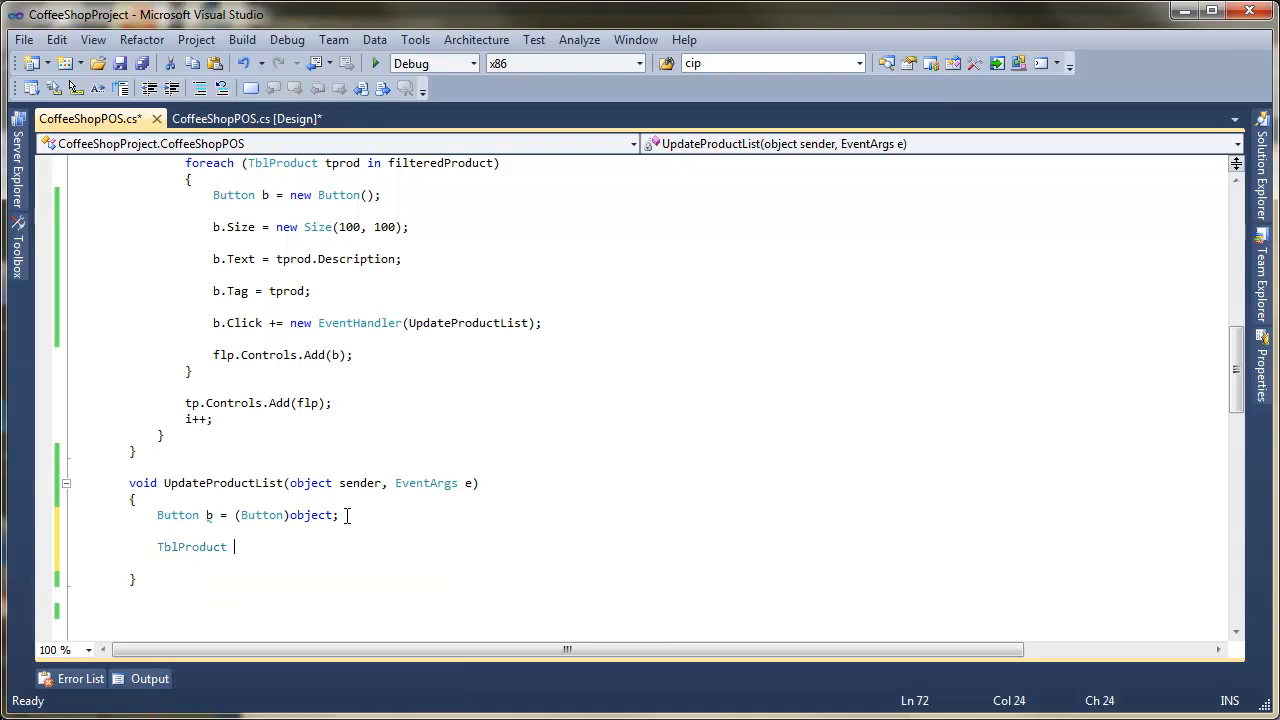
type("p =")
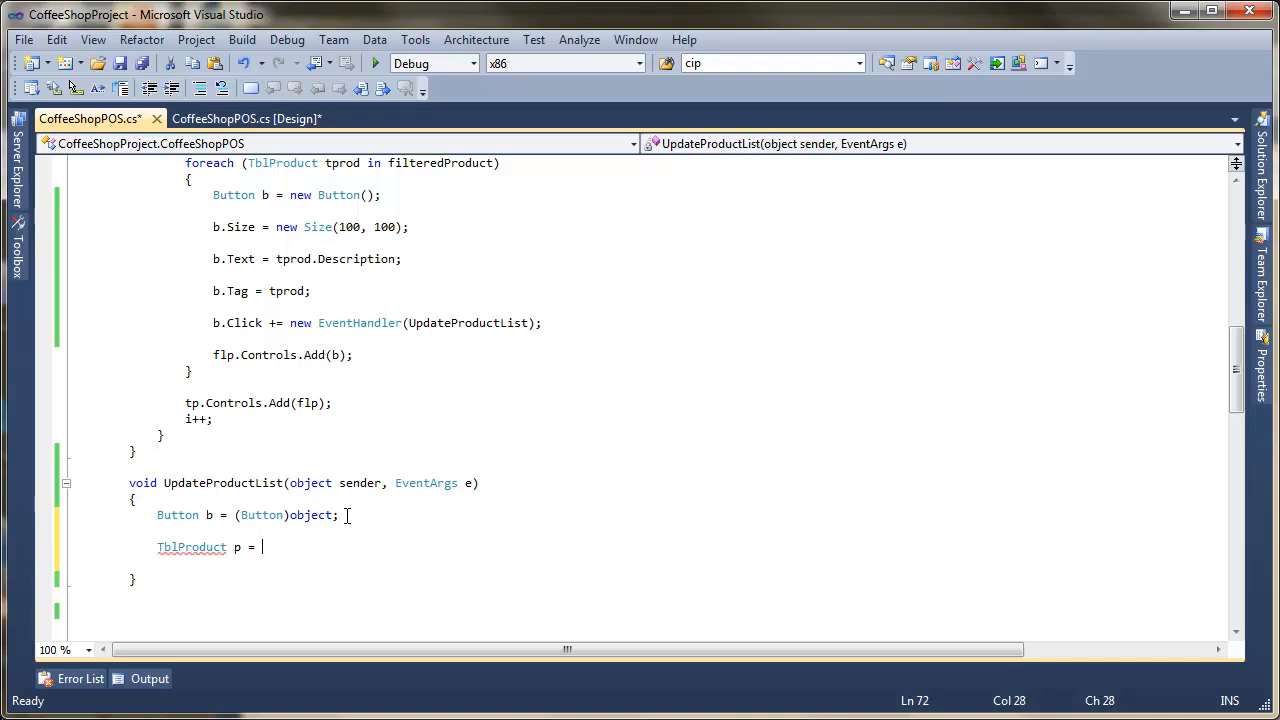
type("b.")
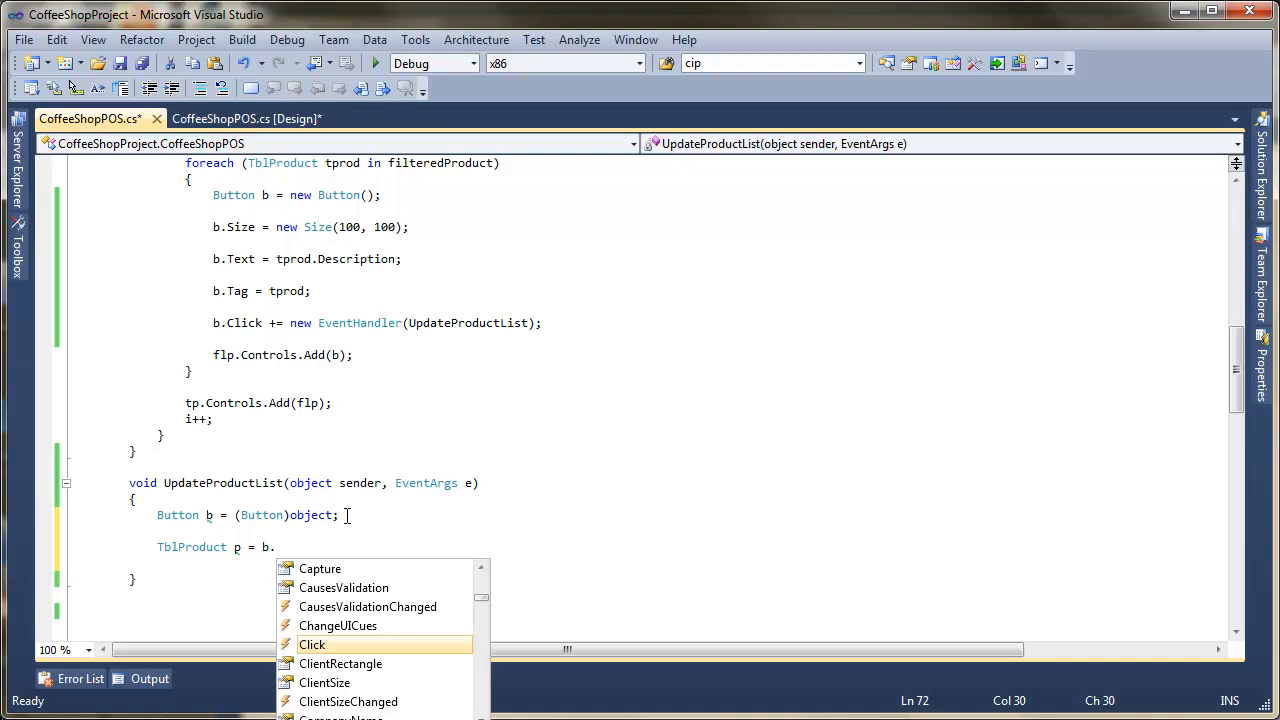
type("T")
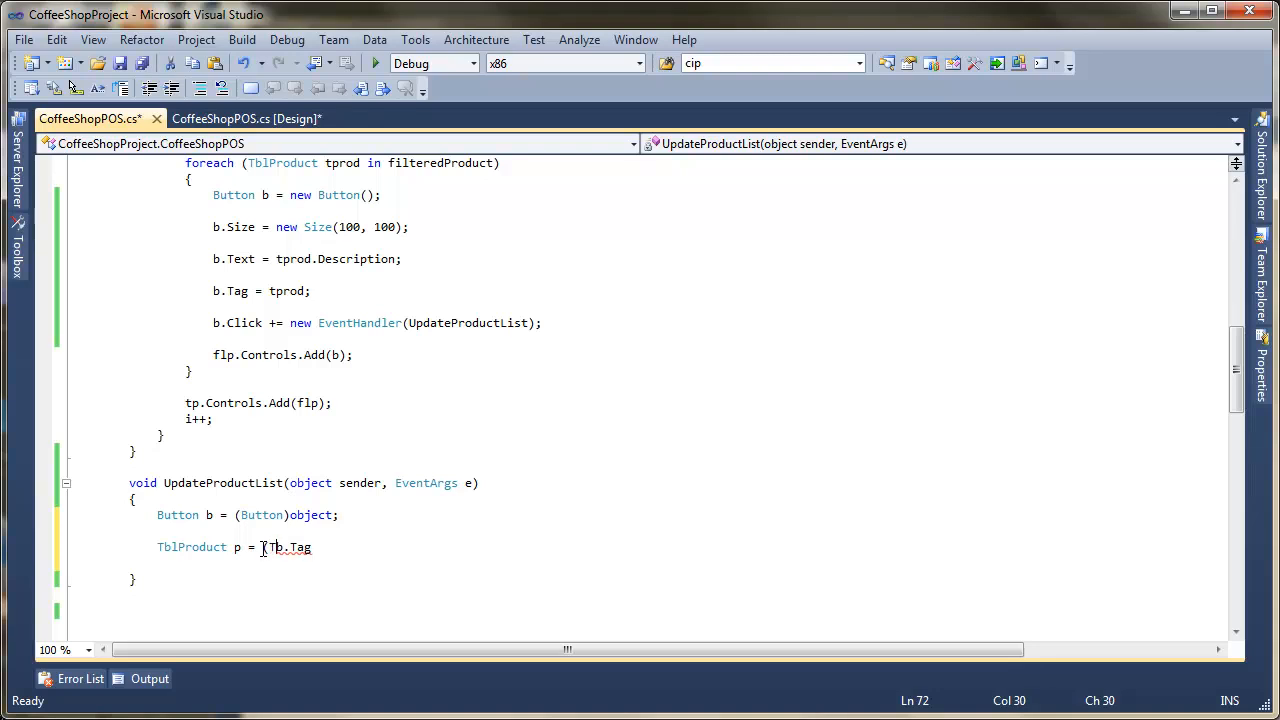
type("TblProfuct")
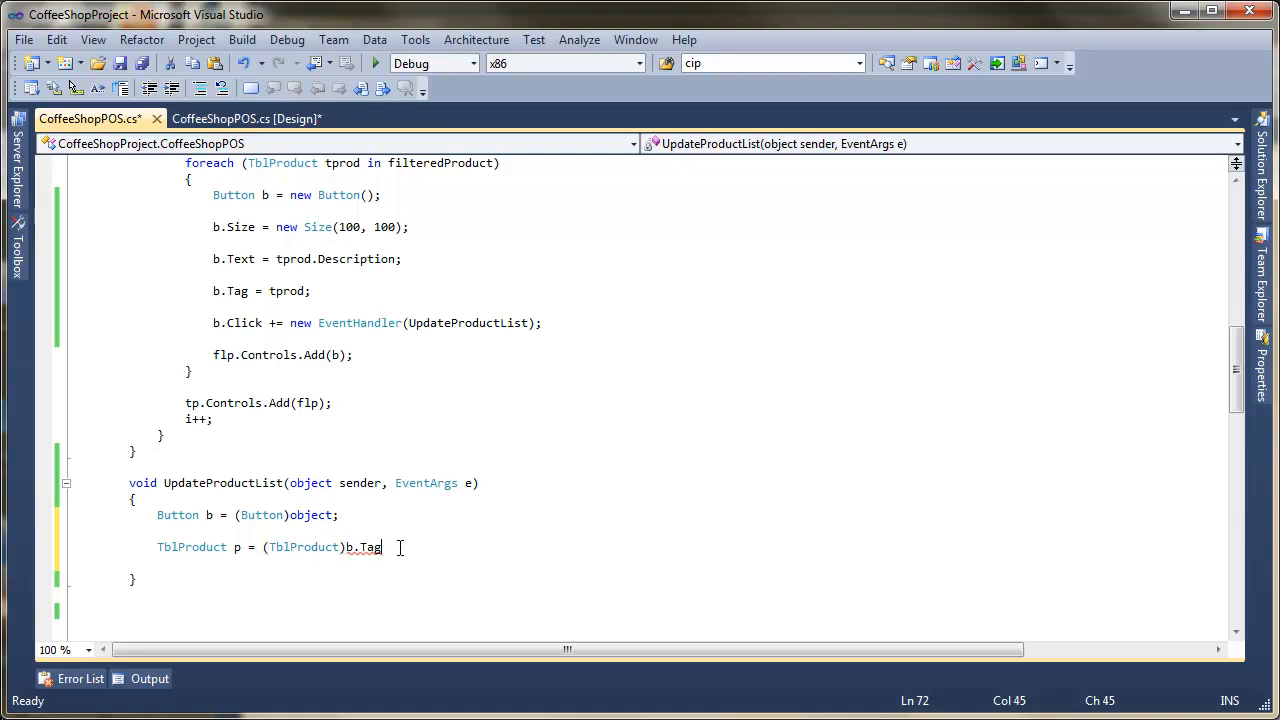
type(";")
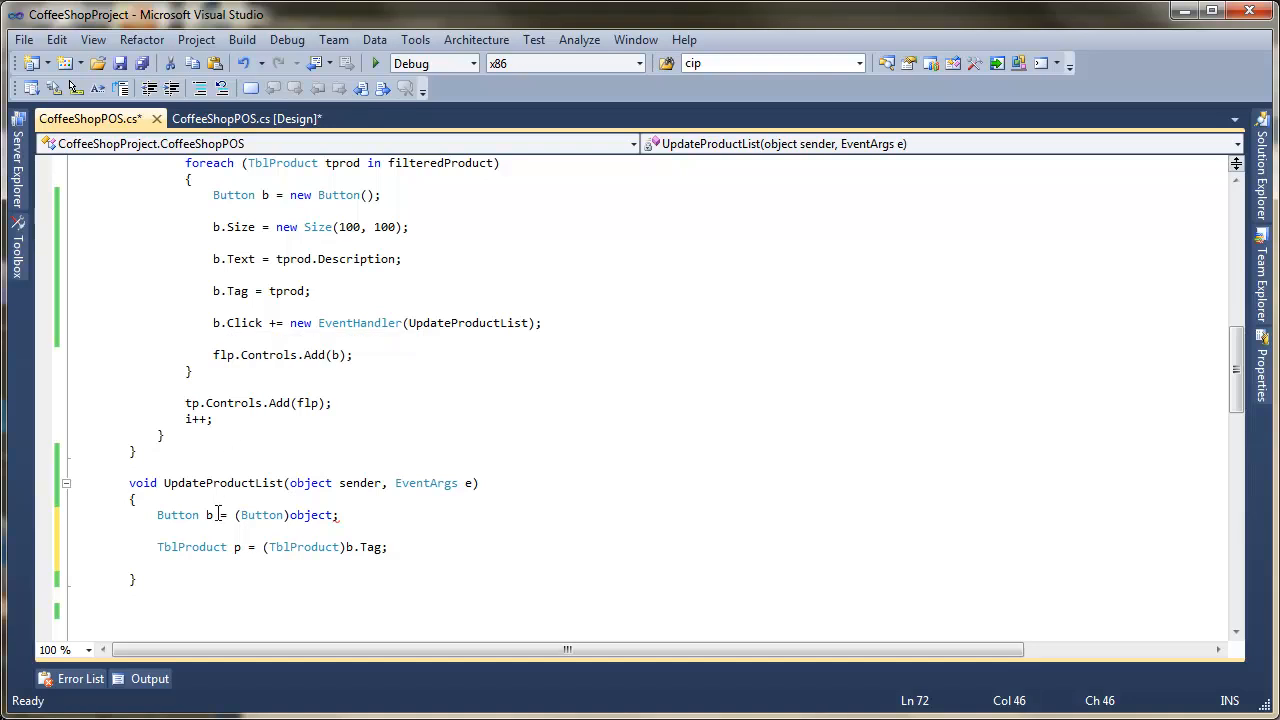
mouse_move(318, 514)
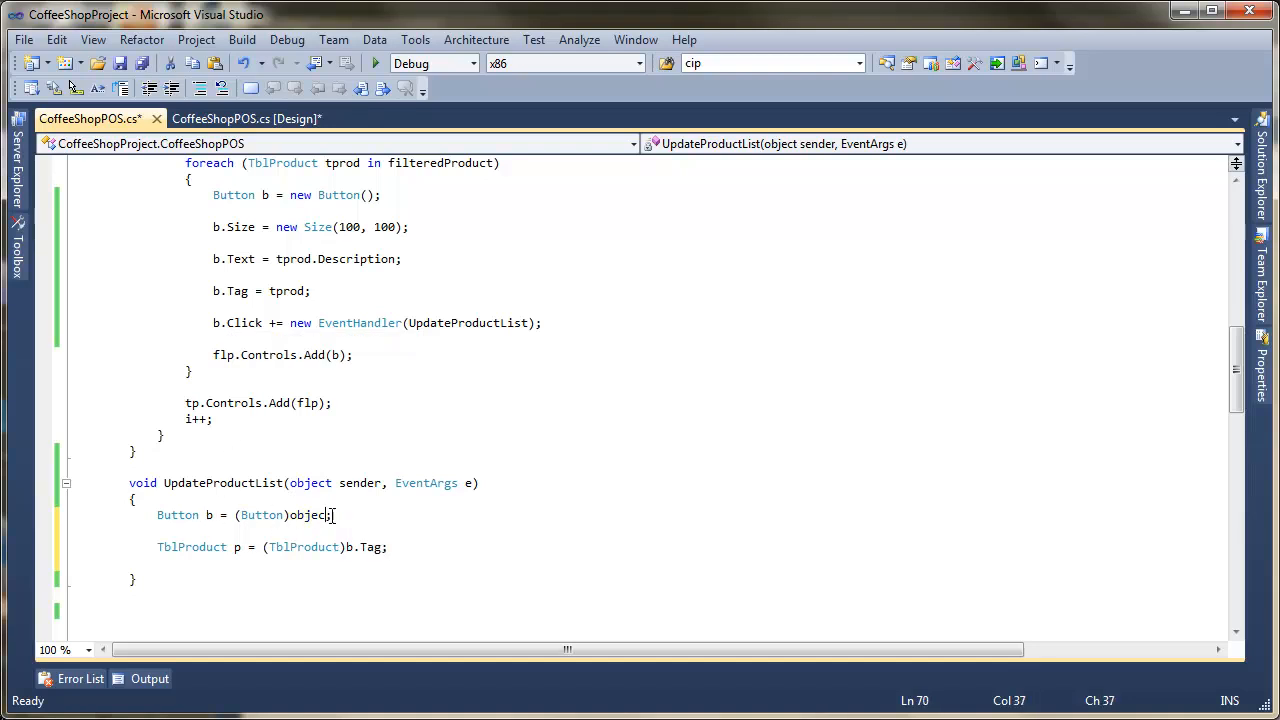
type("sender")
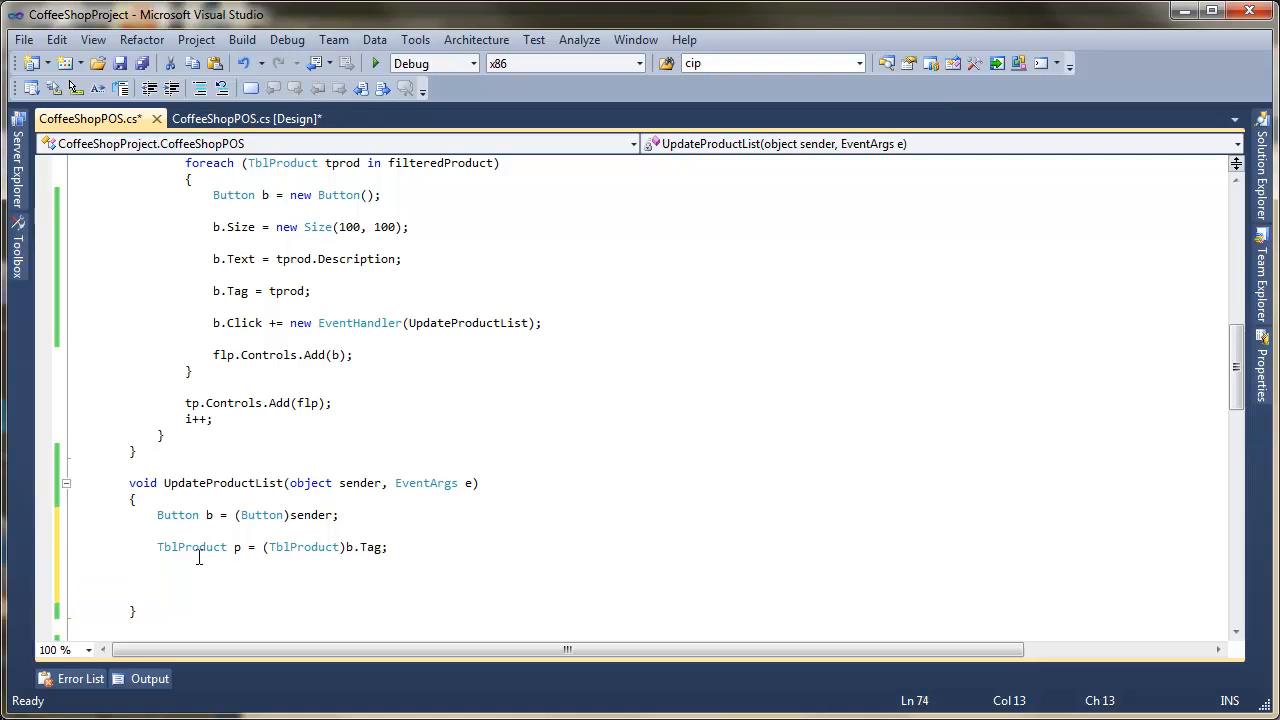
mouse_move(251, 593)
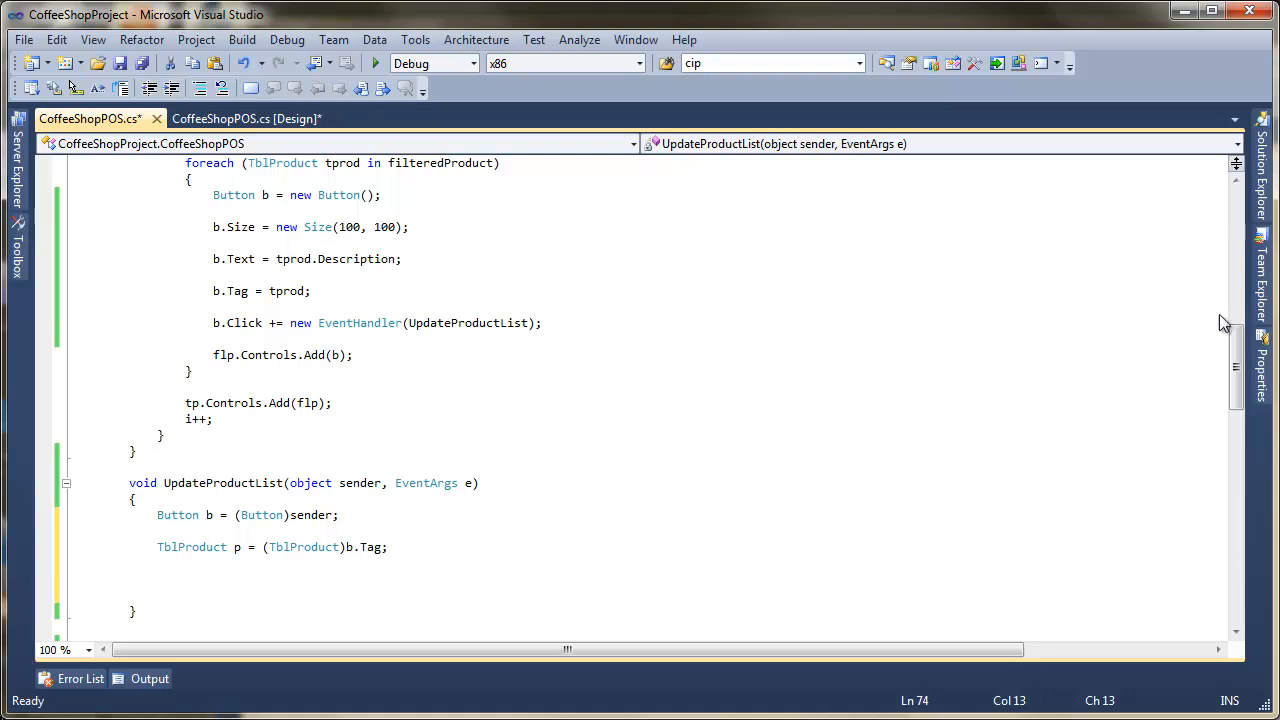
- Add products.Add(p); to put the clicked product into the products list
scroll("up", 3)
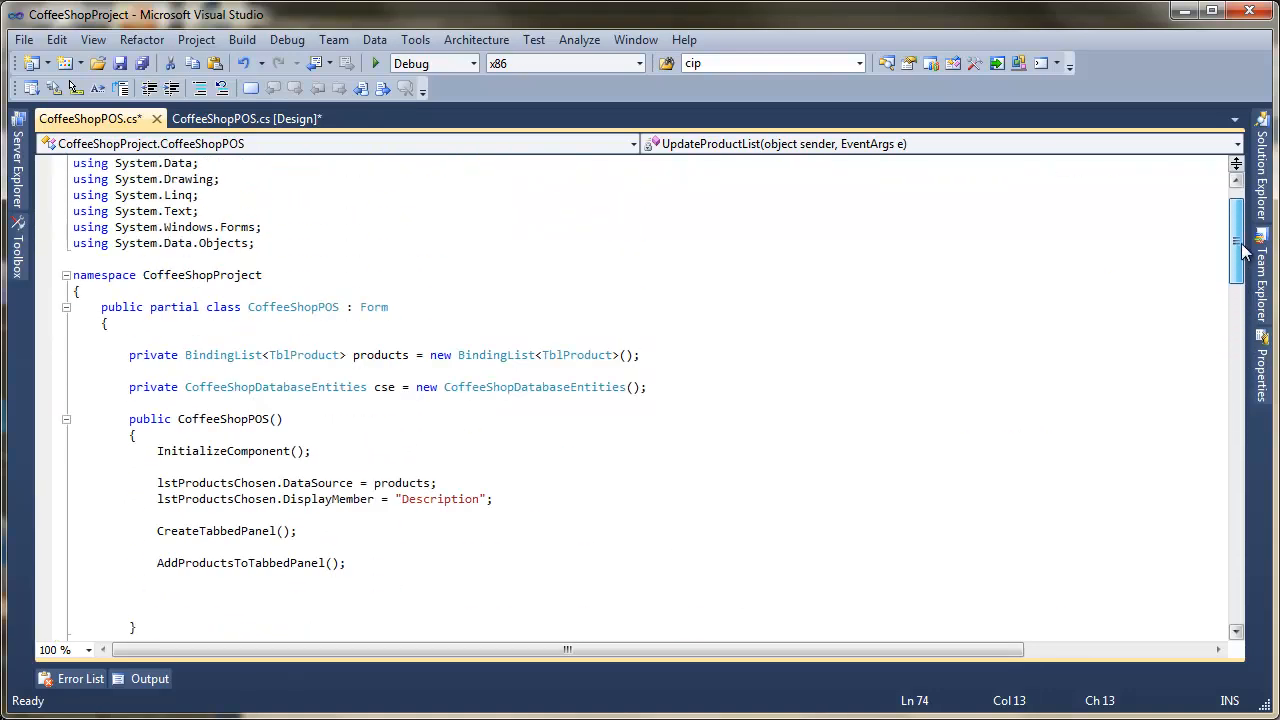
scroll("up", 3)
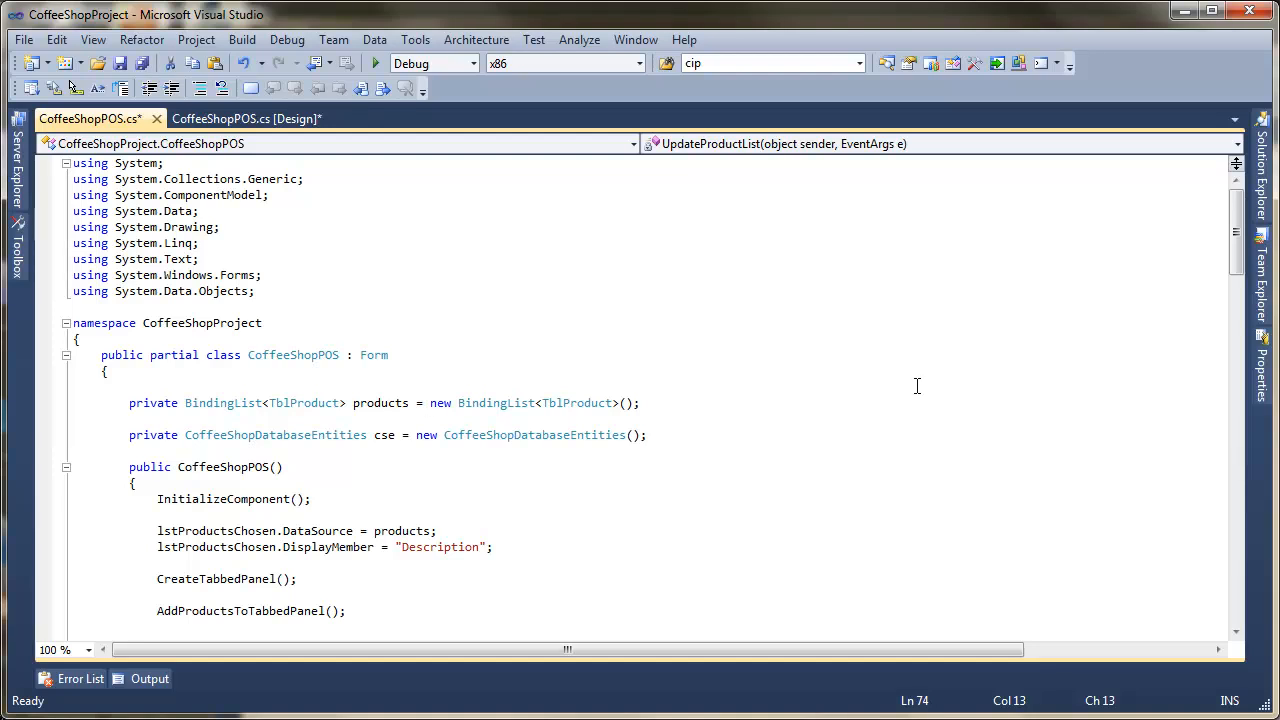
scroll("down", 3)
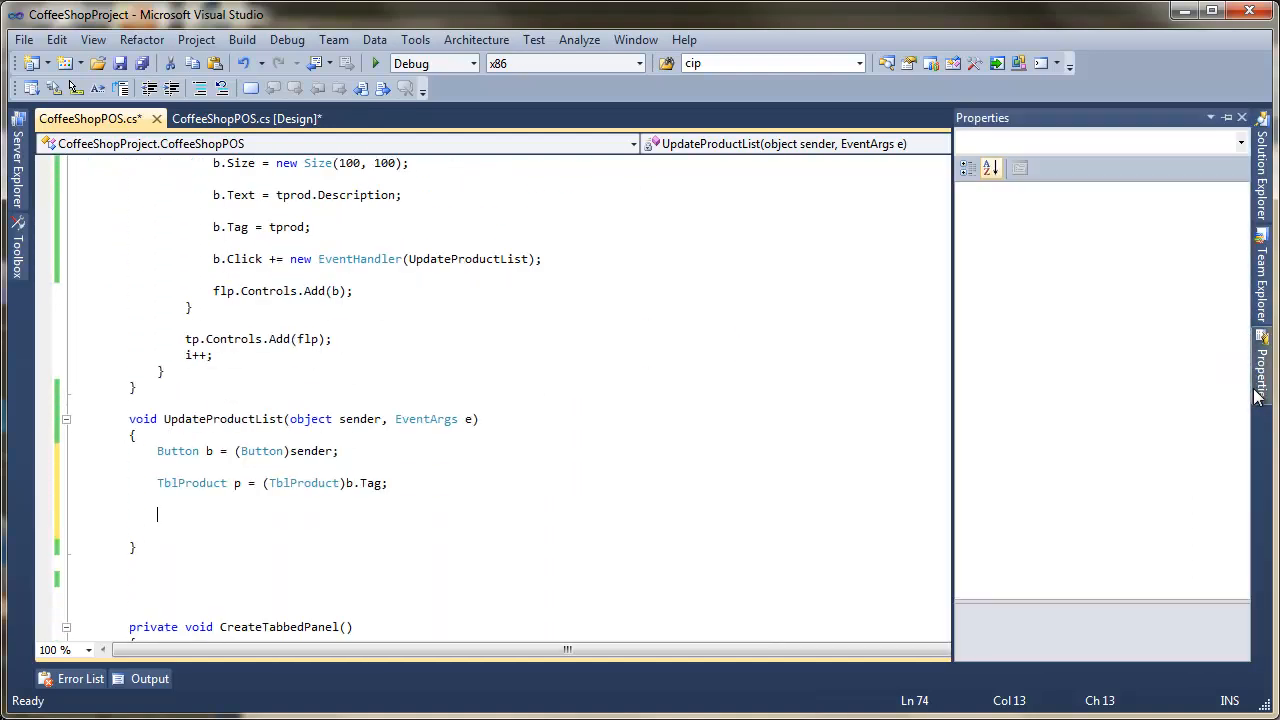
type("products.")
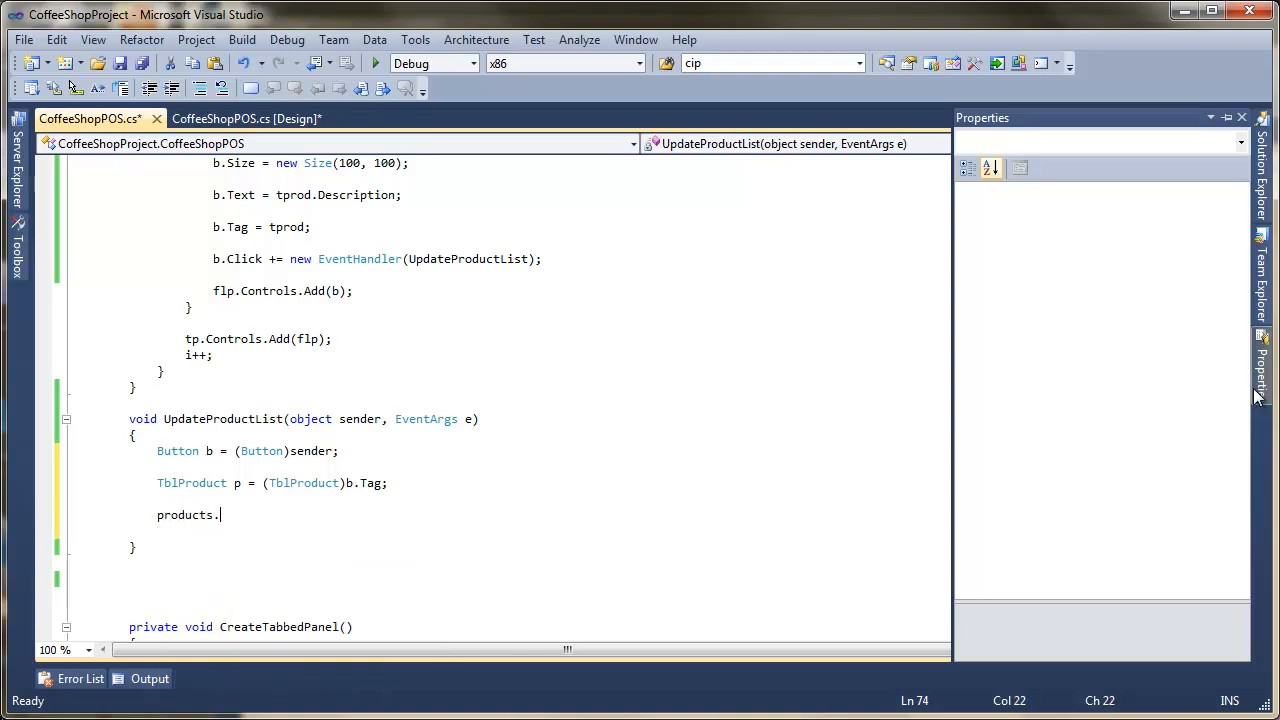
type("Add(")
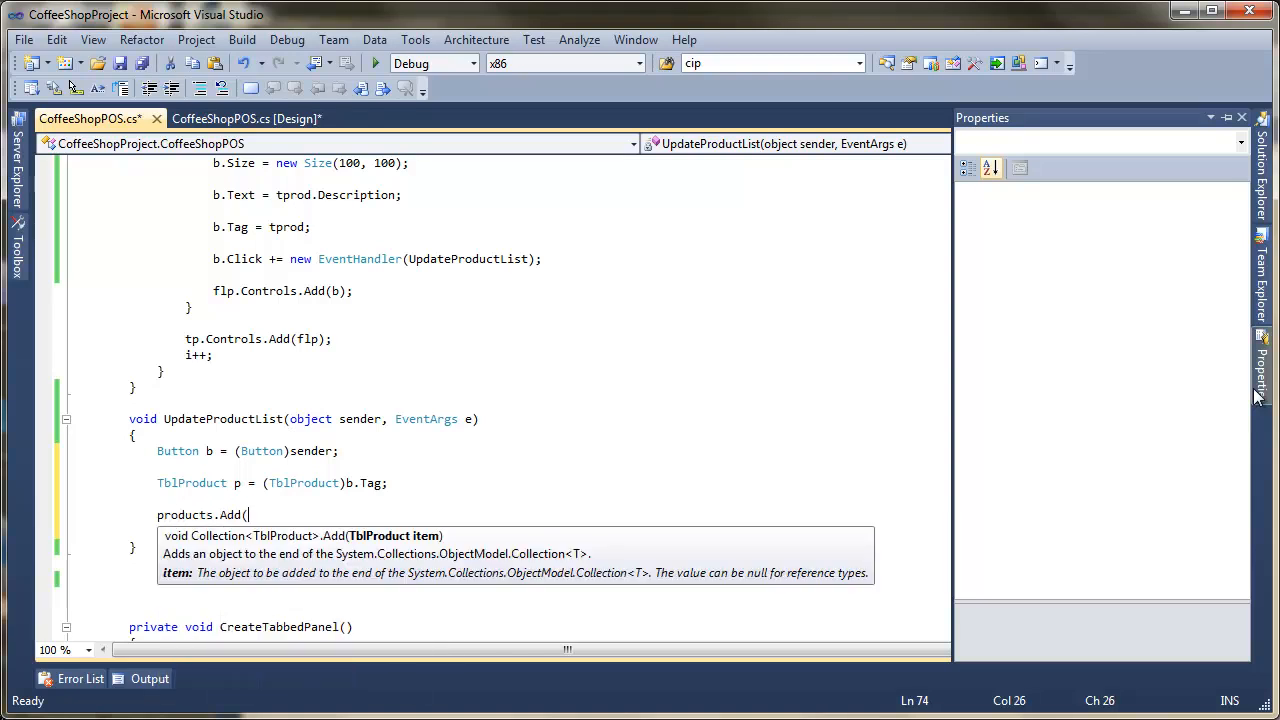
type("p);")
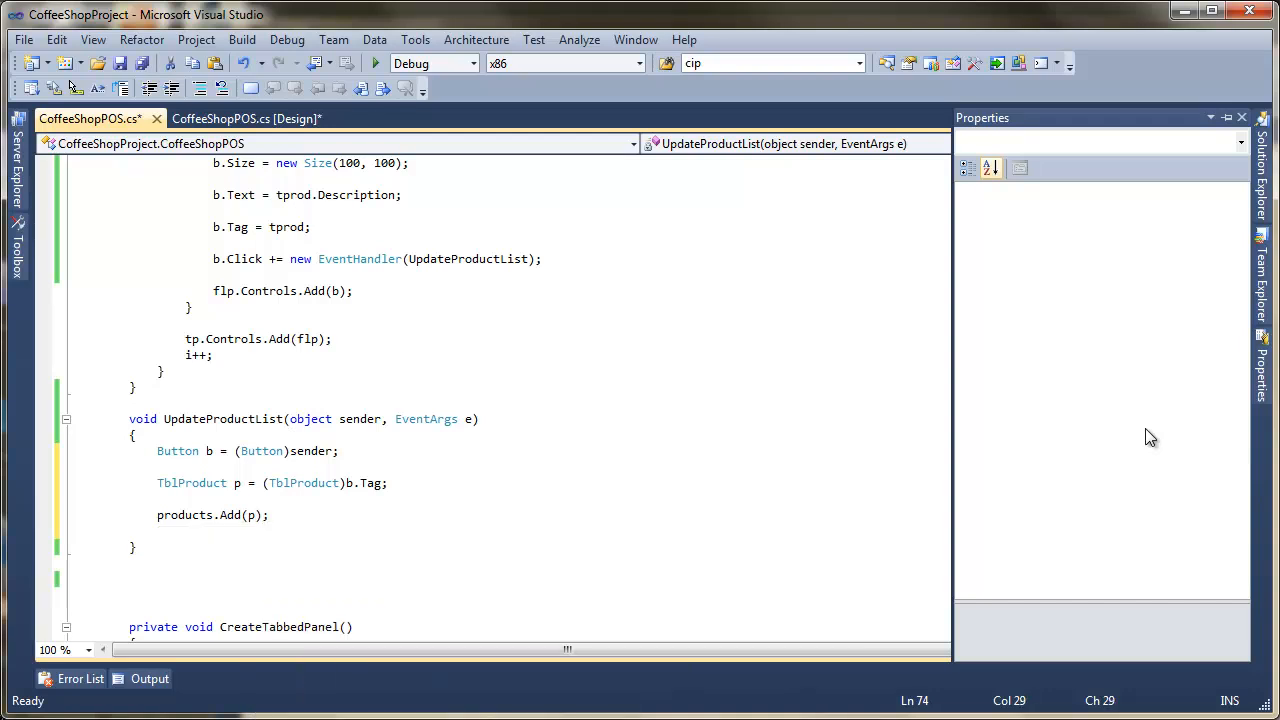
- Save all, run the project and add a Small Coffee while browsing the Cold Drinks and Food tabs
left_click(118, 63)
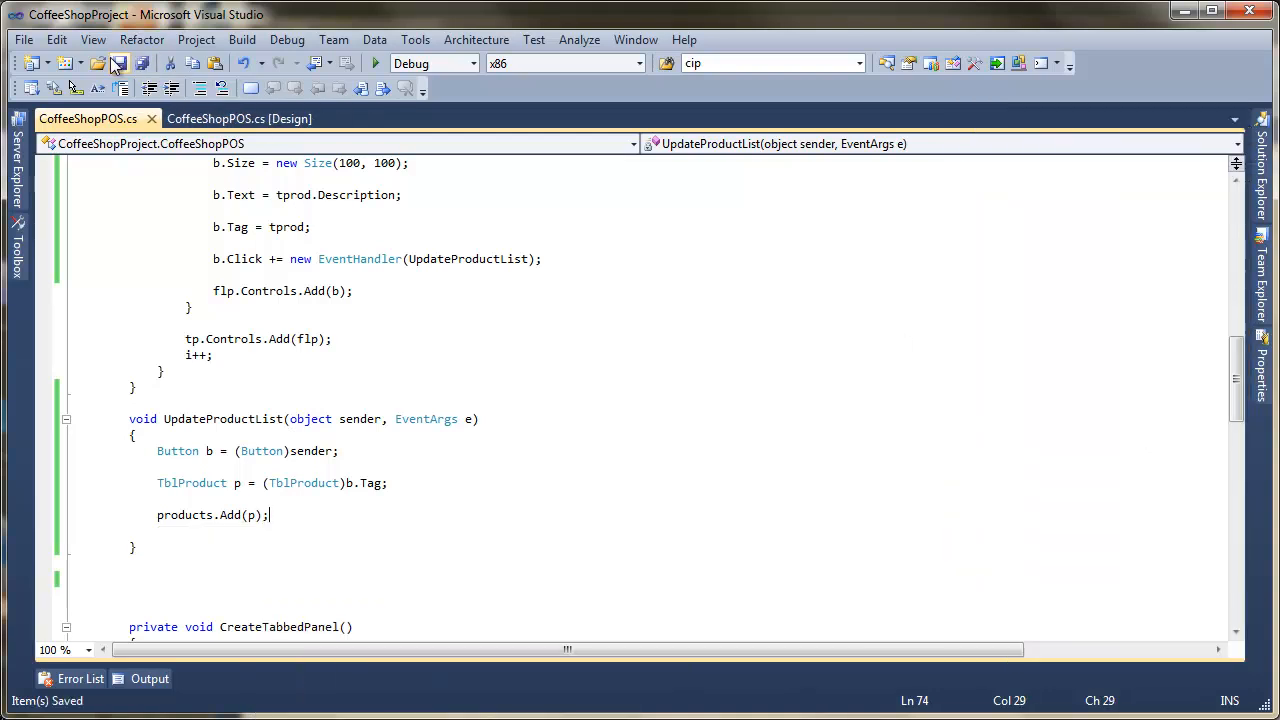
left_click(373, 63)
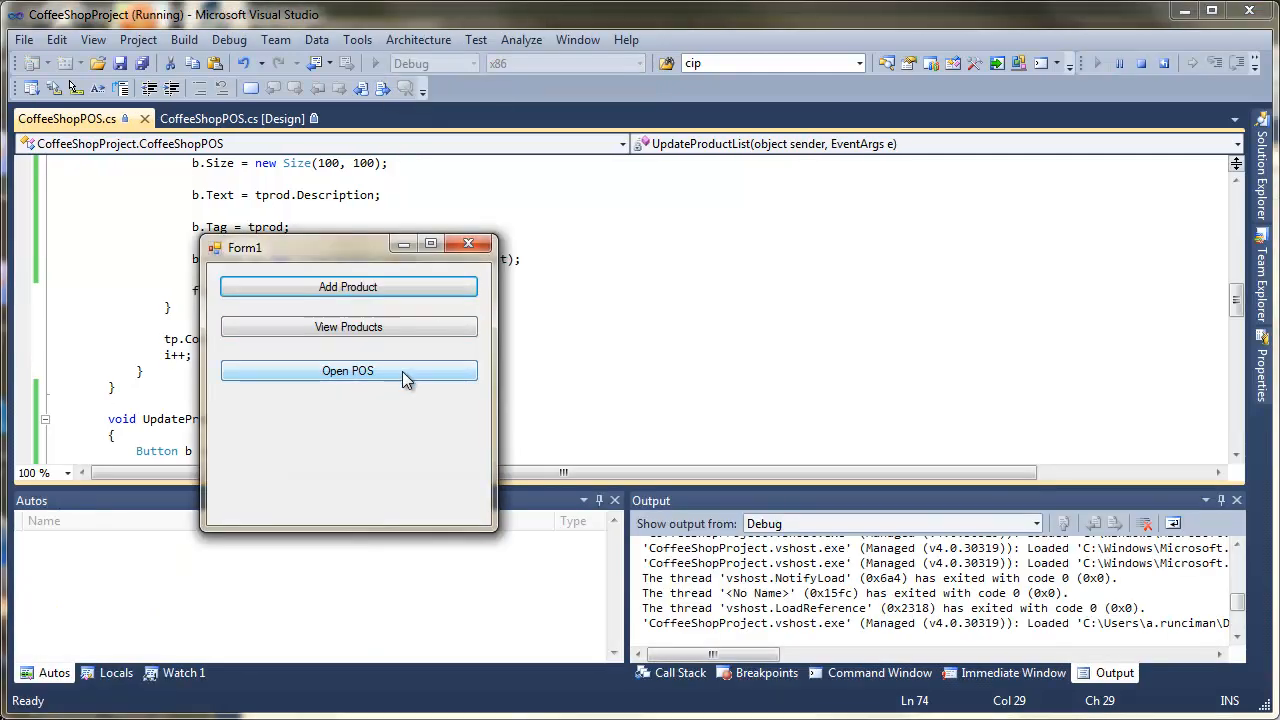
left_click(348, 370)
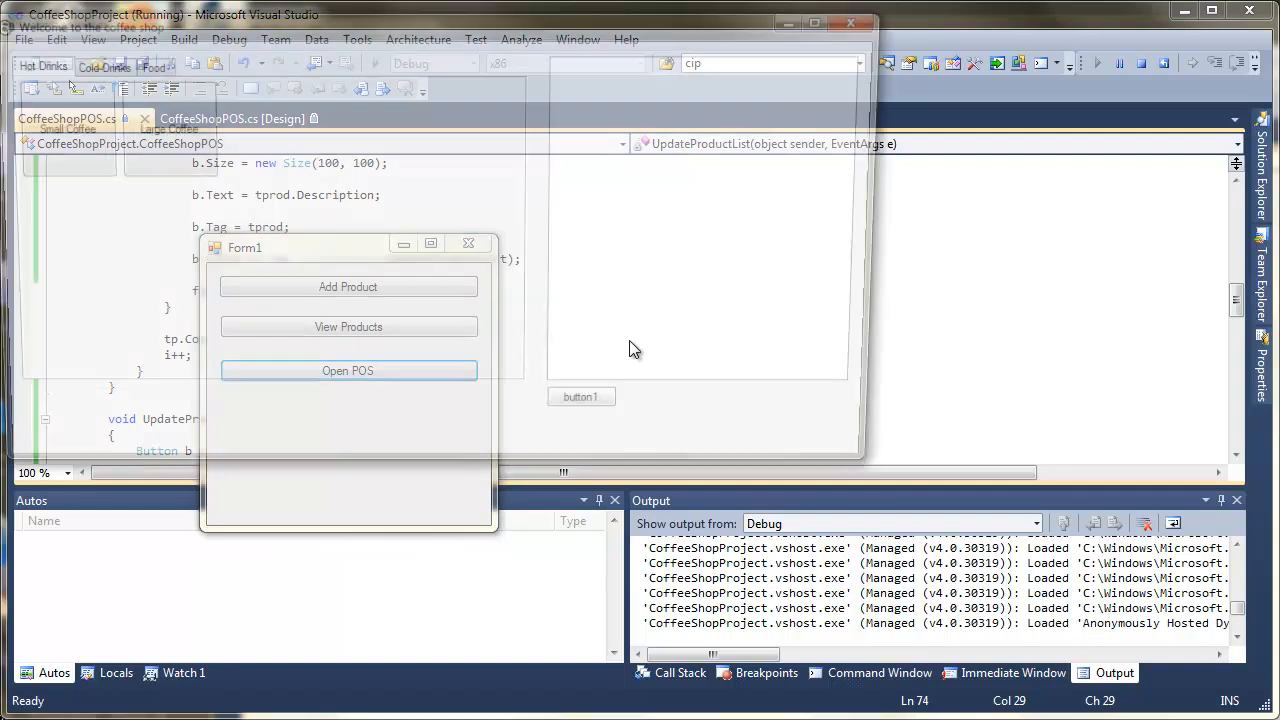
left_click(347, 370)
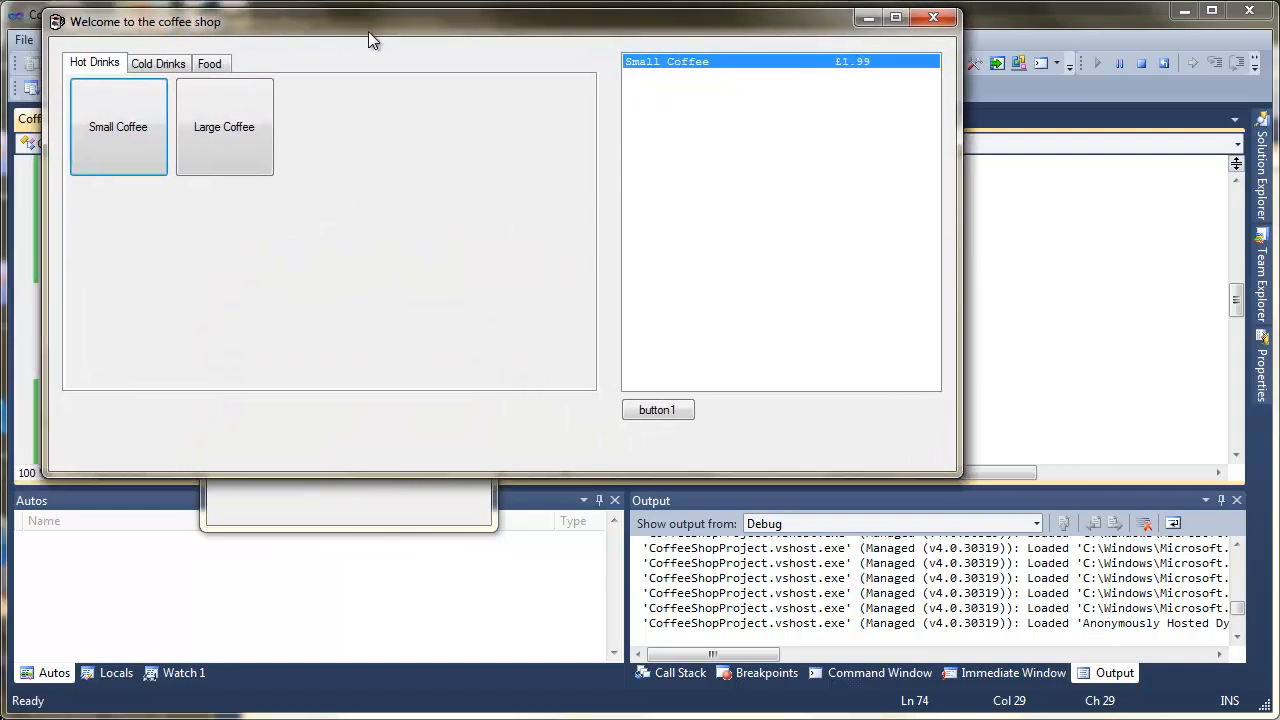
left_click(158, 64)
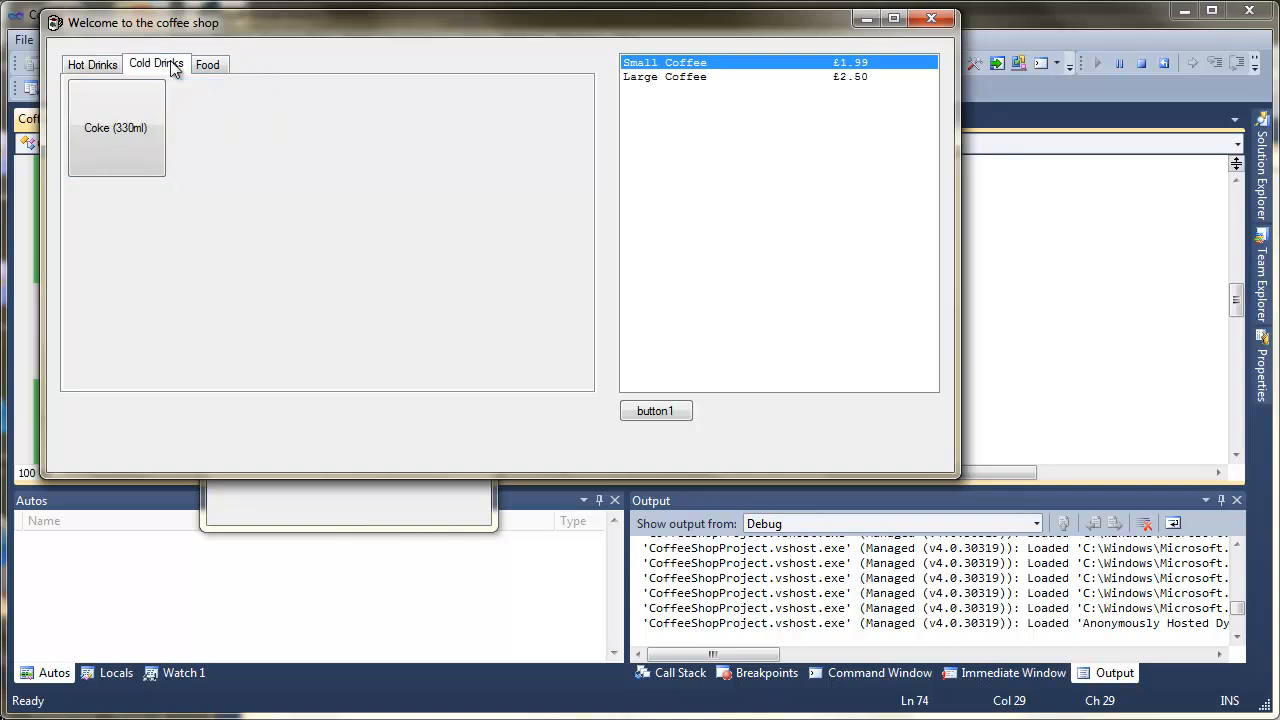
left_click(207, 64)
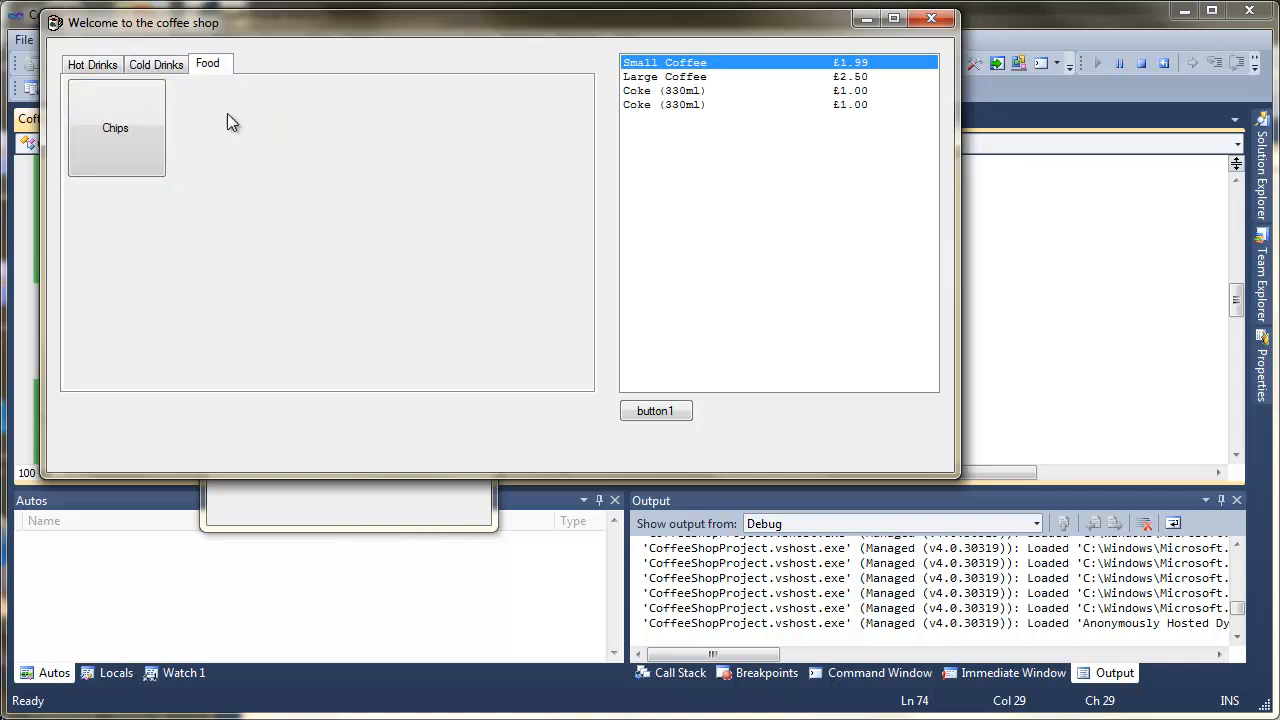
left_click(115, 128)
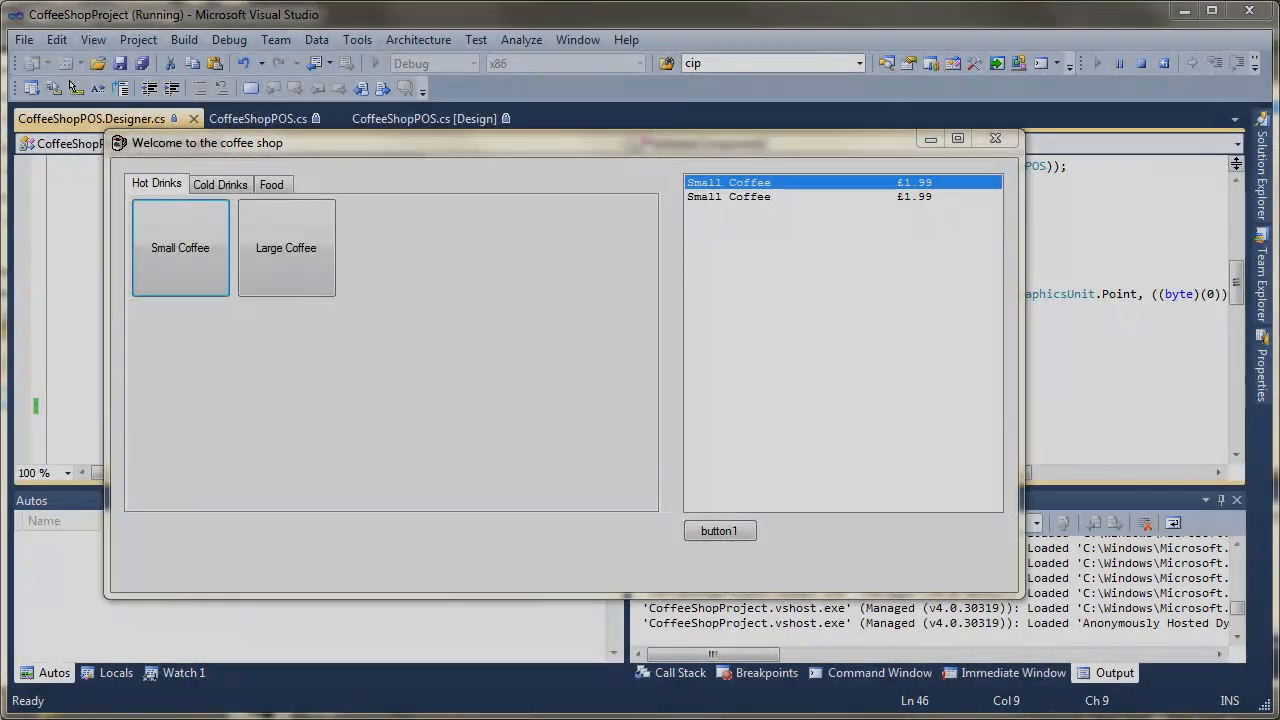
mouse_move(490, 370)
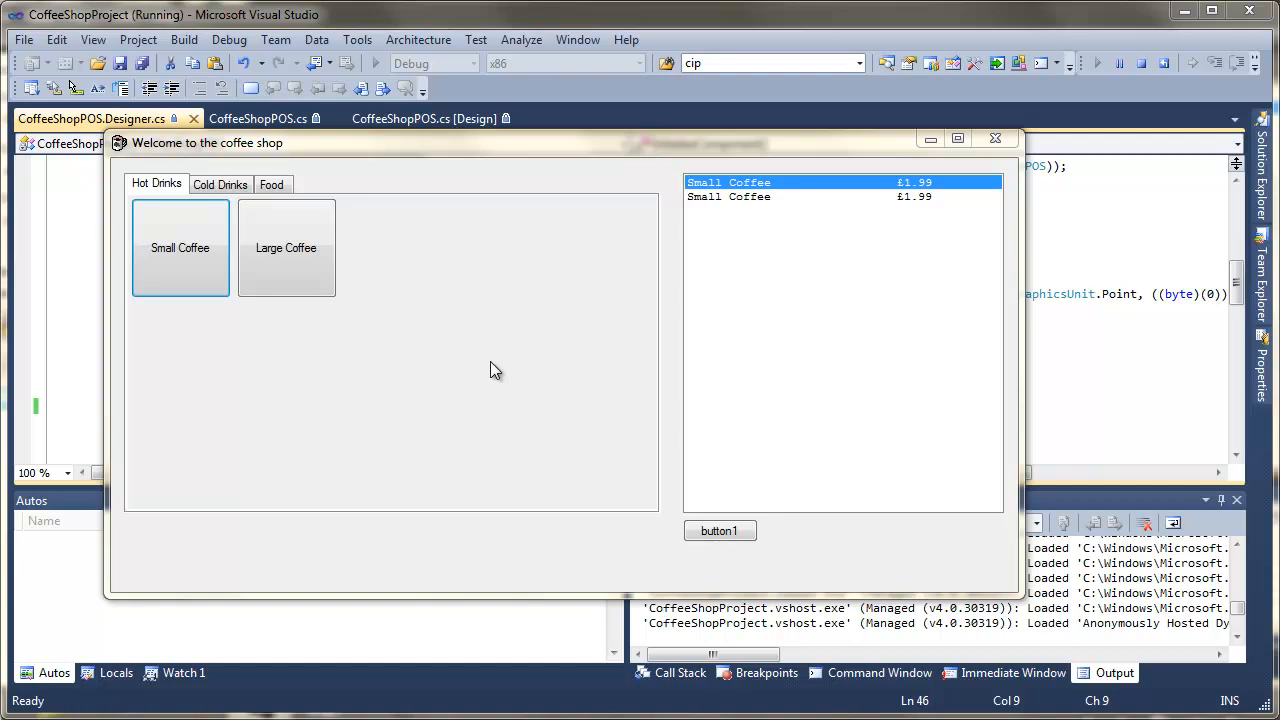
mouse_move(619, 345)
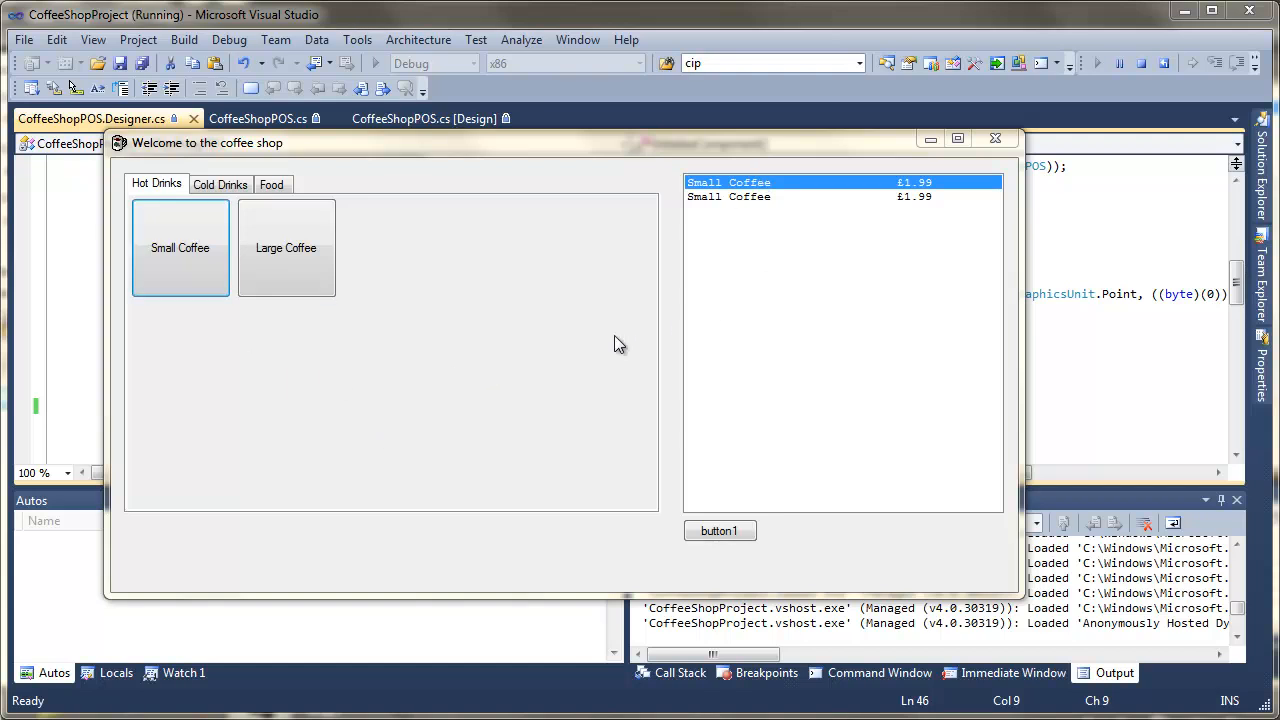
- Add two Large Coffees to the order list, select the last line and close the running form
left_click(286, 248)
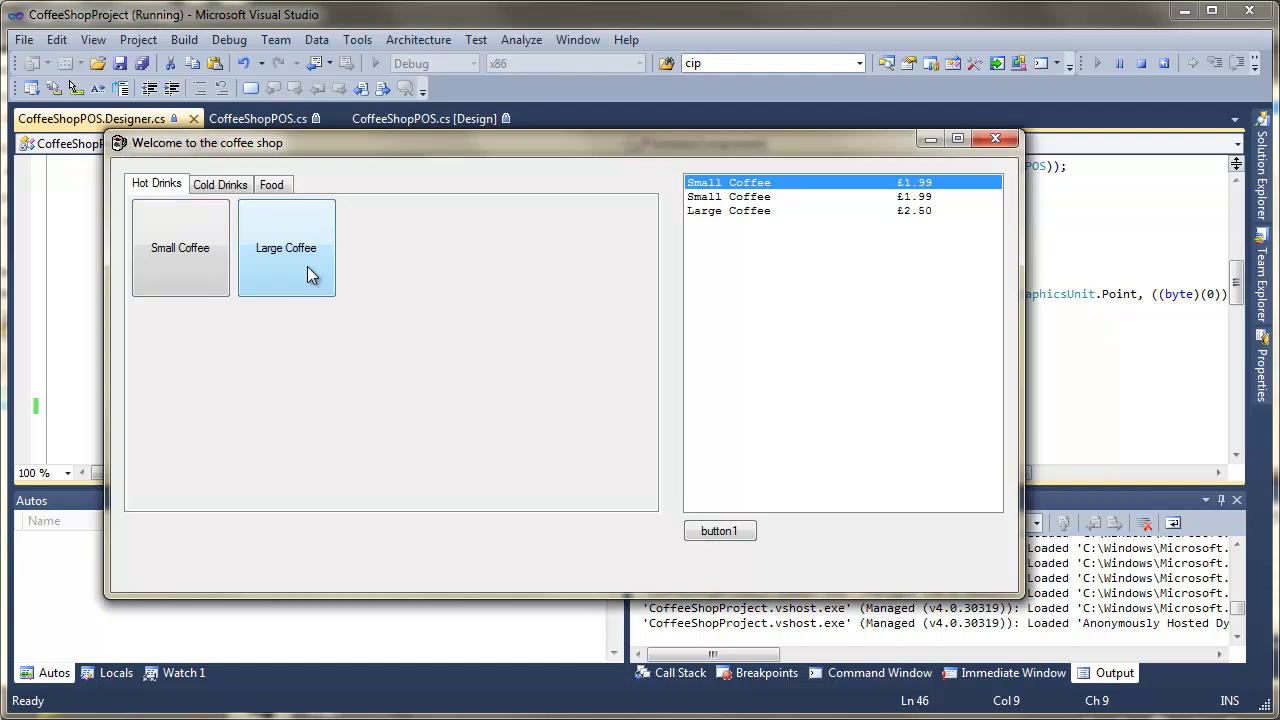
left_click(286, 247)
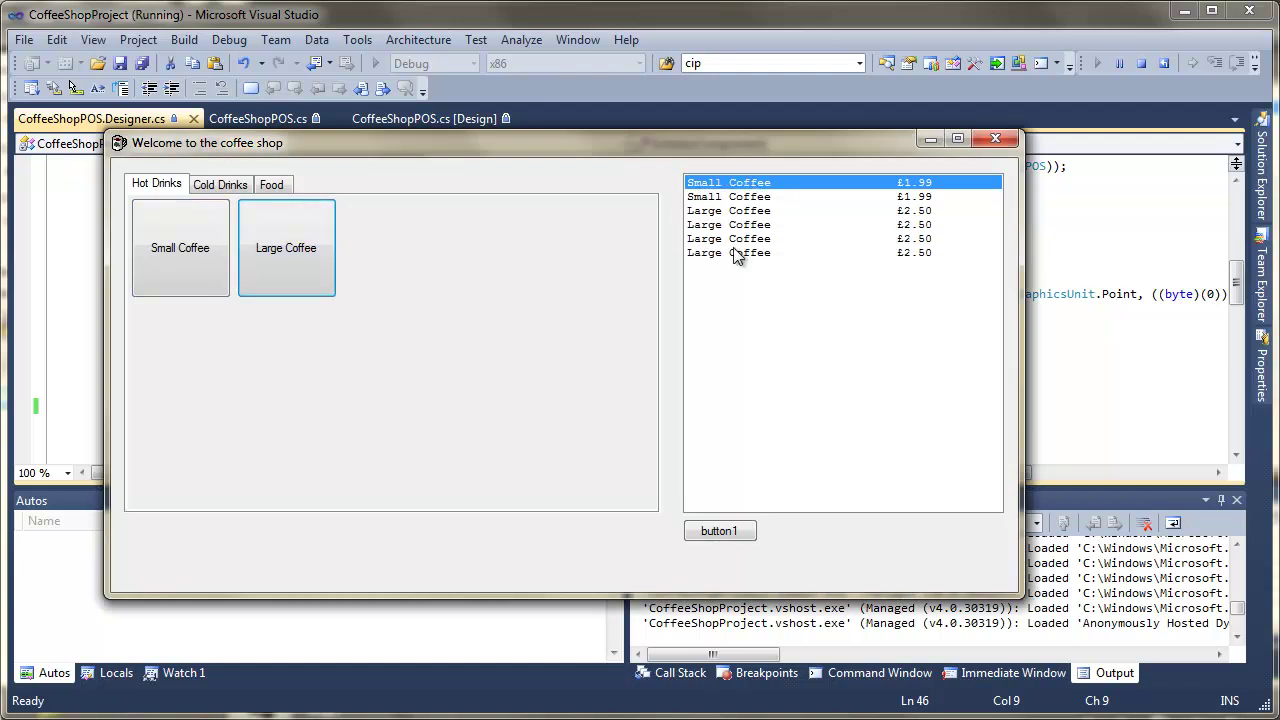
left_click(728, 252)
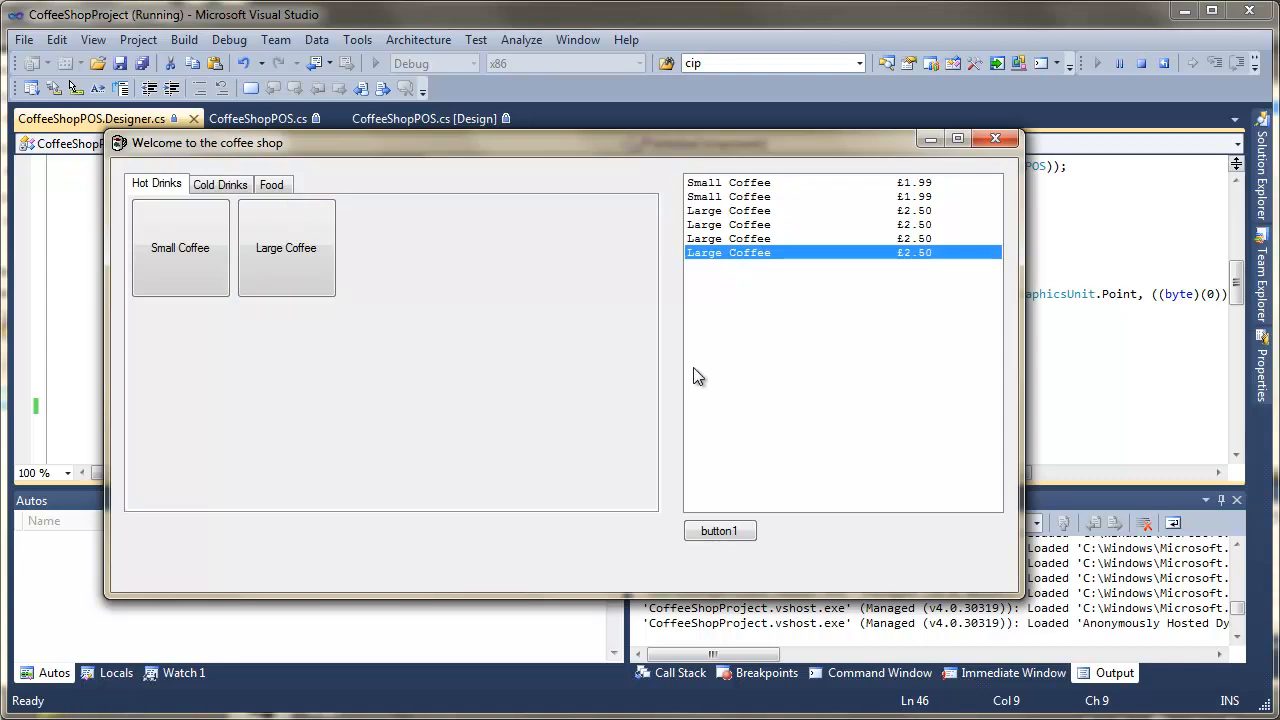
mouse_move(137, 196)
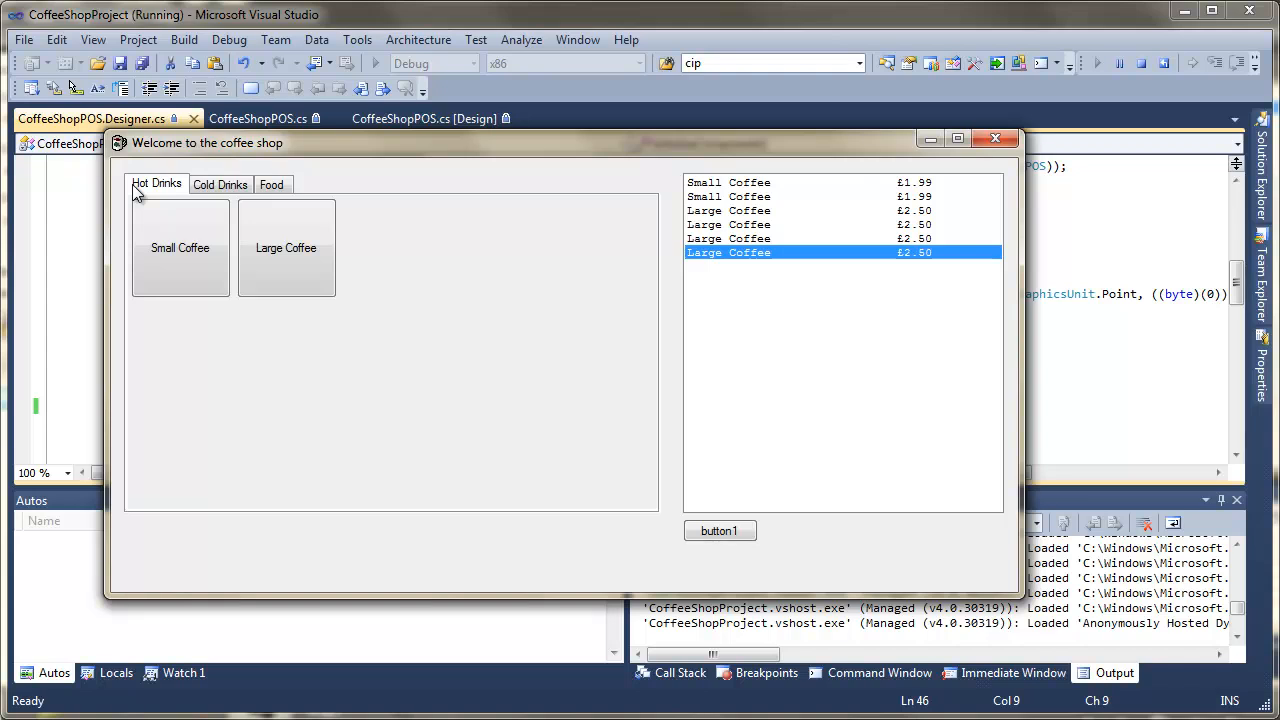
mouse_move(150, 185)
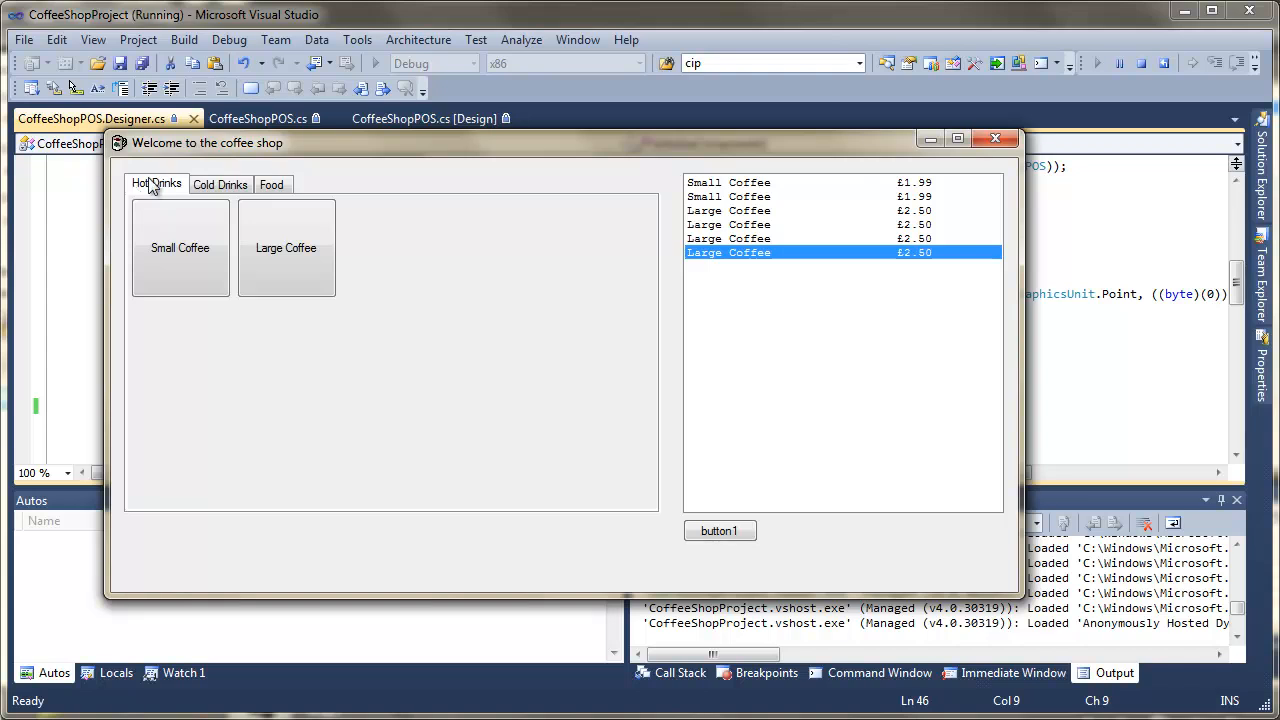
left_click(719, 531)
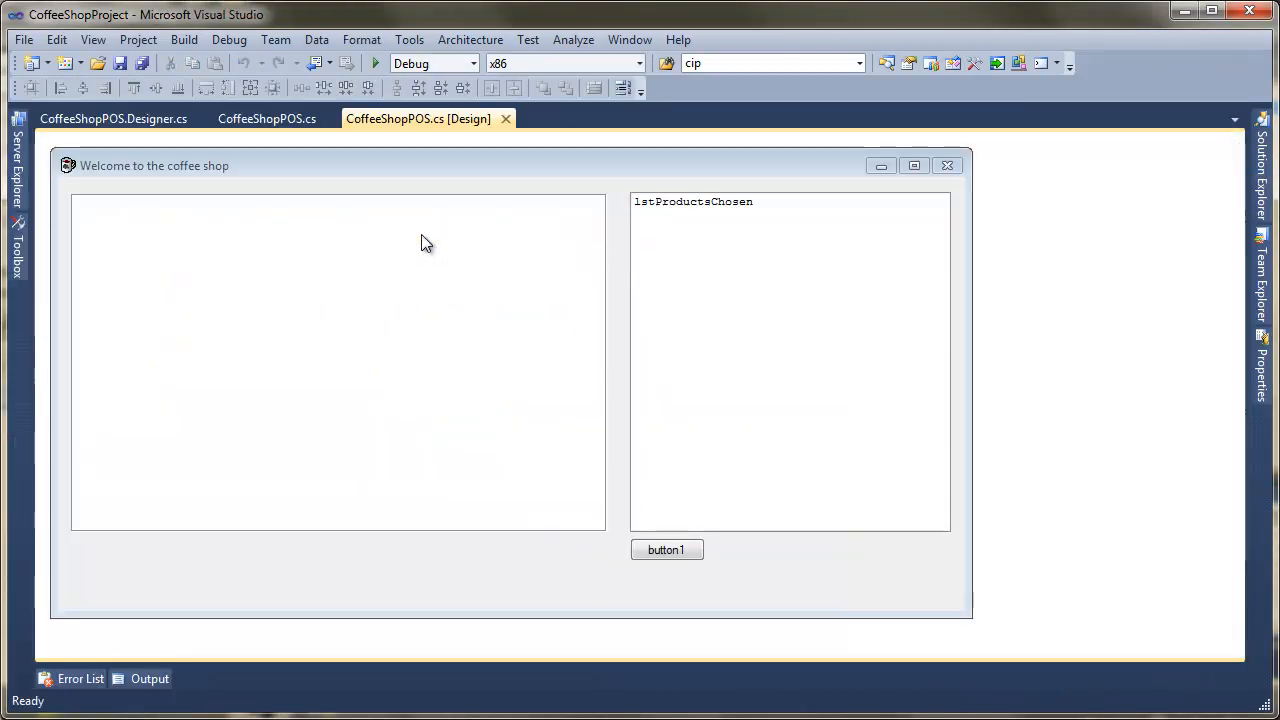
- Select the product panel and browse the Toolbox for a TextBox to place above it
left_click(338, 360)
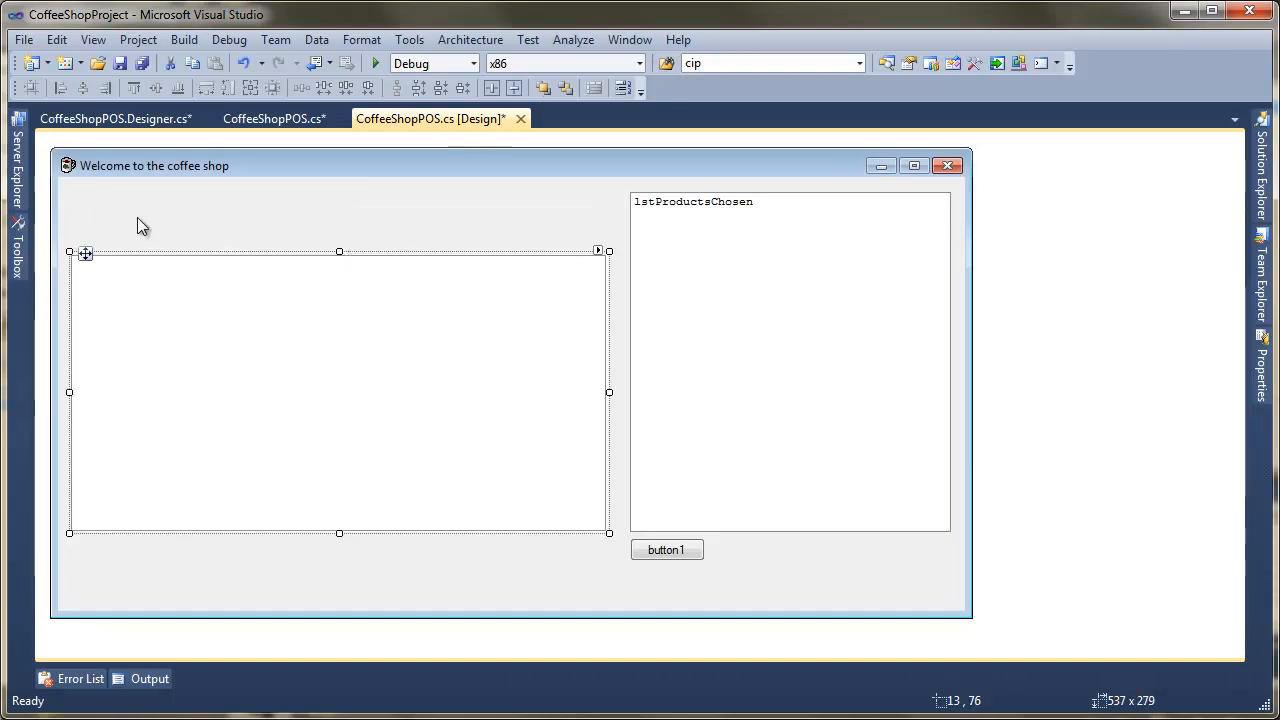
left_click(16, 250)
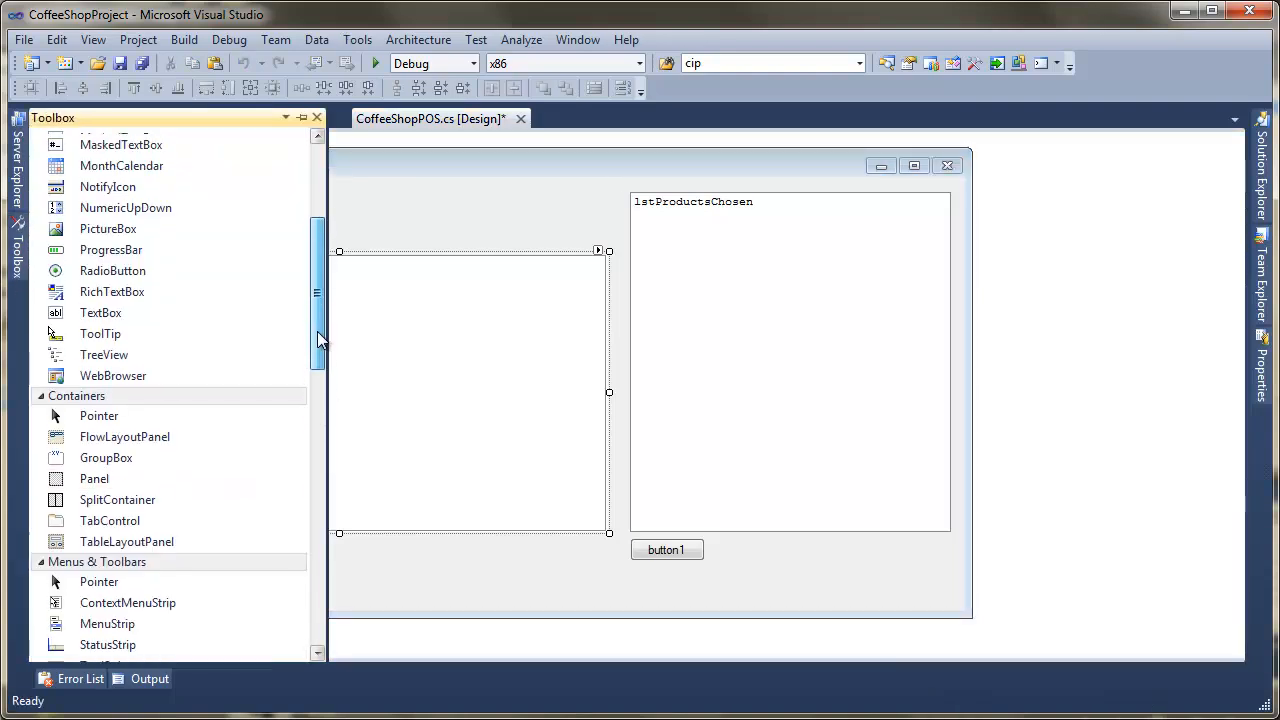
scroll("up", 3)
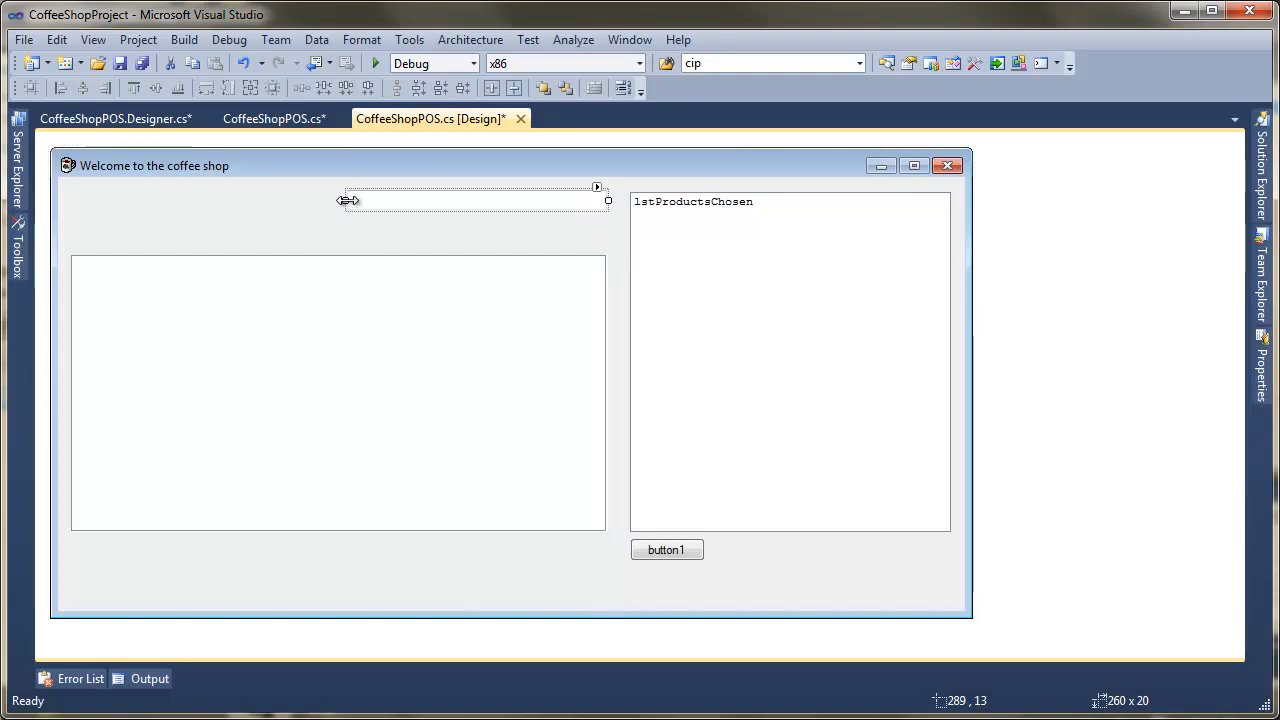
- Stretch the text box across the form top, set Text to 'Next Customer' and Name to txtInfoPanel
left_click_drag(348, 200, 70, 200)
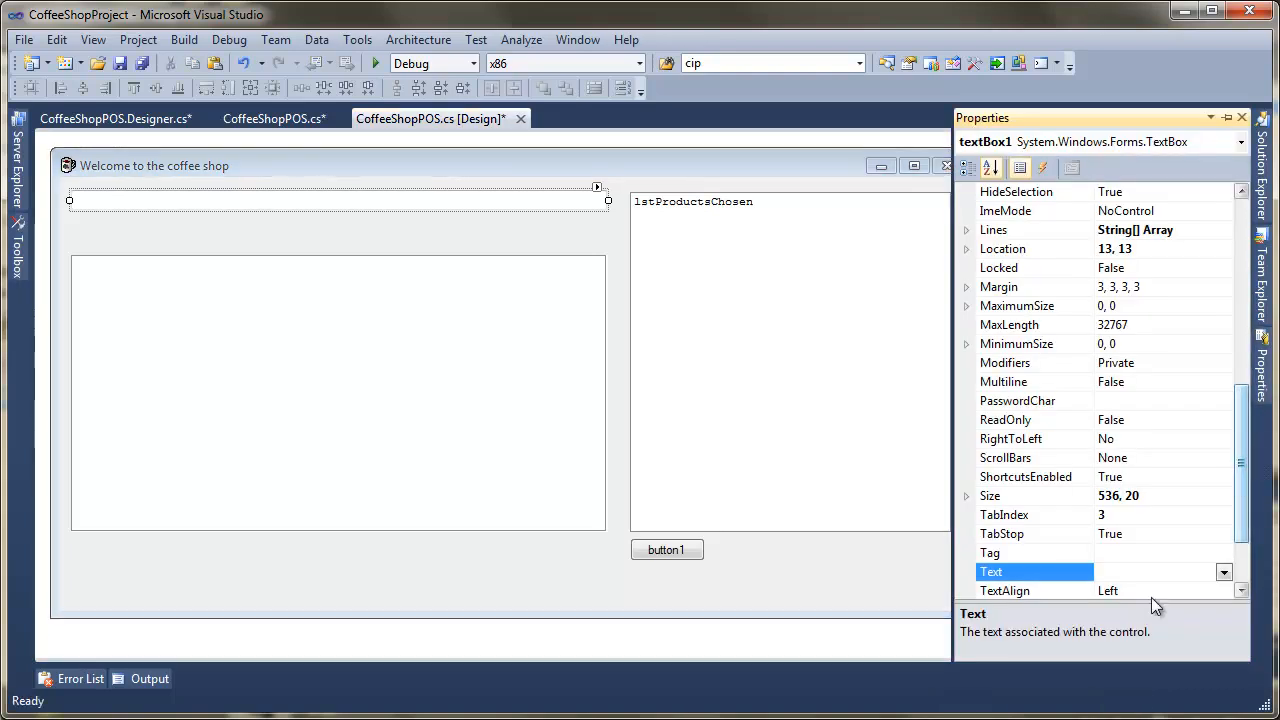
type("Next Customer")
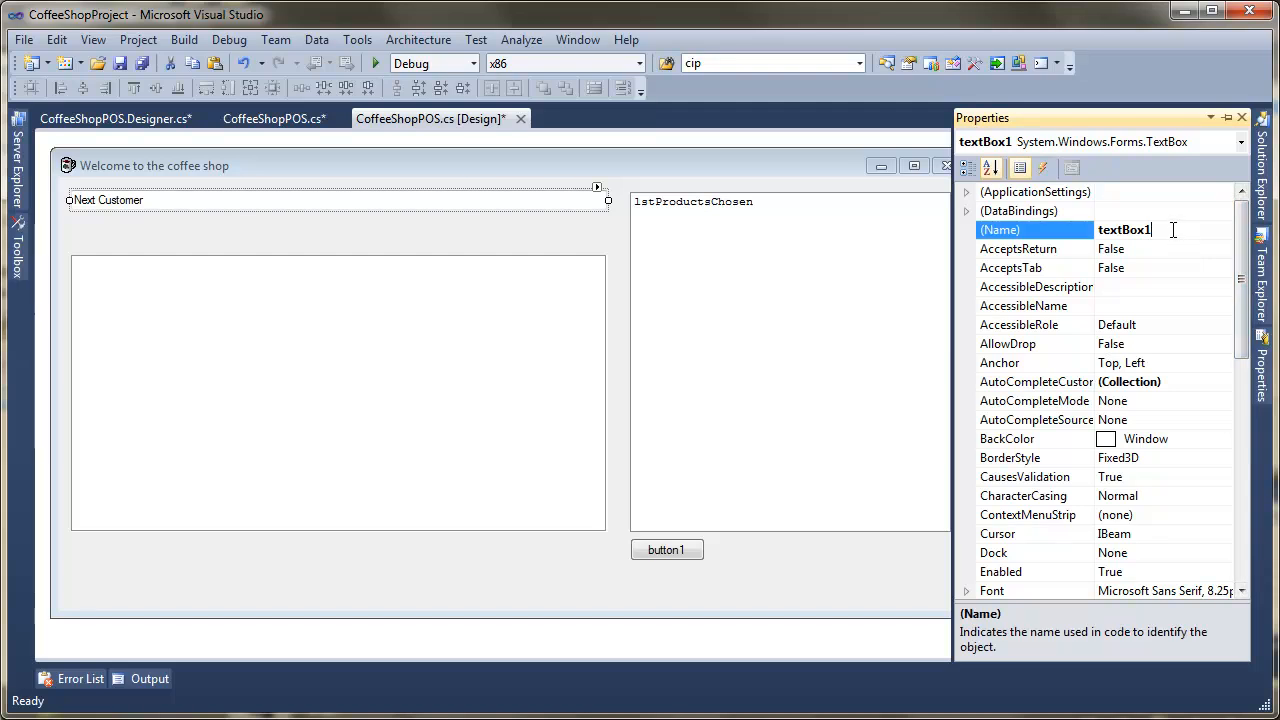
type("txt")
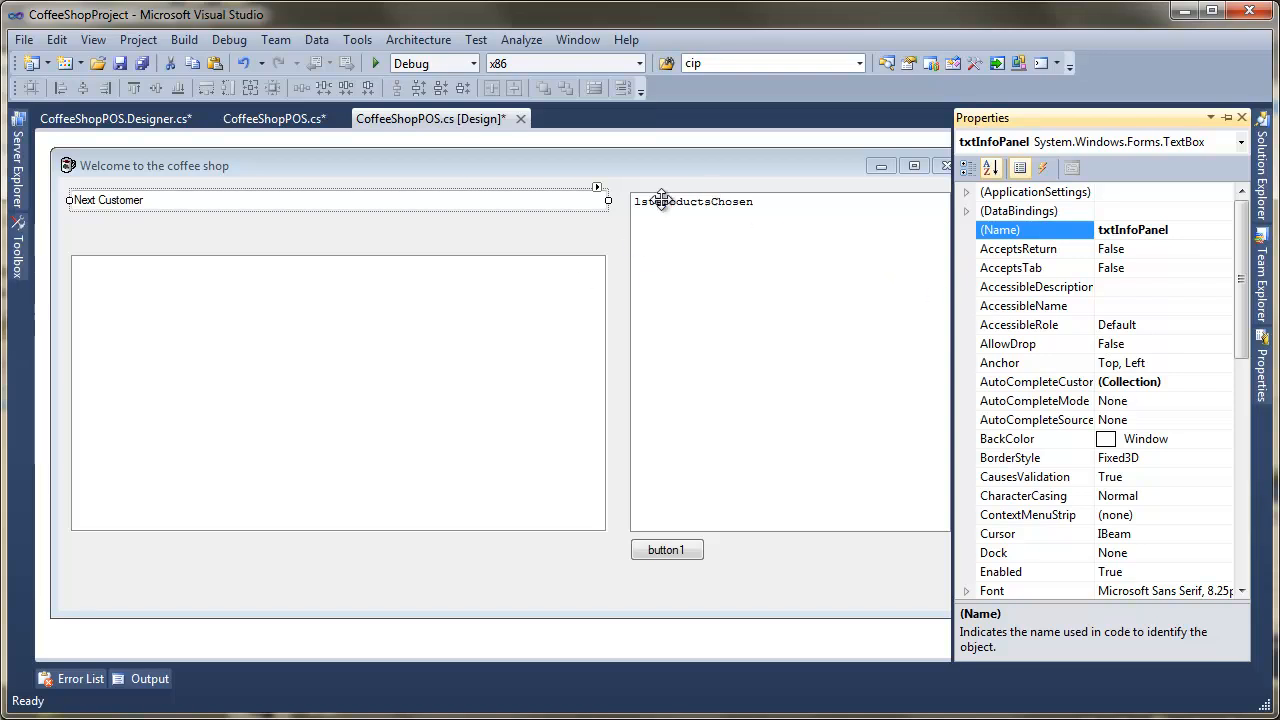
- Set the txtInfoPanel font to Courier New at 18 points via the Font dialog
scroll("down", 3)
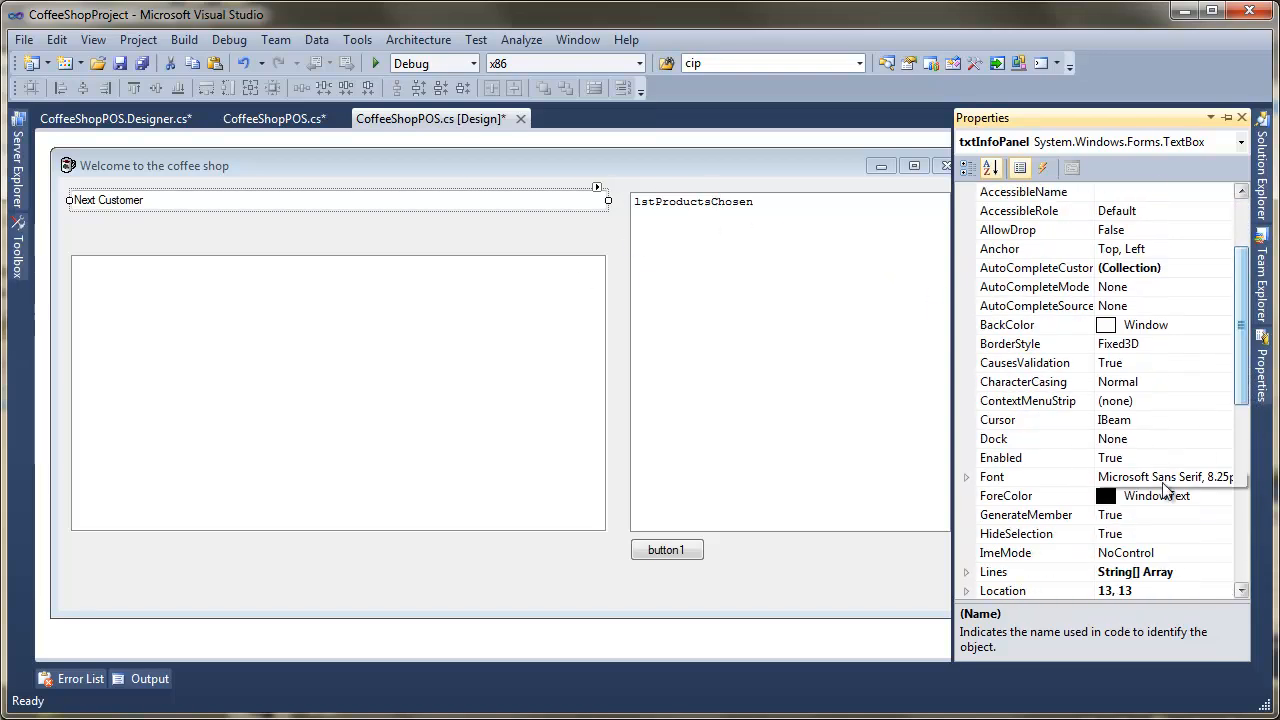
left_click(1033, 476)
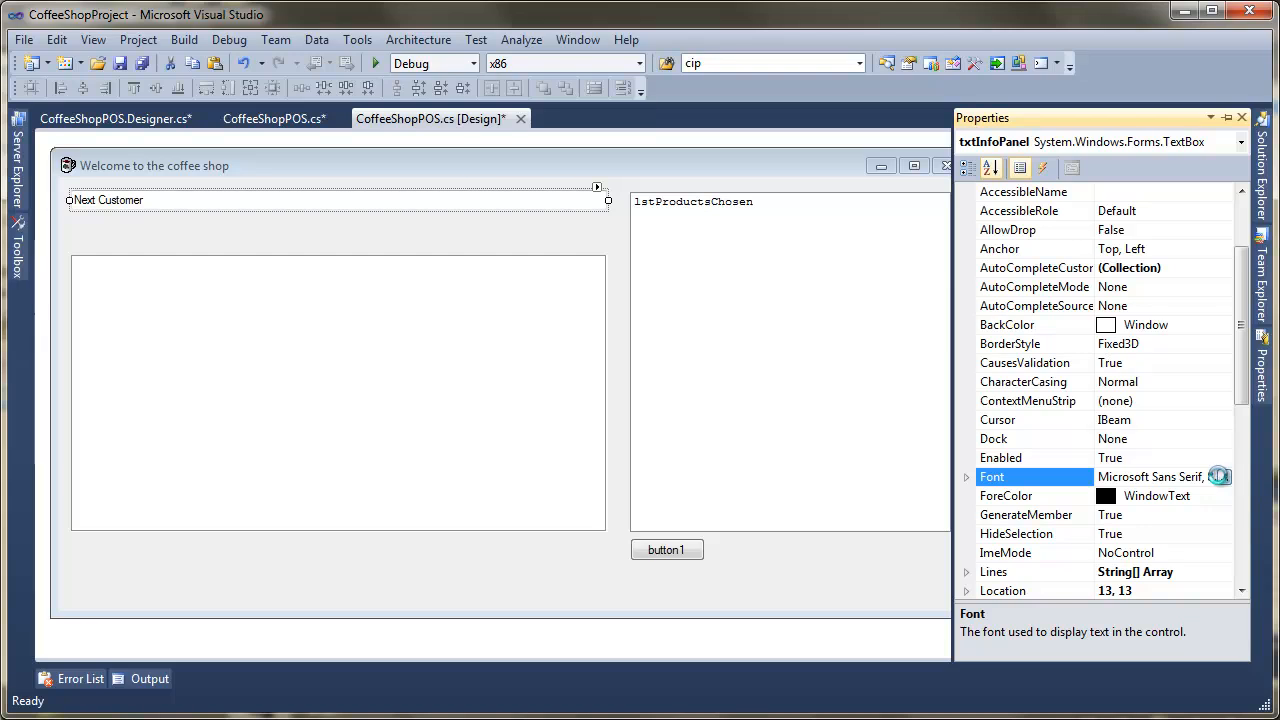
left_click(1219, 476)
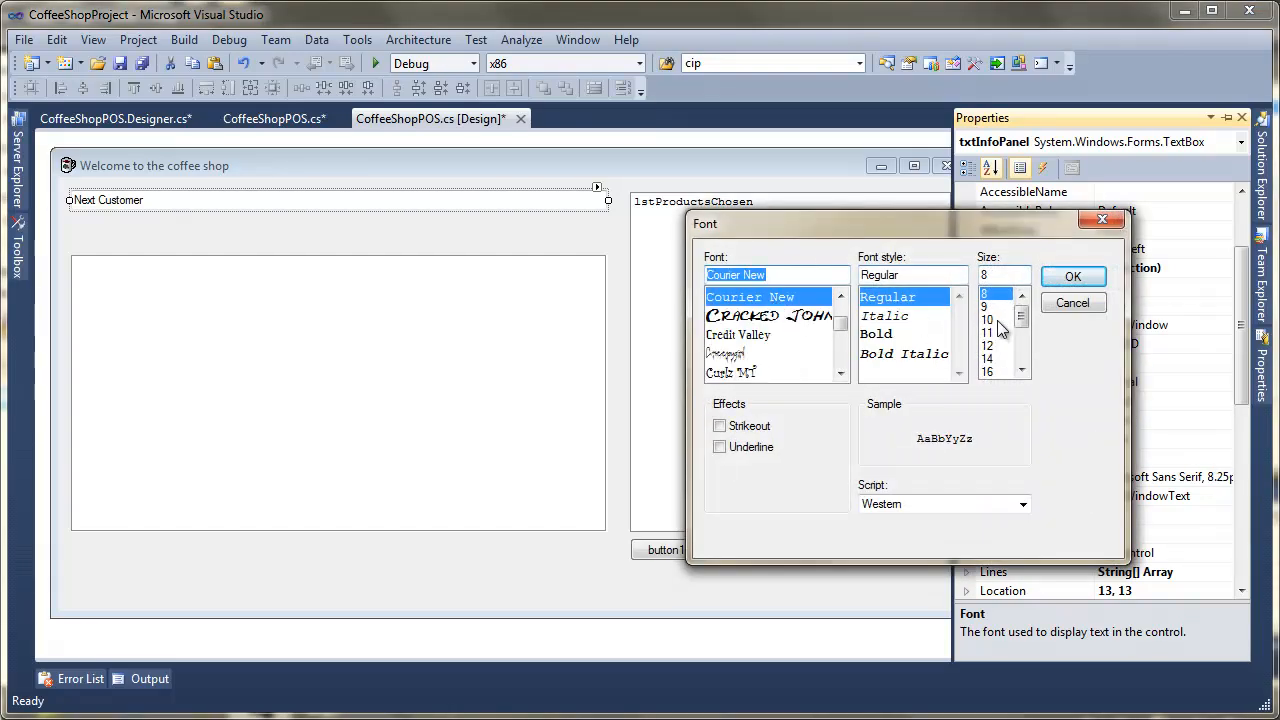
scroll("down", 3)
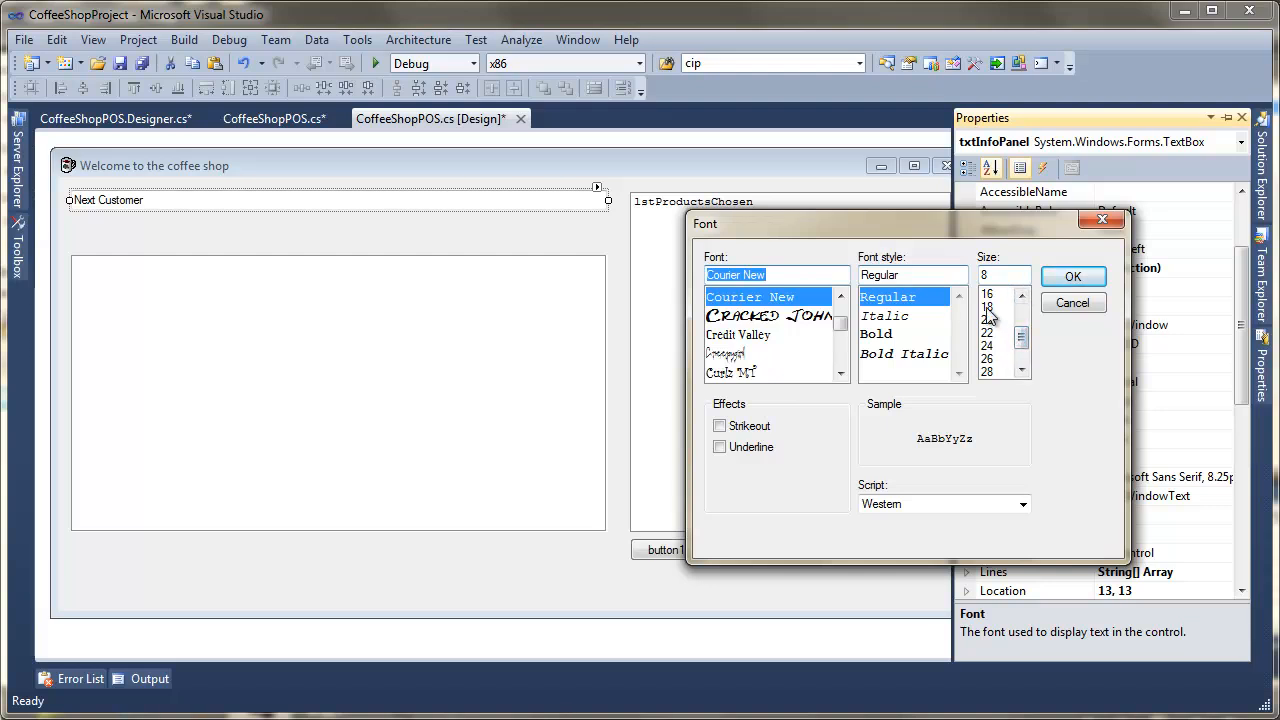
left_click(1073, 276)
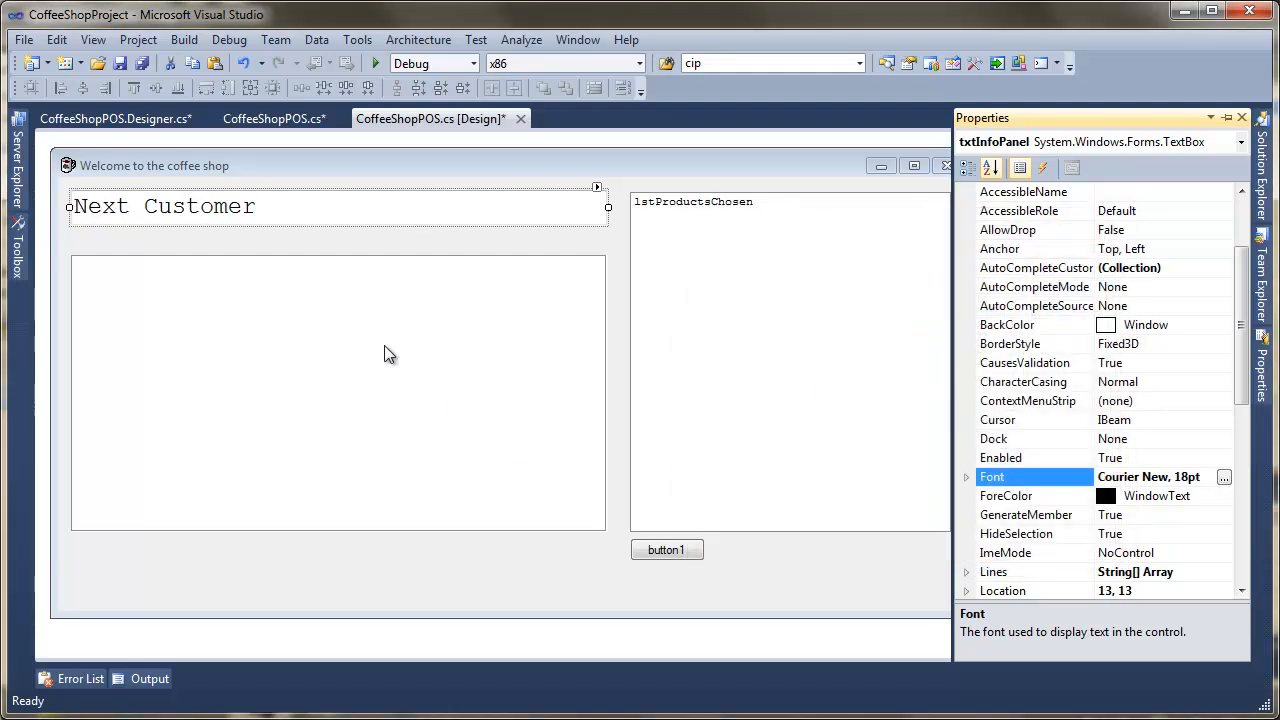
mouse_move(124, 280)
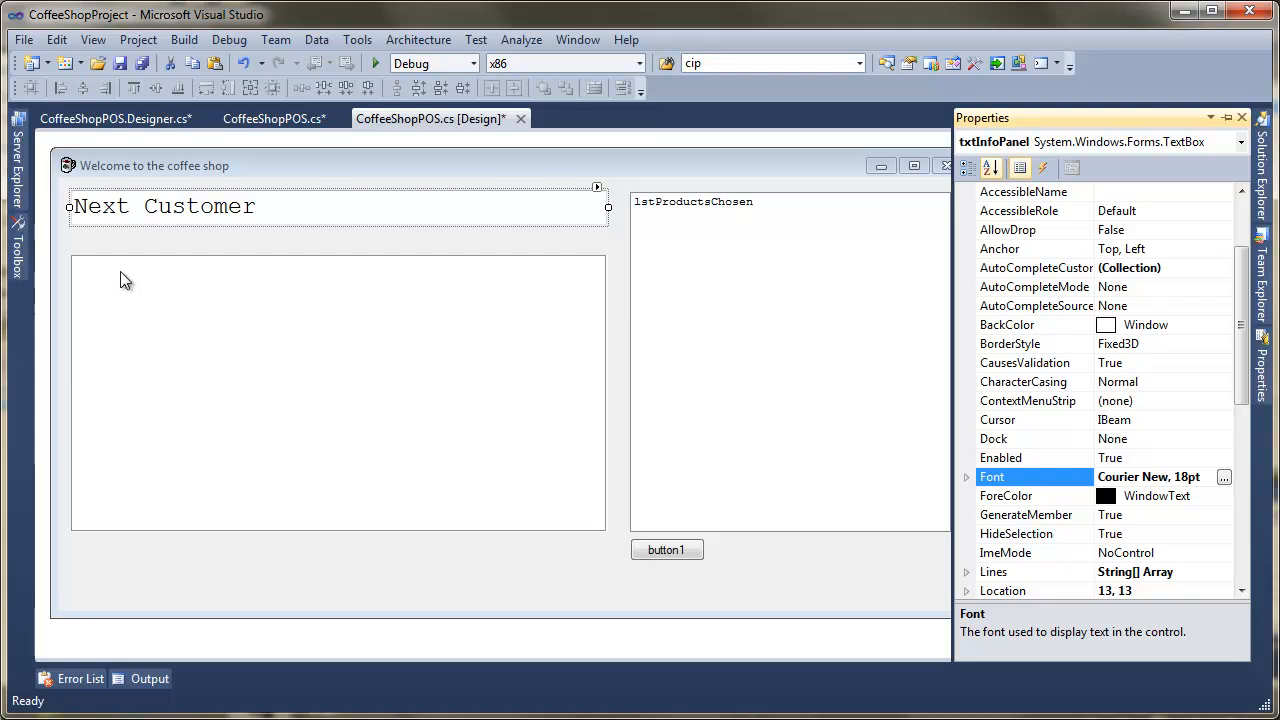
mouse_move(502, 483)
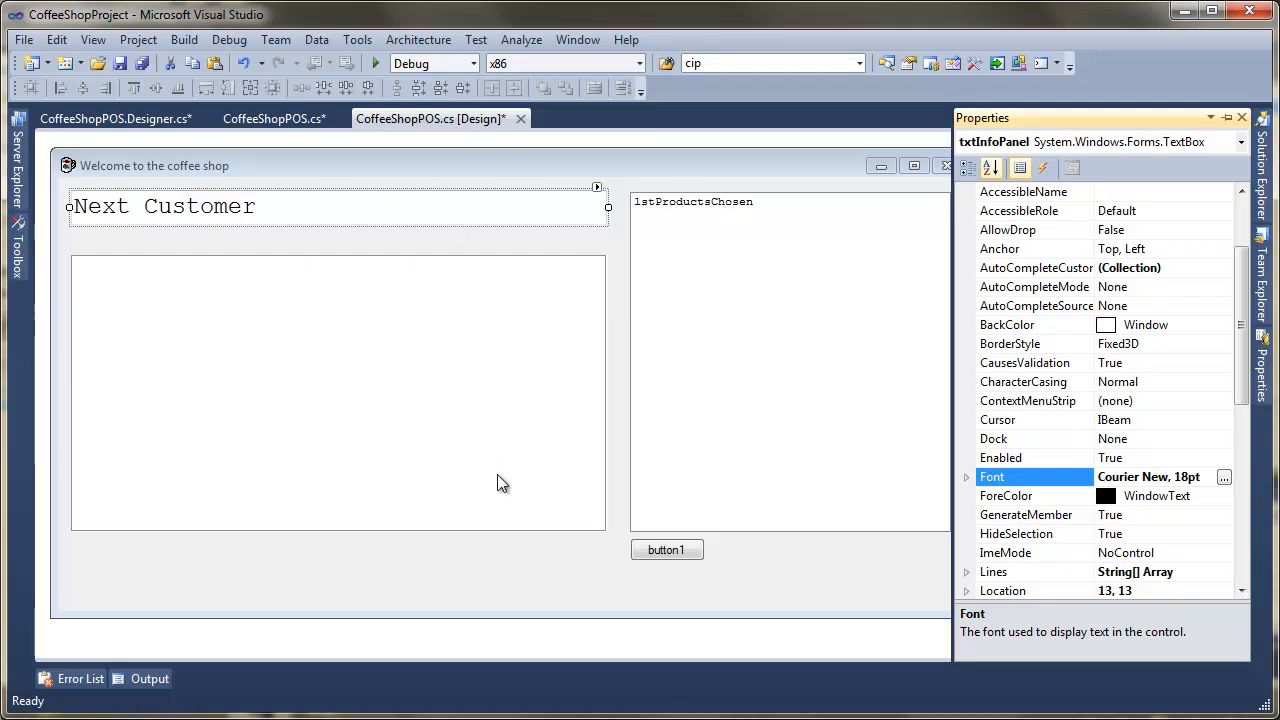
mouse_move(687, 213)
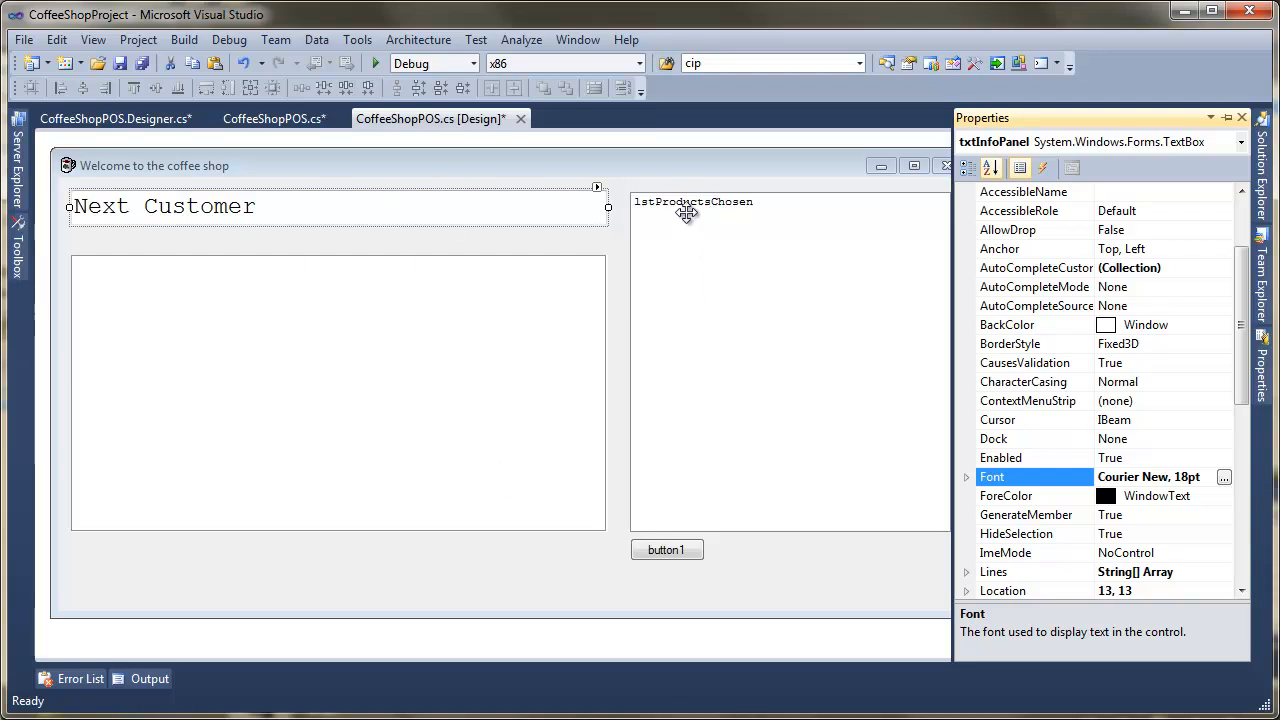
mouse_move(691, 318)
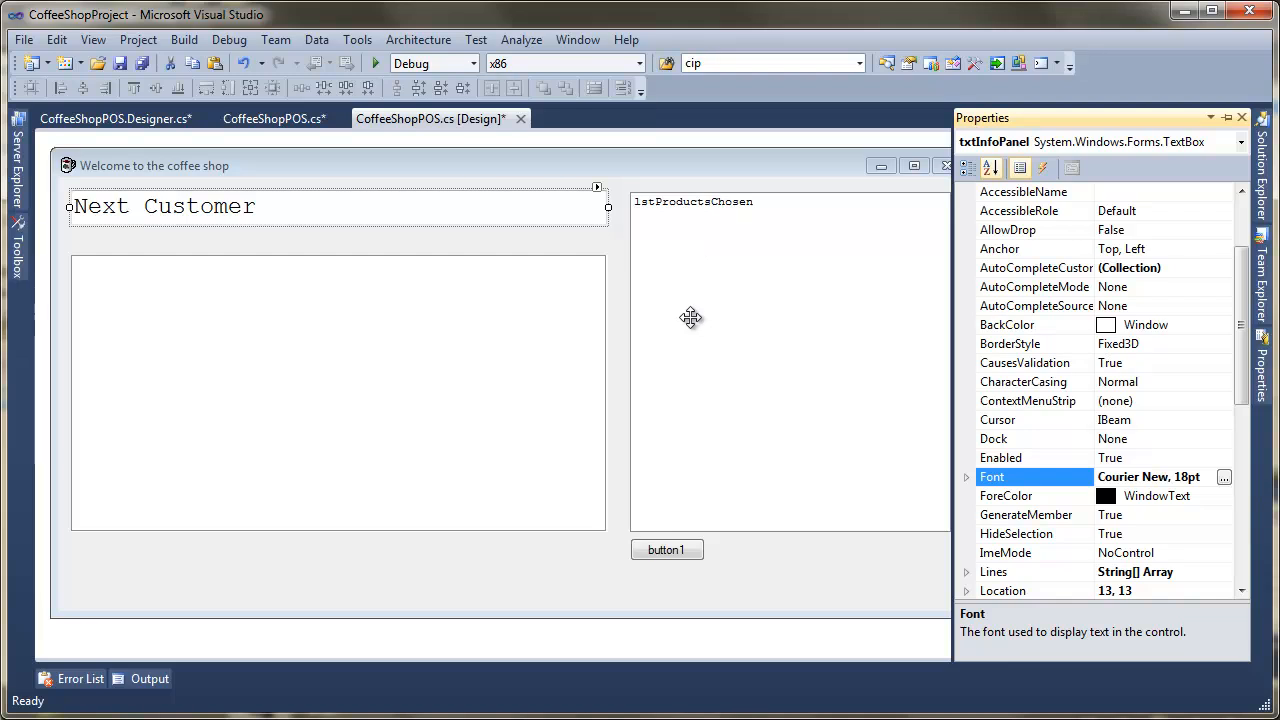
mouse_move(125, 62)
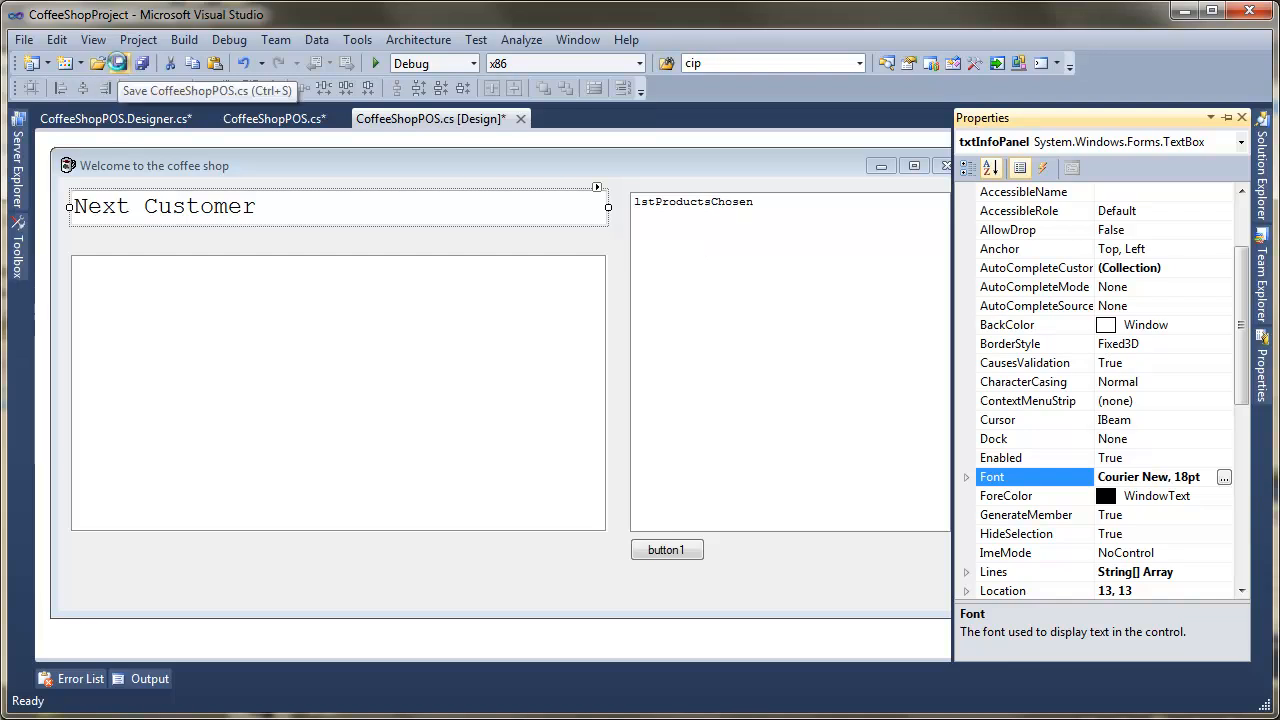
- Save the CoffeeShopPOS form with the Next Customer info panel in place
right_click(430, 118)
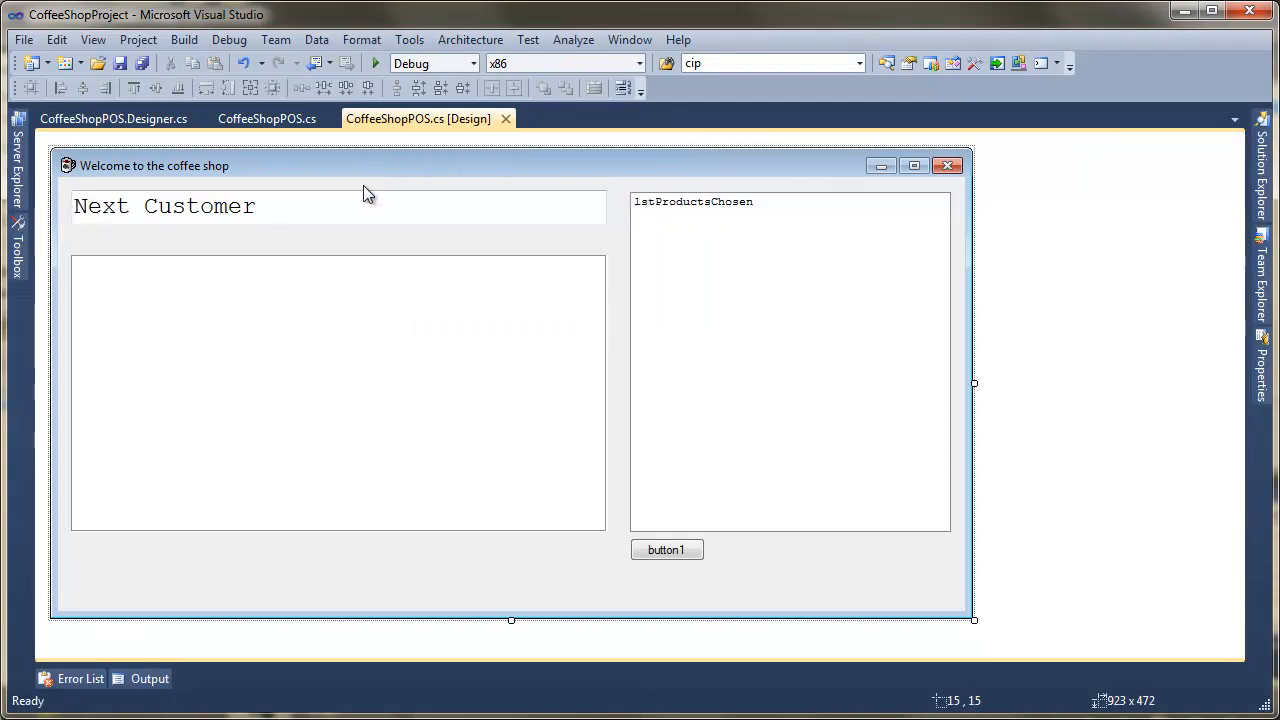
- After products.Add(p), add lstProductsChosen.SelectedIndex = lstProductsChosen.Items.Count - 1; in CoffeeShopPOS.cs
left_click(266, 118)
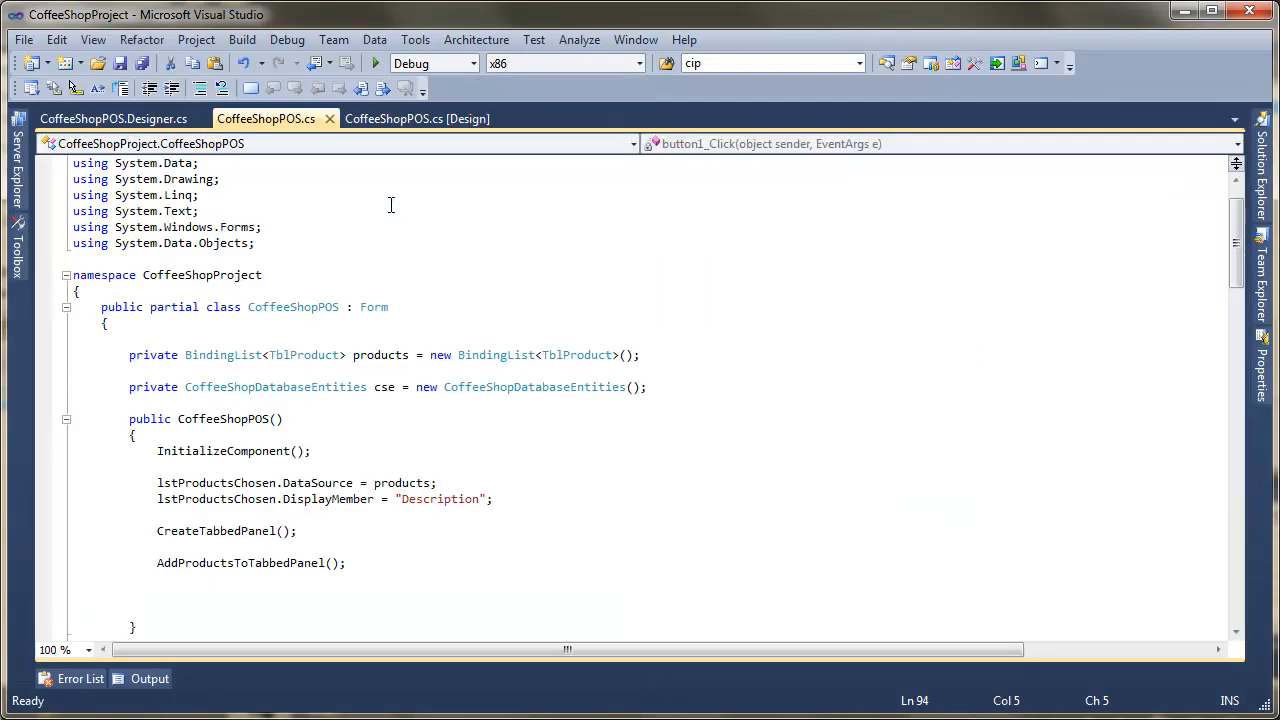
scroll("down", 3)
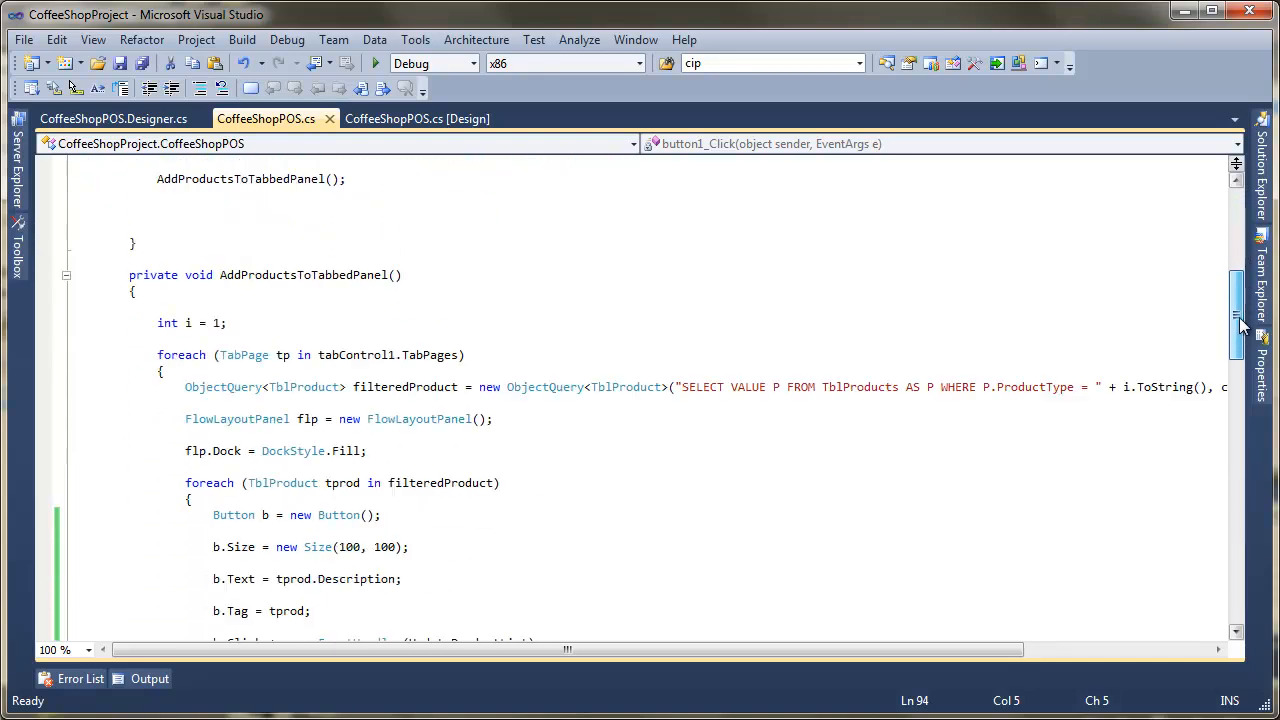
scroll("down", 3)
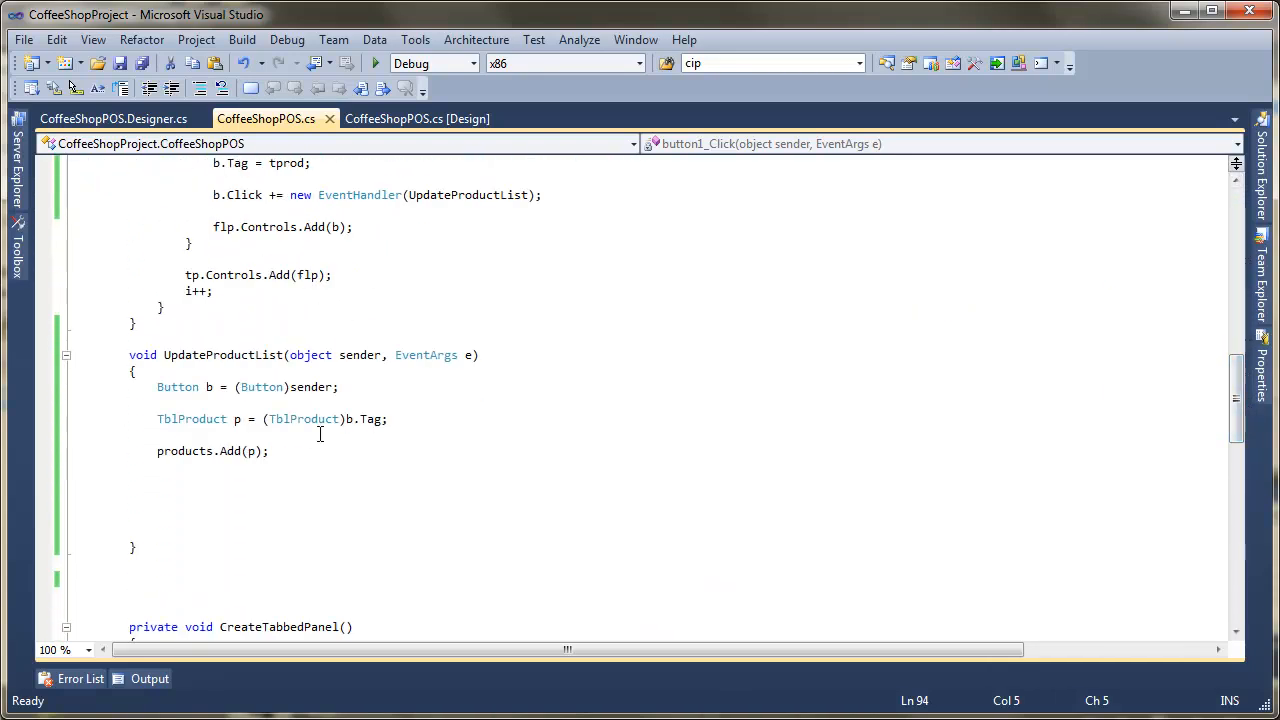
left_click(270, 451)
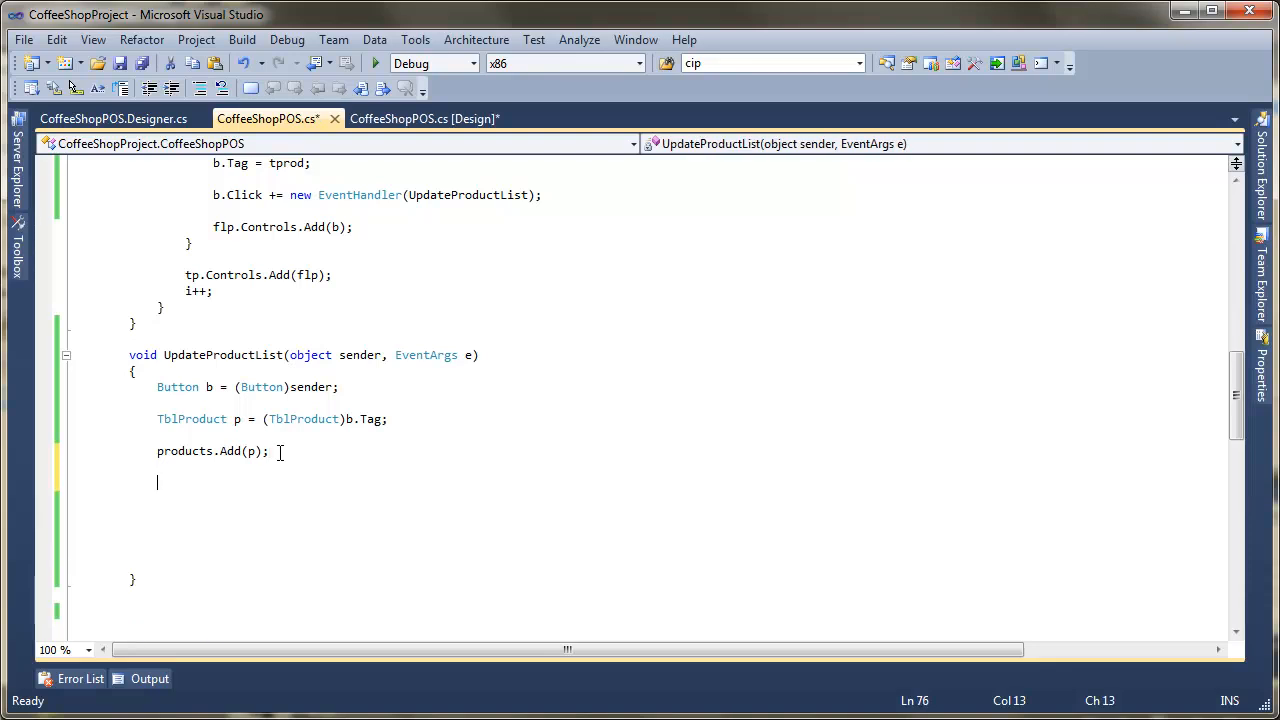
type("lstProductsChosen")
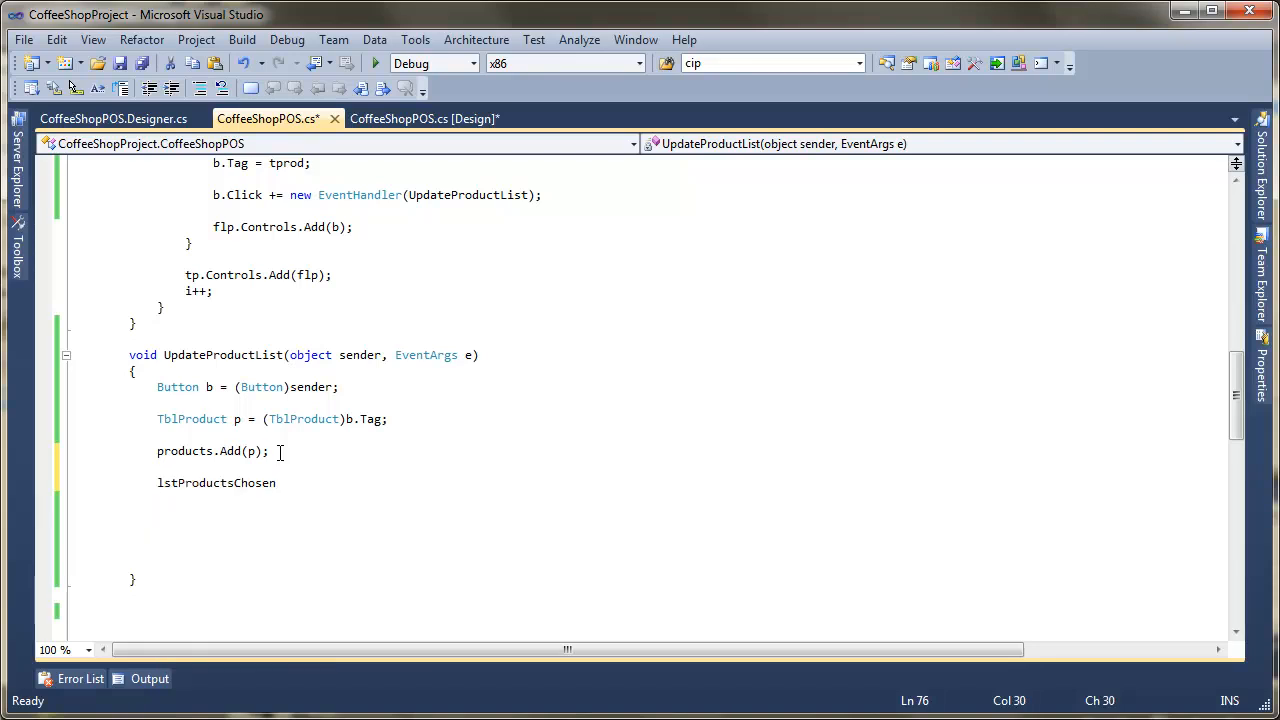
type(".")
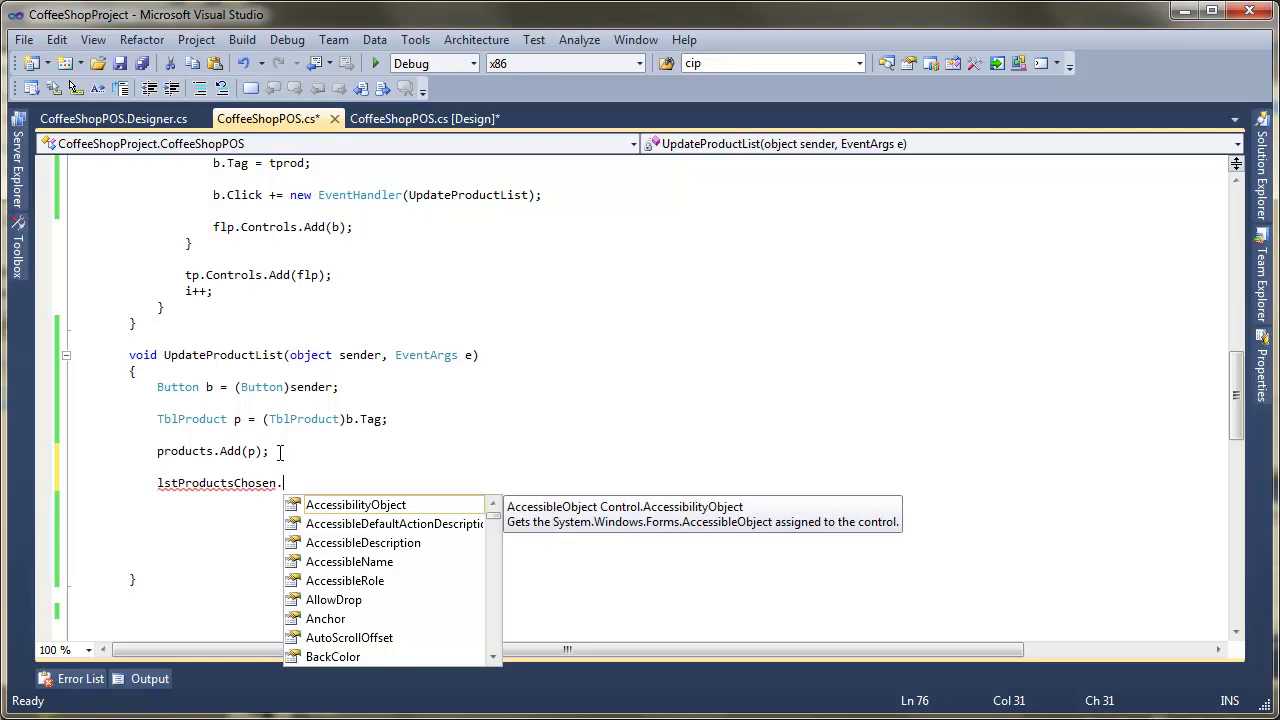
type("se")
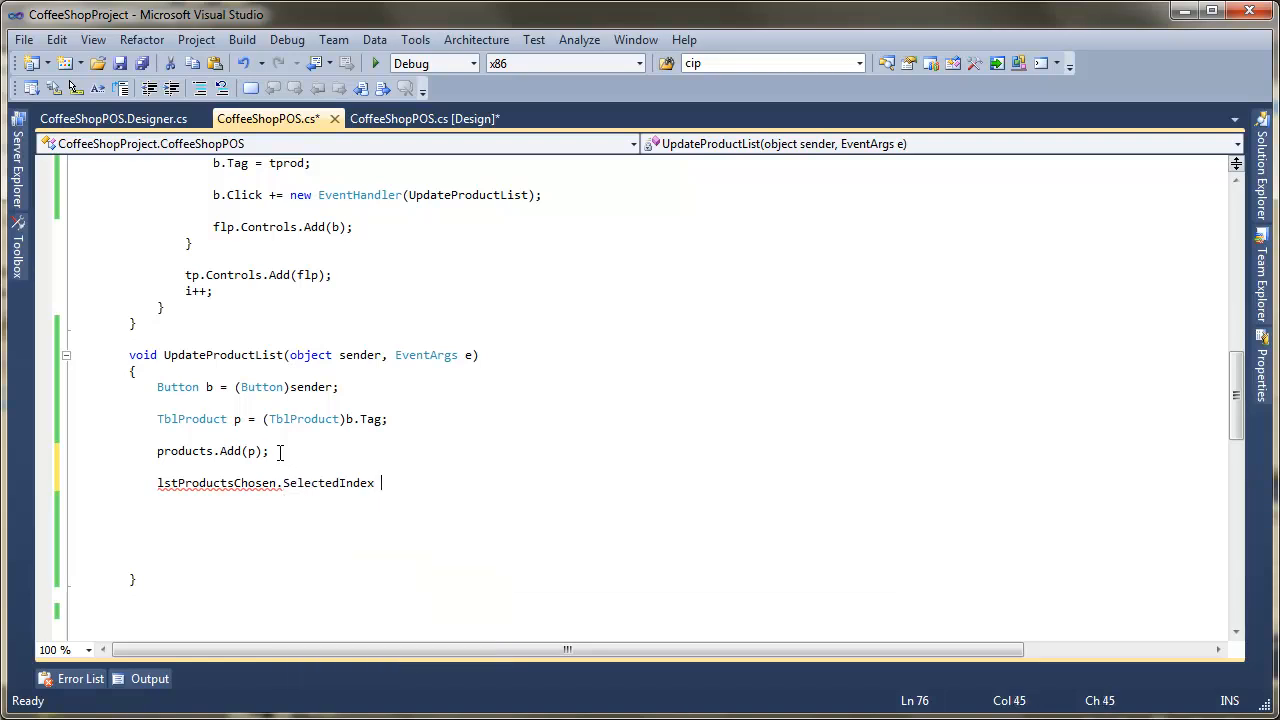
type("= lstProductsChosen.")
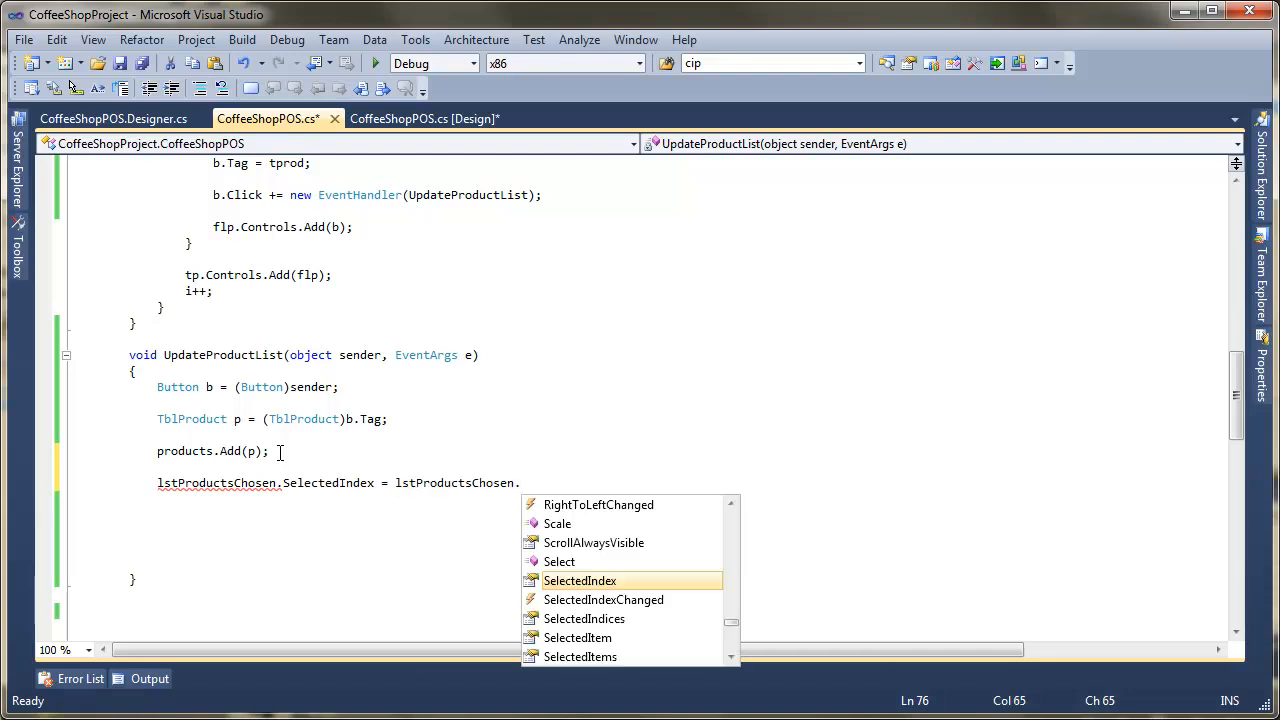
mouse_move(580, 580)
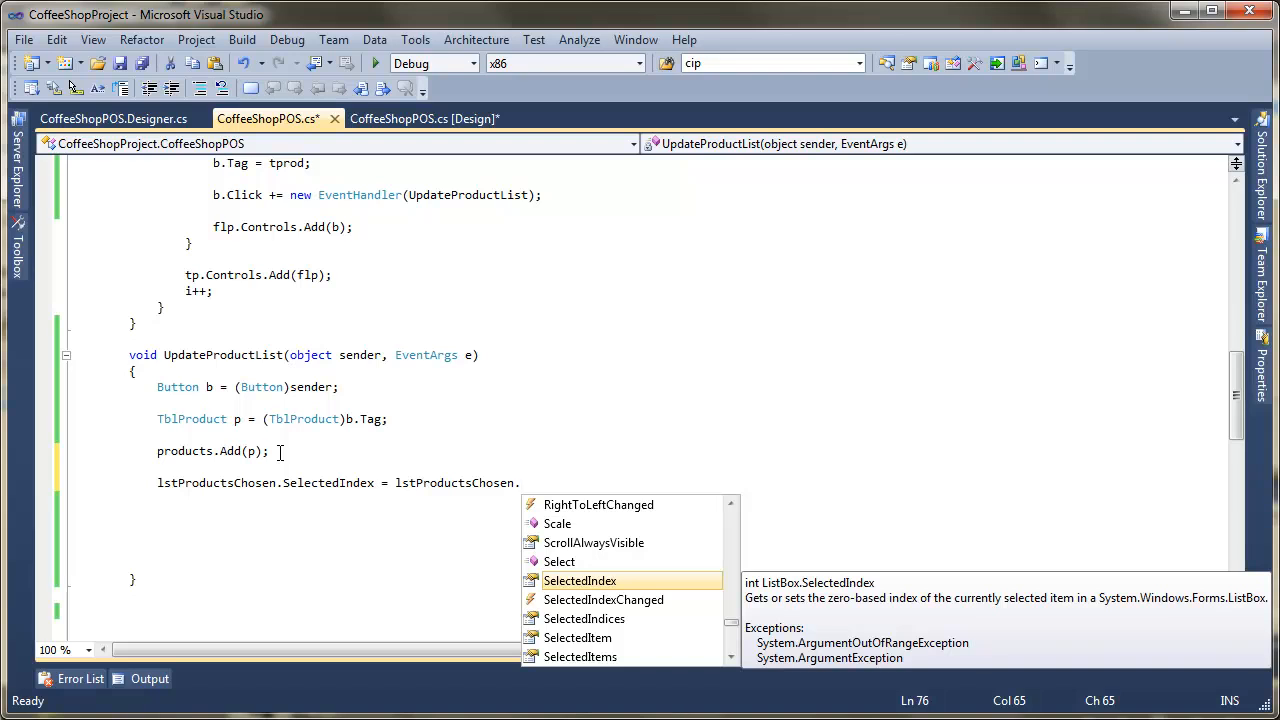
type("it")
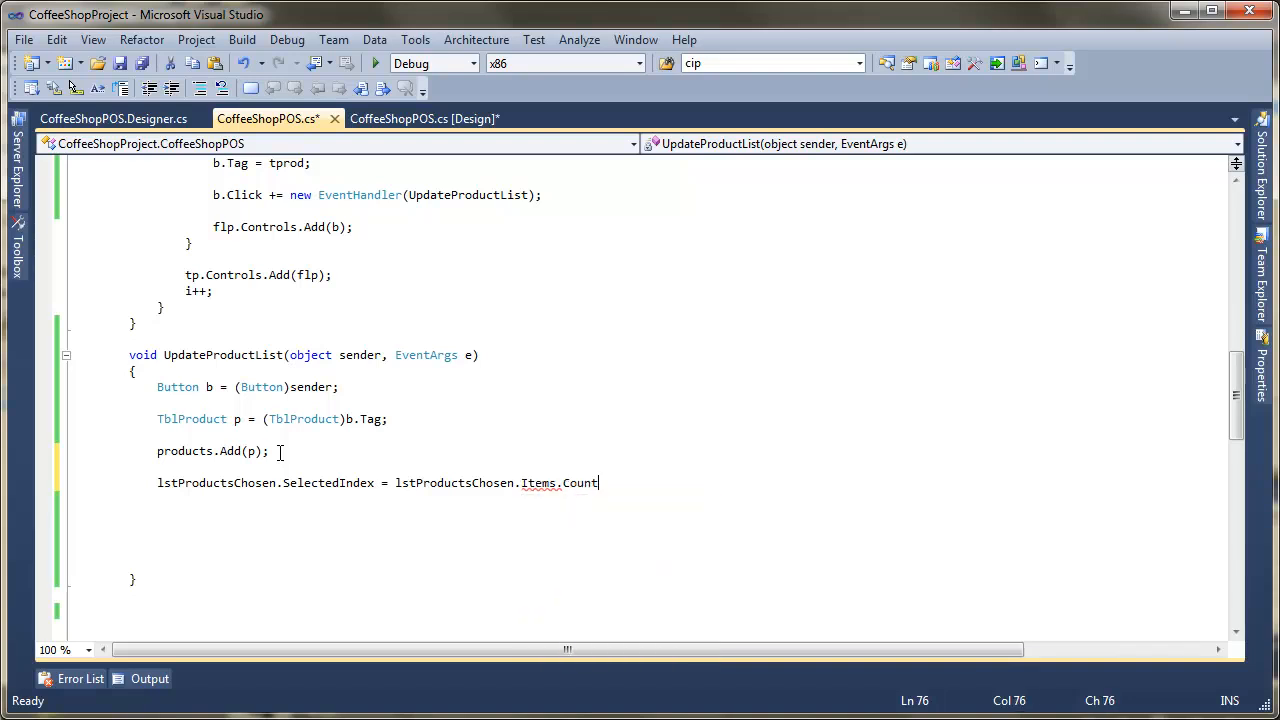
type("- 1")
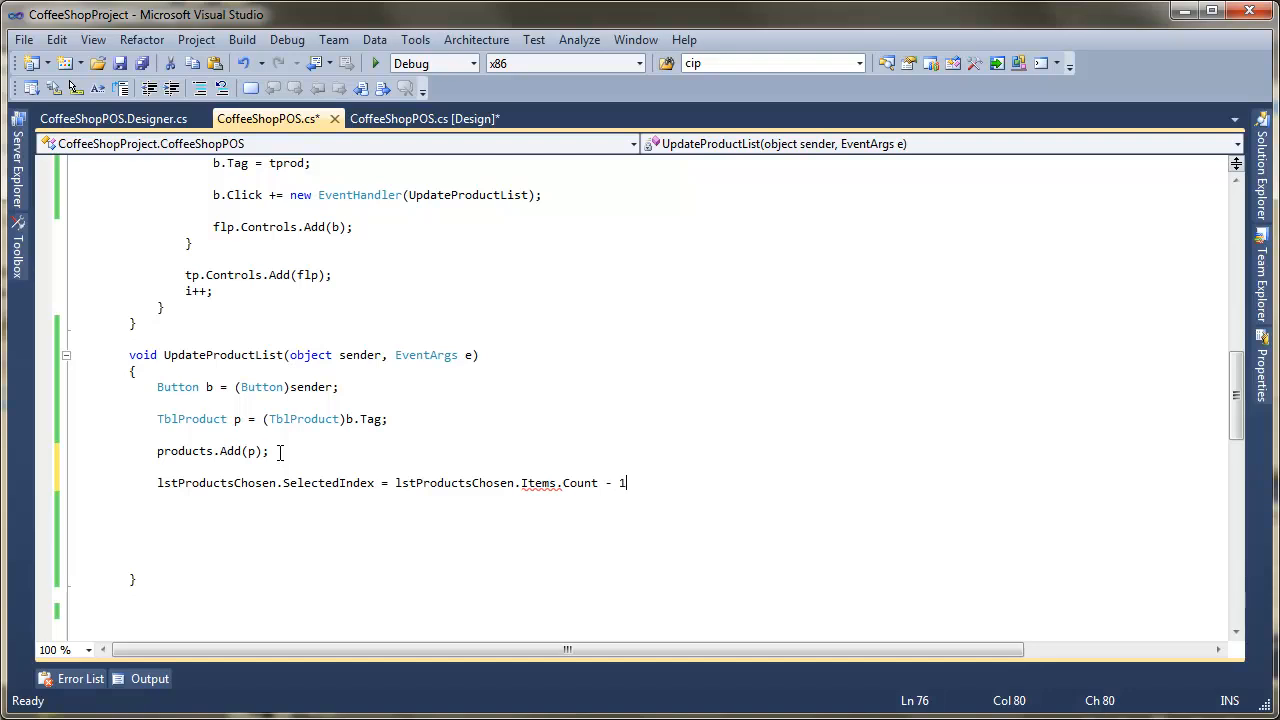
type(";")
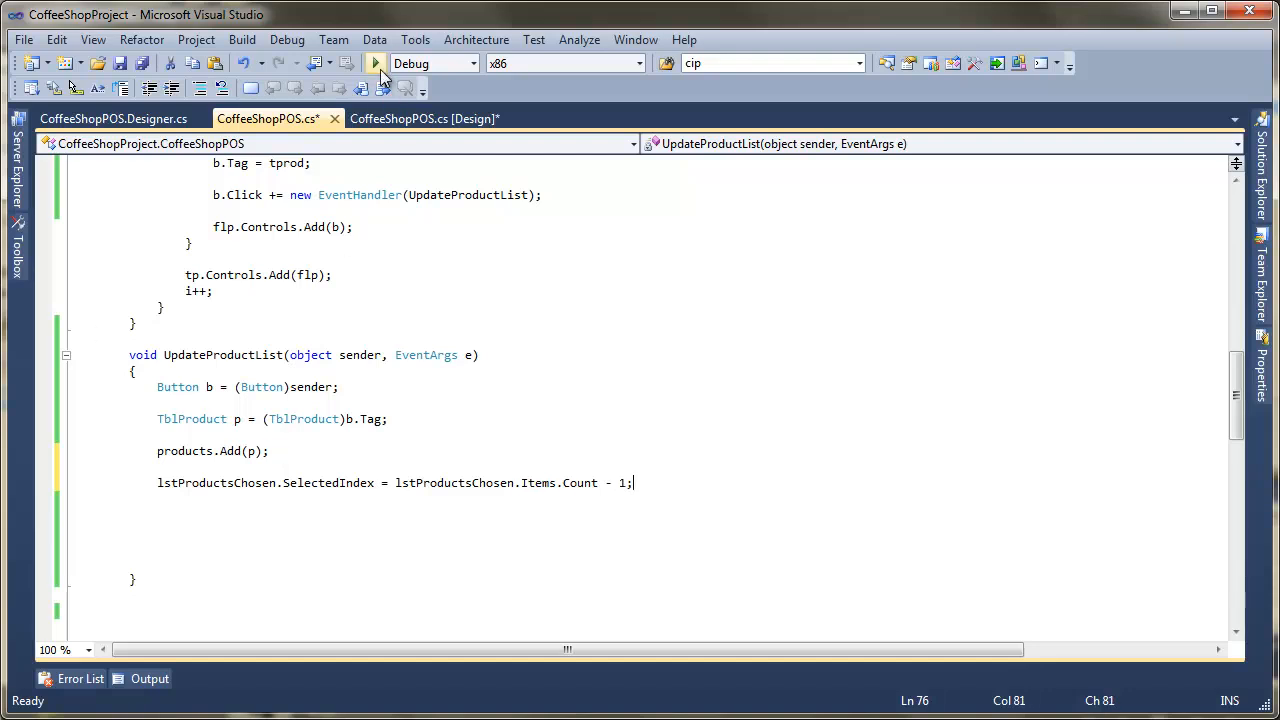
- Run the app, open the POS, order a coffee and a Coke, then close the POS and stop the app
left_click(374, 63)
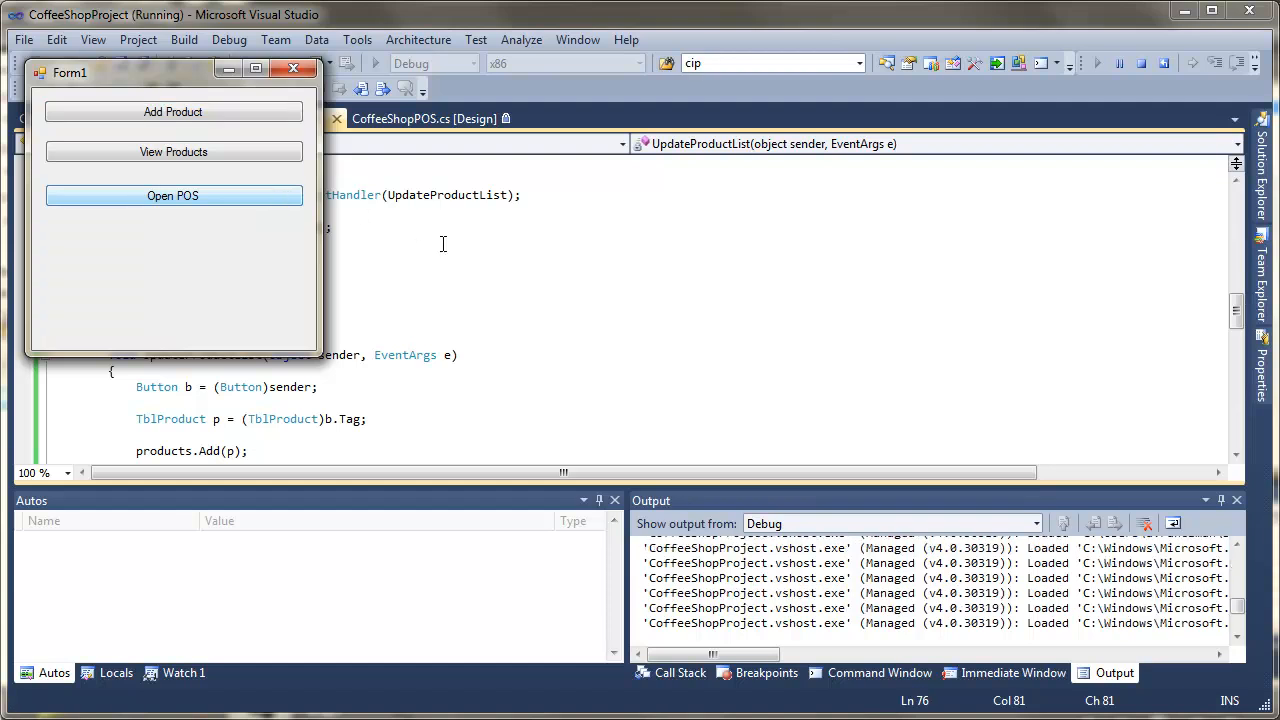
left_click(173, 195)
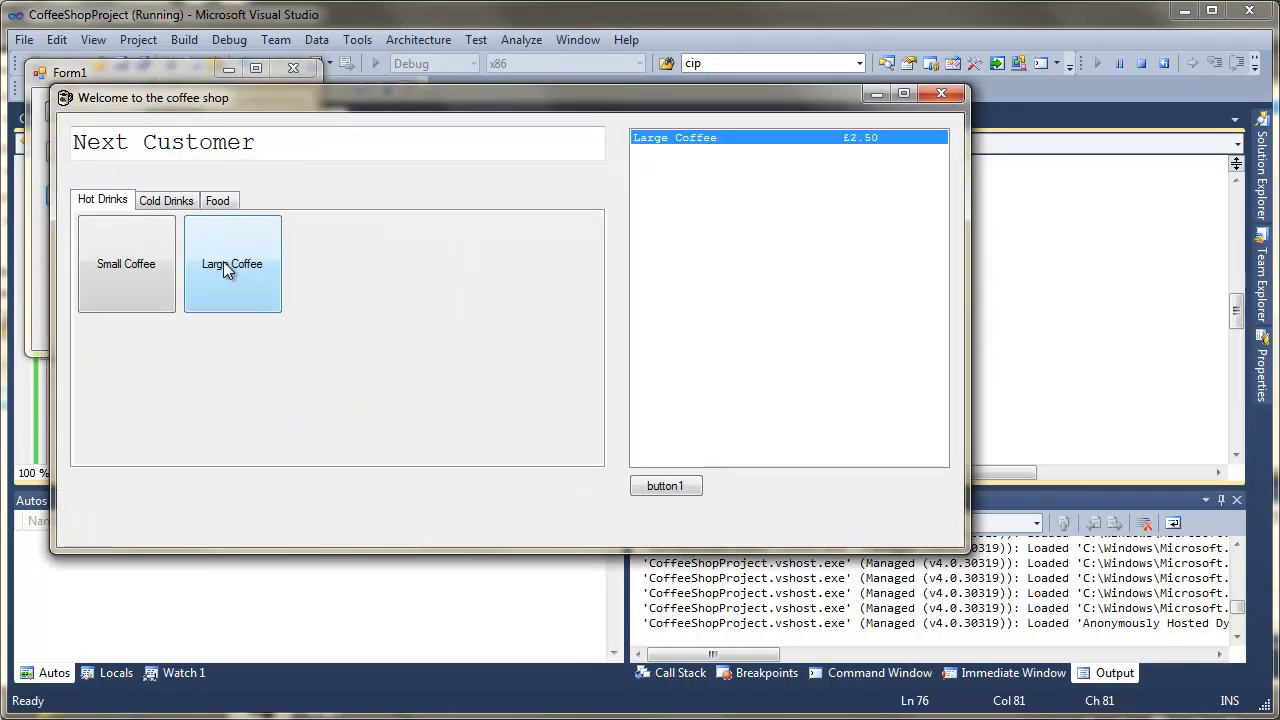
left_click(126, 263)
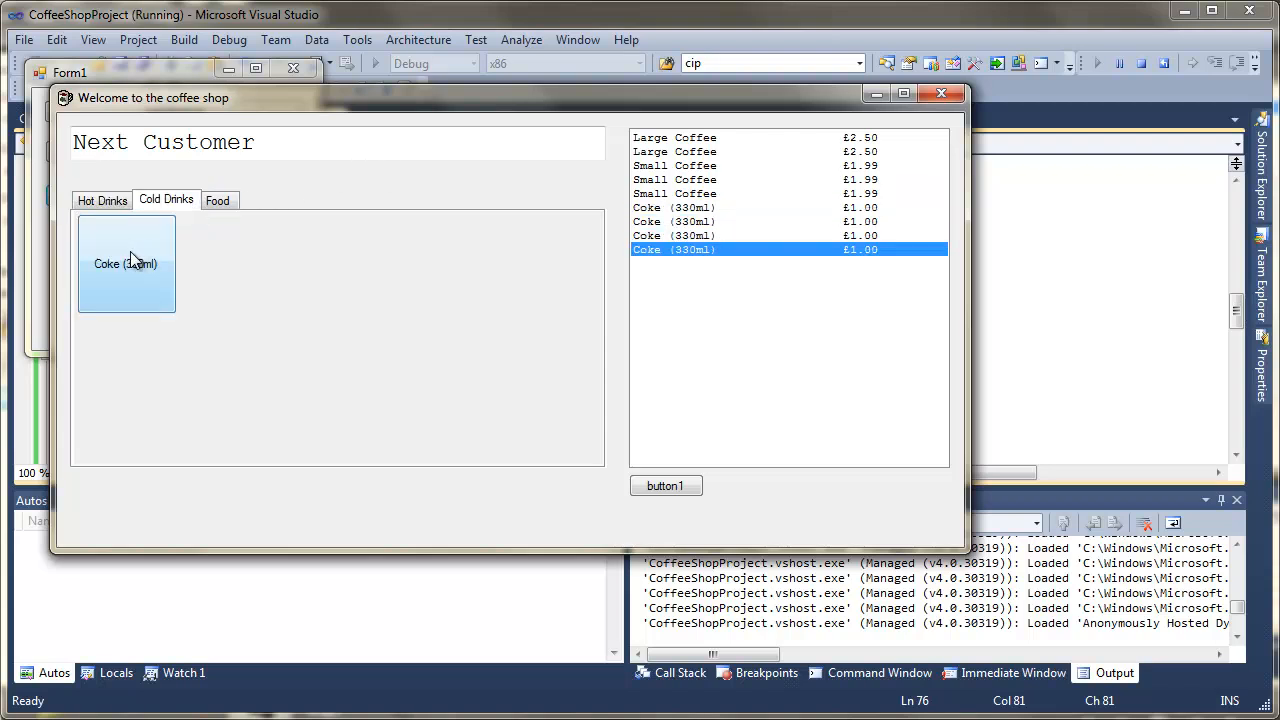
left_click(125, 263)
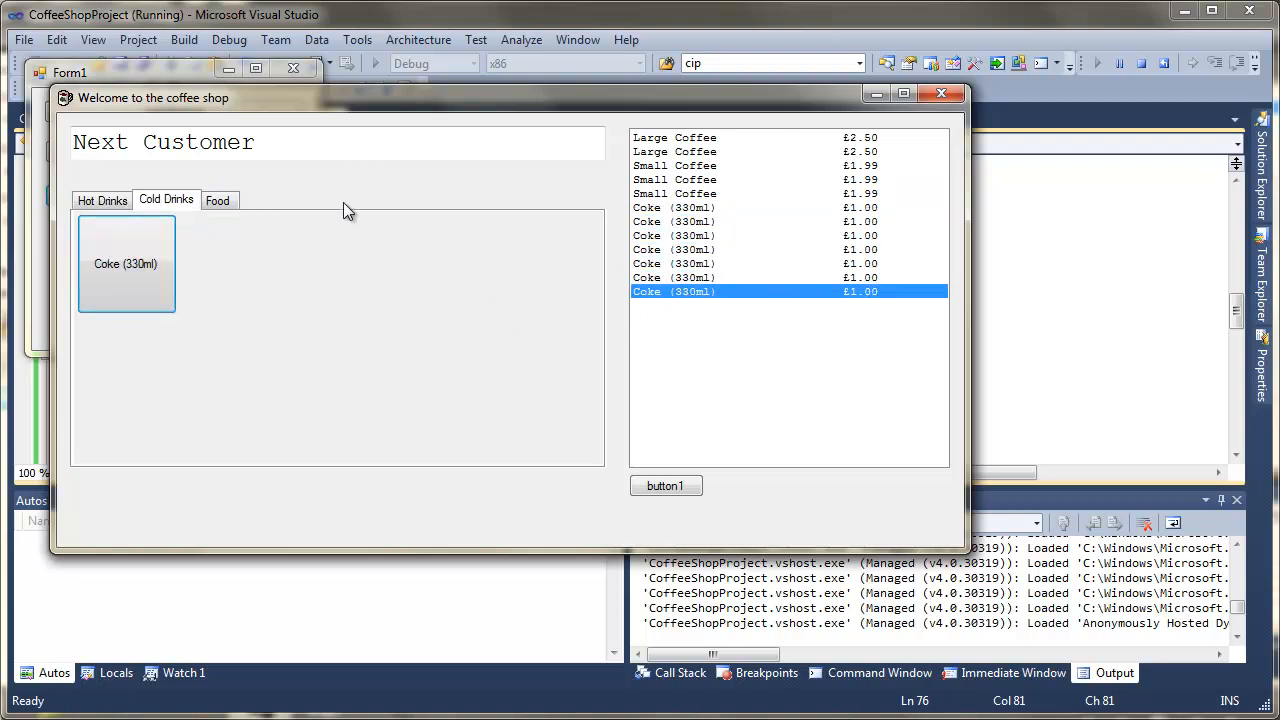
mouse_move(941, 93)
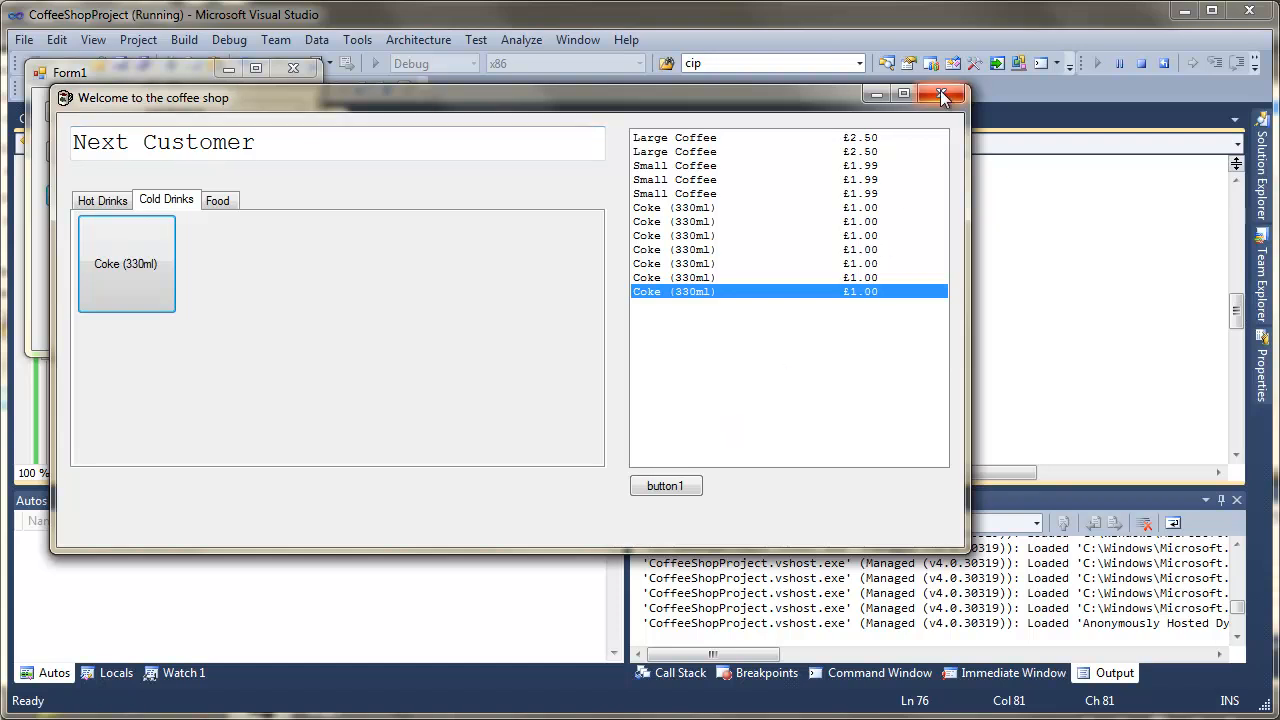
left_click(940, 94)
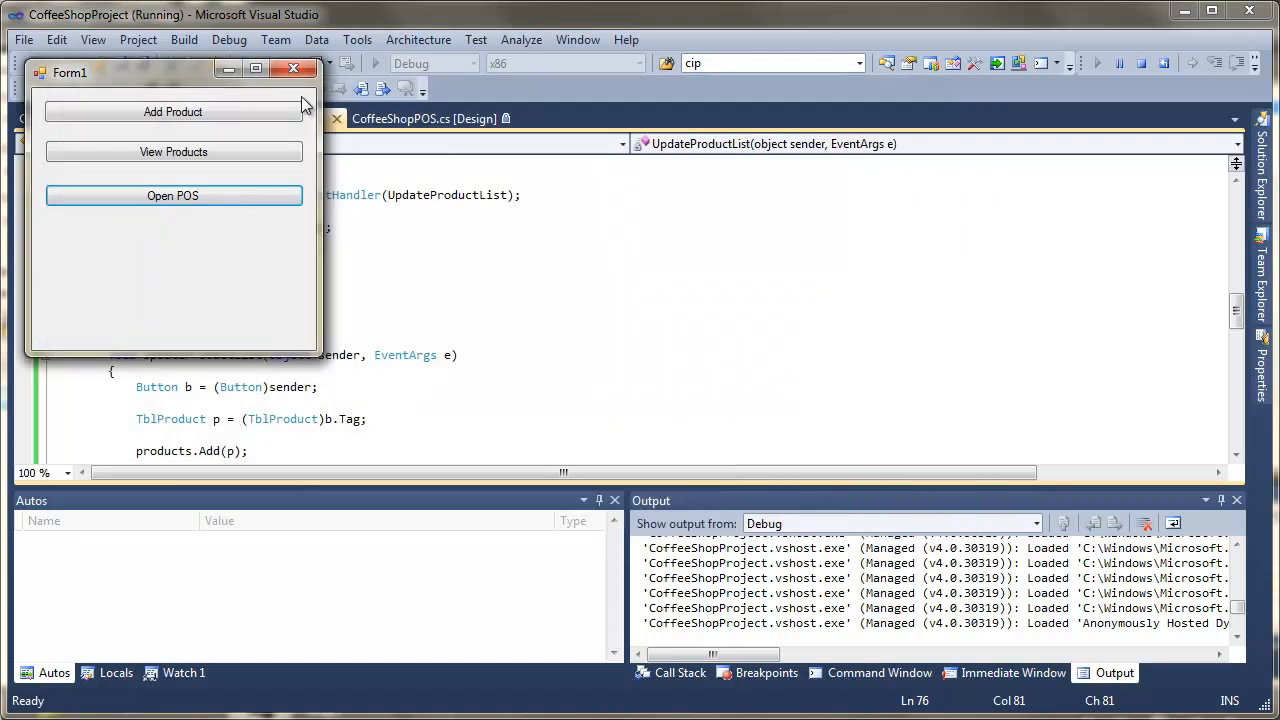
left_click(294, 68)
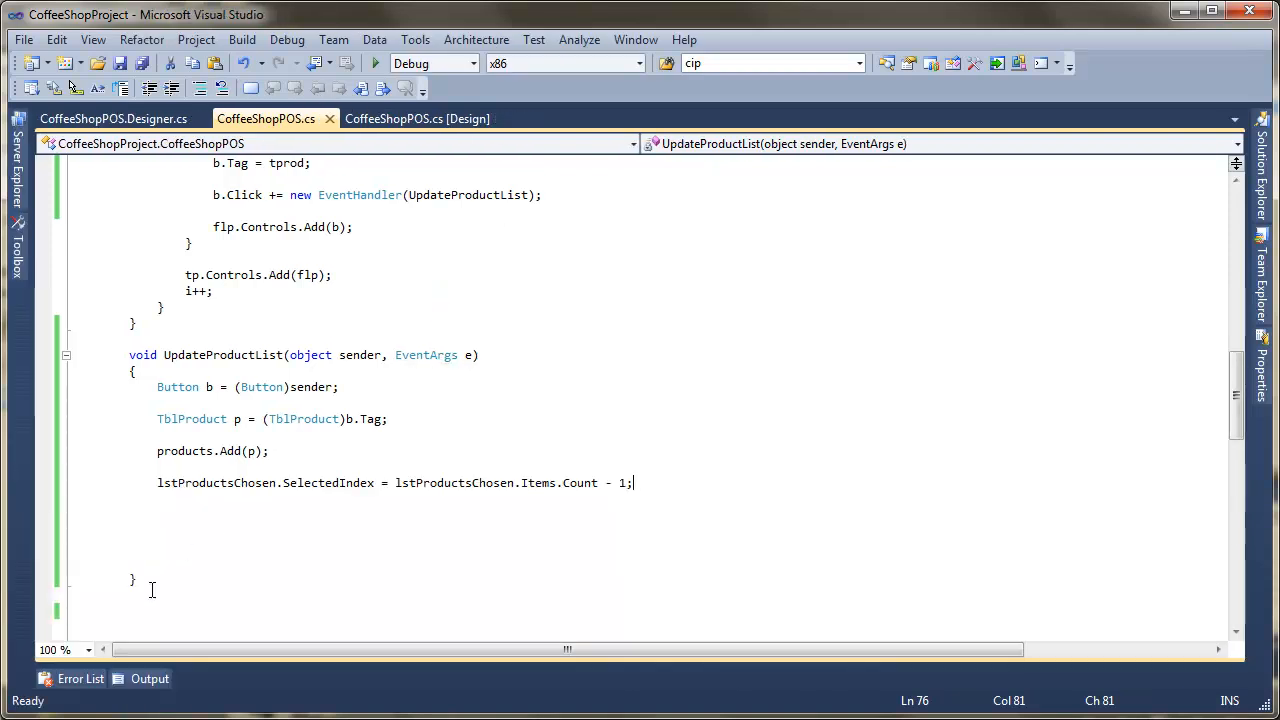
- Declare a new private void UpdateCustomerInformationPanel() method below UpdateProductList
type("p")
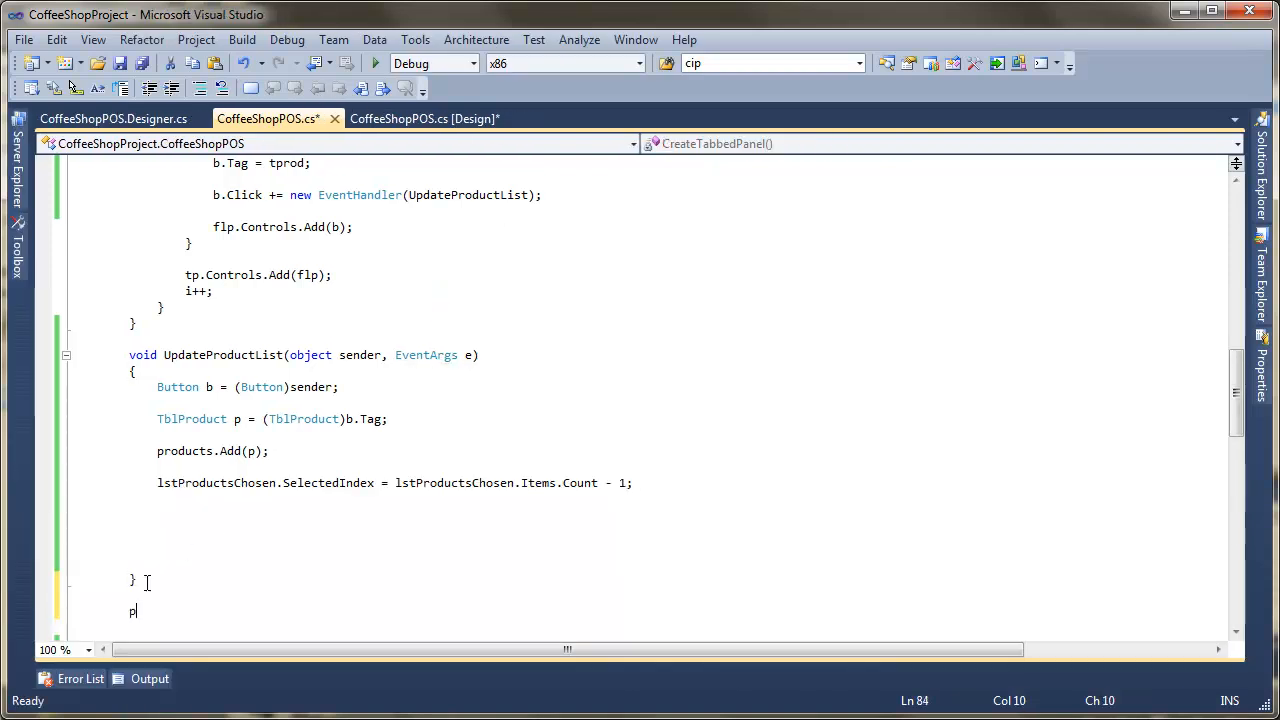
type("rivate")
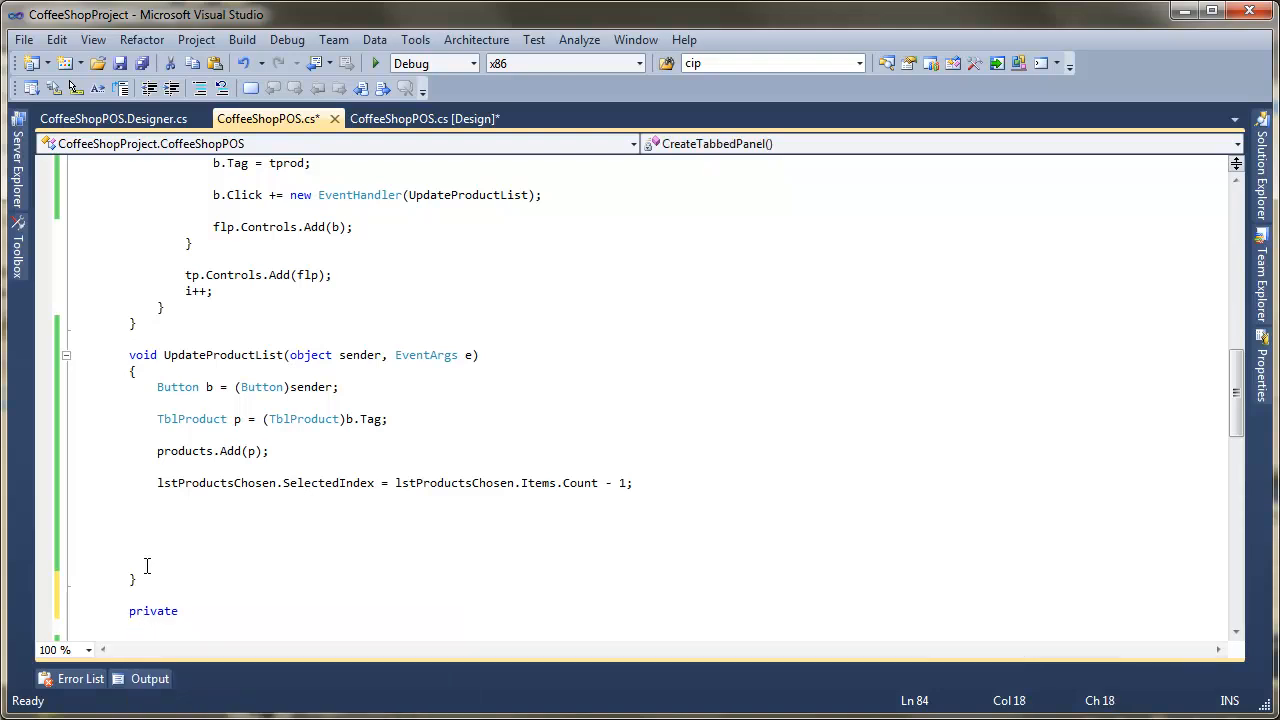
type("void Up")
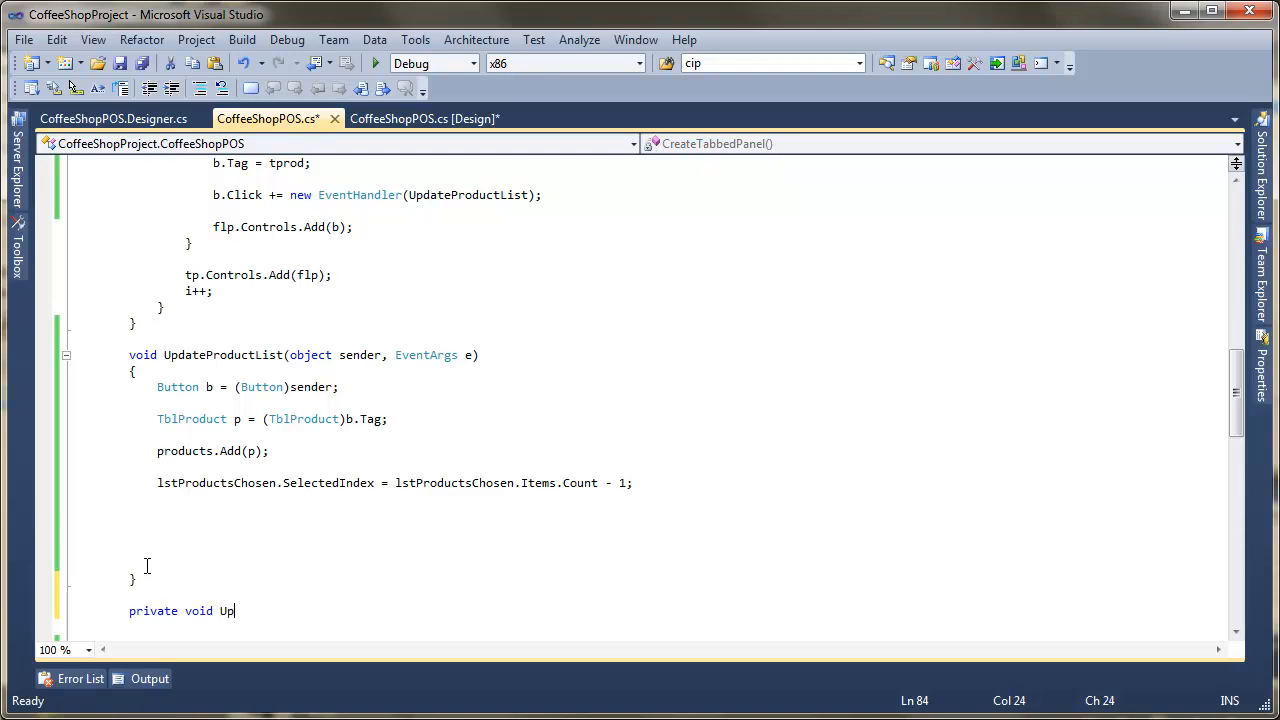
type("dateCustome")
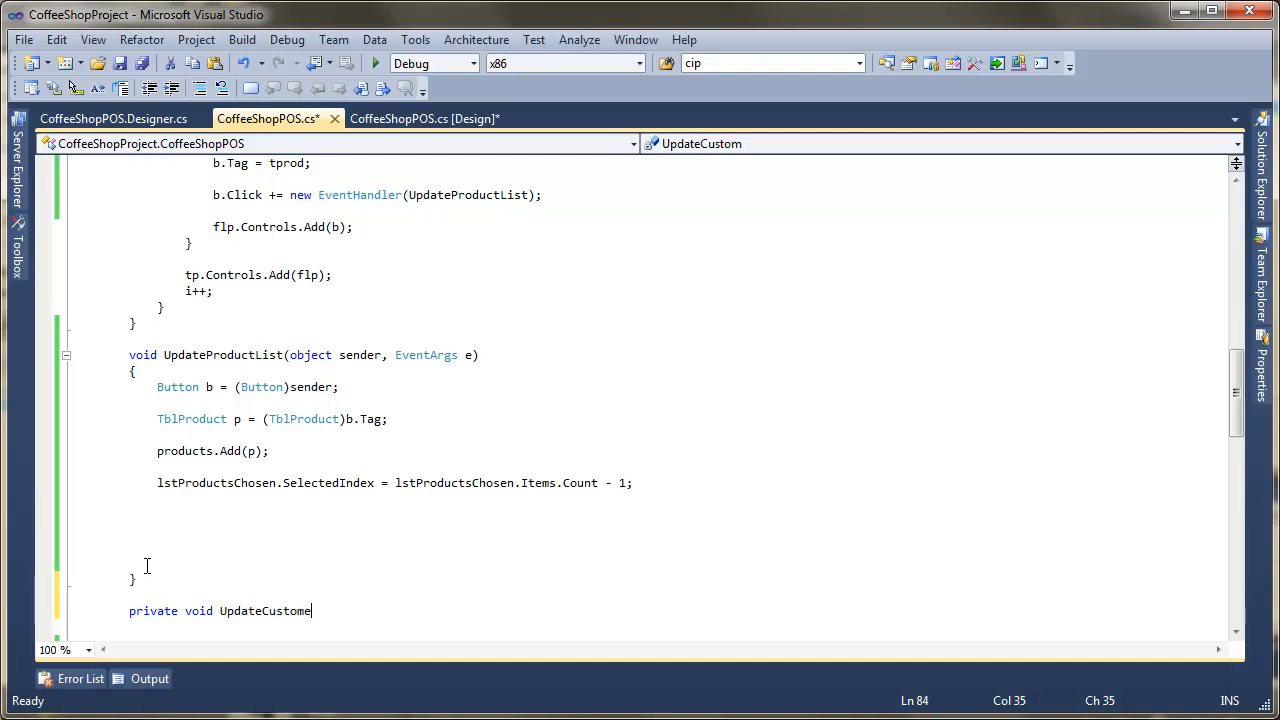
type("rInformati")
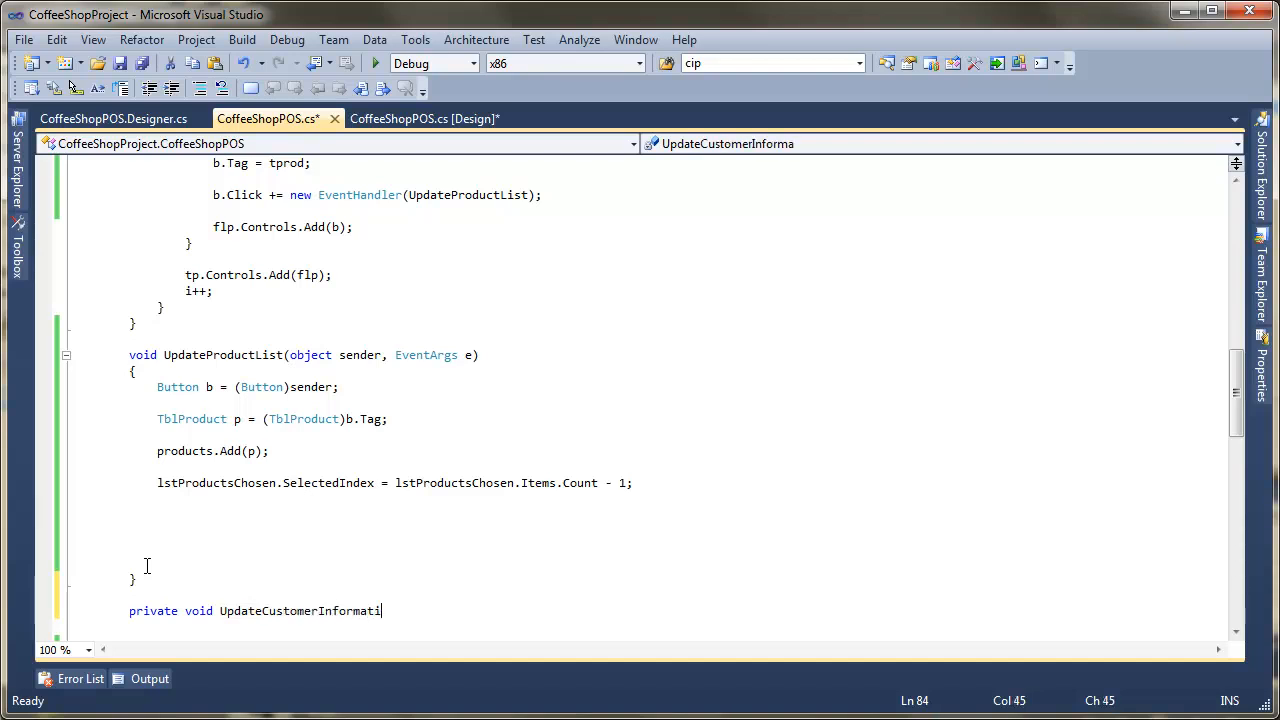
type("onPanel")
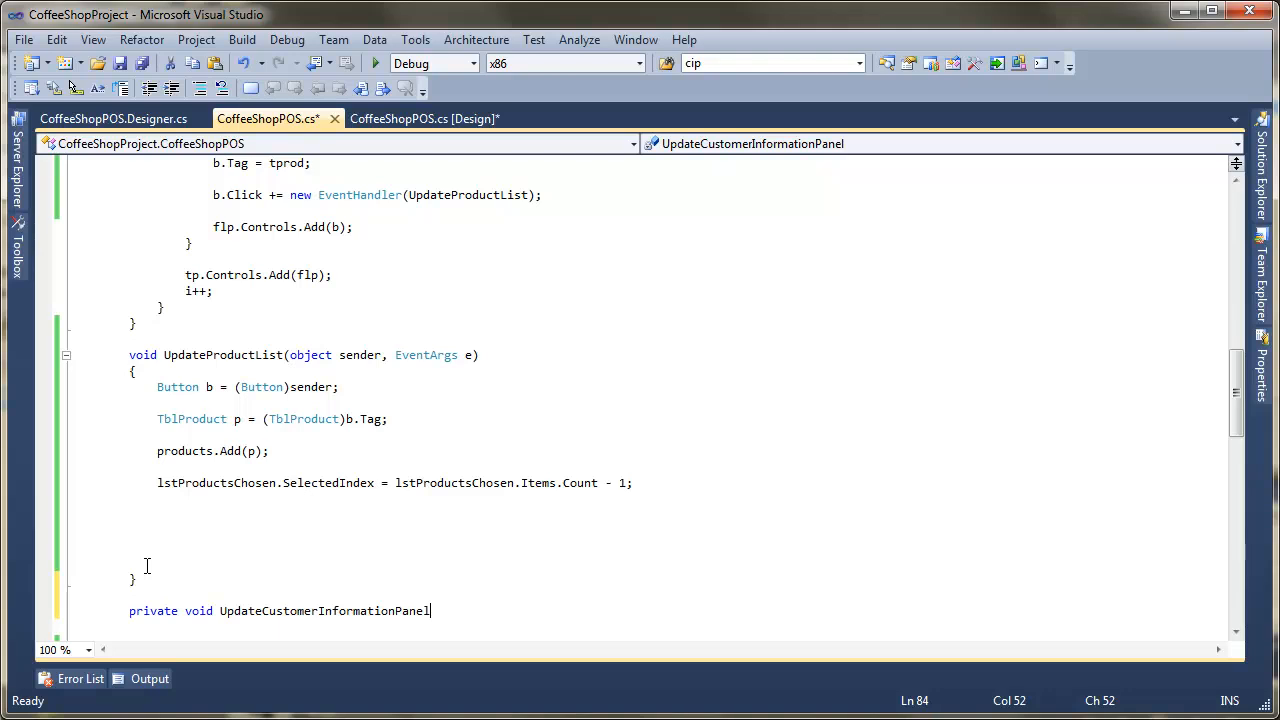
type("()")
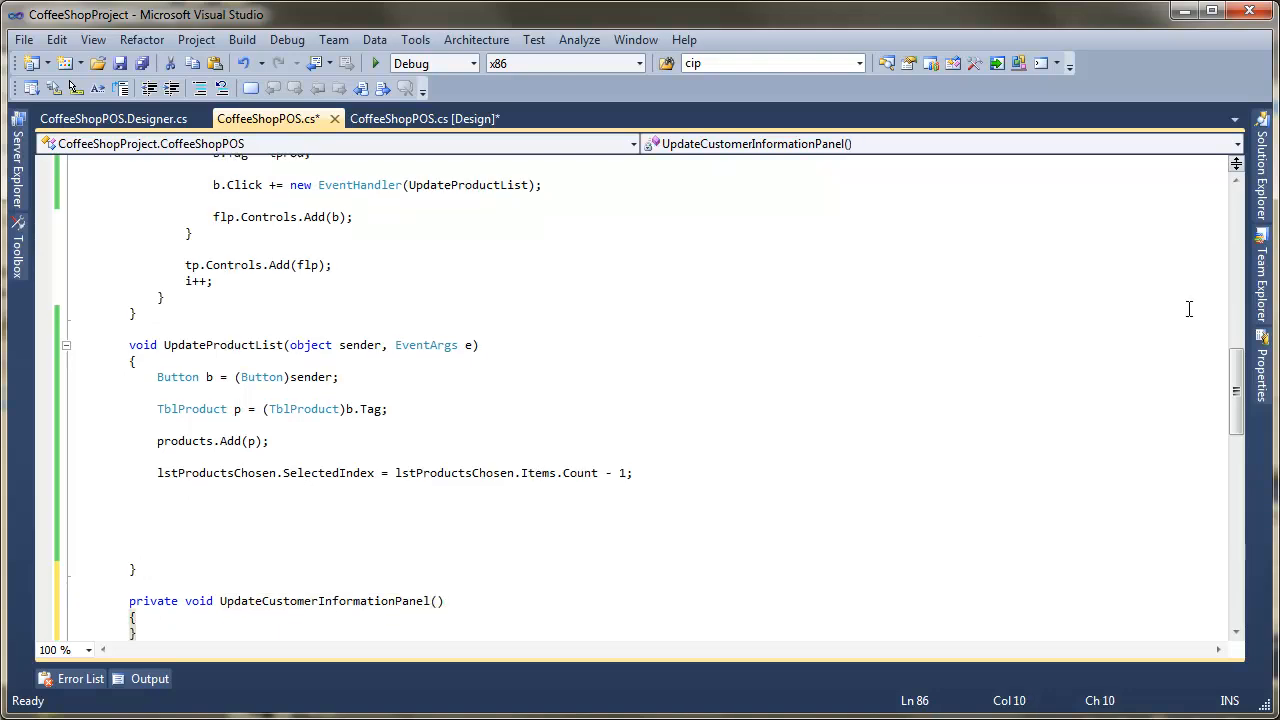
- Give the method a body that sets txtInfoPanel.Text to an empty string
scroll("down", 3)
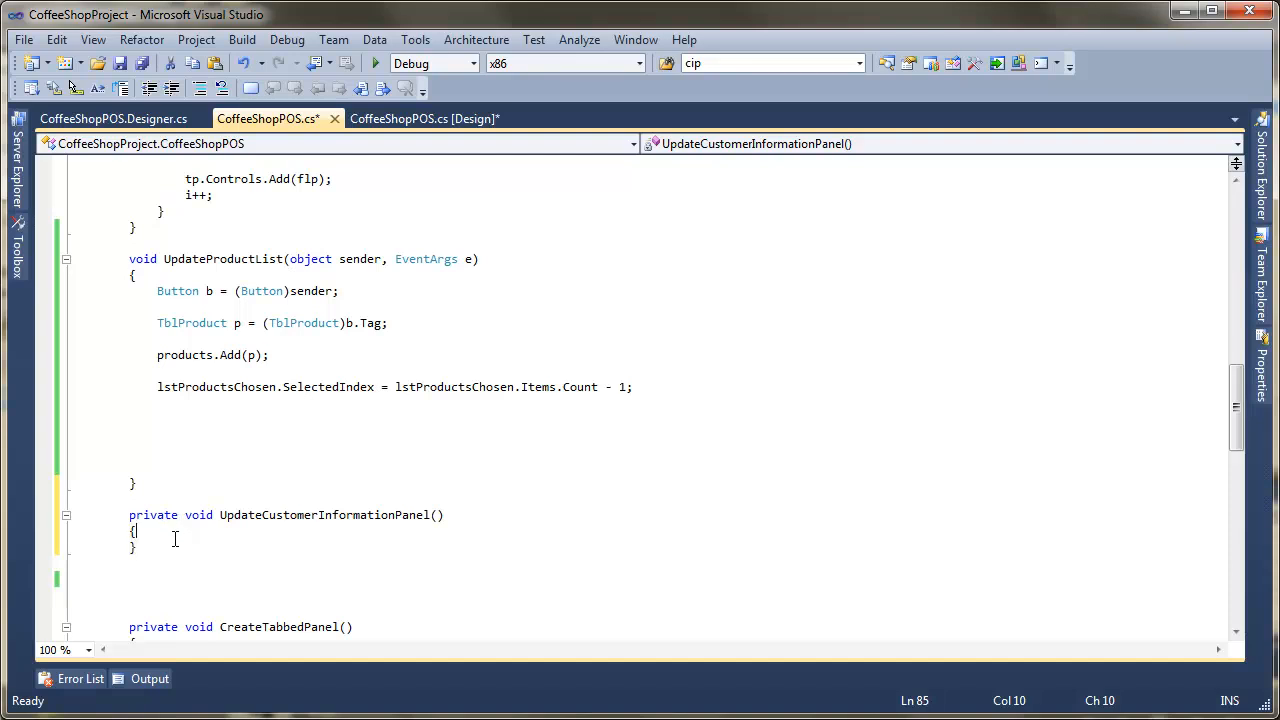
type("txtInfoPanel.")
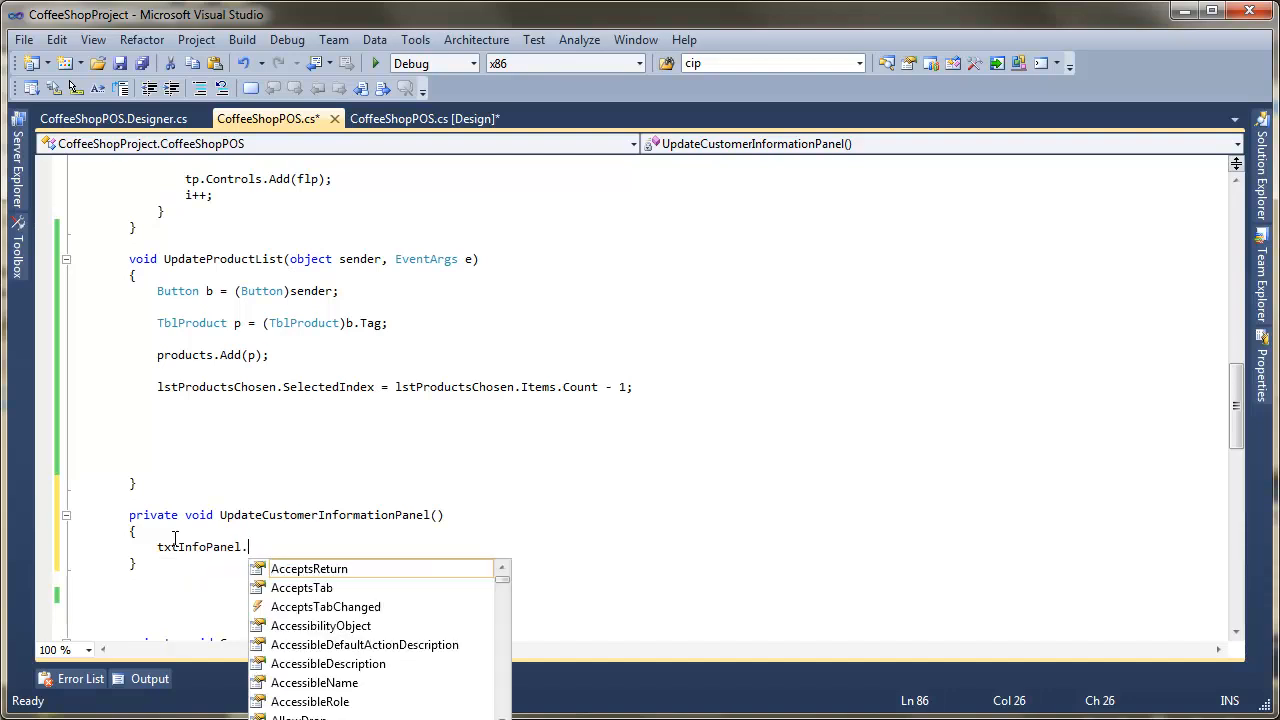
type("Text(")
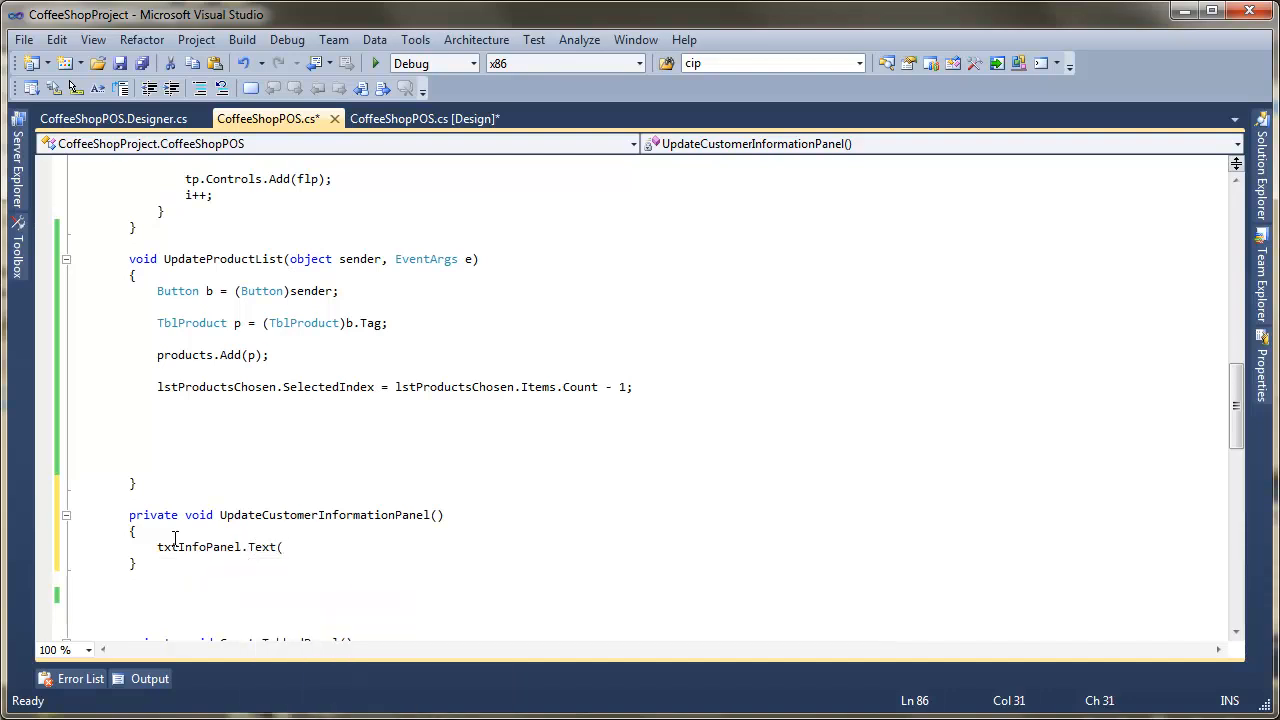
type("= \"")
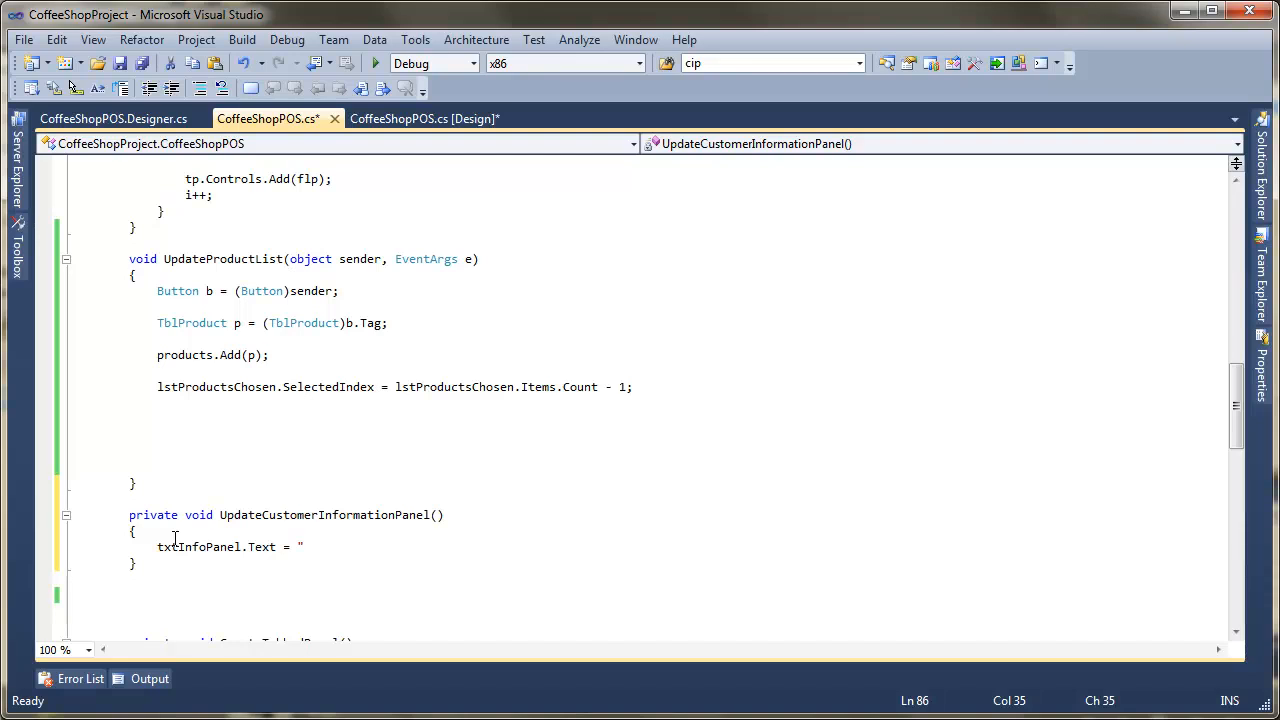
type("\";")
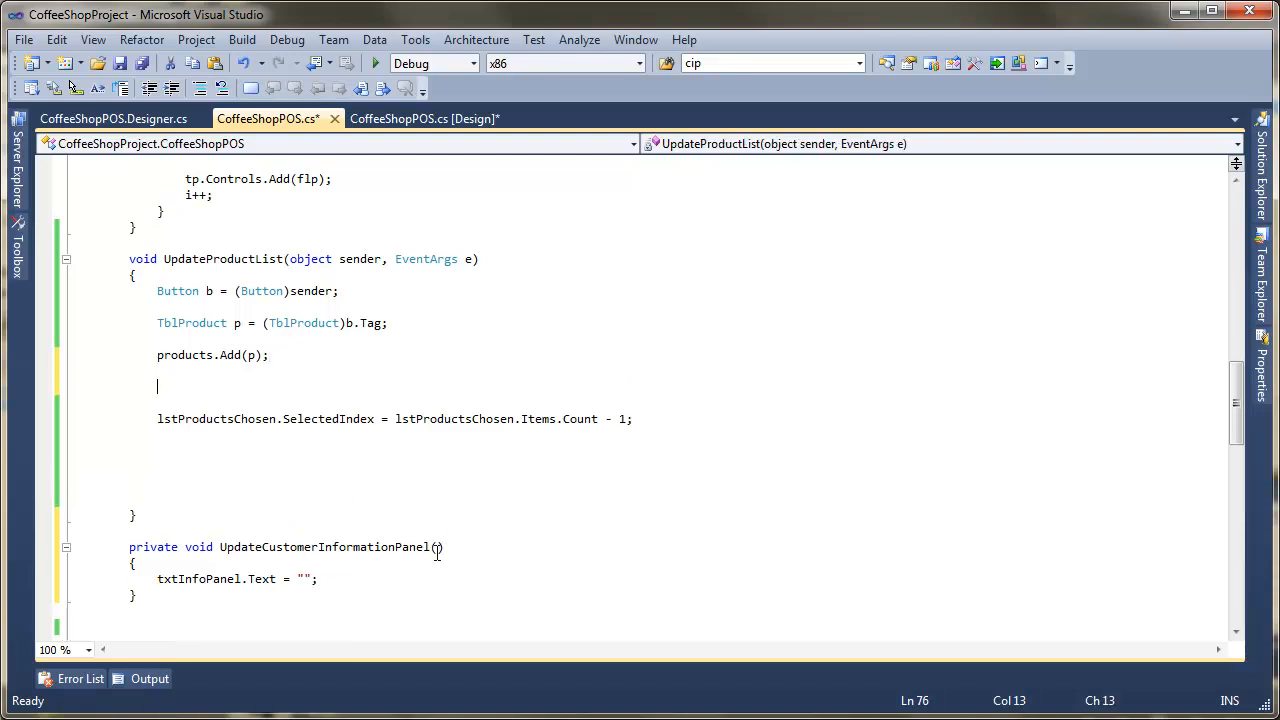
- Add a TblProduct product parameter and set txtInfoPanel.Text = product.Description
type("TblProduct prod")
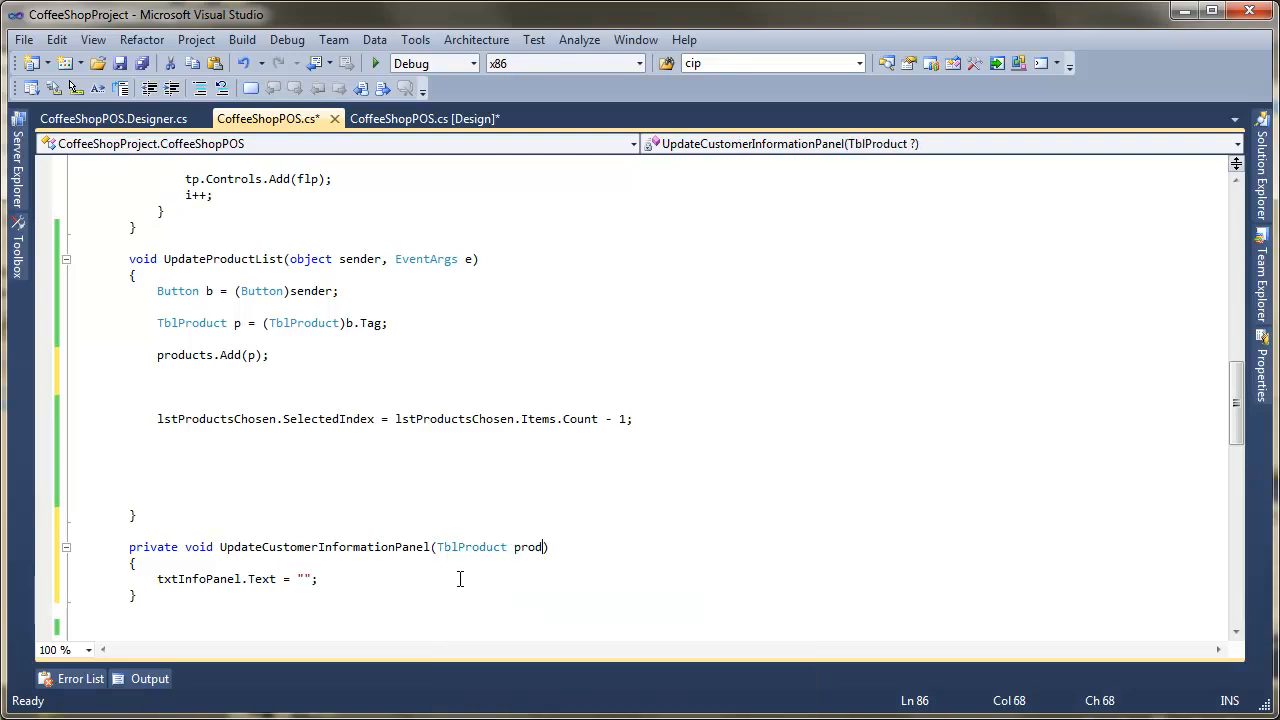
type("uct")
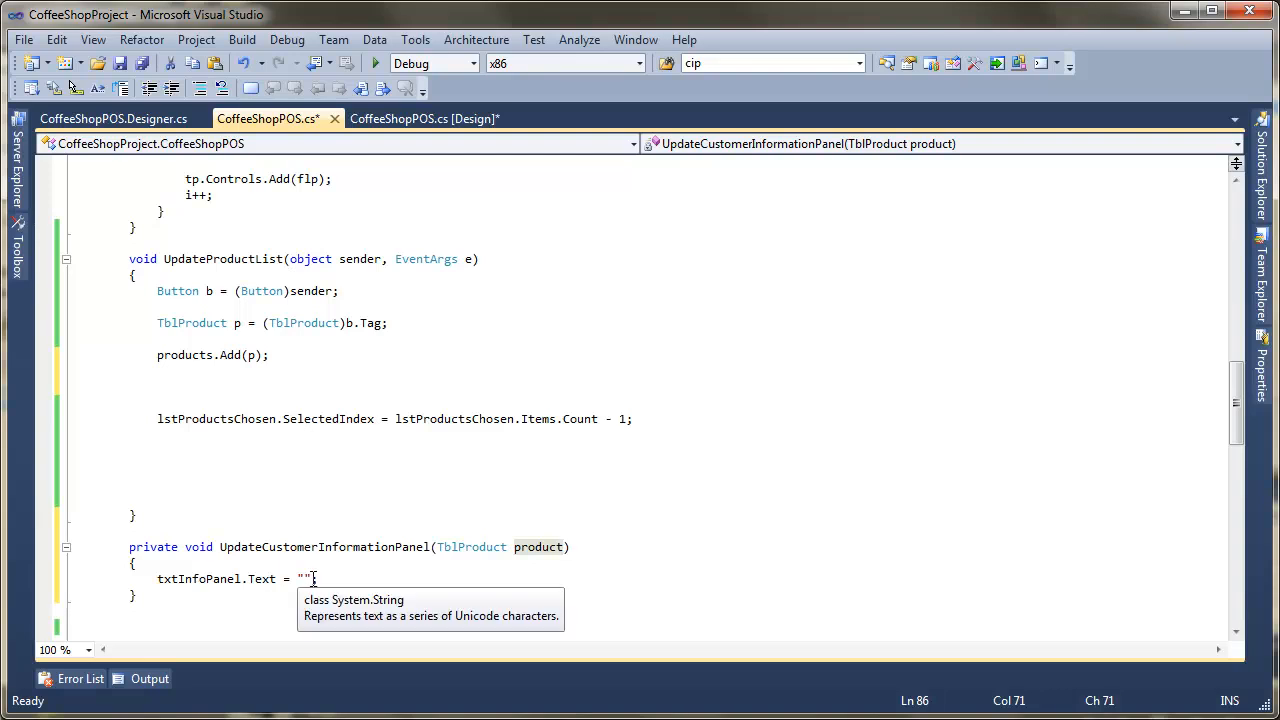
type("product;")
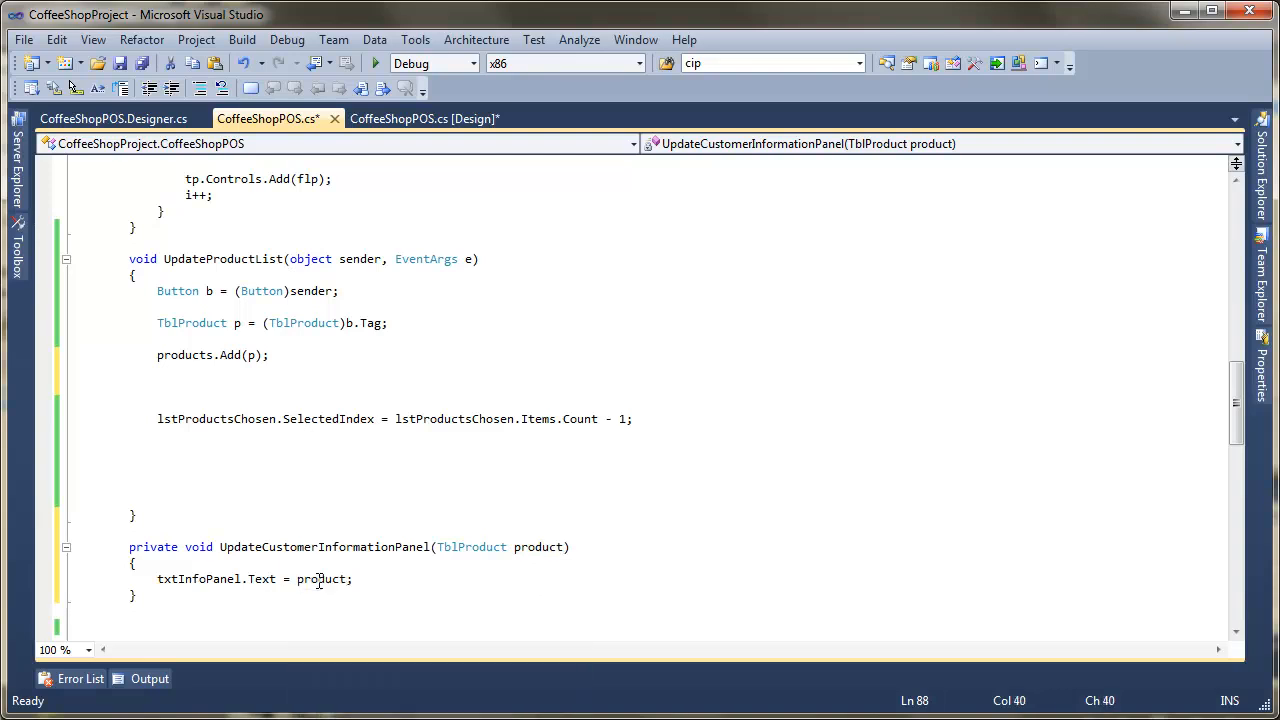
type("scription")
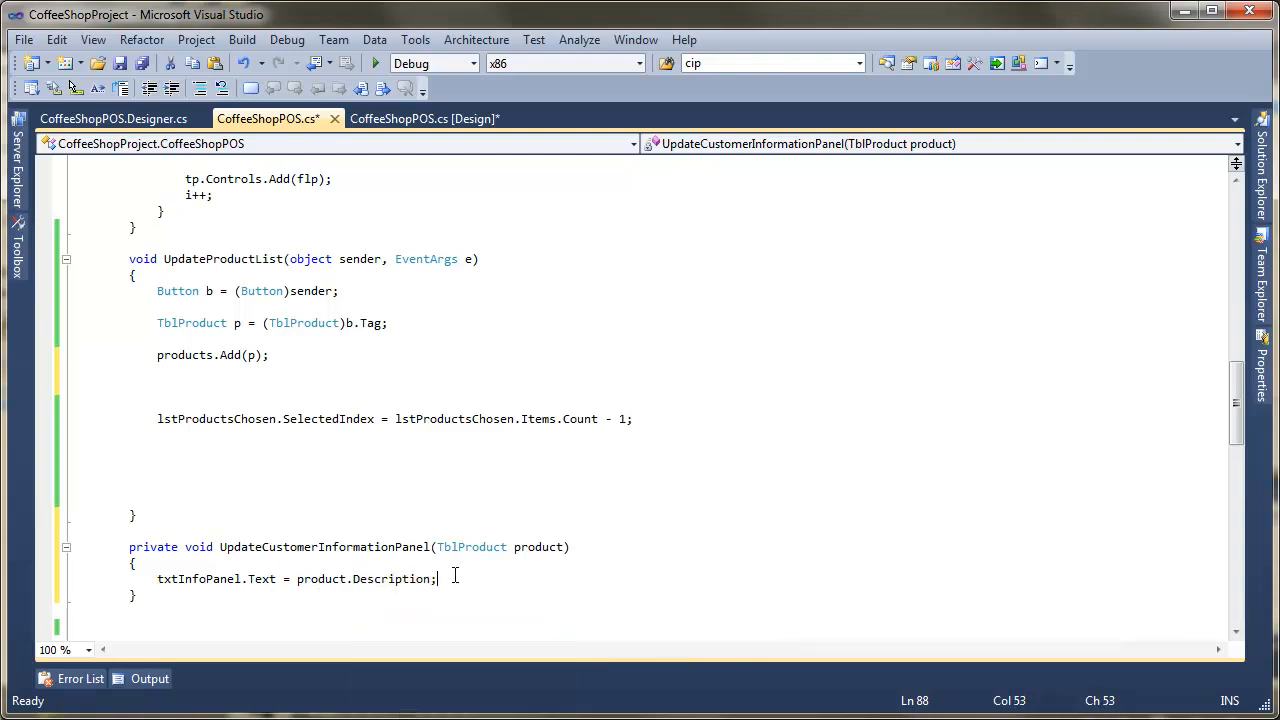
- Call UpdateCustomerInformationPanel(p) after products.Add(p) and start debugging
left_click(160, 387)
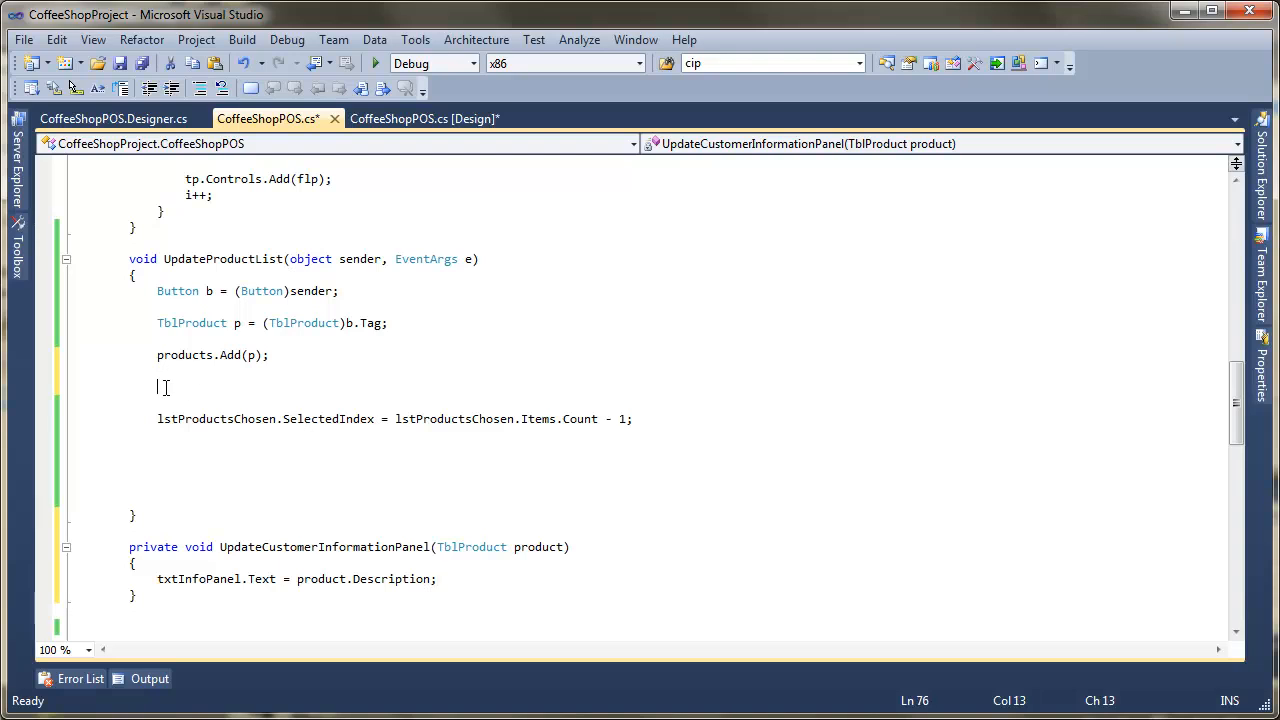
type("u")
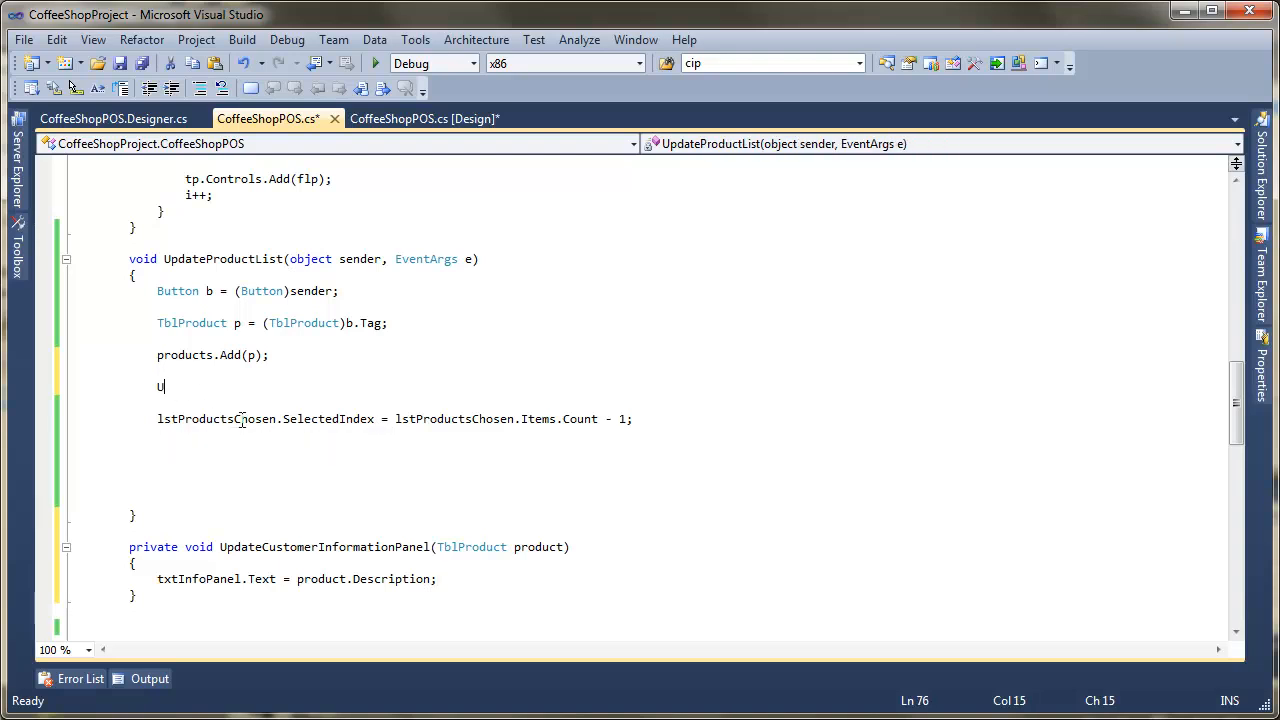
type("pdateCustomerInformationPanel(")
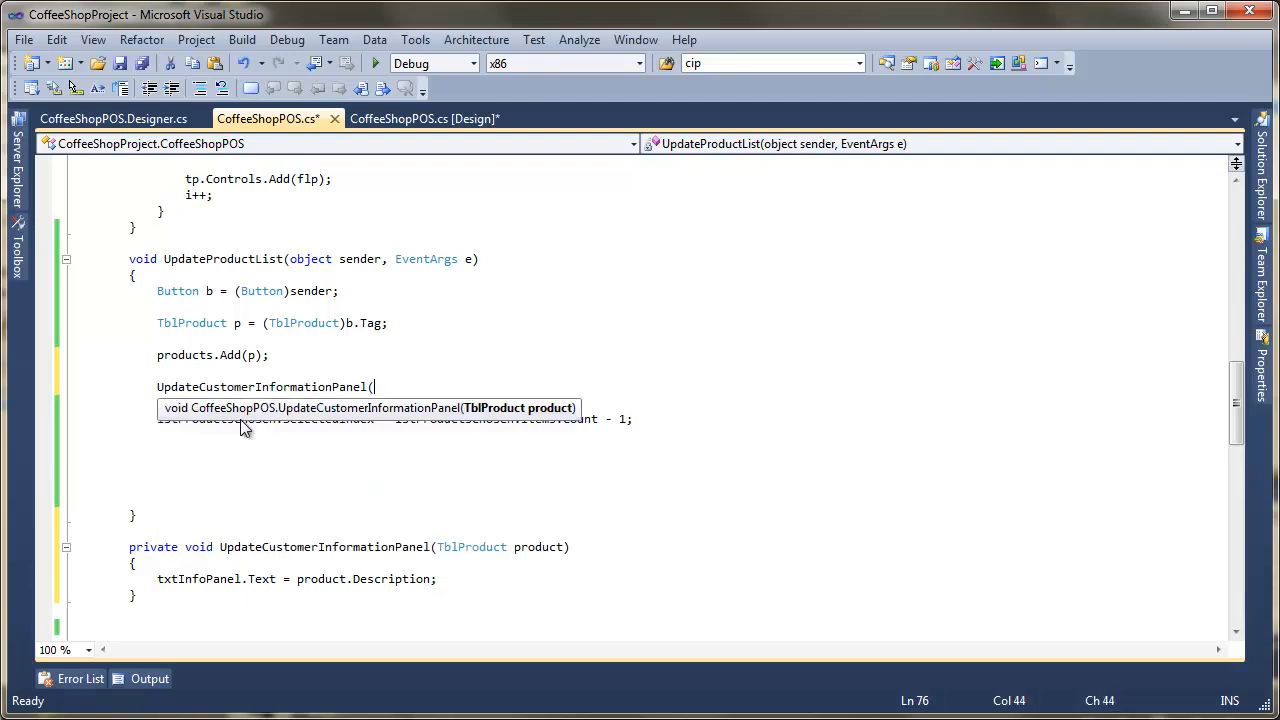
type("p);")
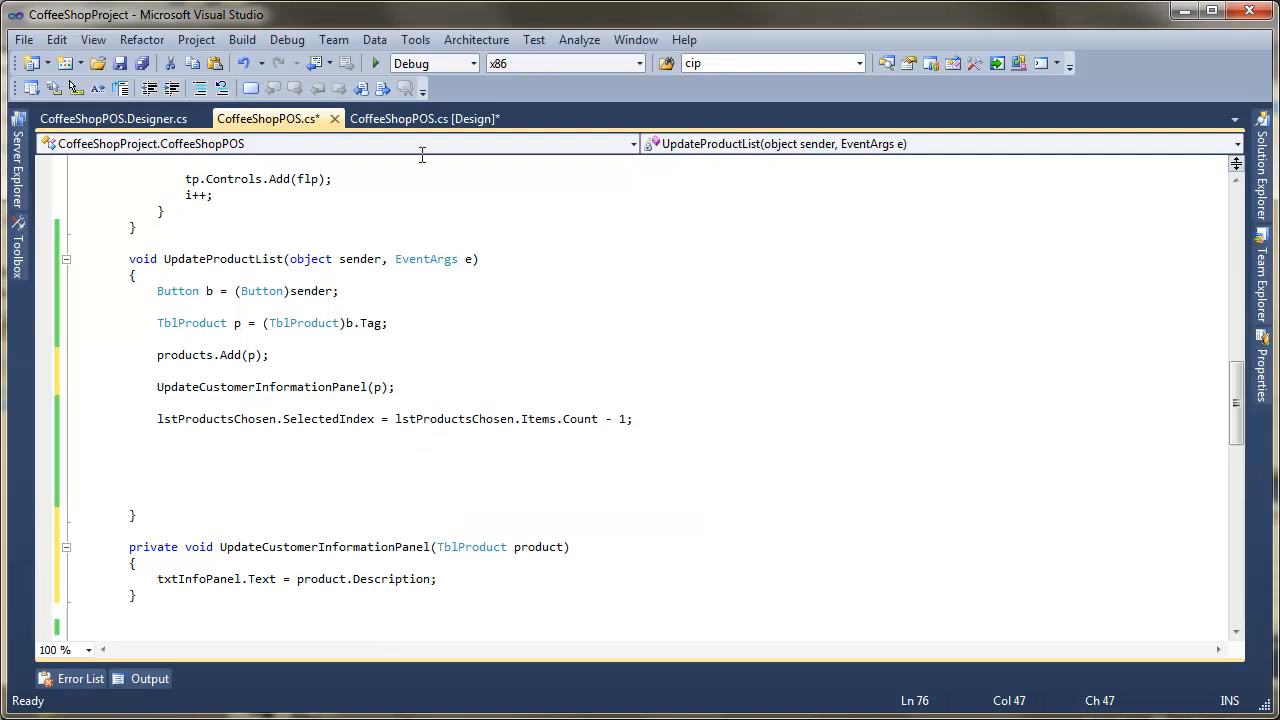
left_click(375, 63)
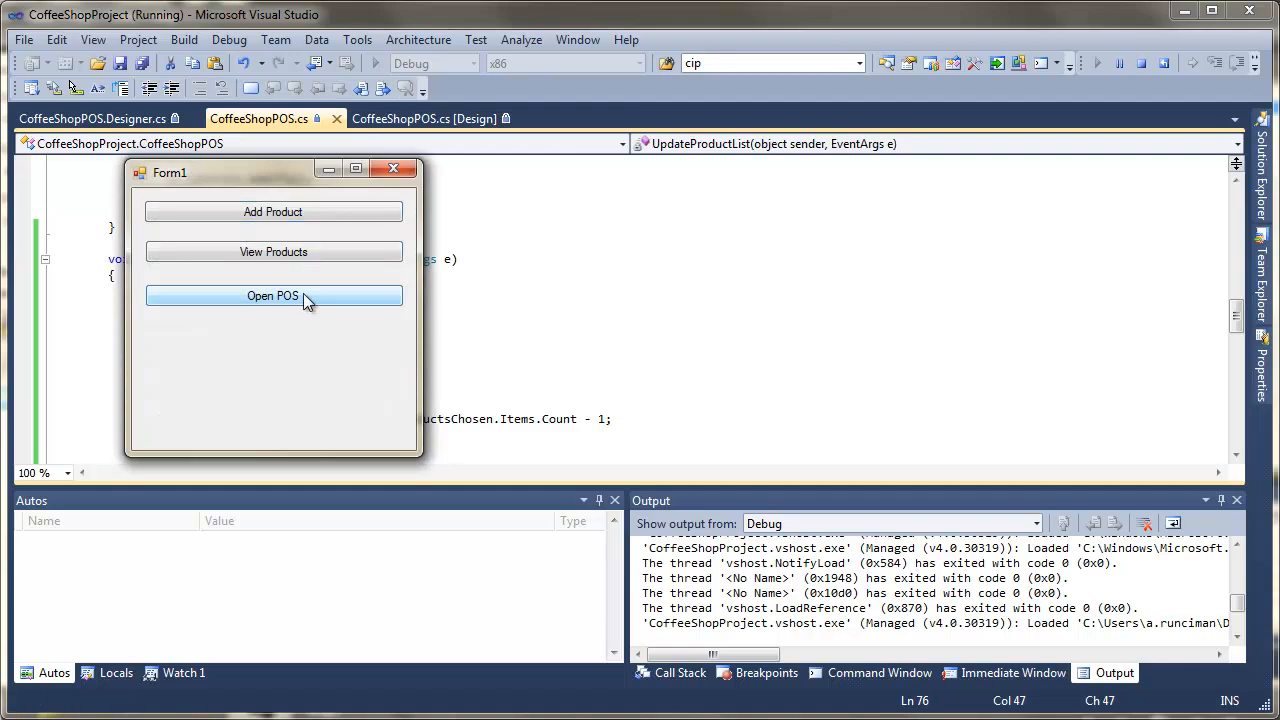
- In the running POS add a Large Coffee, view Cold Drinks, then close the app
left_click(273, 296)
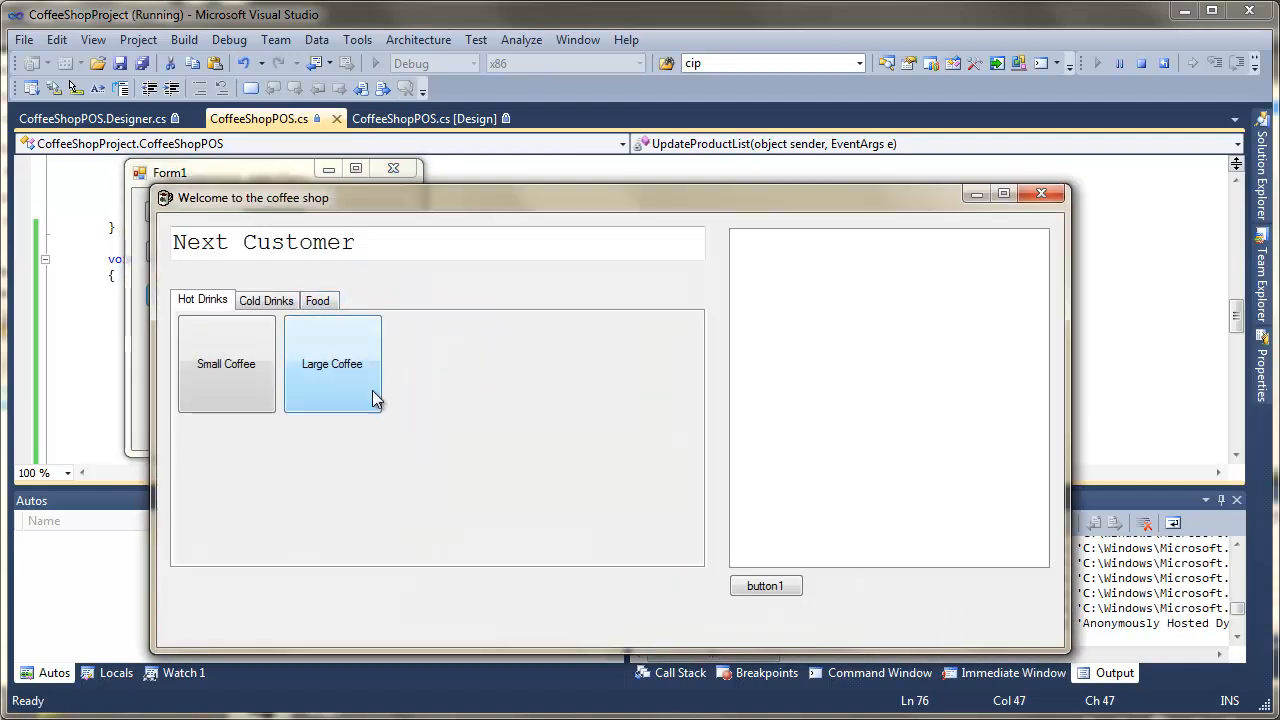
left_click(332, 363)
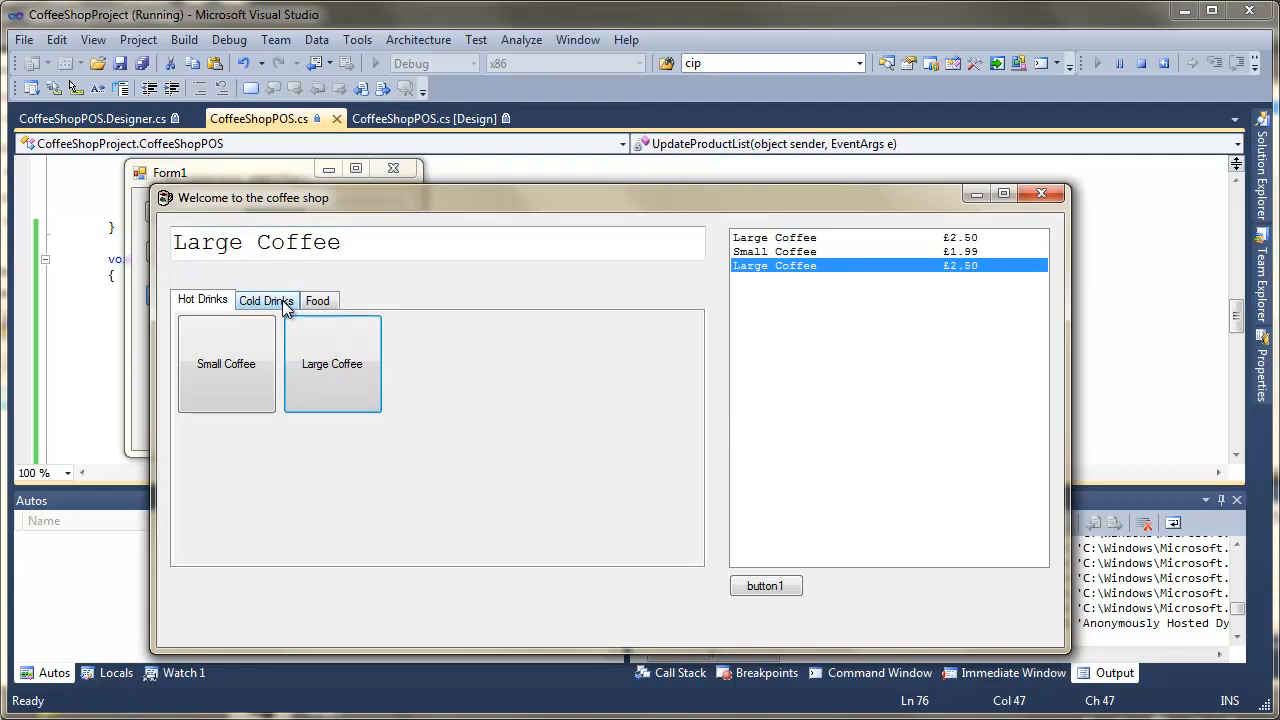
left_click(266, 300)
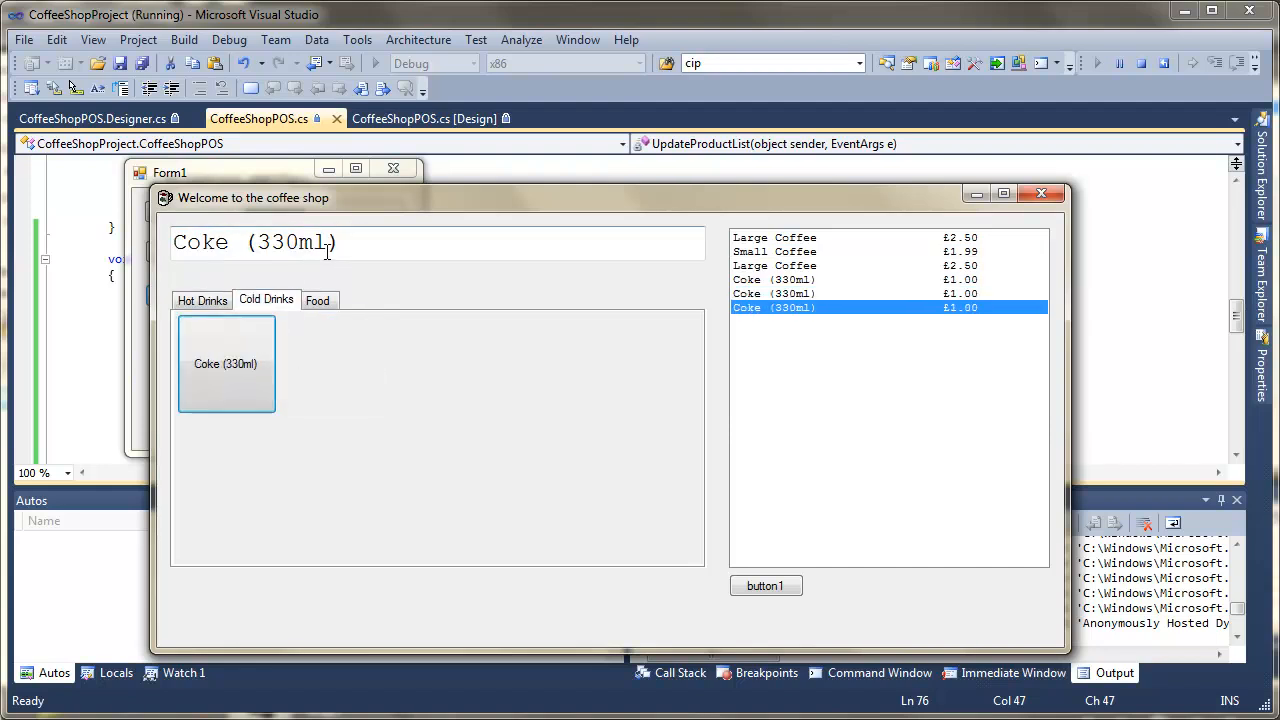
mouse_move(356, 244)
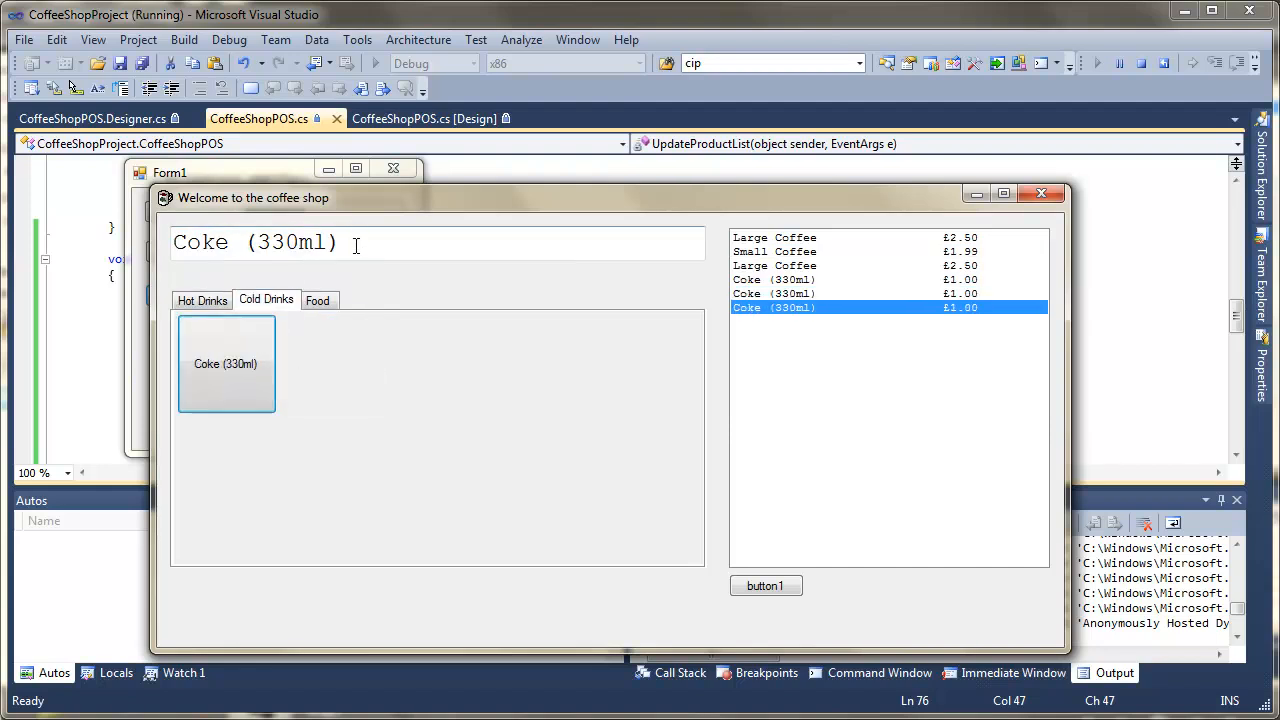
left_click(765, 585)
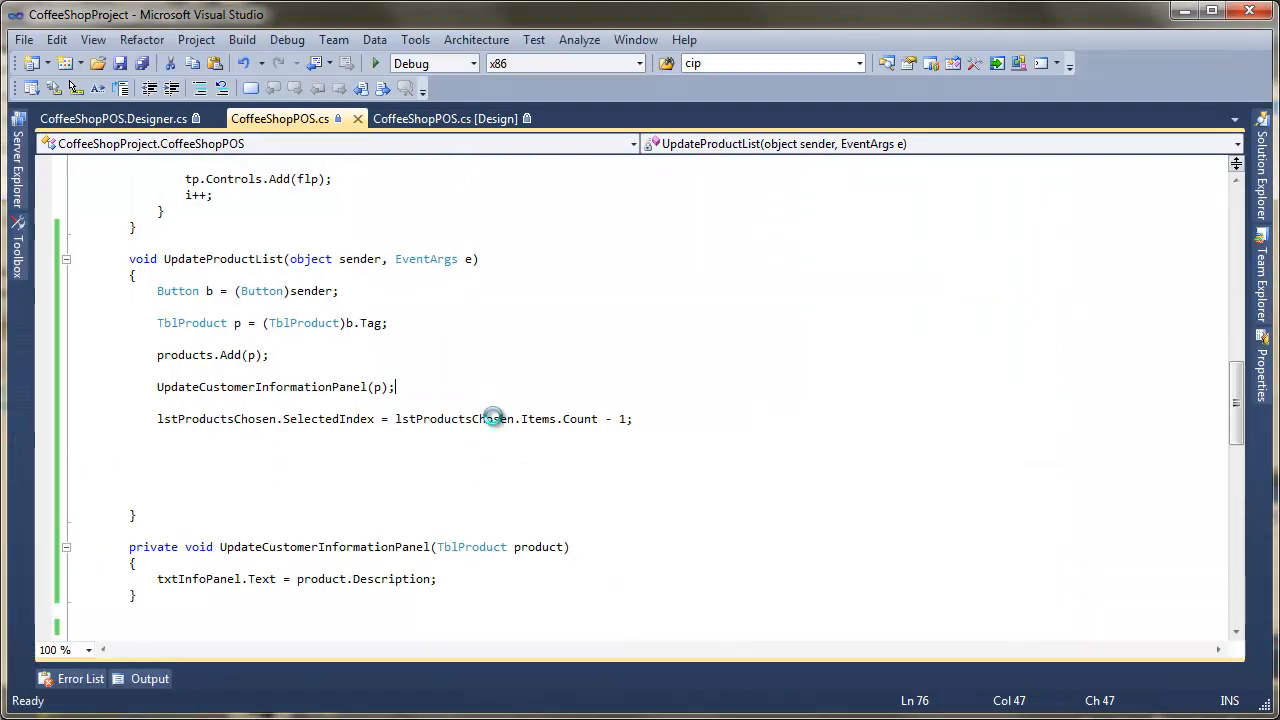
- Open blank lines at the top of UpdateCustomerInformationPanel and locate FormatListItem's three string lines
scroll("down", 3)
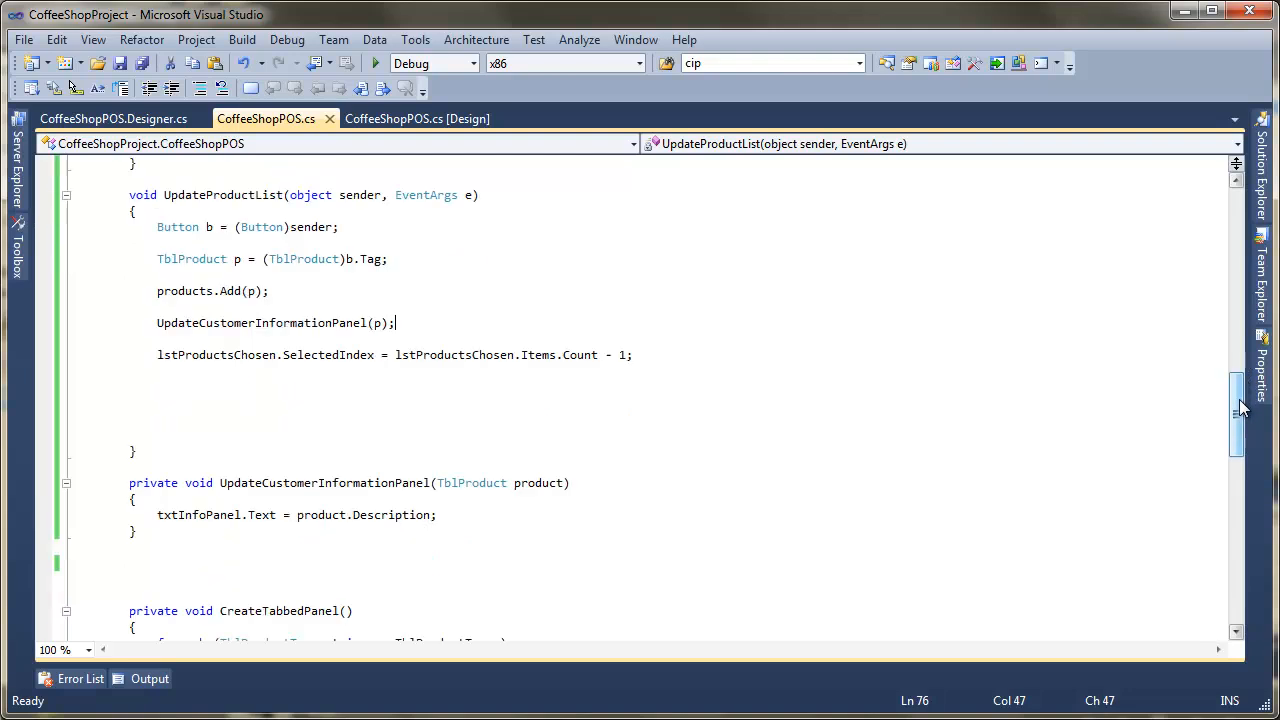
scroll("down", 3)
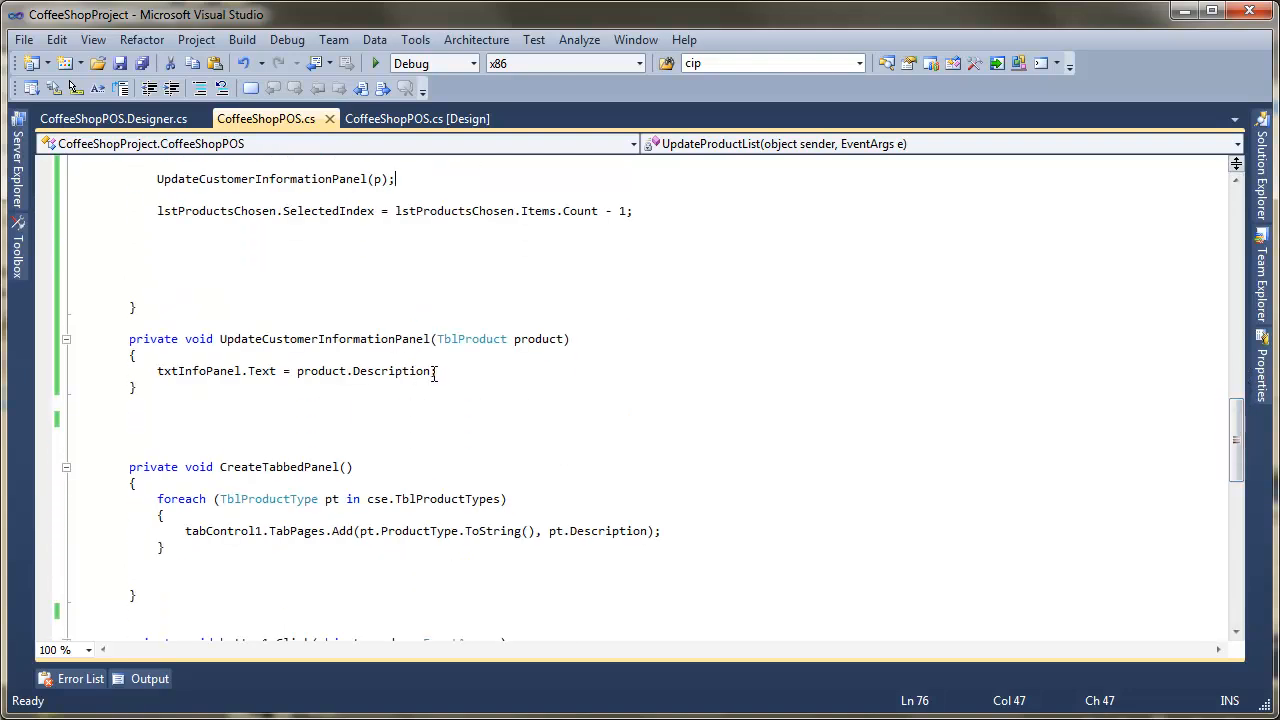
left_click(157, 371)
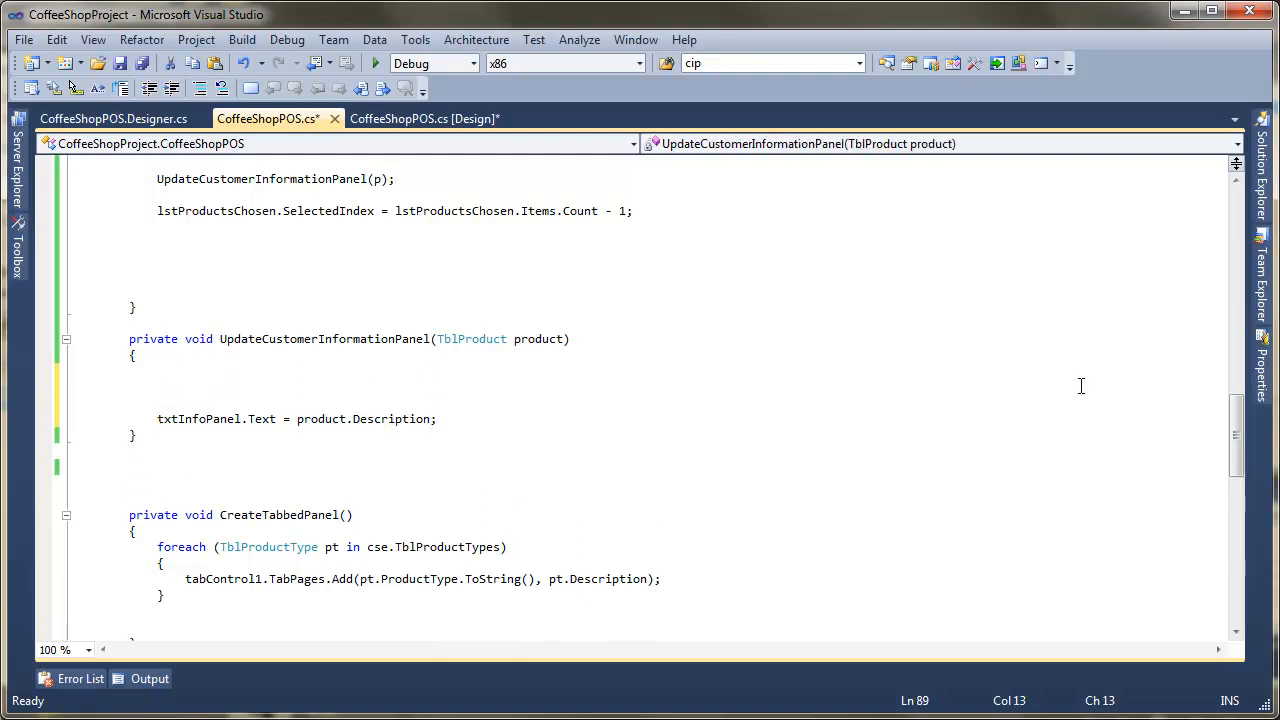
scroll("up", 3)
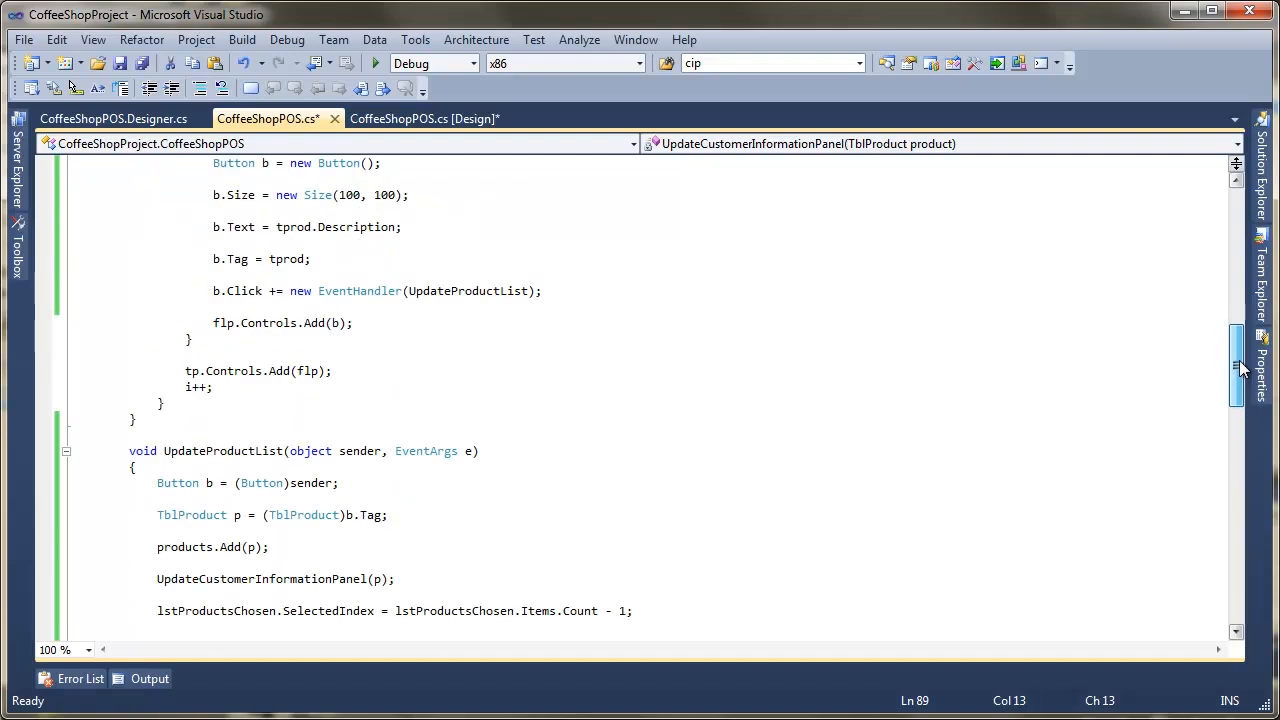
scroll("up", 3)
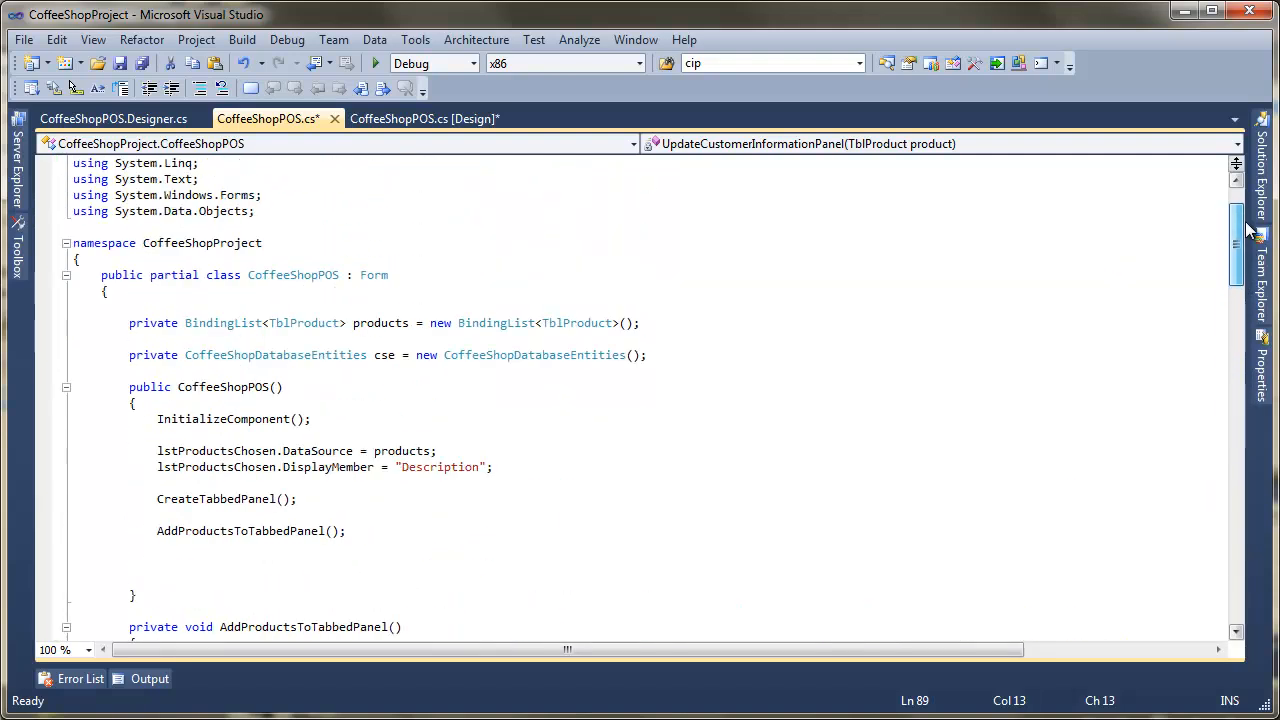
scroll("down", 3)
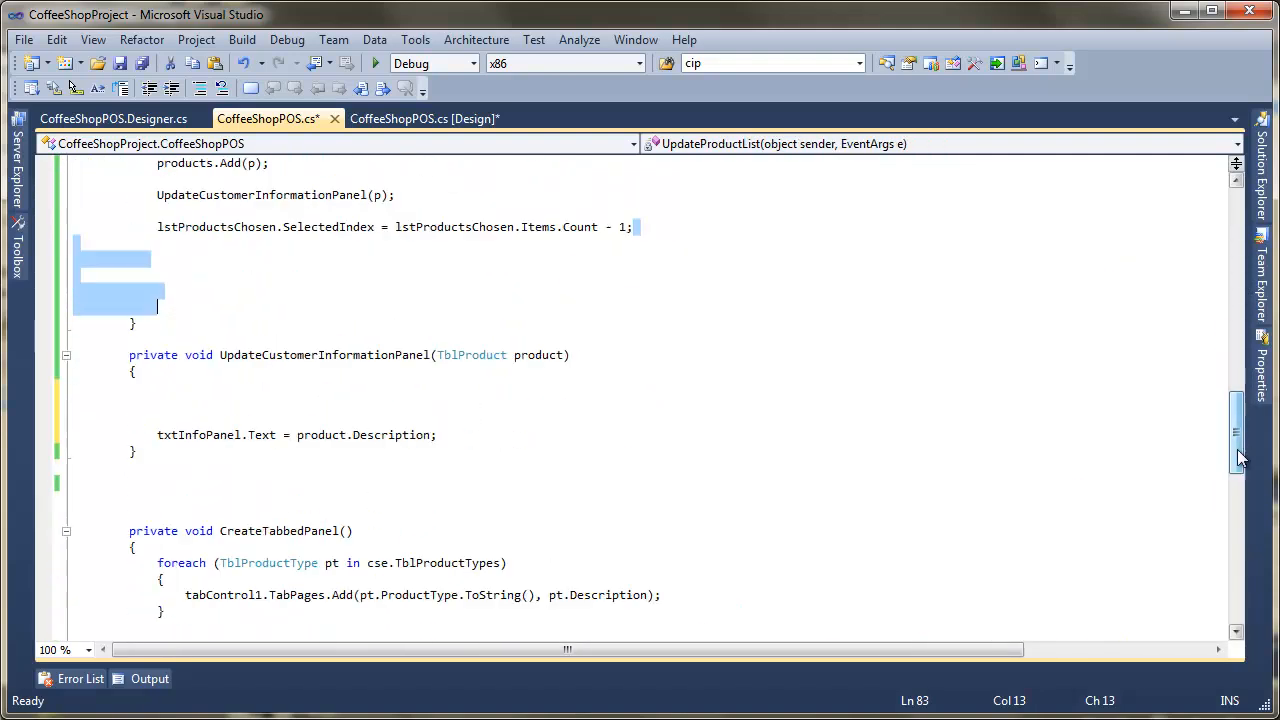
scroll("down", 3)
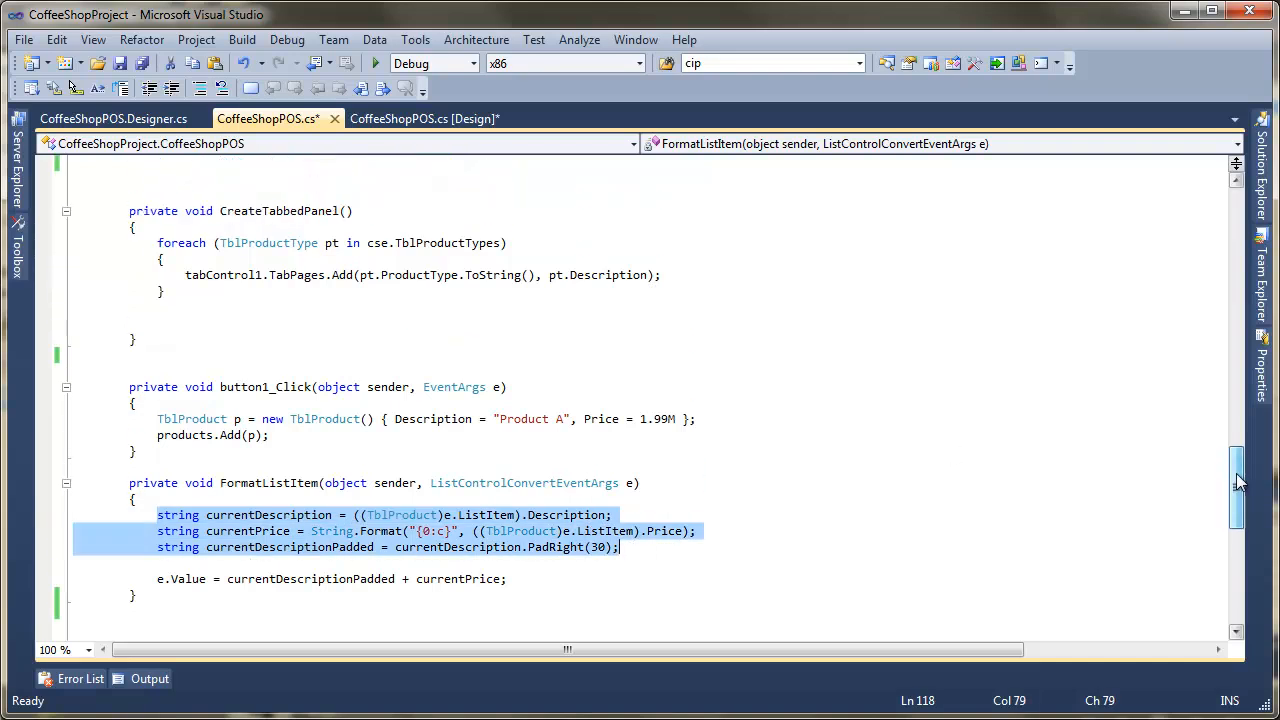
scroll("up", 3)
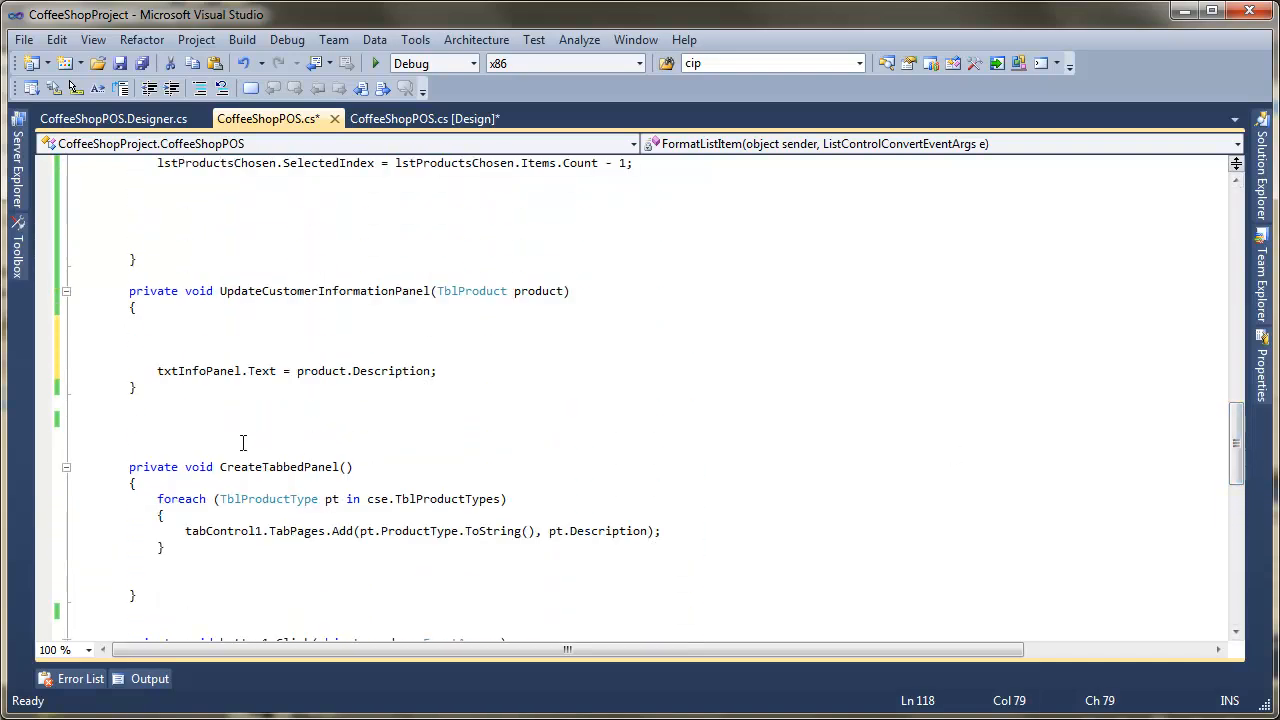
- Paste the description, price and padding lines using product, assign currentDescriptionPadded to txtInfoPanel, and run
left_click(157, 336)
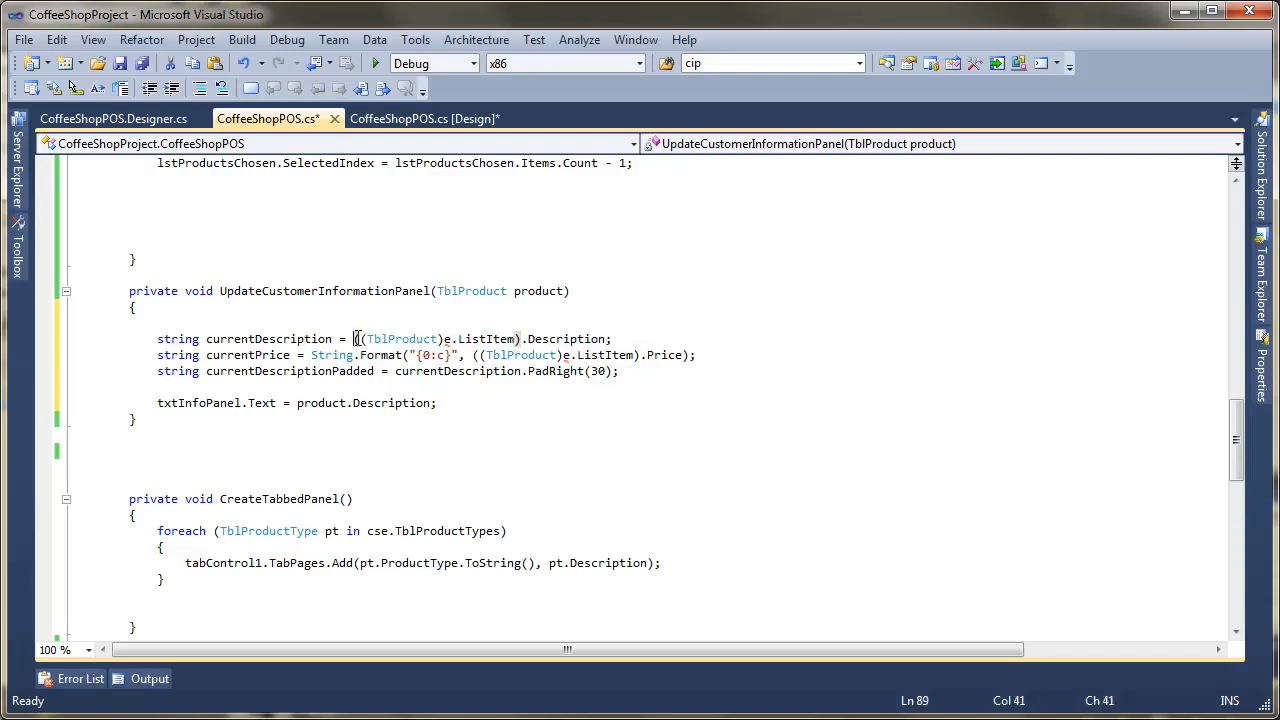
type("product")
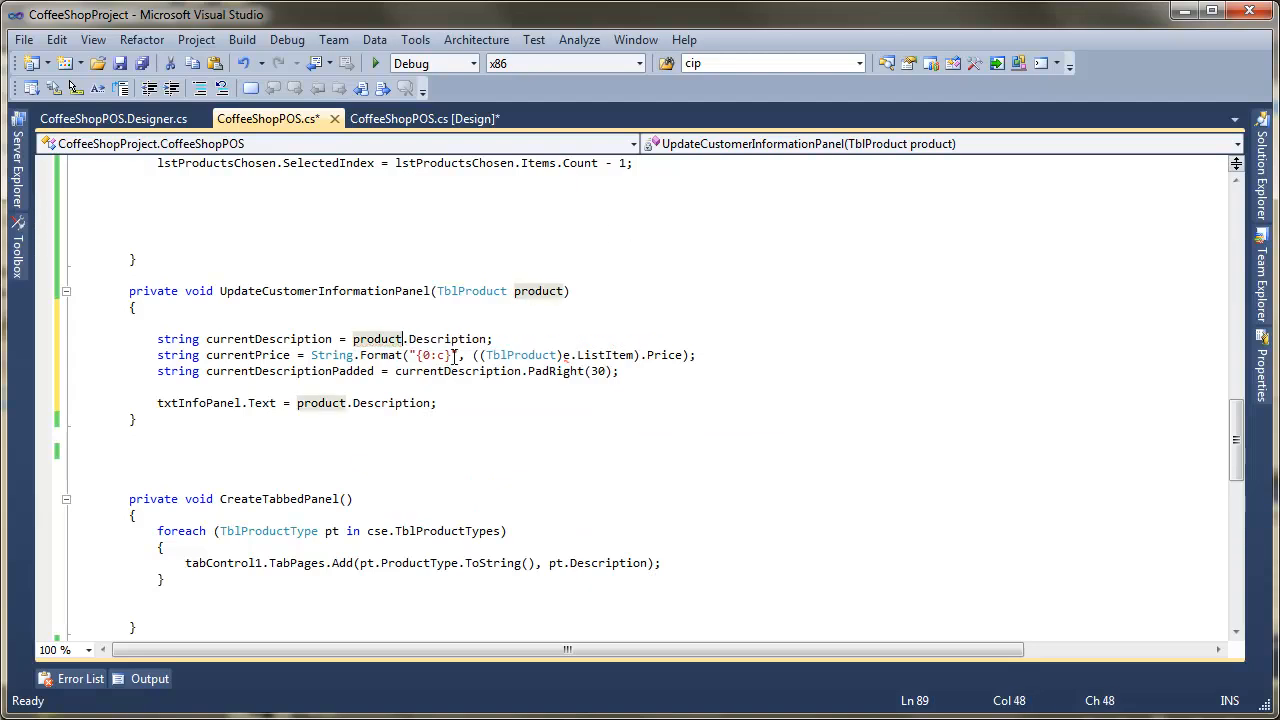
left_click(623, 355)
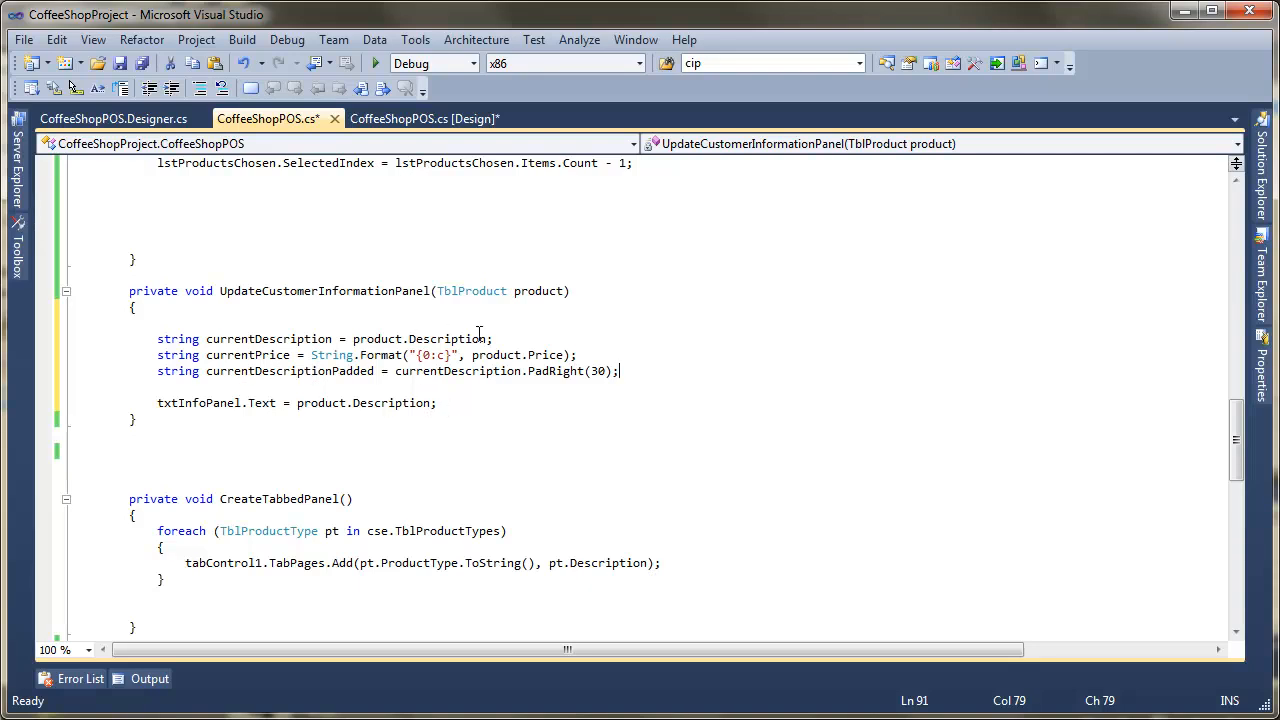
mouse_move(490, 355)
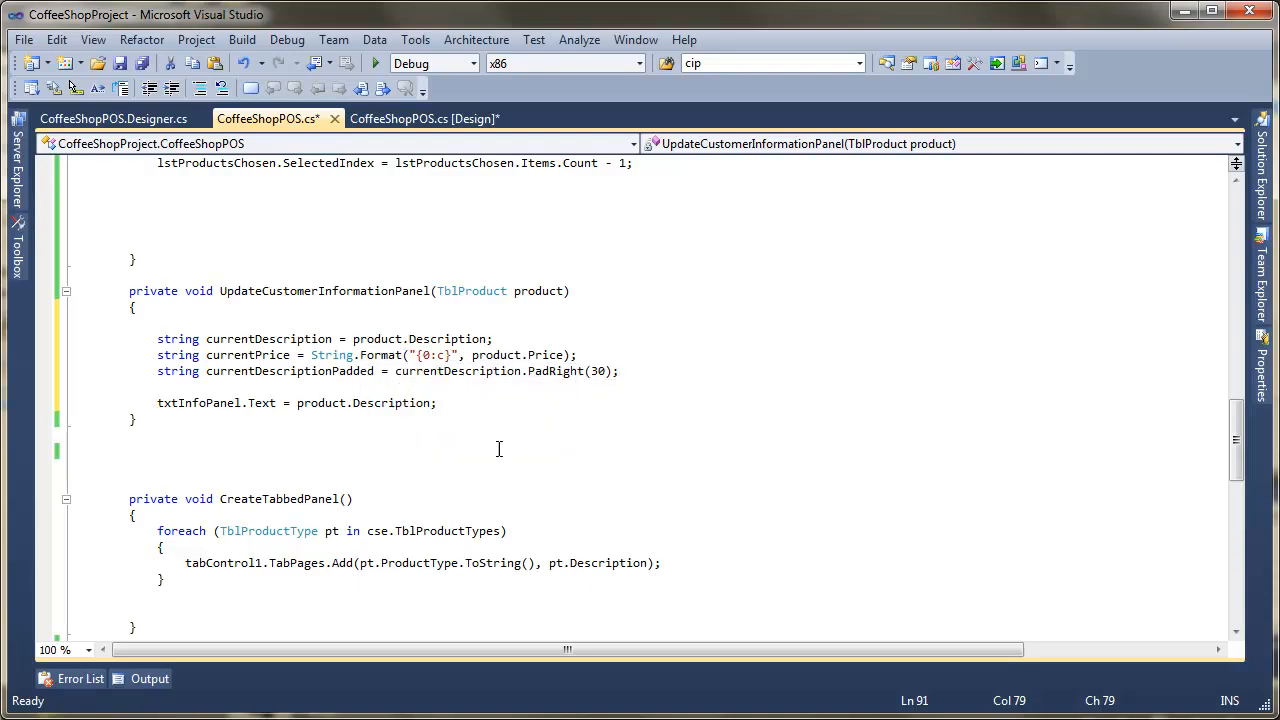
mouse_move(462, 417)
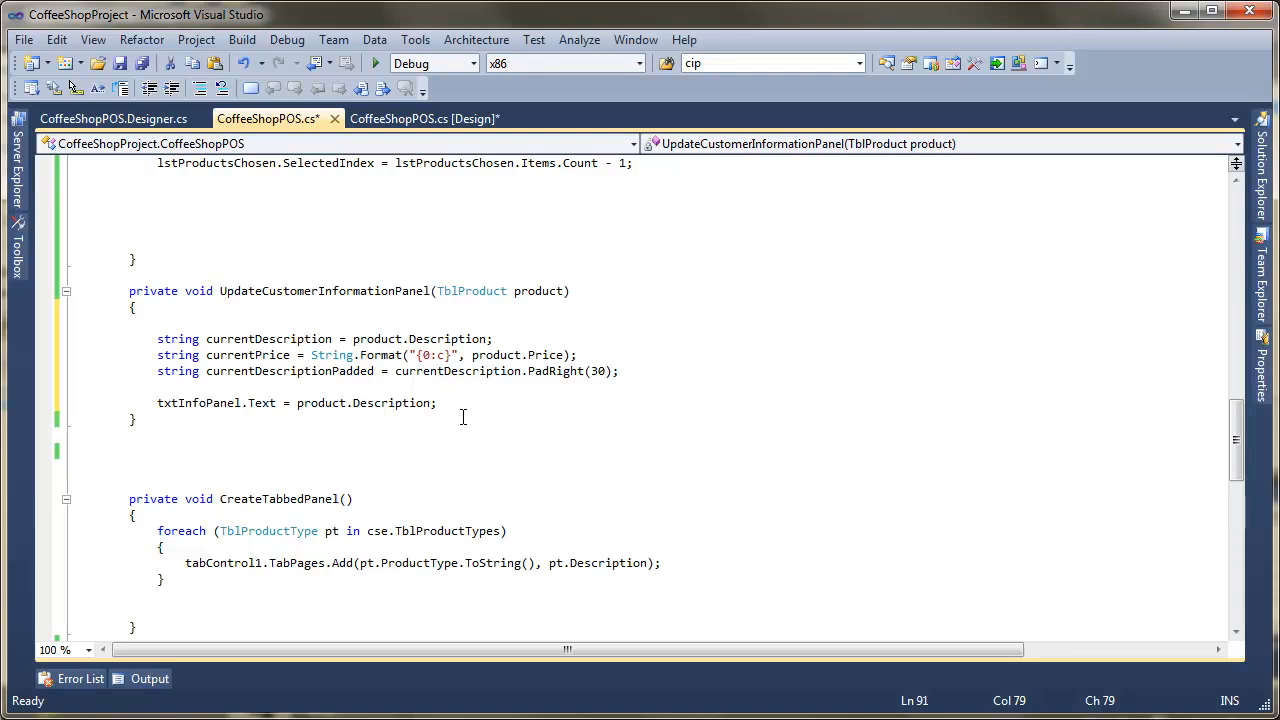
mouse_move(449, 408)
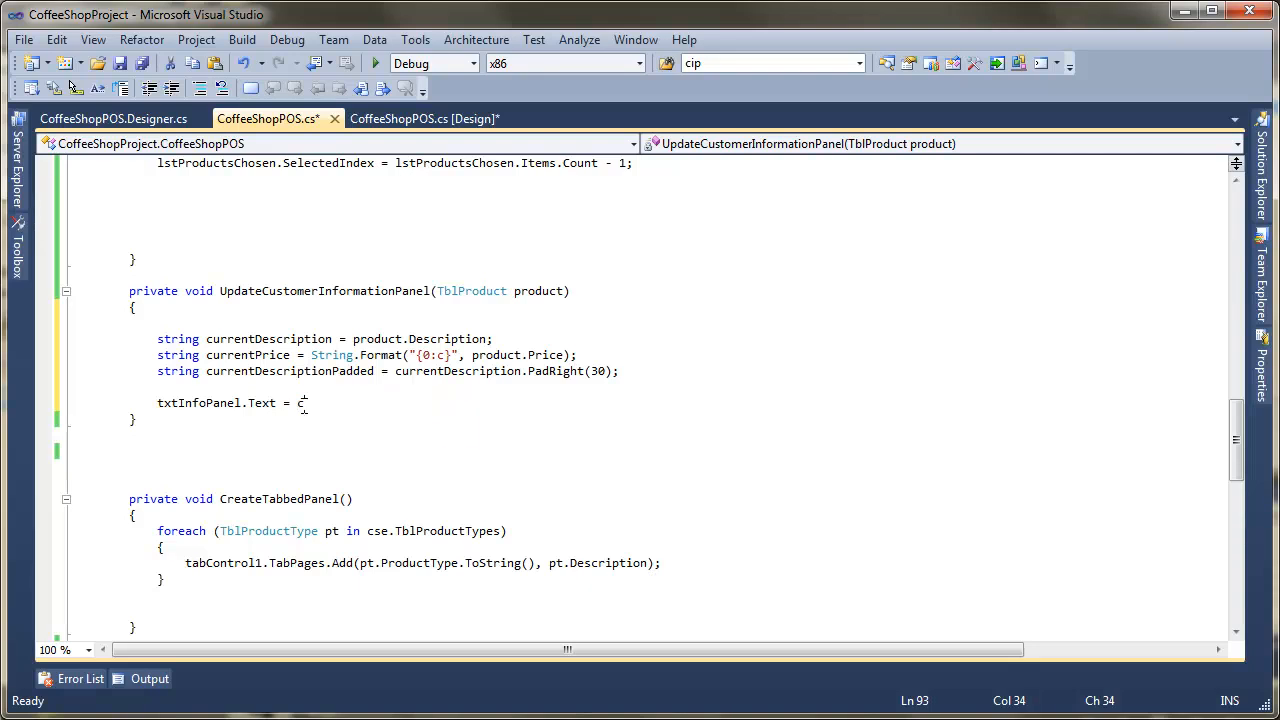
type("urrentDescriptionPadded;")
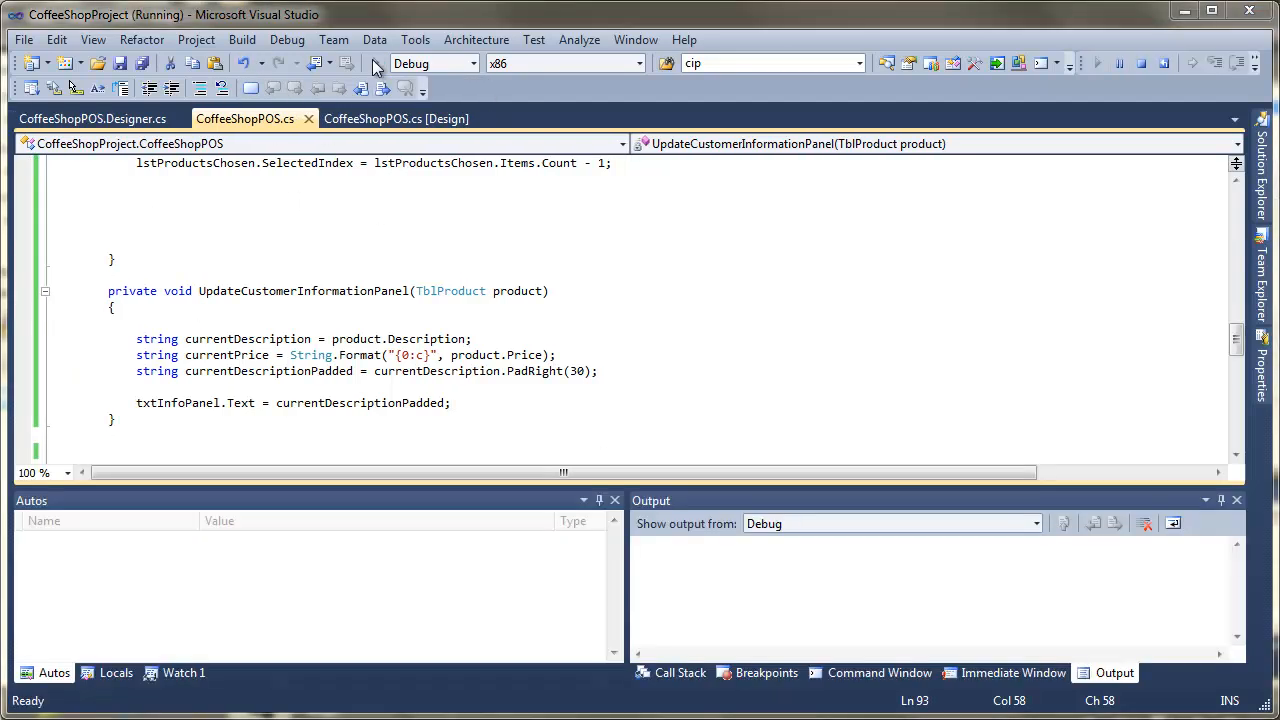
- In the running POS order Large, Small and Large Coffee, then close the POS window
left_click(1096, 63)
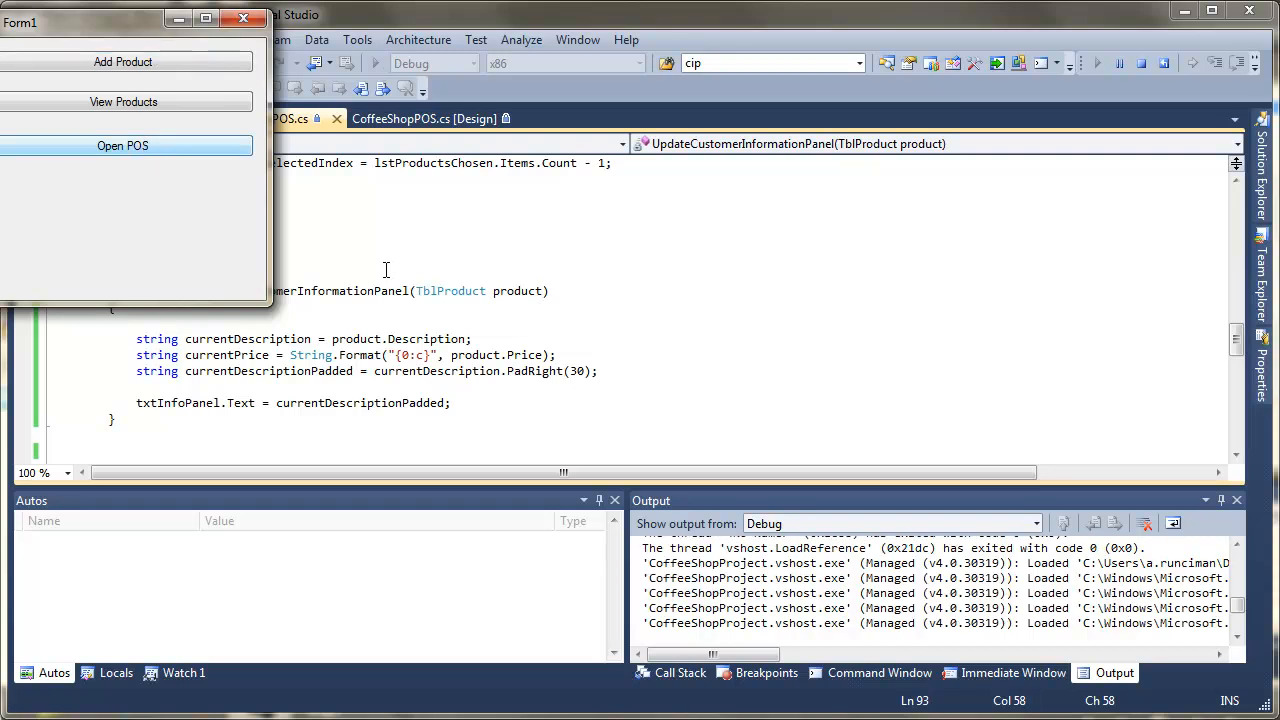
left_click(122, 145)
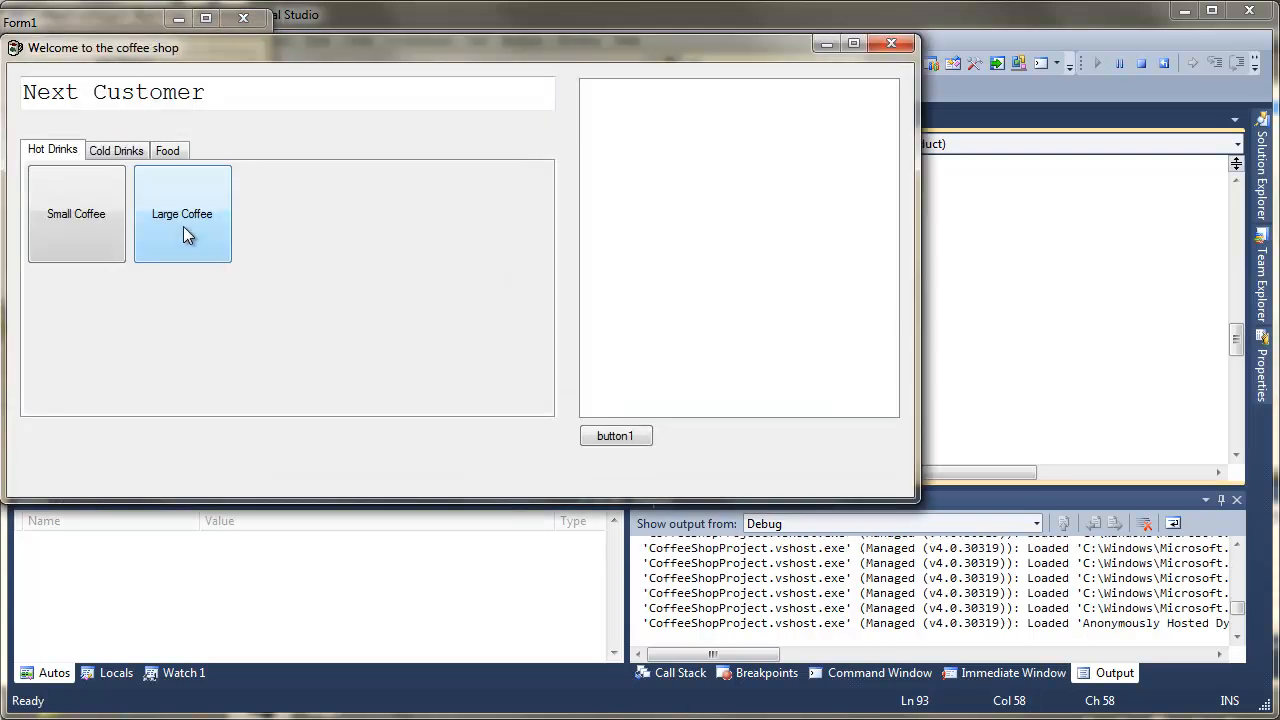
left_click(182, 213)
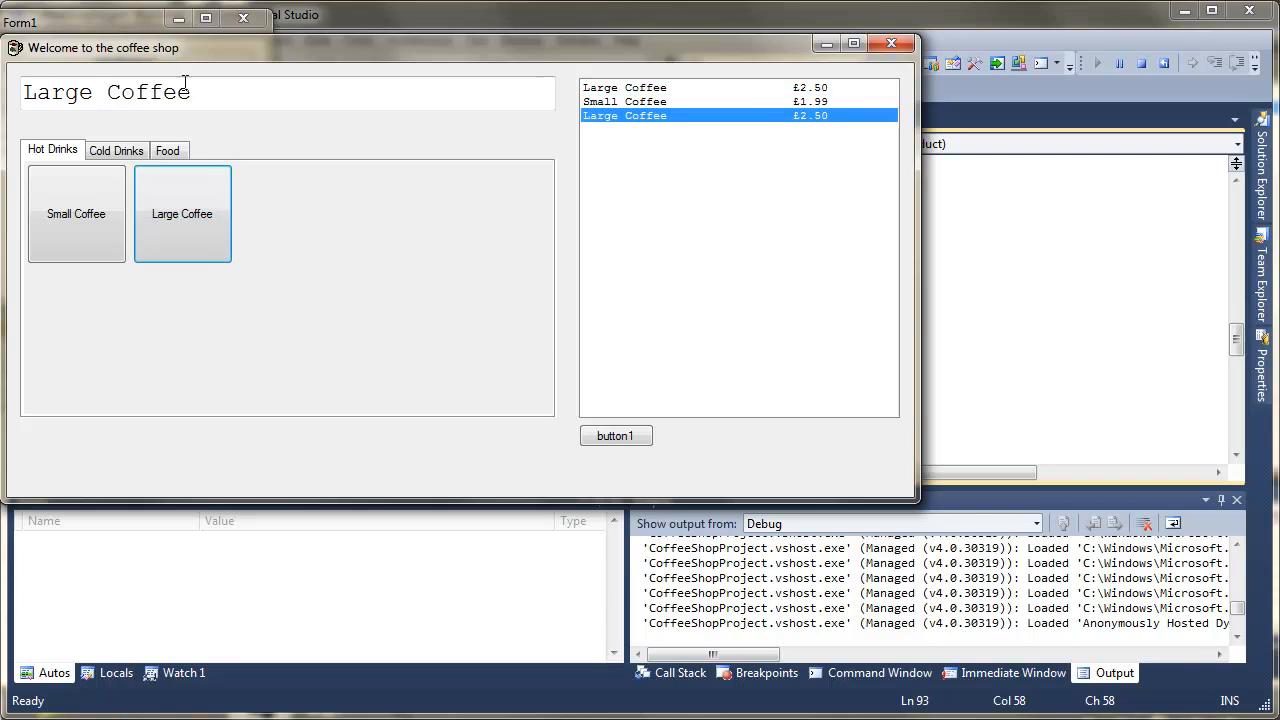
left_click(76, 213)
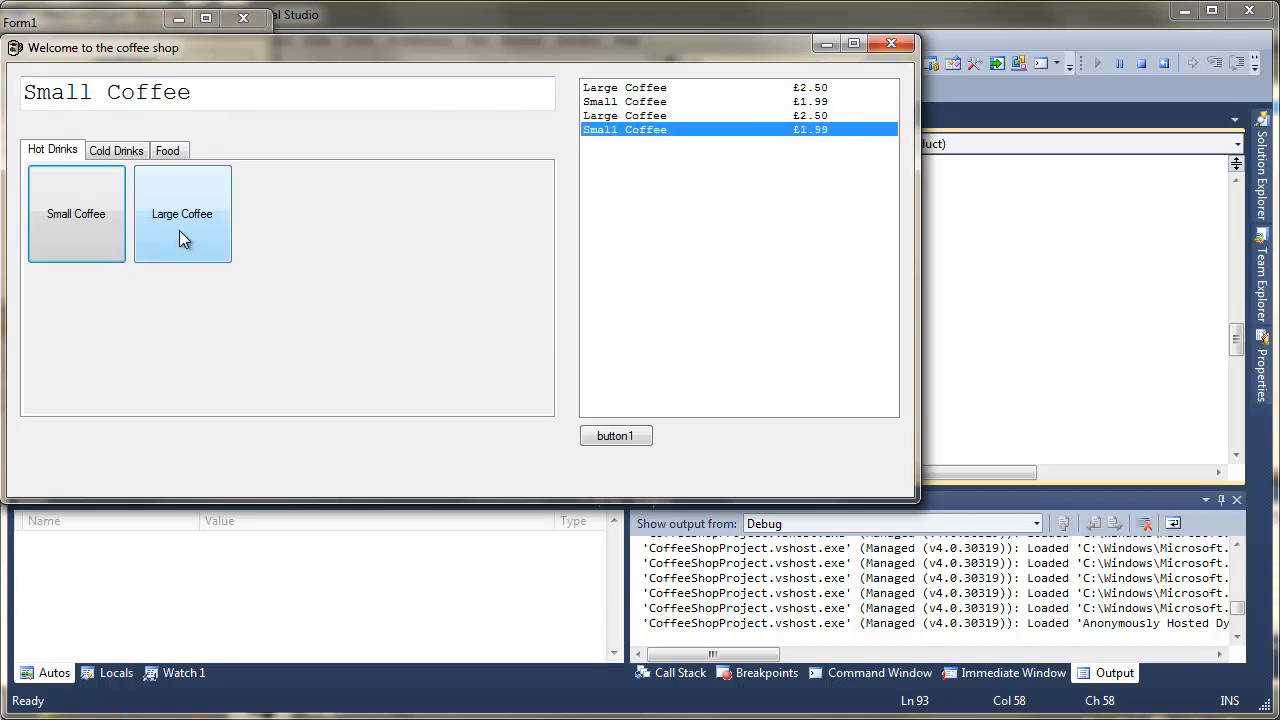
left_click(182, 213)
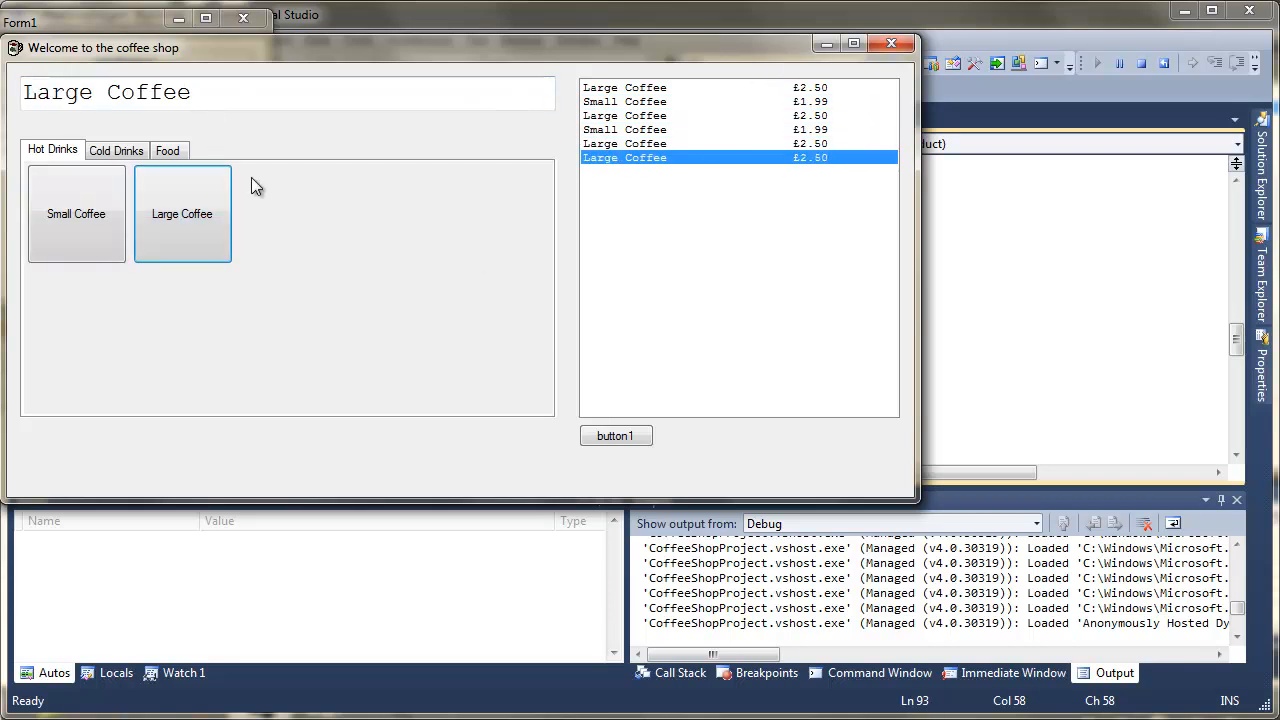
mouse_move(891, 44)
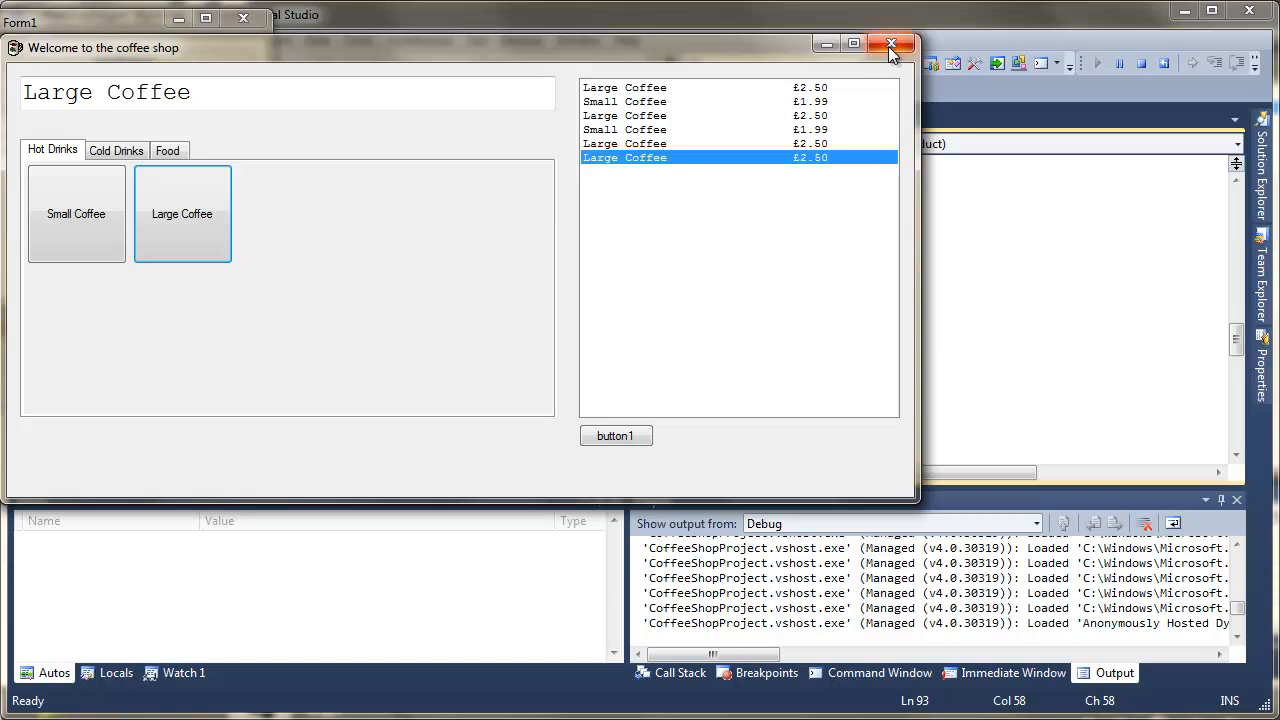
left_click(892, 47)
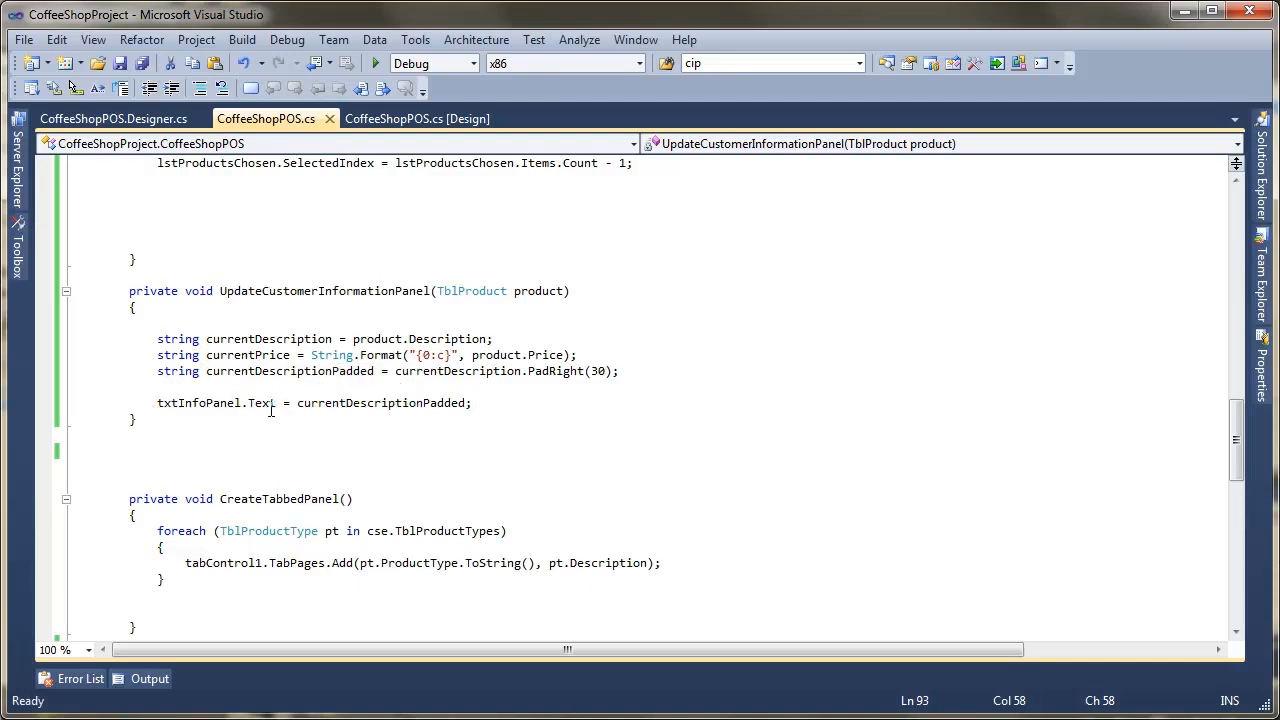
mouse_move(235, 385)
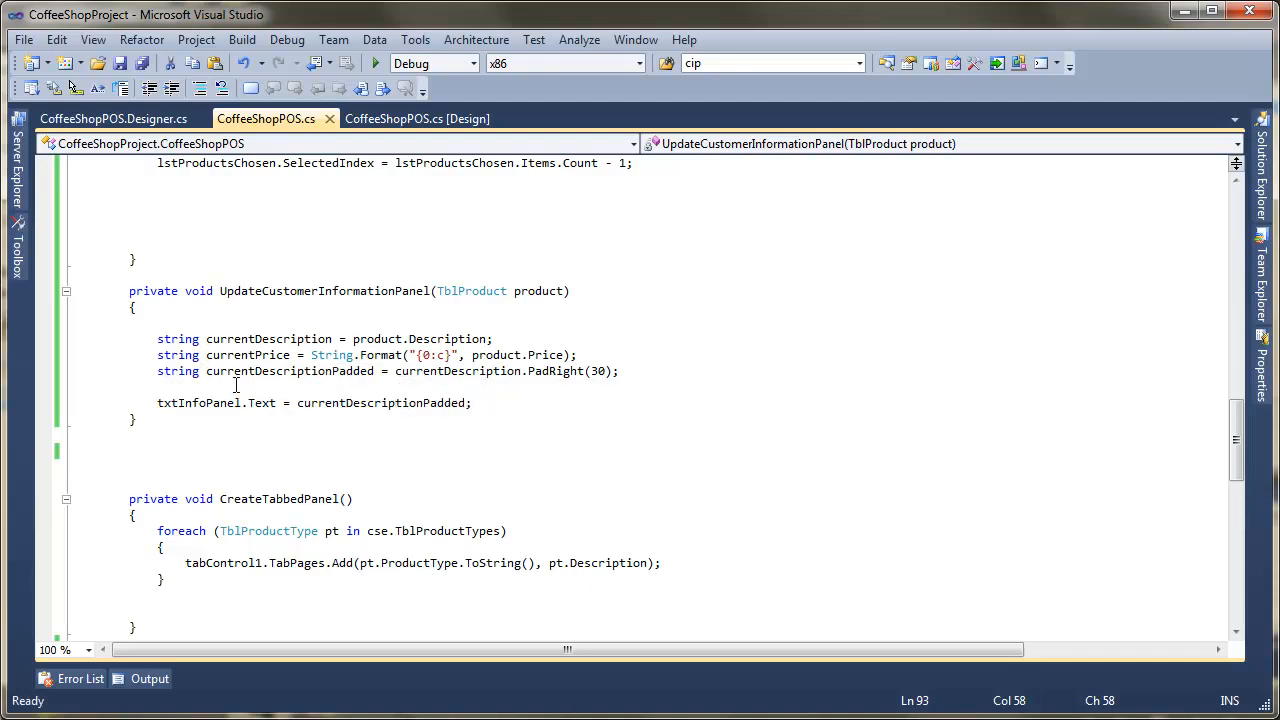
- Set txtInfoPanel.Text = currentDescriptionPadded + currentPrice; and run the app
type("+")
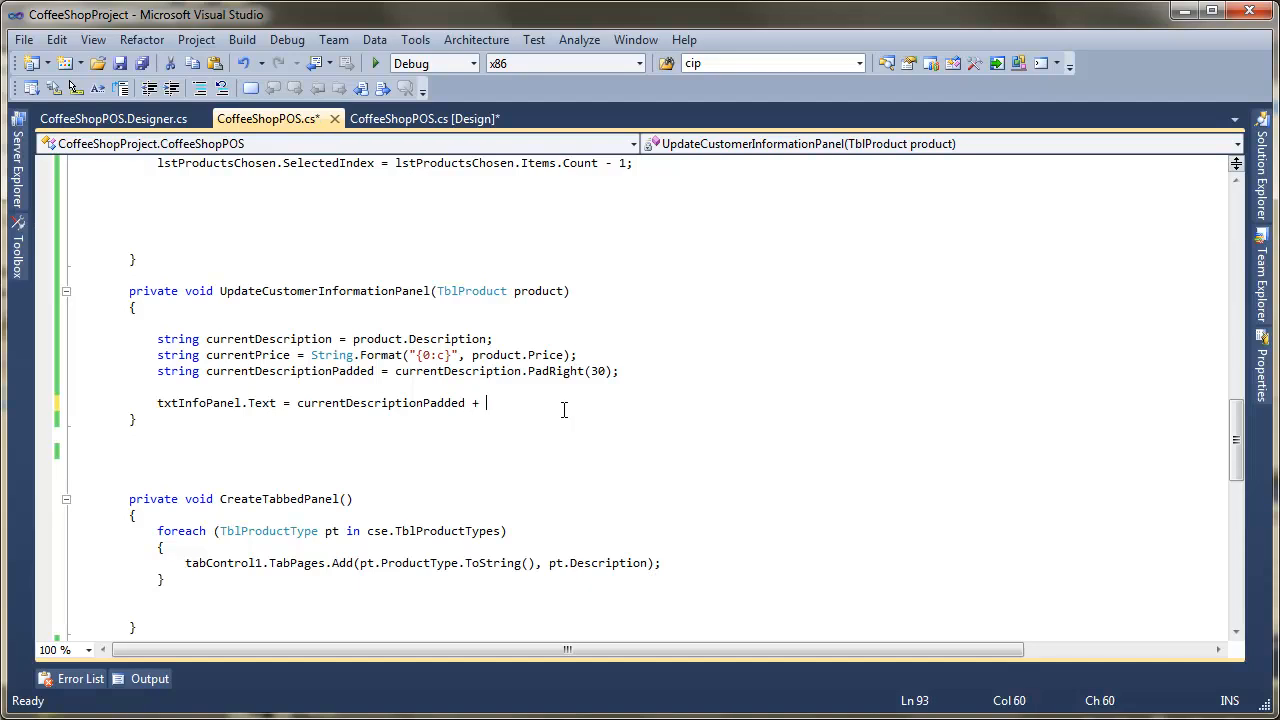
type("currentPrice;")
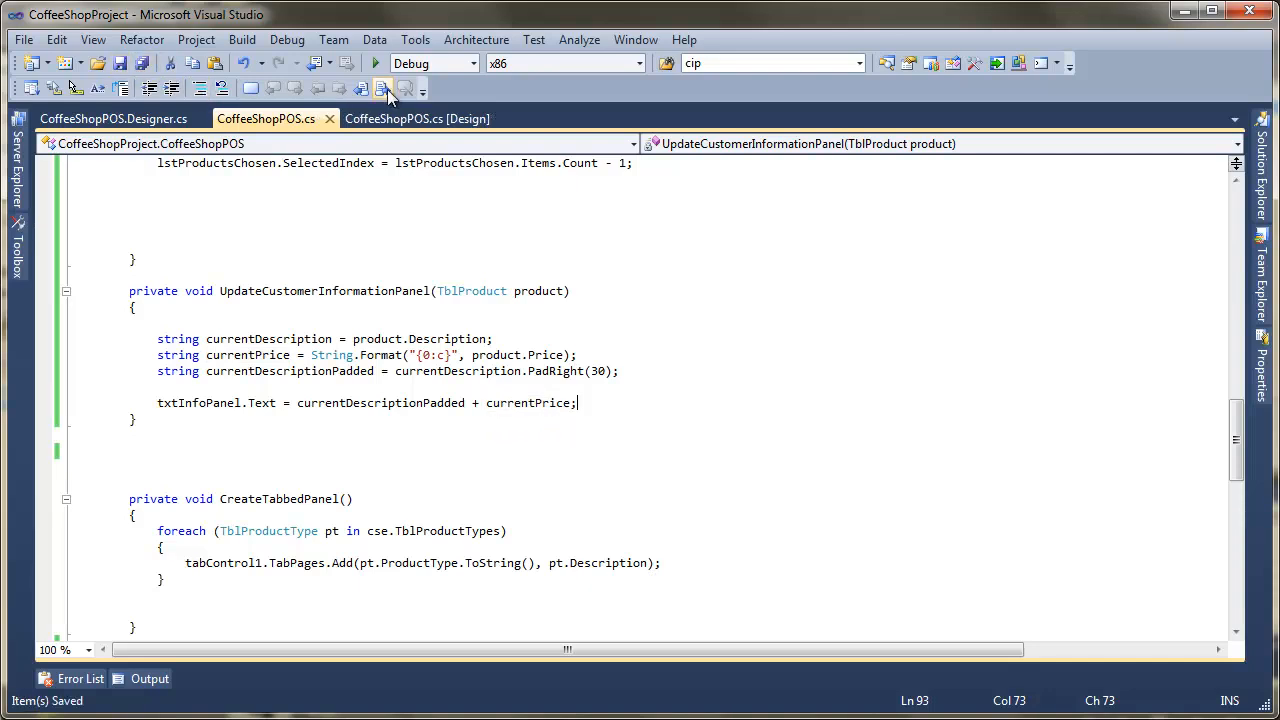
left_click(375, 63)
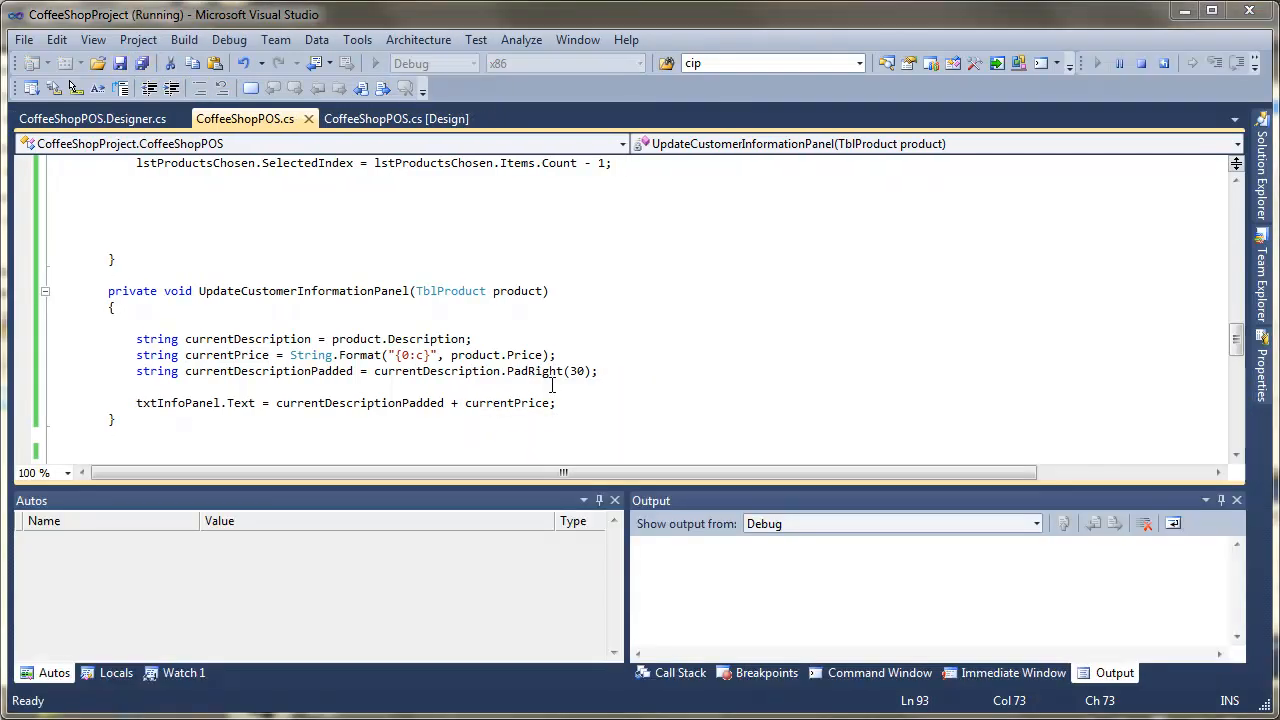
- Open the running POS and add a Large Coffee, showing 'Large Coffee £2.50' in the info panel
left_click(375, 63)
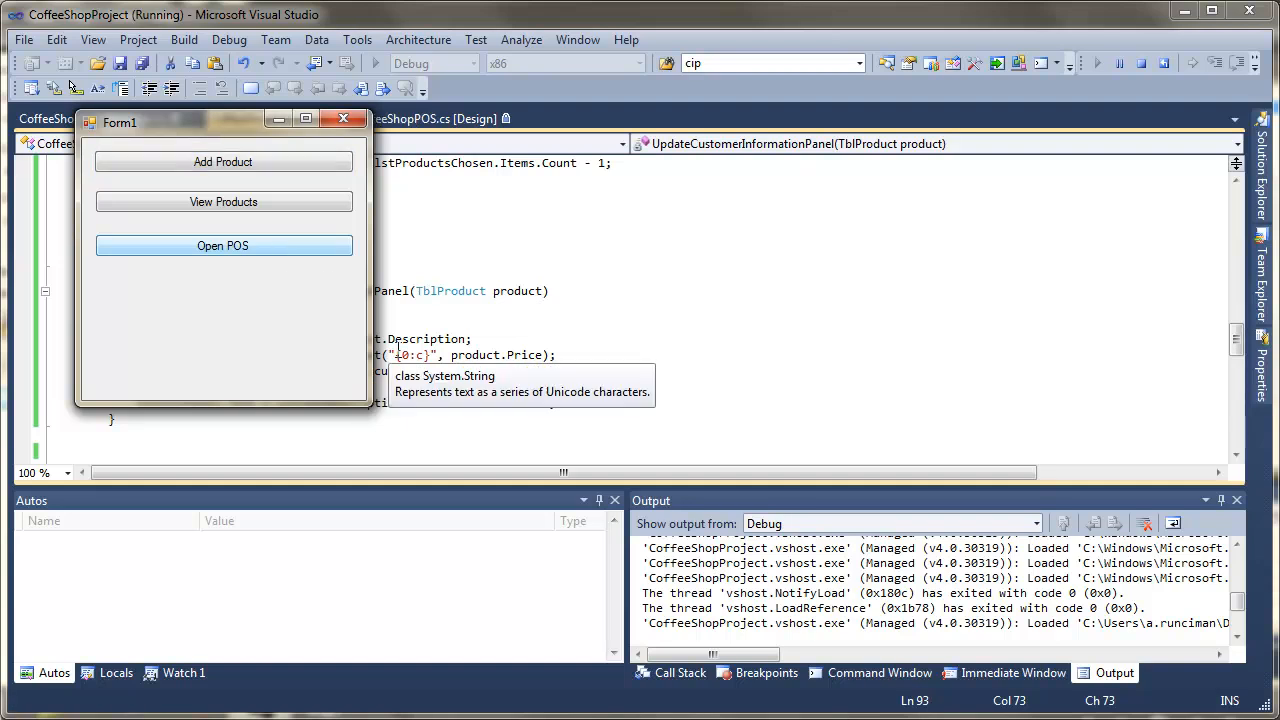
left_click(223, 245)
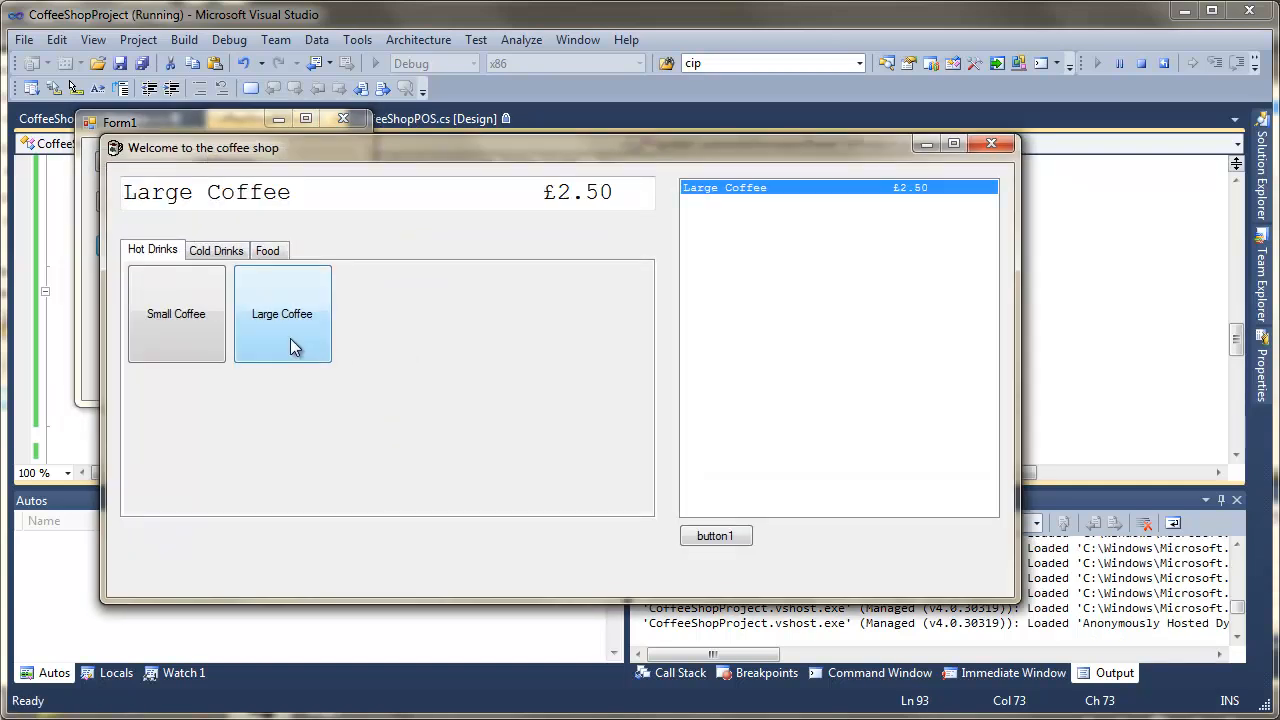